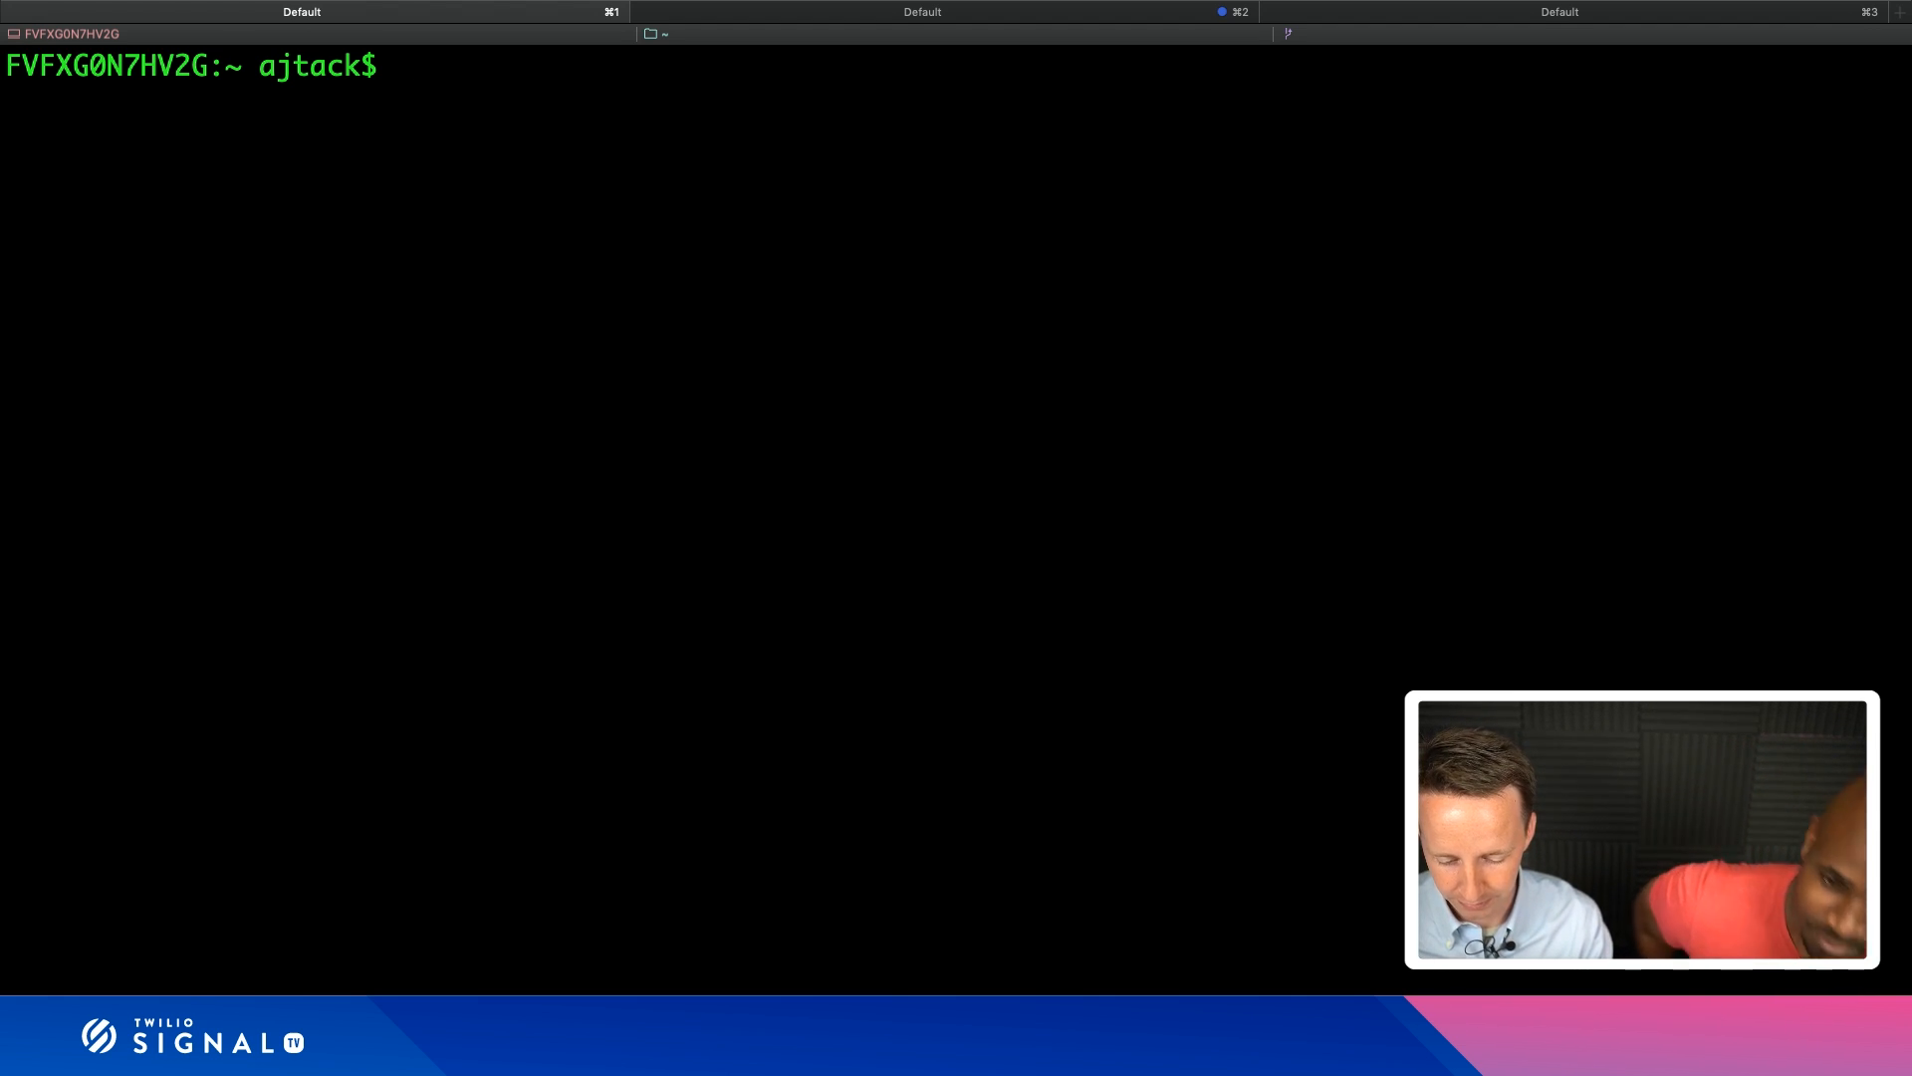
Step: Create a new Conversation with 'twilio api:conversations:v1:conversations:create' and select the returned SID for copying
{"action": "type", "text": "t"}
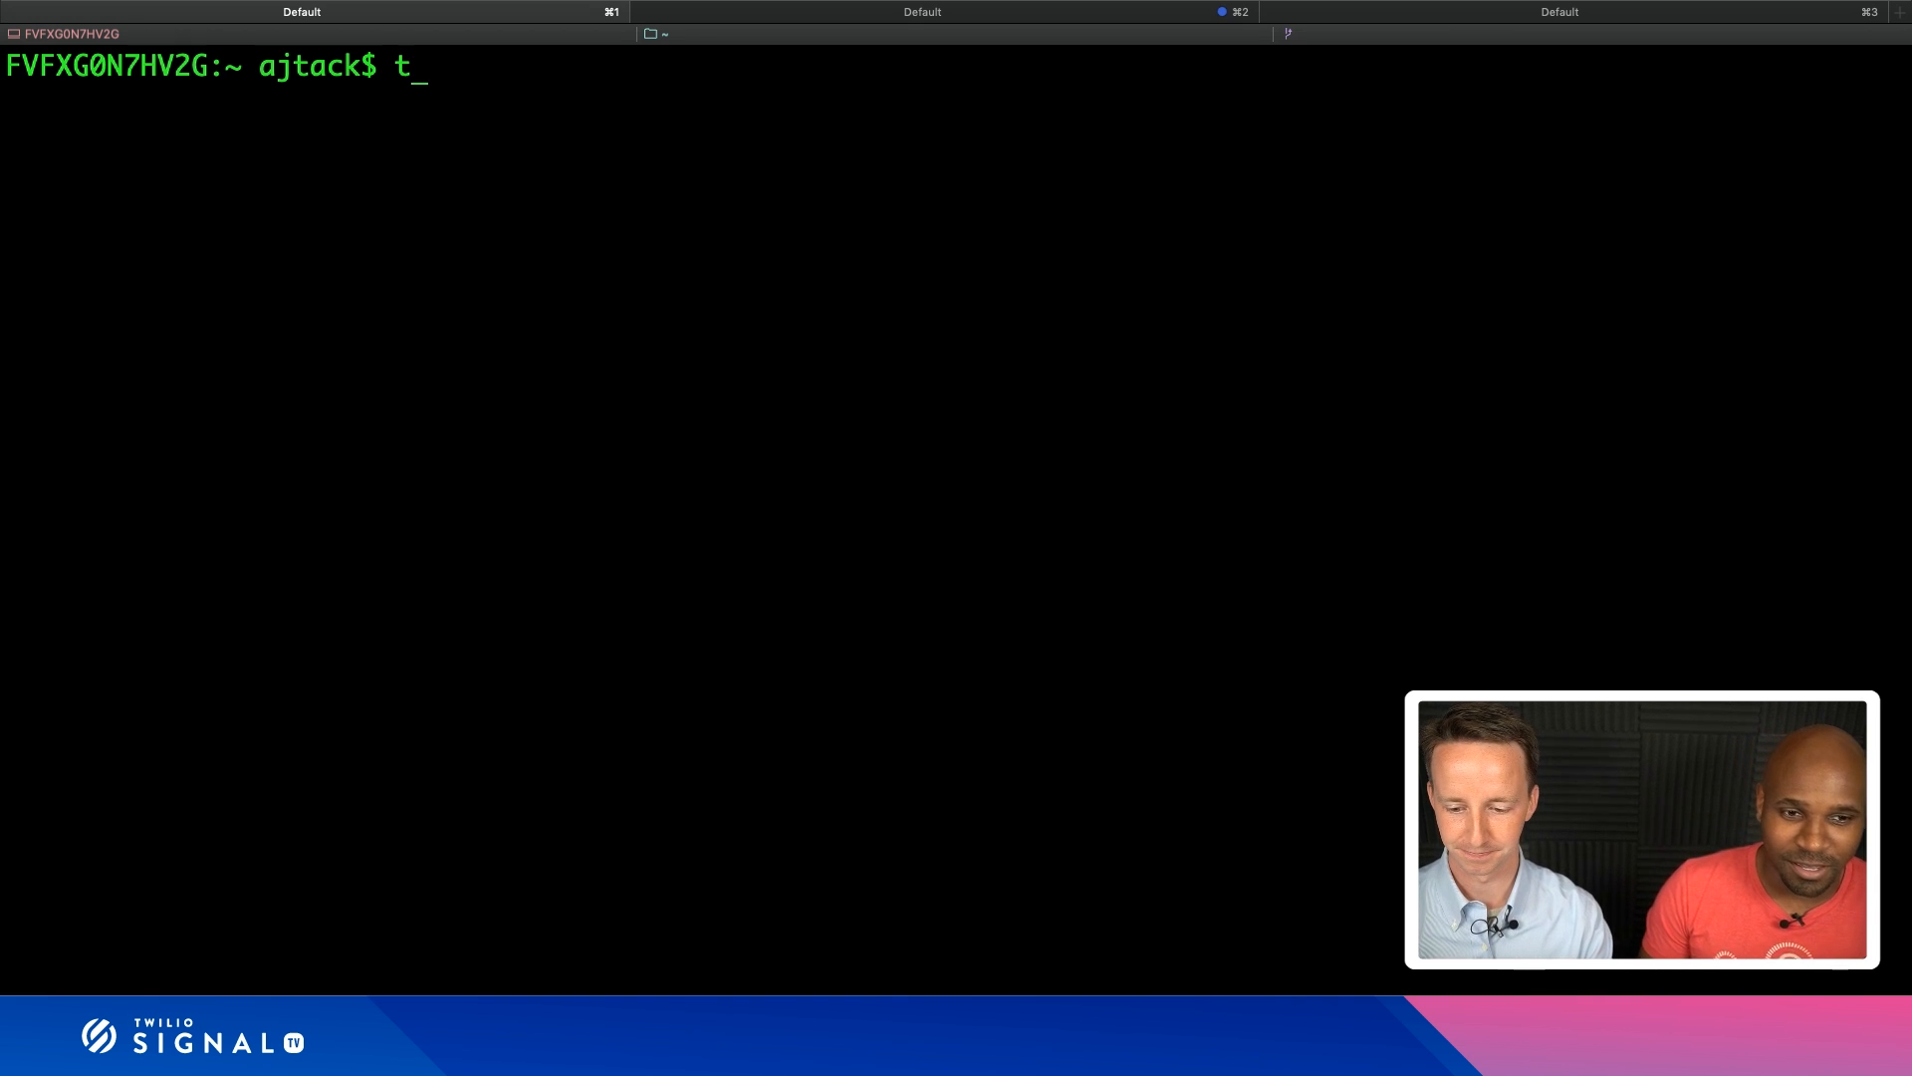
{"action": "type", "text": "wilio api:co"}
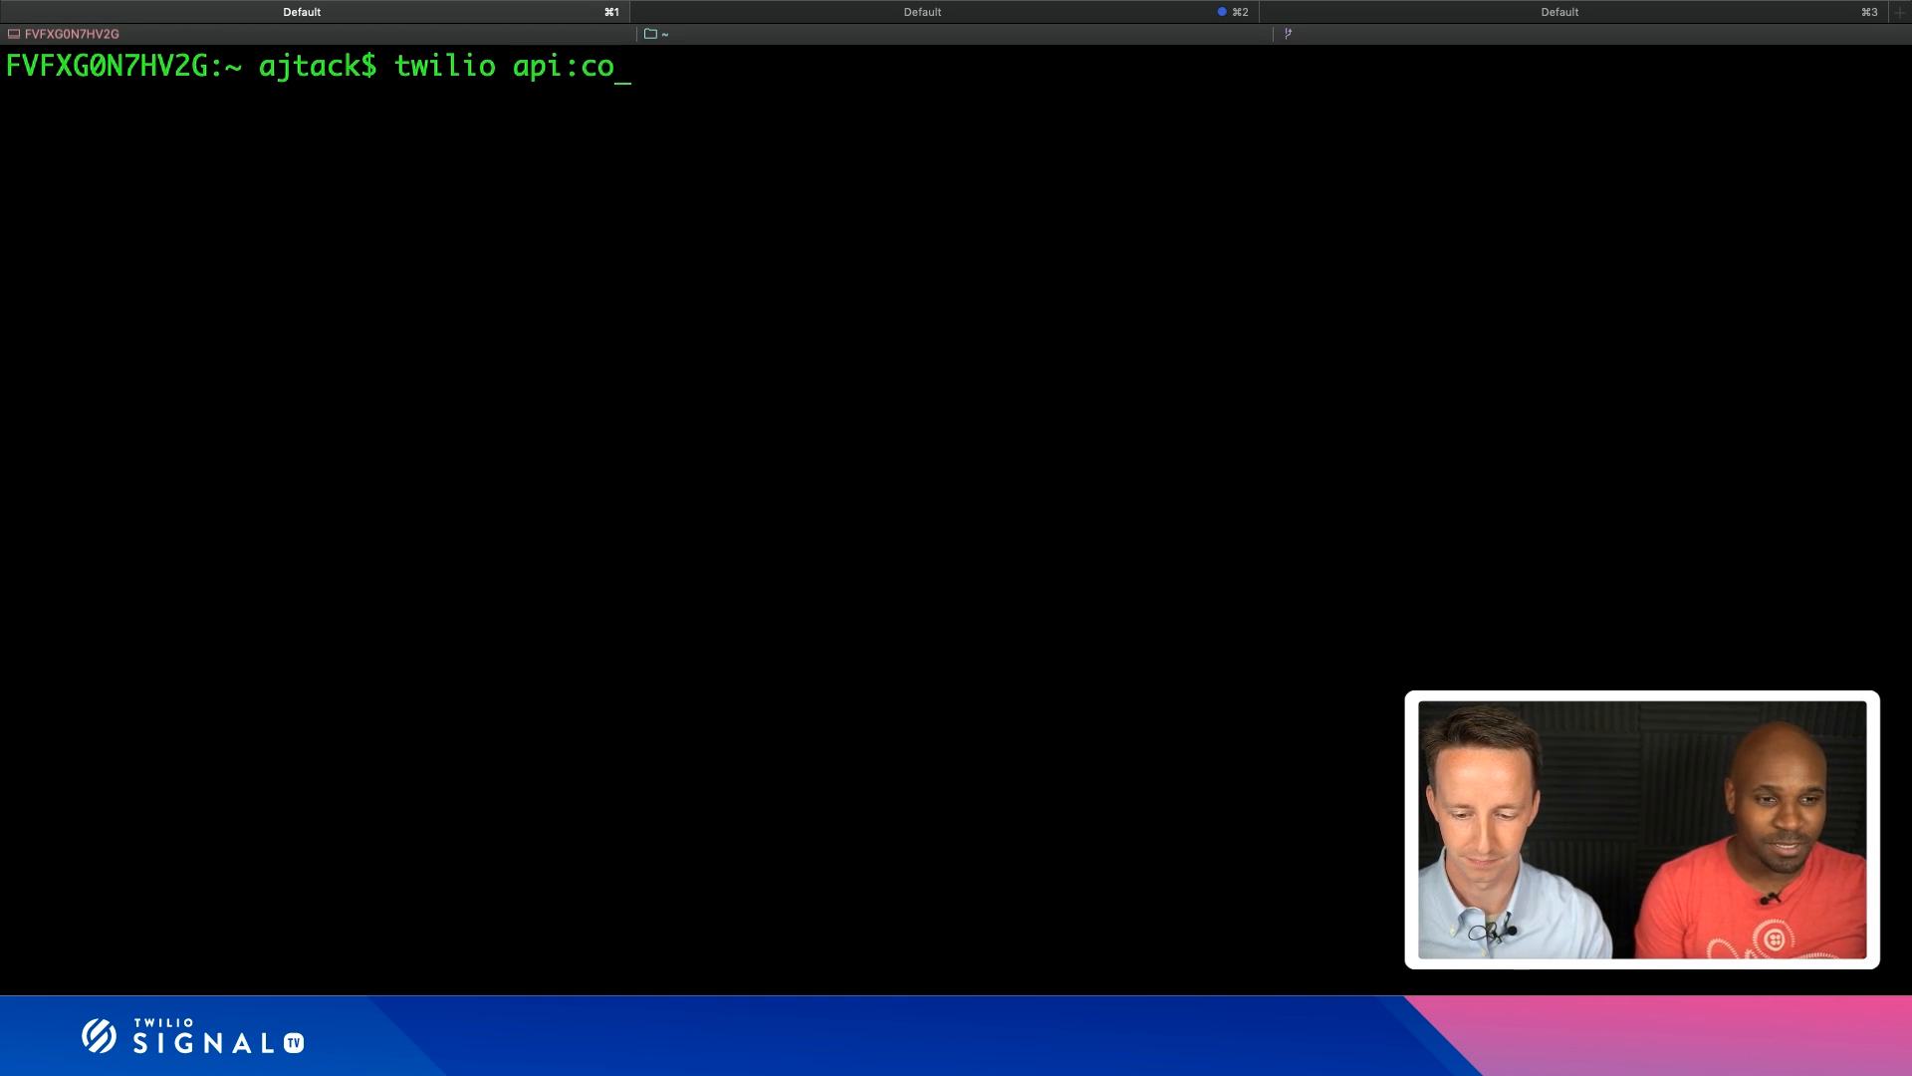
{"action": "type", "text": "nversations:v1:conversations:"}
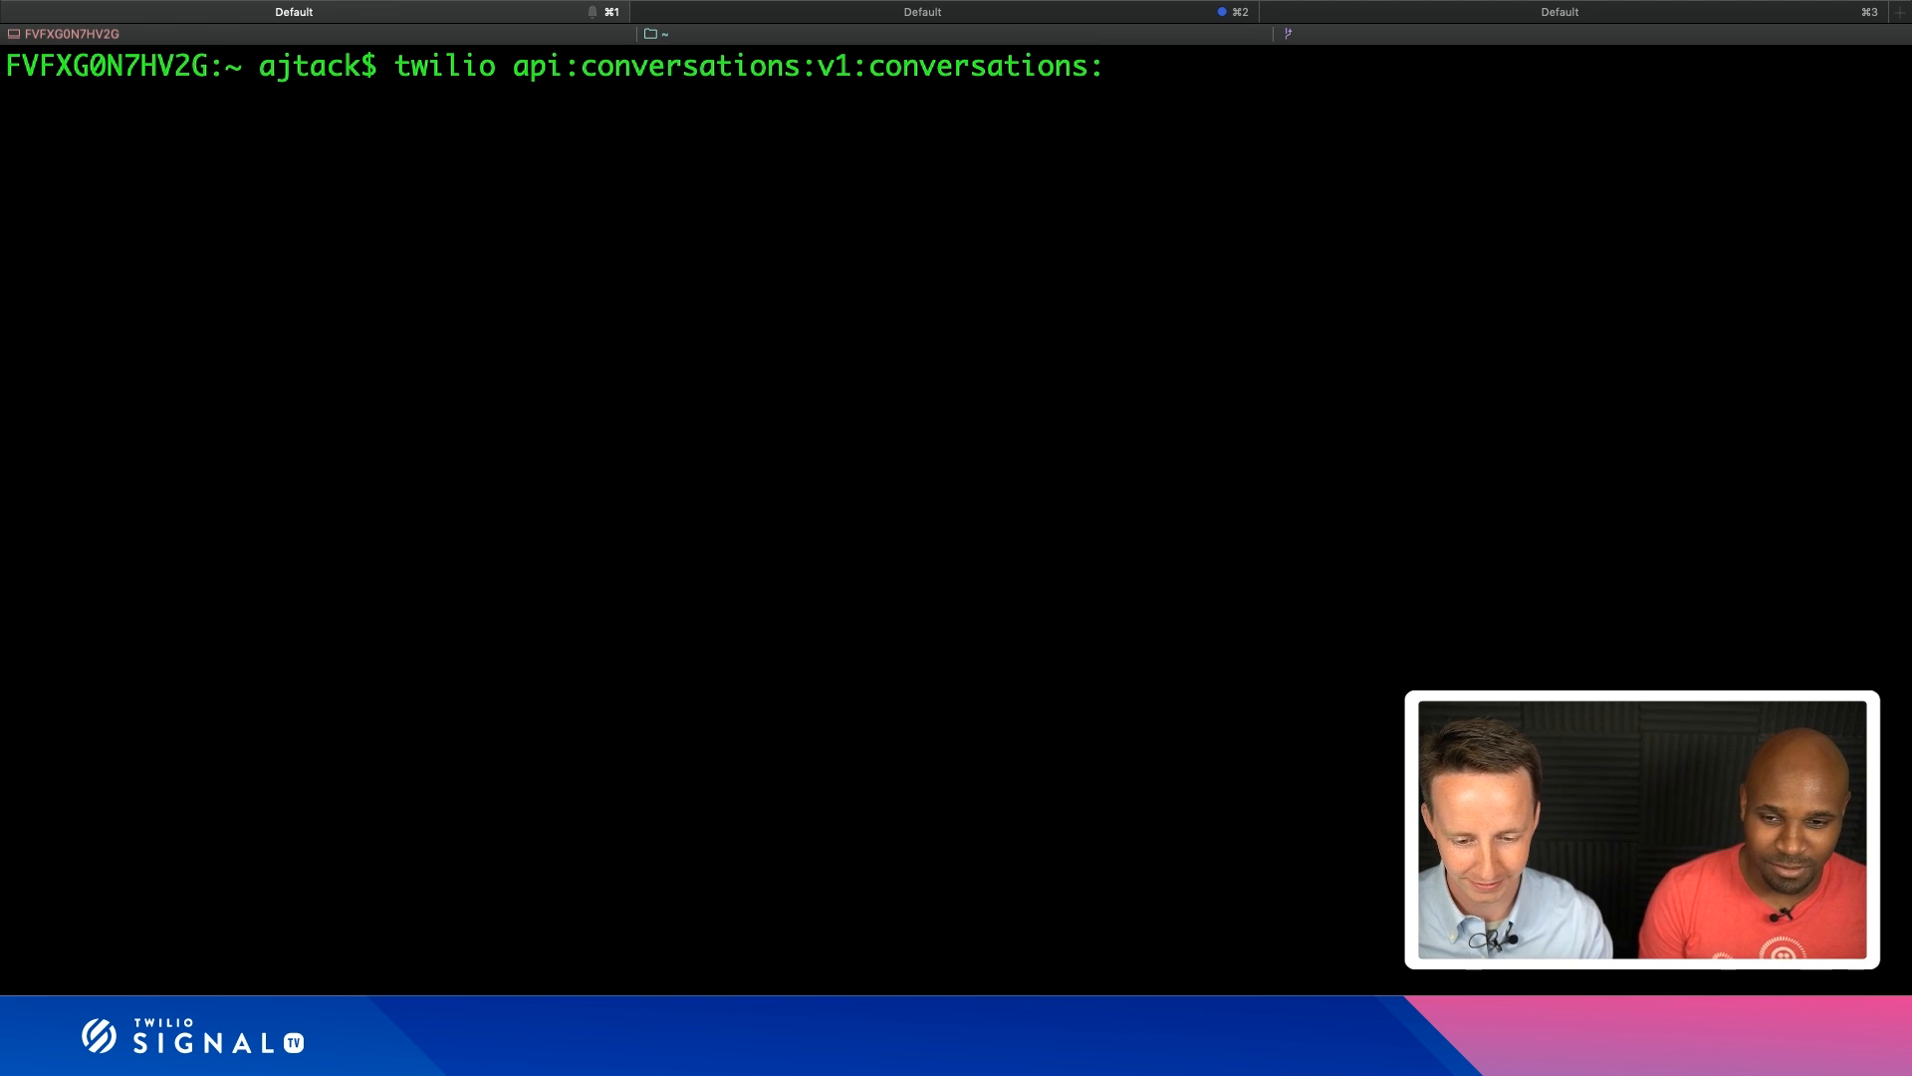
{"action": "type", "text": "create"}
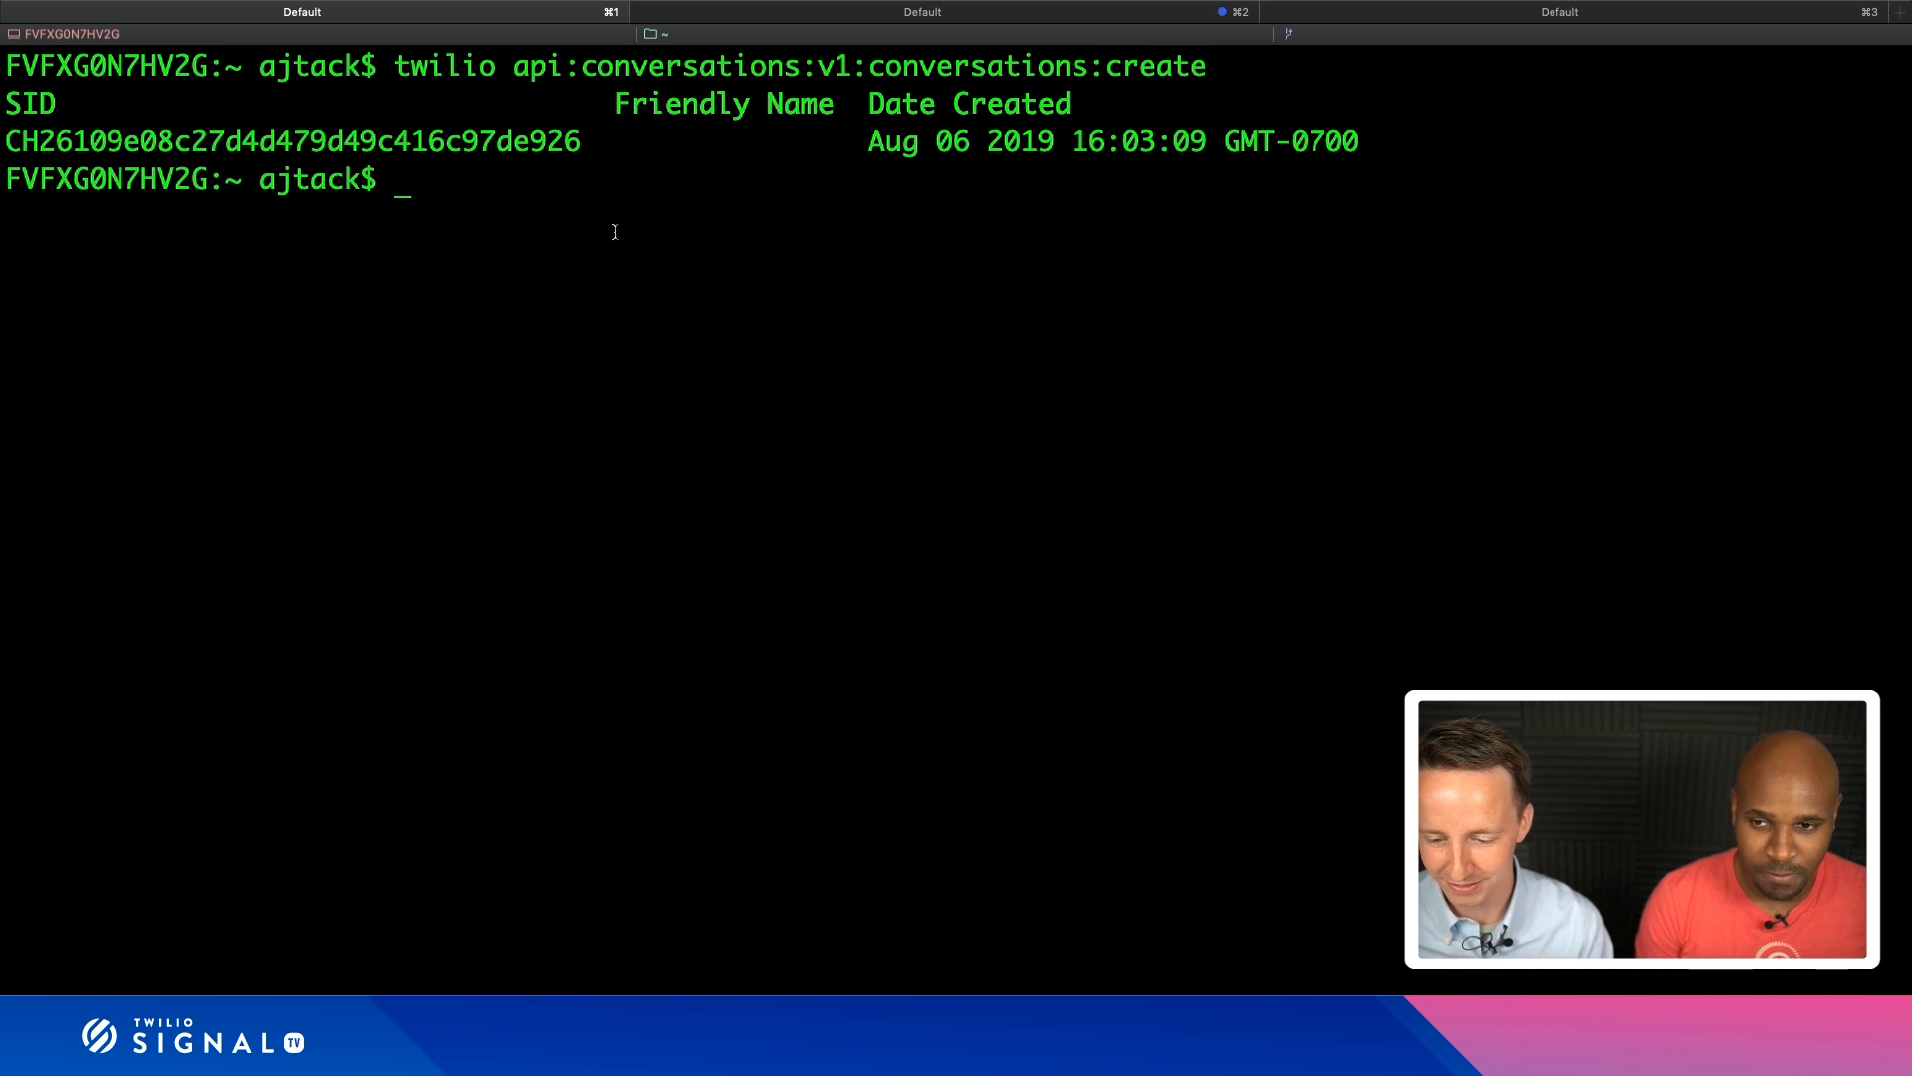
{"action": "double_click", "coordinate": [289, 144]}
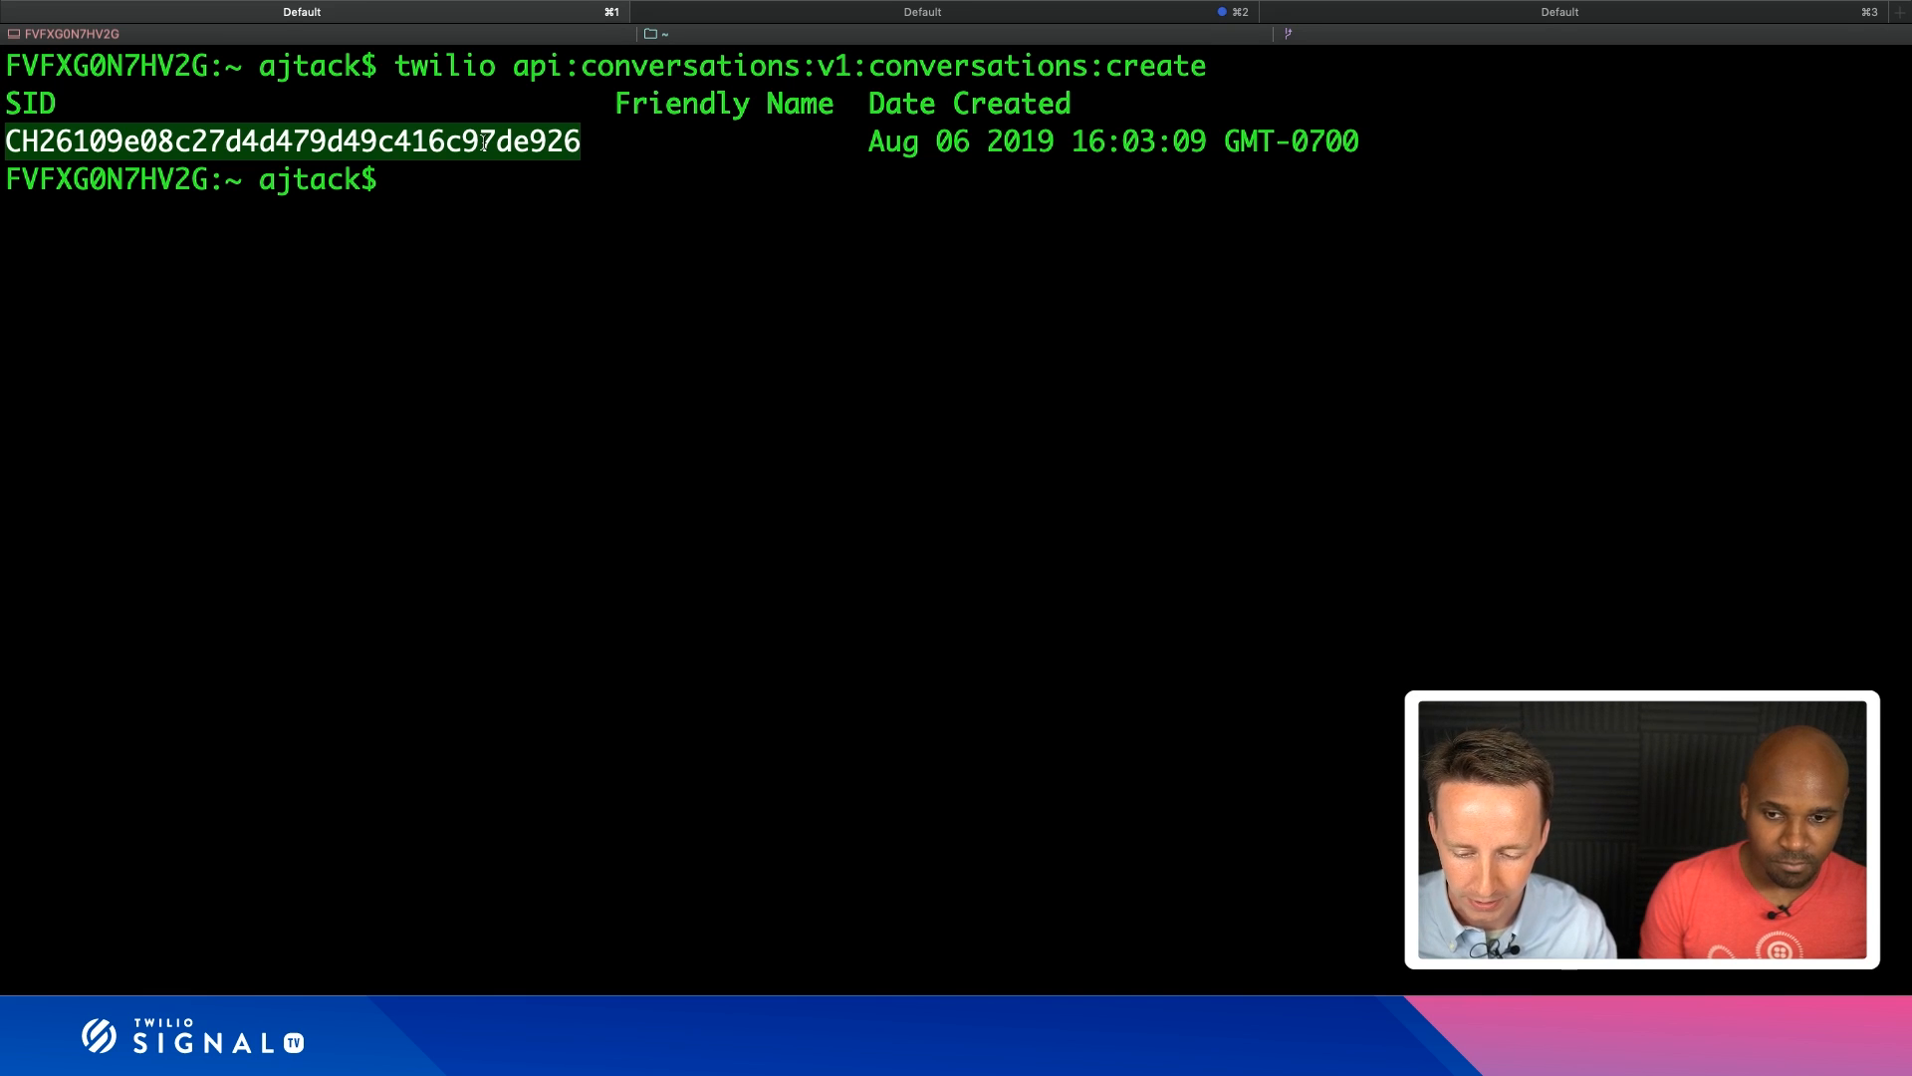
Step: Add a chat participant with identity Tackleton to the conversation via participants:create --identity
{"action": "type", "text": "twilio api:"}
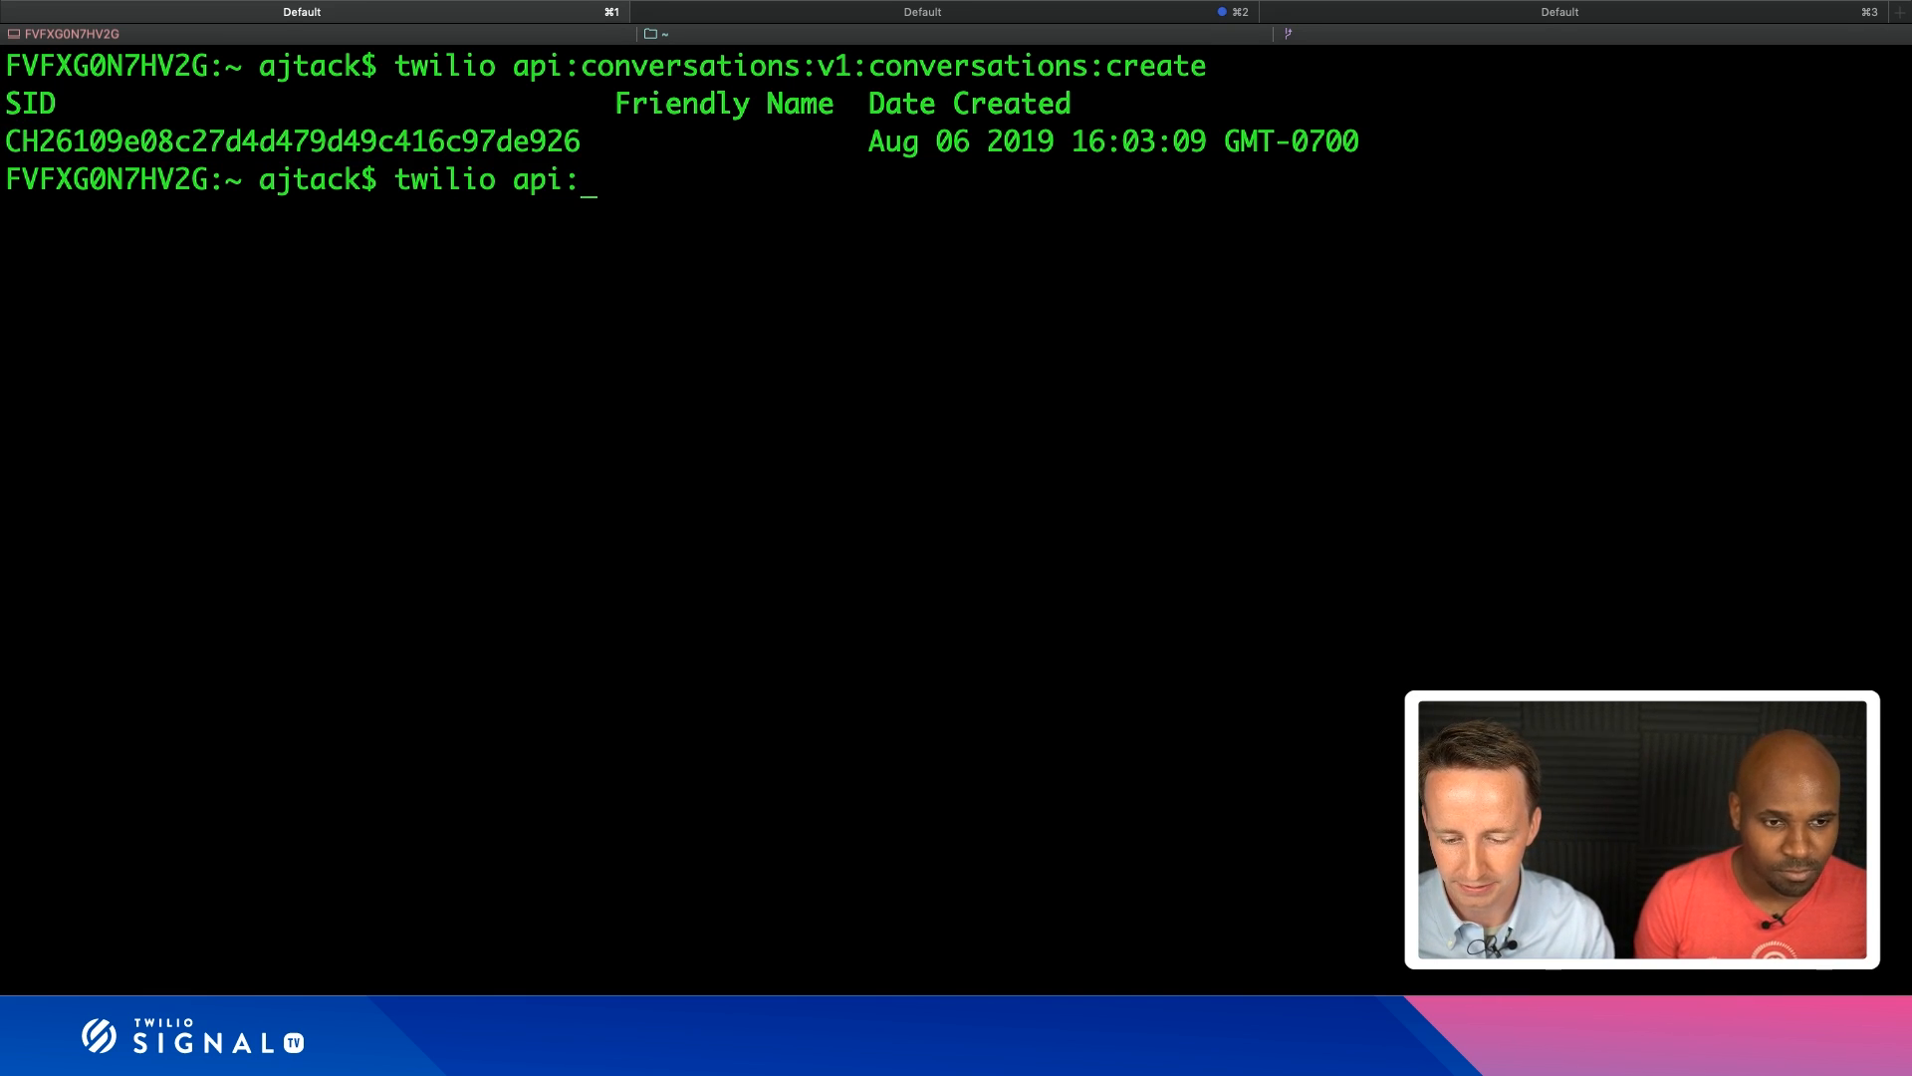
{"action": "type", "text": "conversations:v1:conversations:p"}
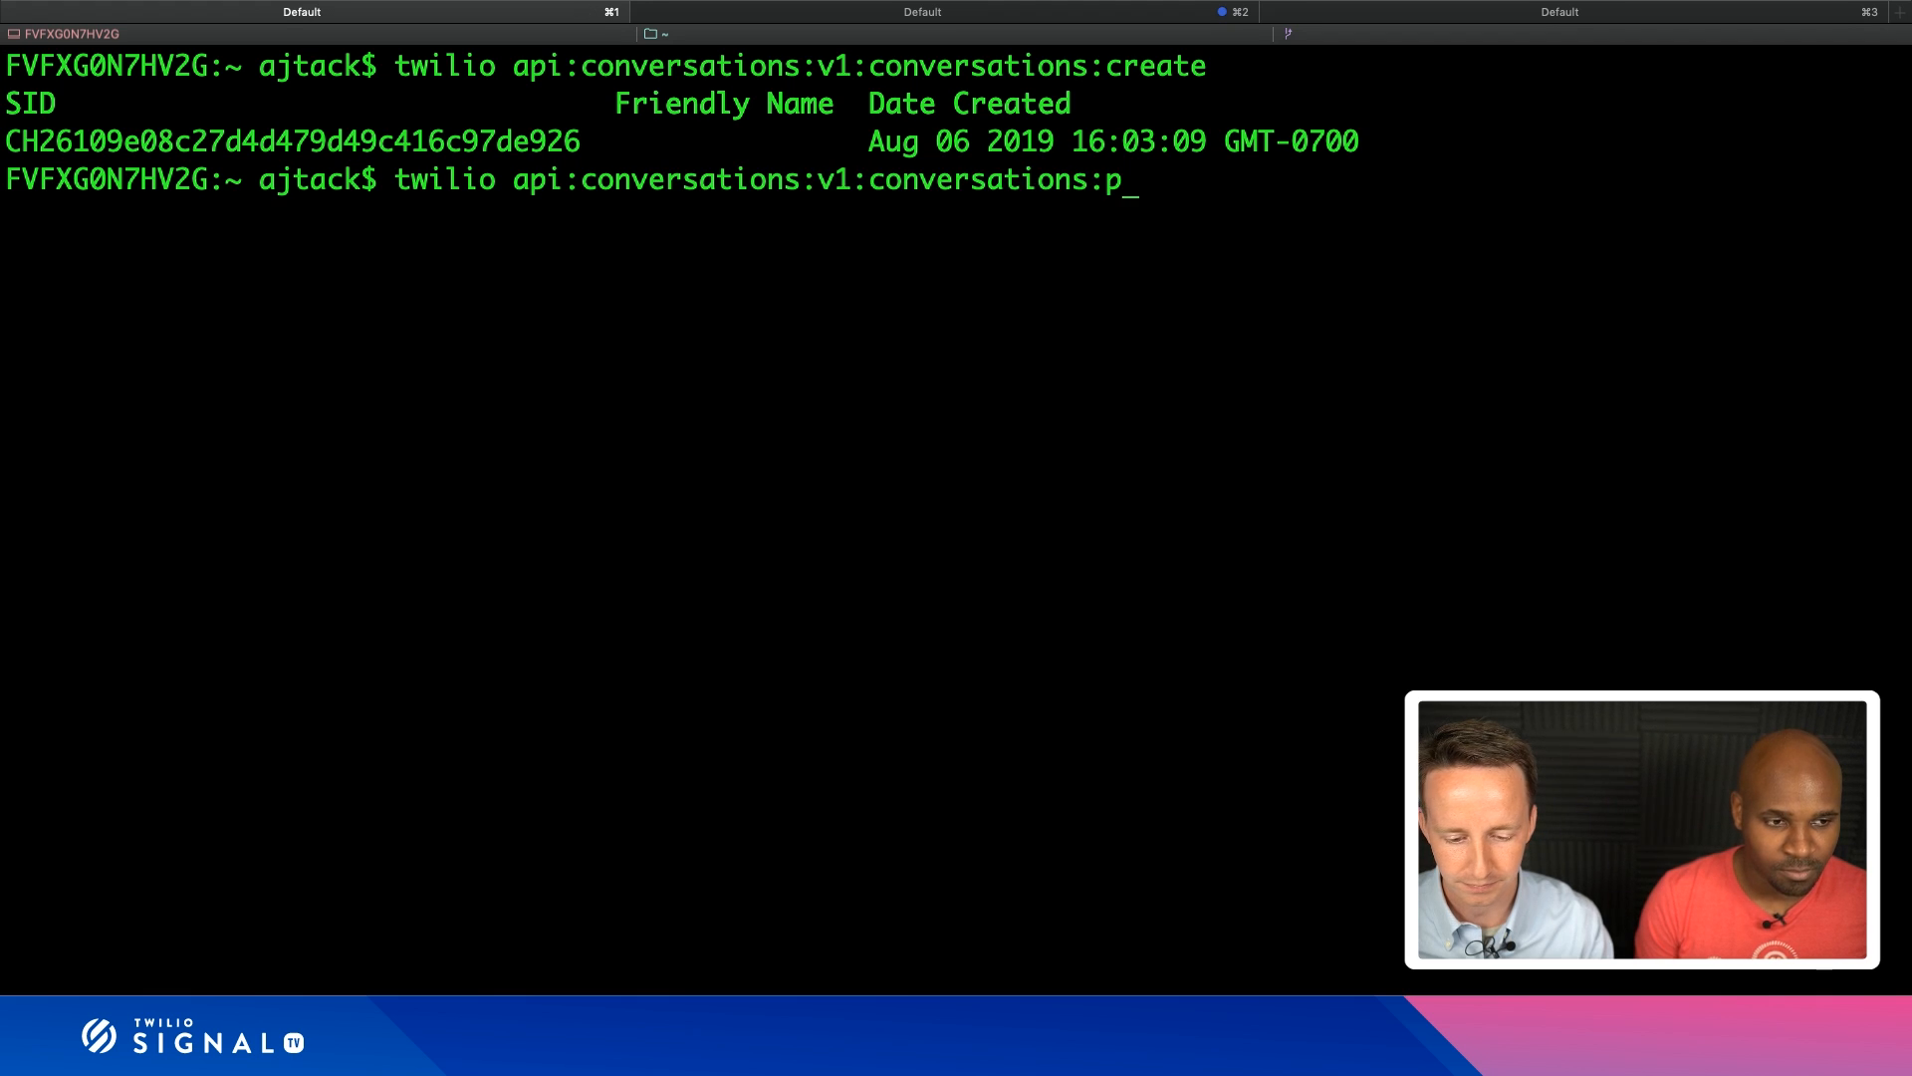
{"action": "type", "text": "articipants:create --conversation-sid CH26109e08c27d4d479d49c416c97de926"}
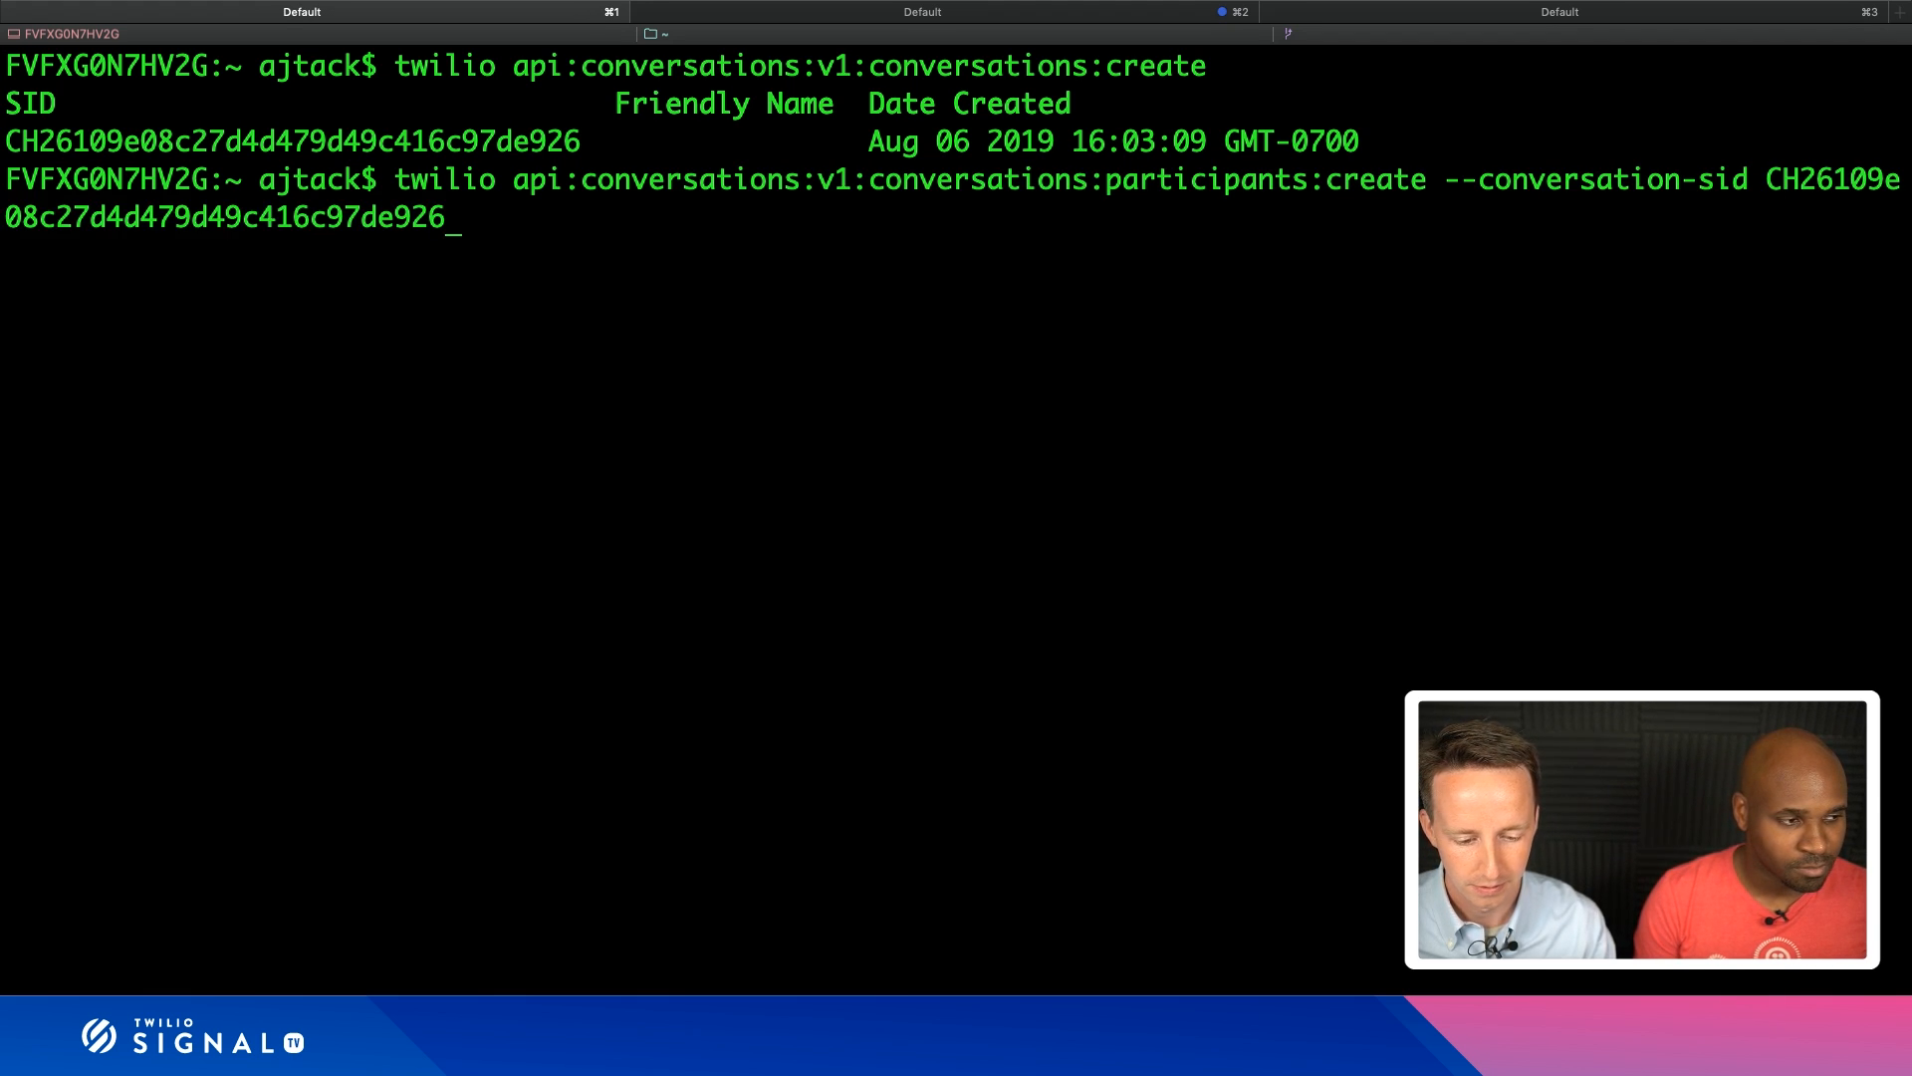
{"action": "type", "text": "--identity"}
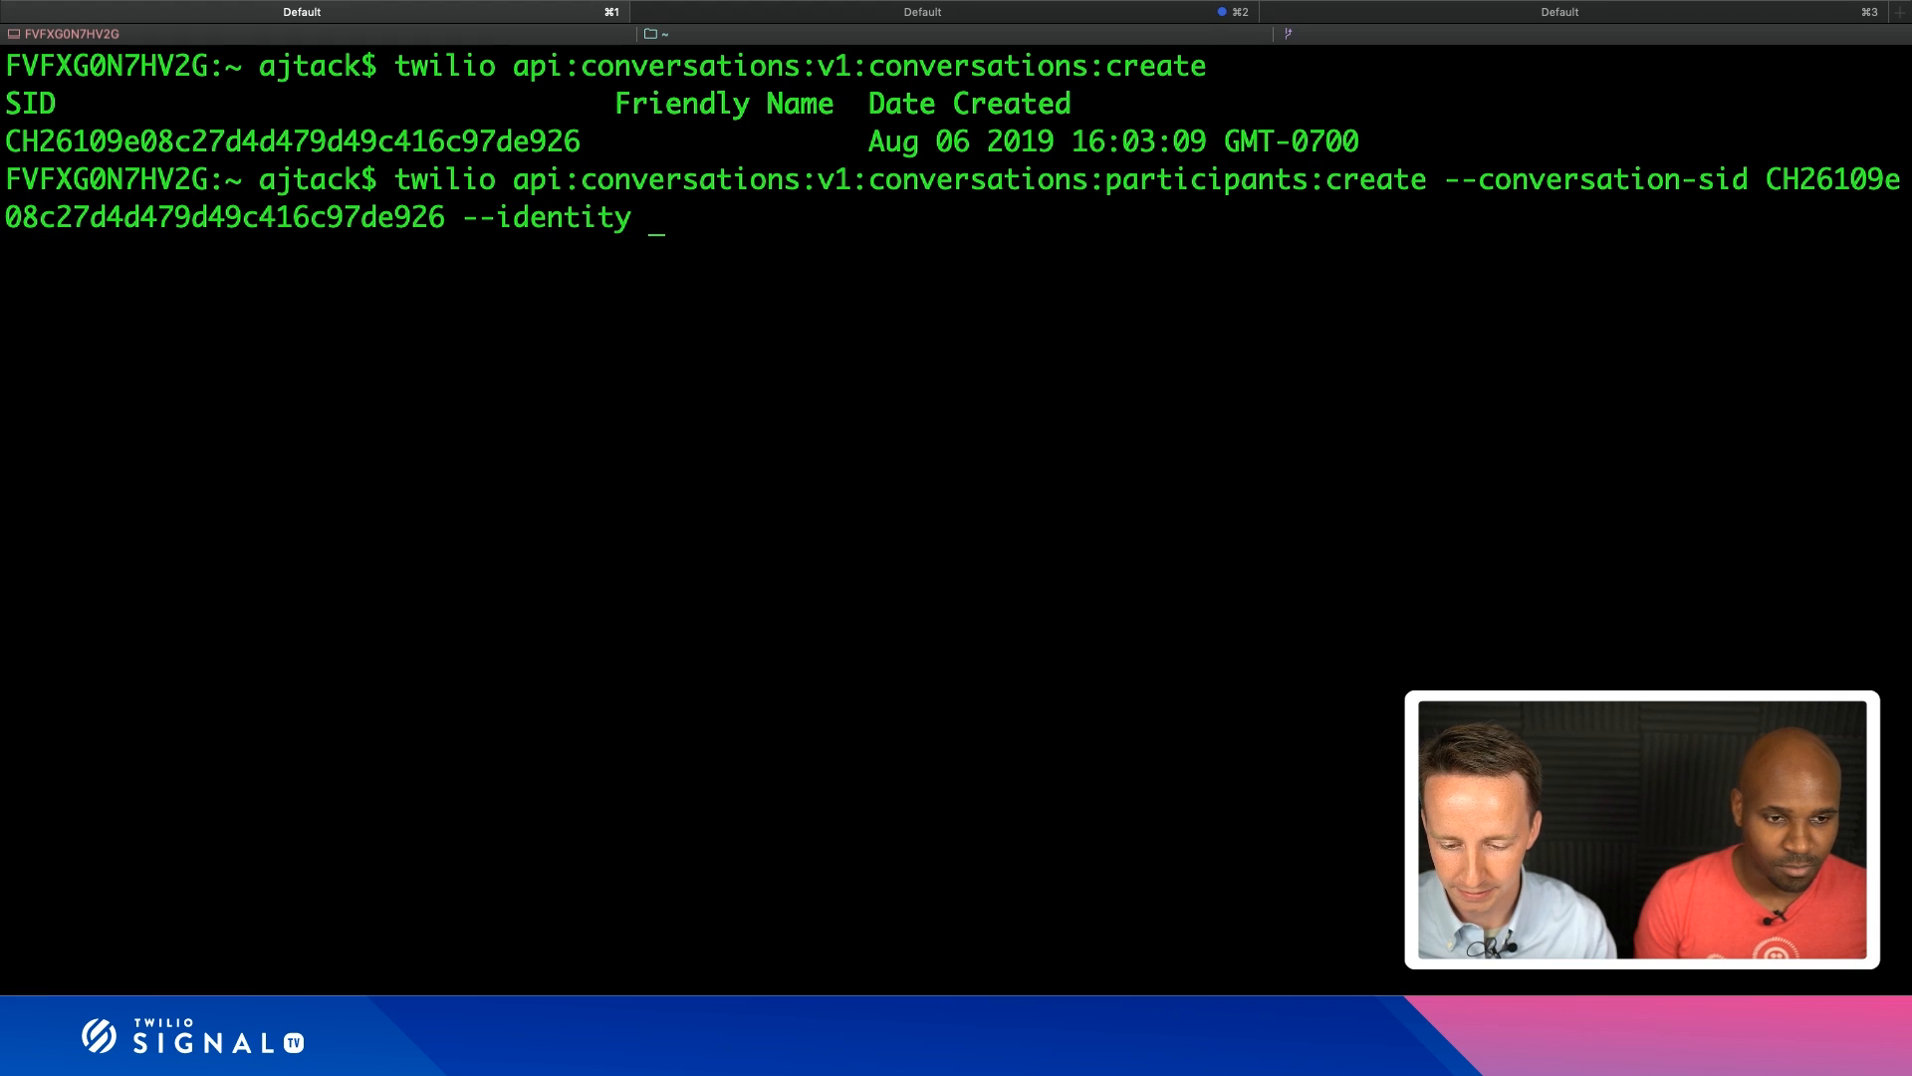
{"action": "type", "text": "Tack"}
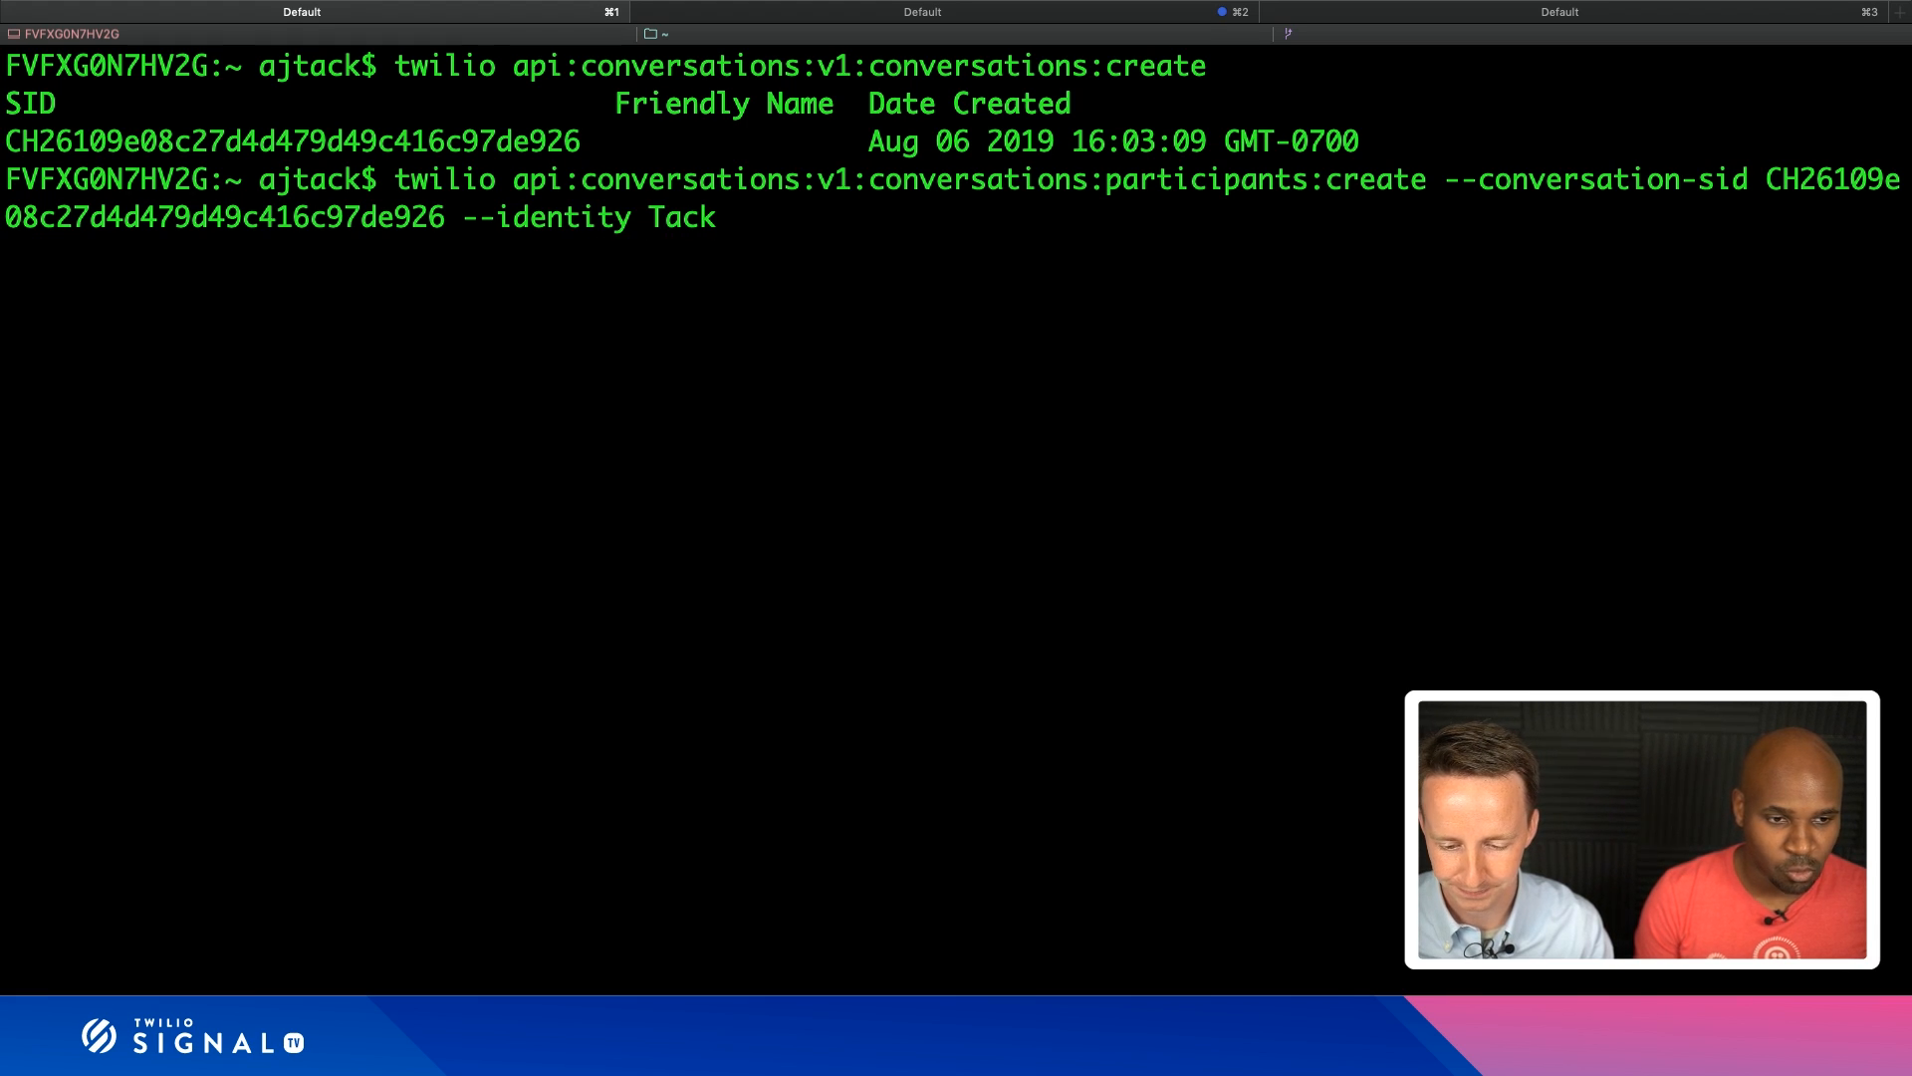
{"action": "key", "text": "Backspace"}
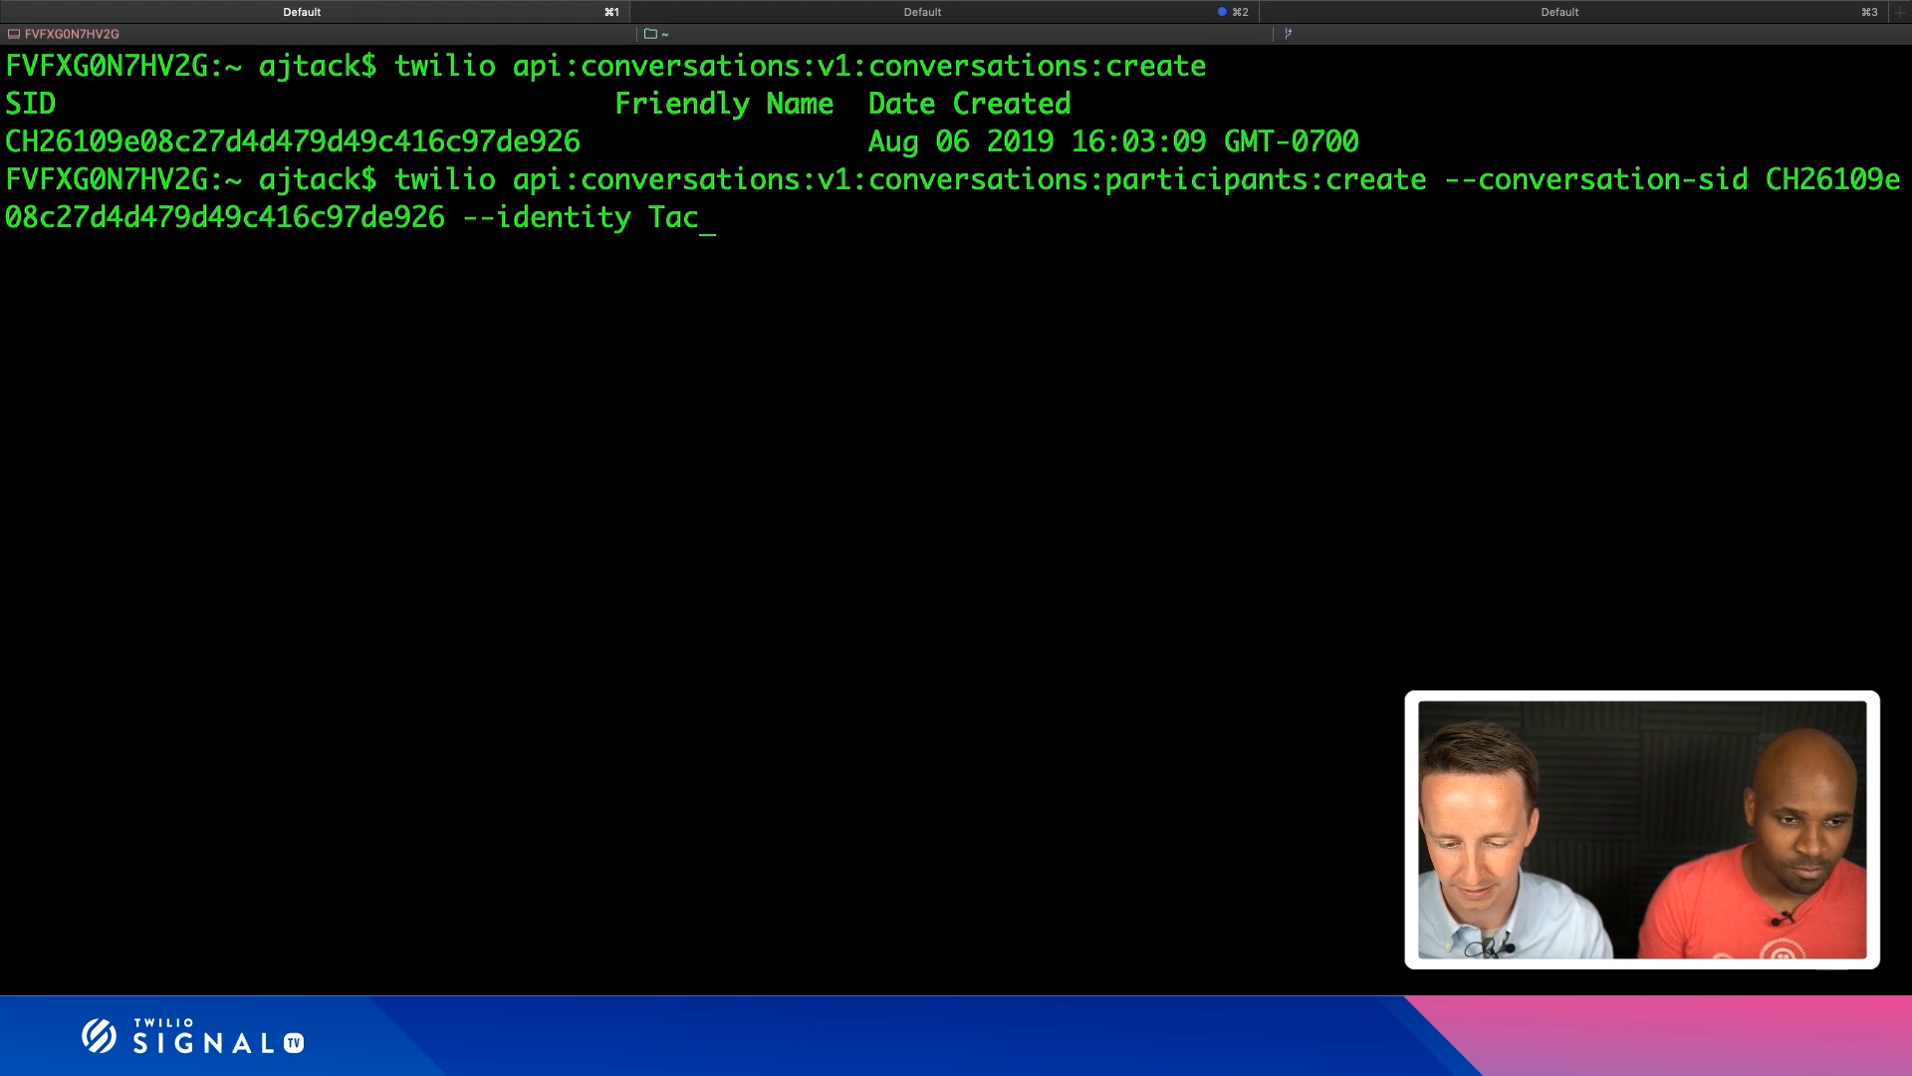
{"action": "type", "text": "kleton"}
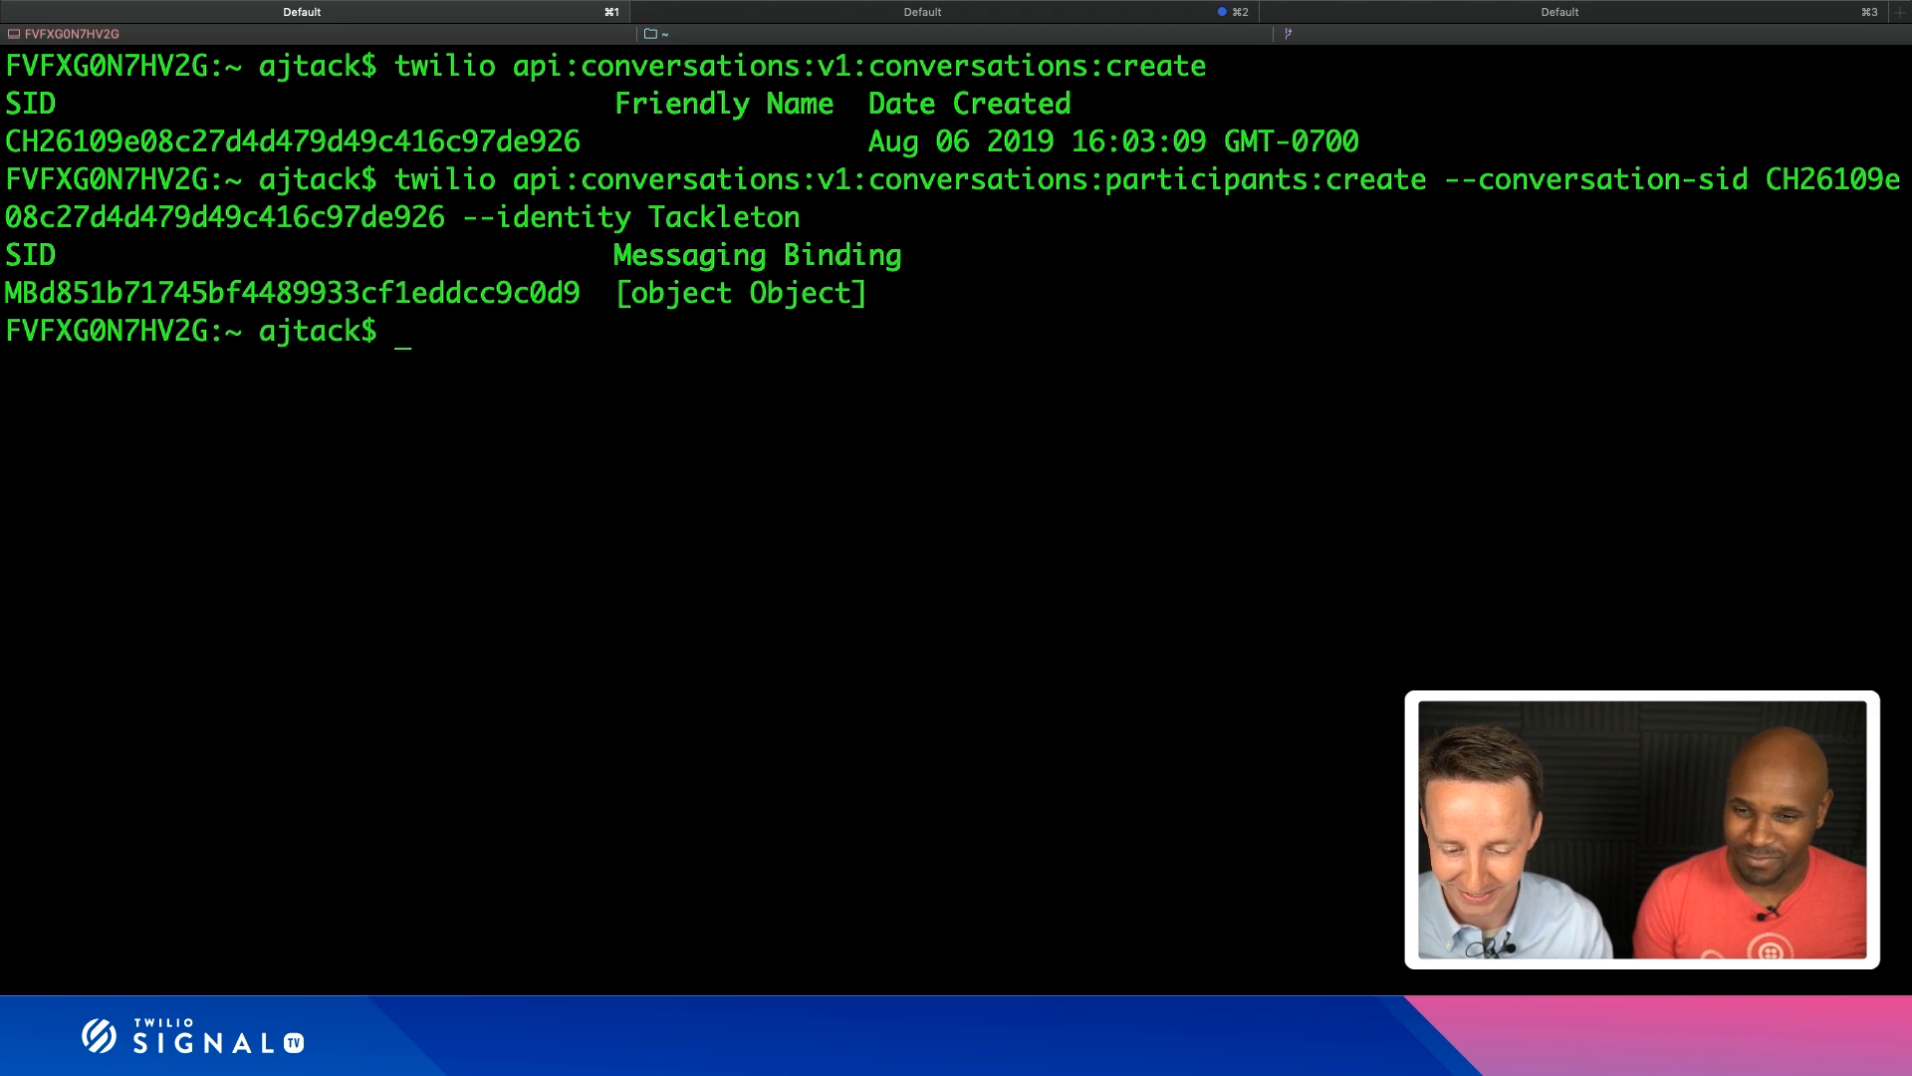
{"action": "type", "text": "twilio a"}
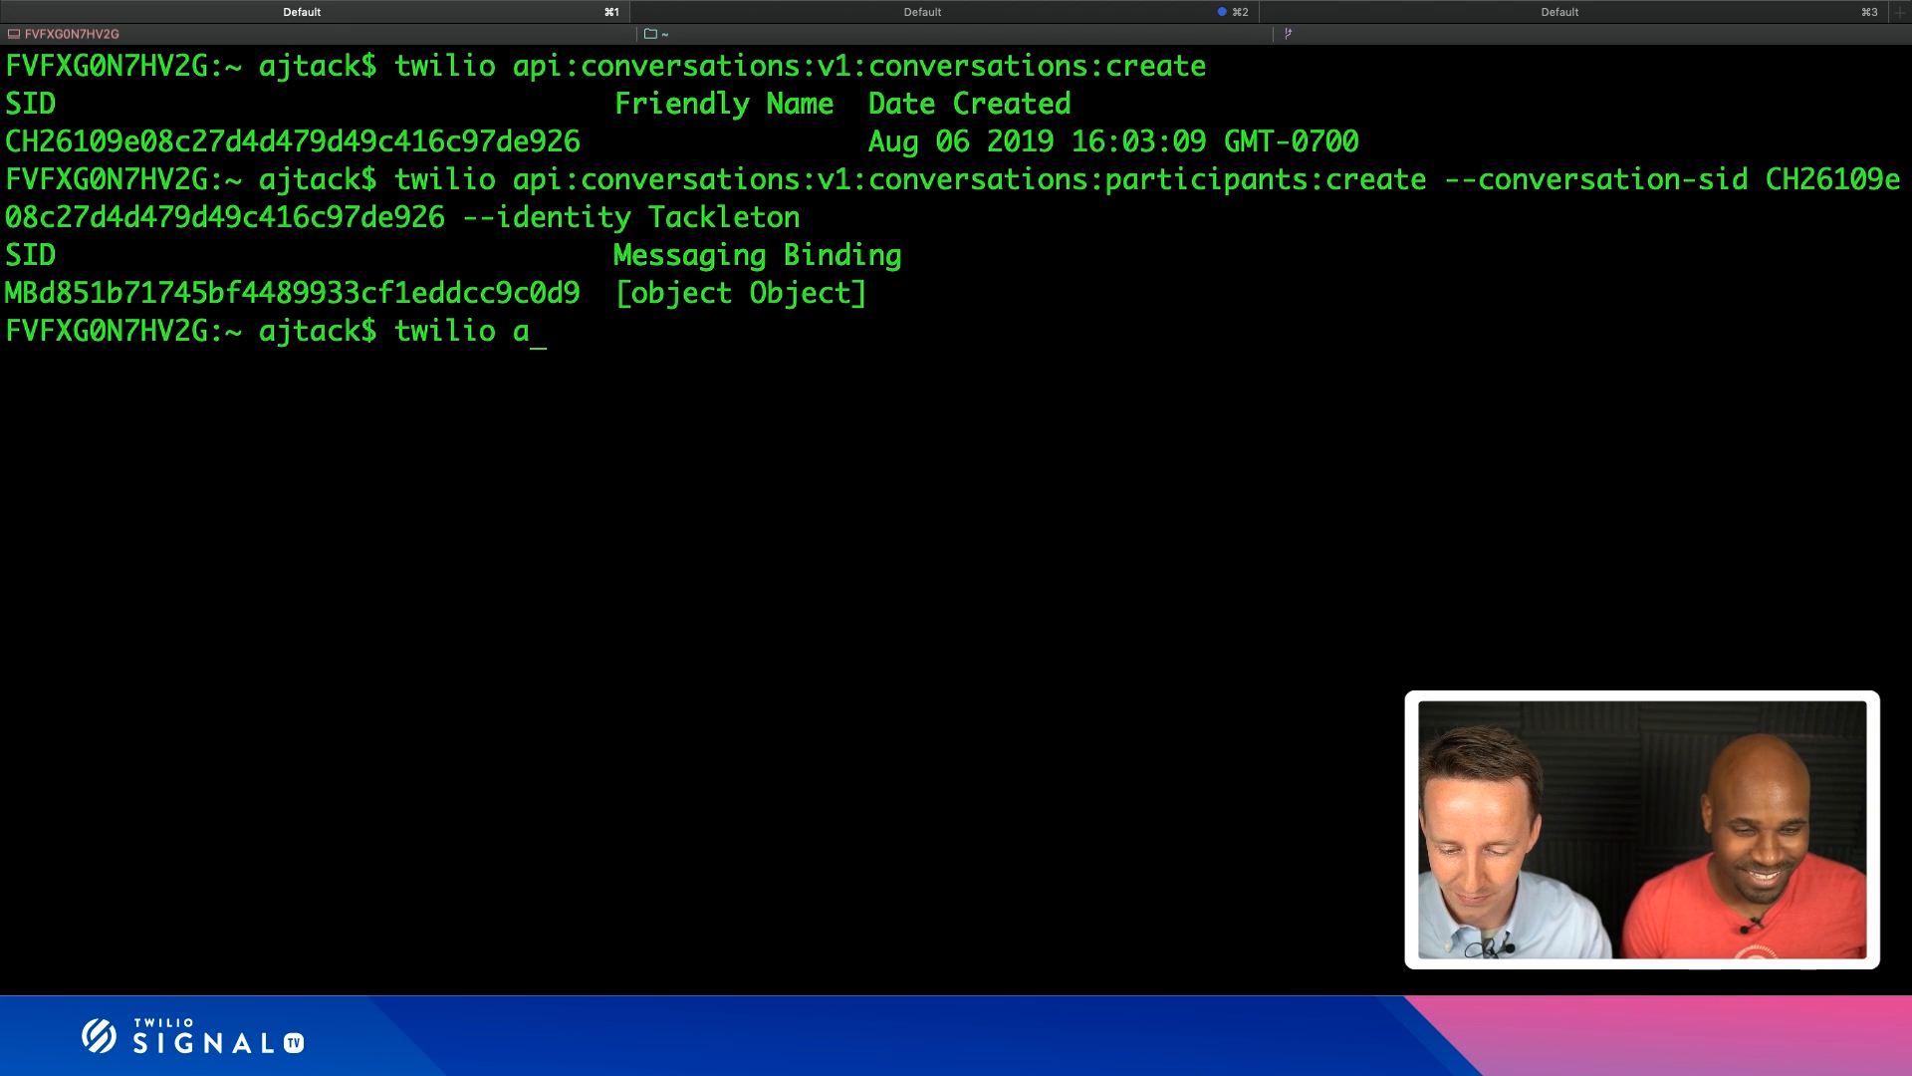
{"action": "type", "text": "pi:conversations:v1:conversations:"}
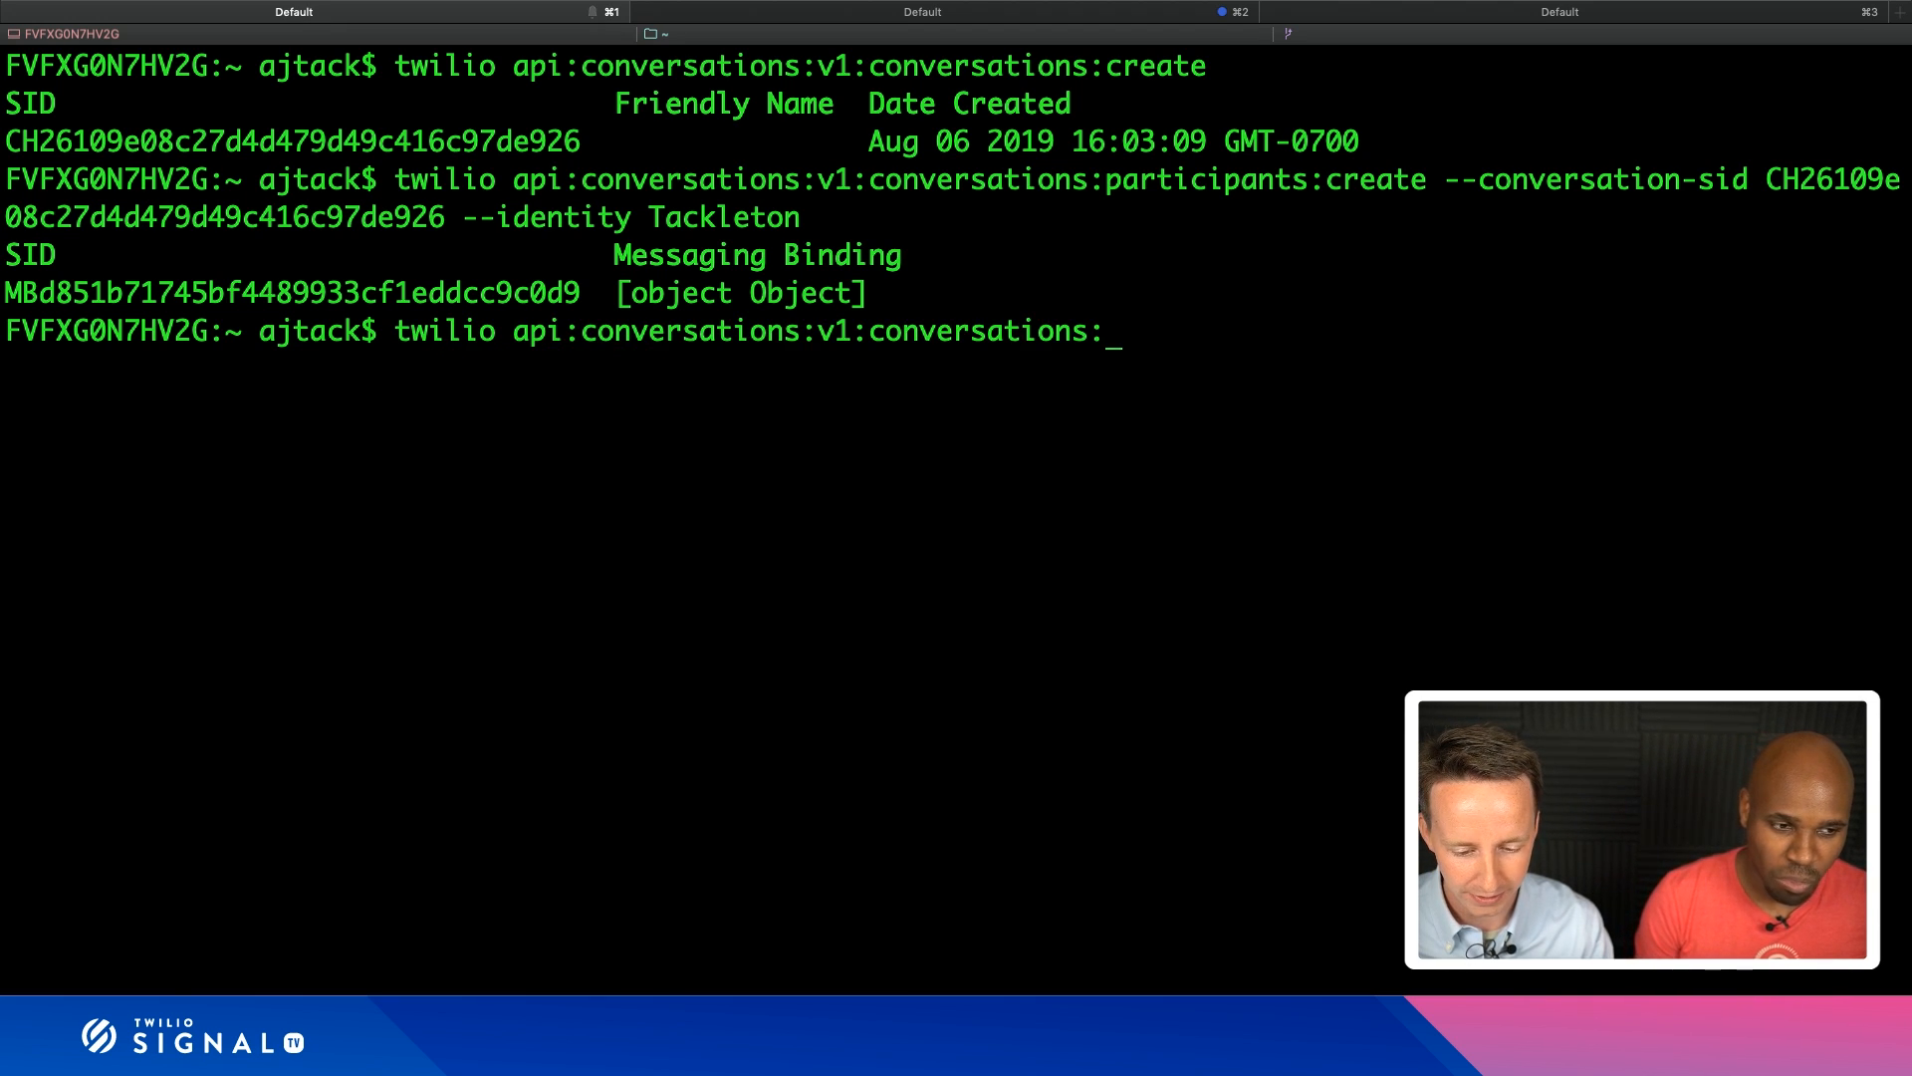
{"action": "type", "text": "participants:create --conversation-sid"}
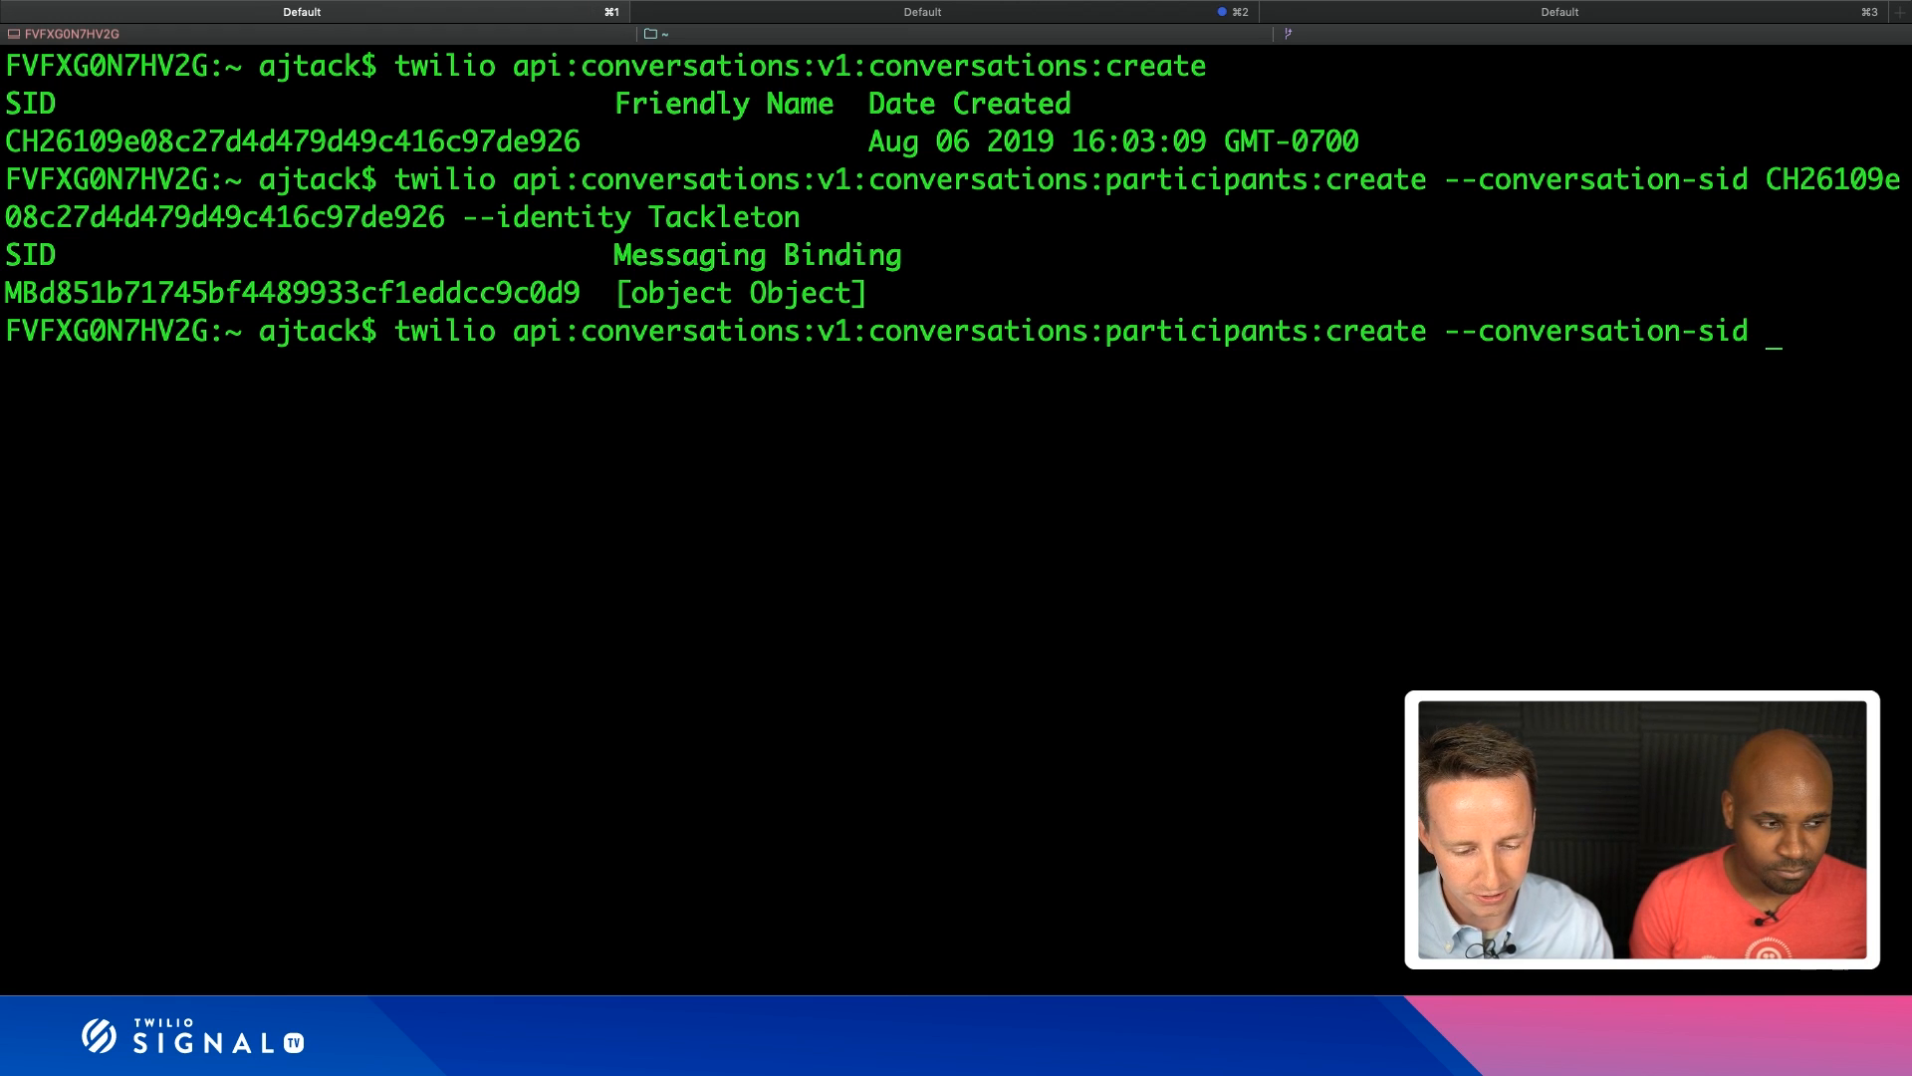
{"action": "type", "text": "CH26109e08c27d4d479d49c416c97de926 --messaging-binding."}
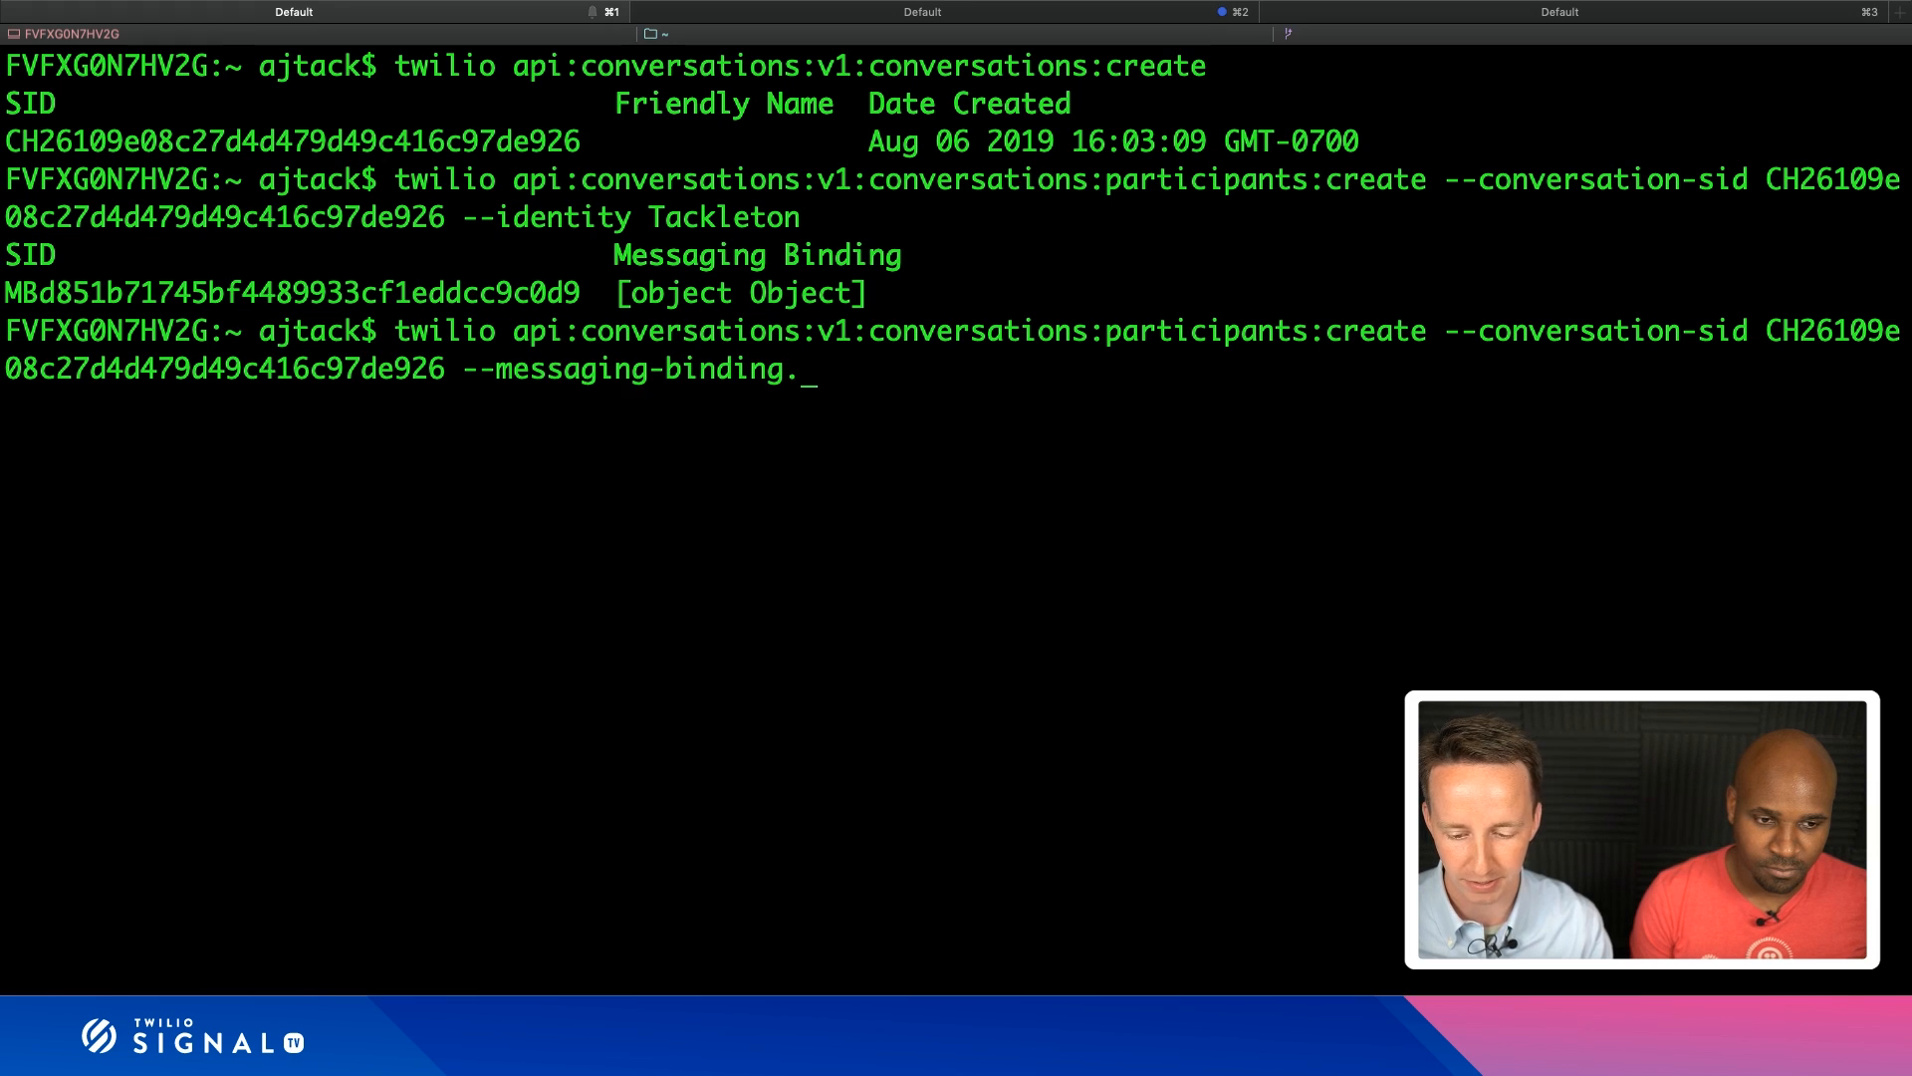
{"action": "type", "text": "address"}
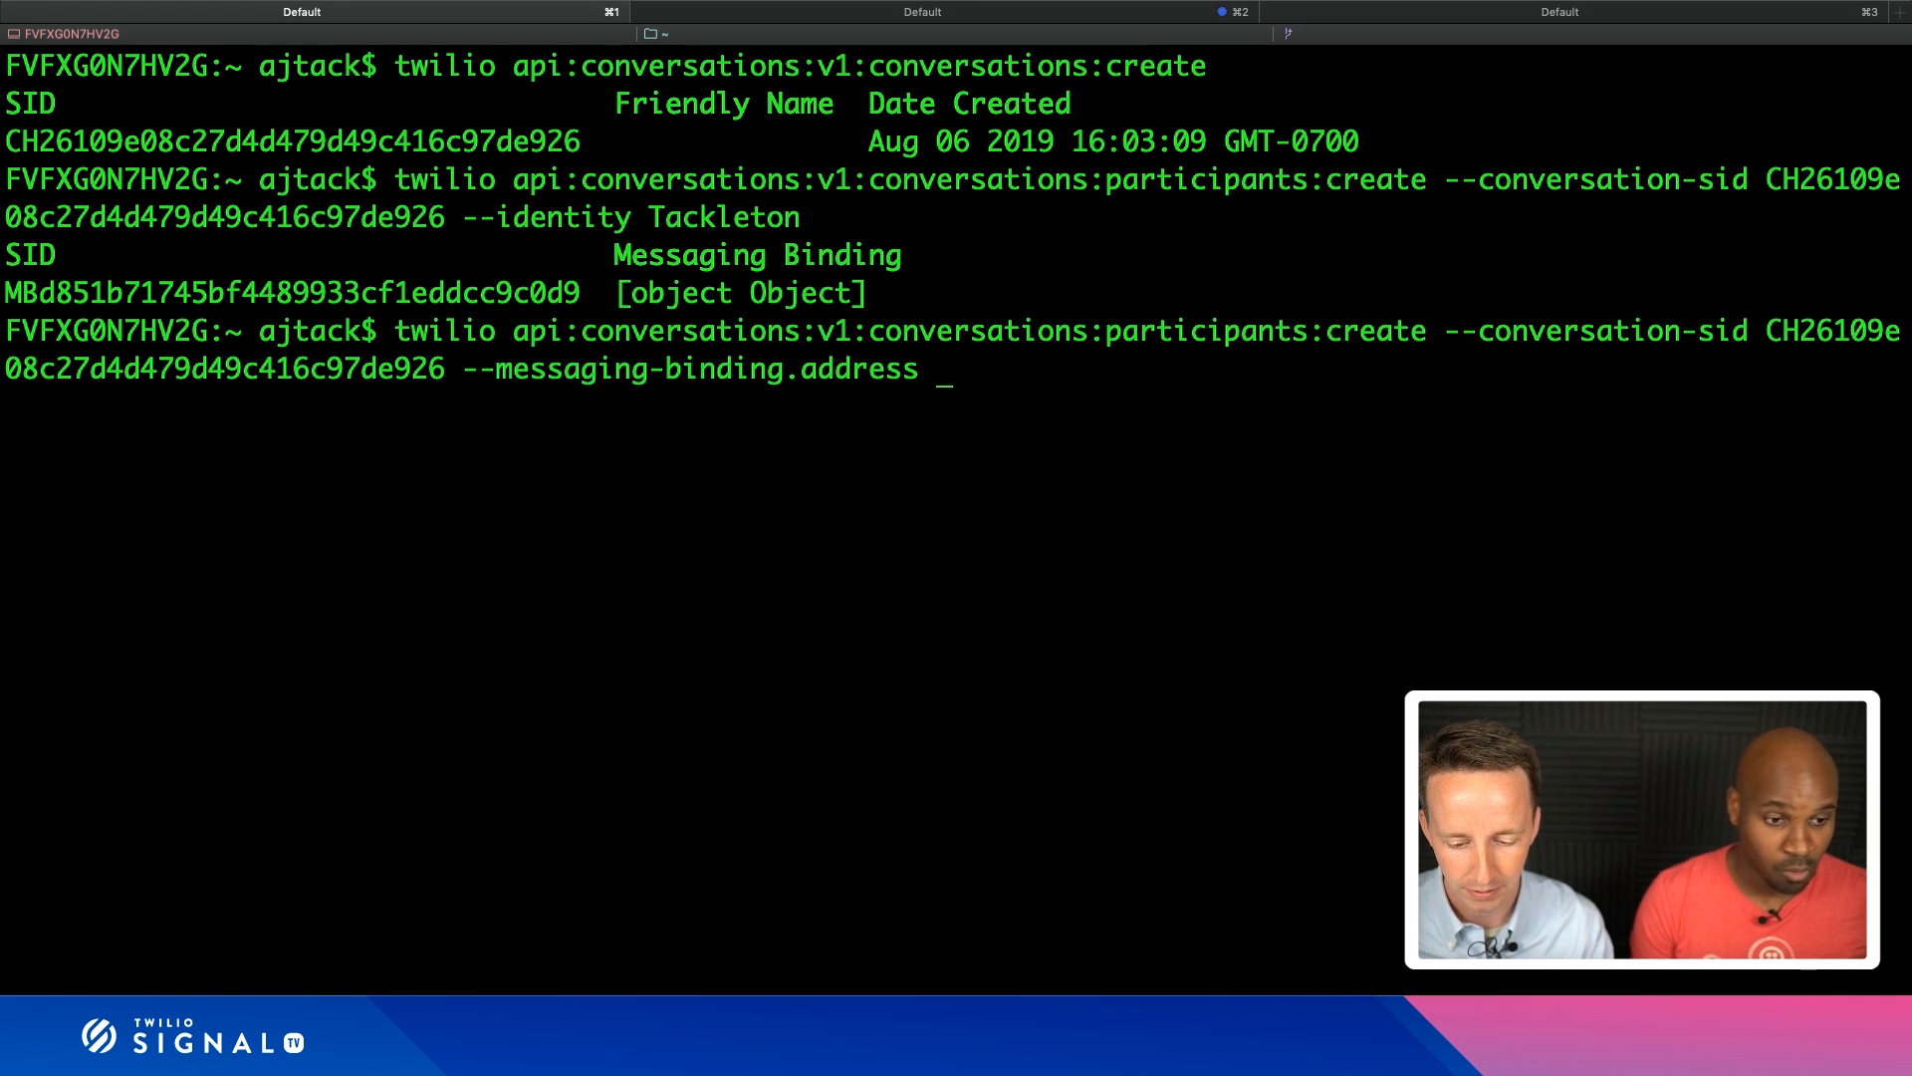
{"action": "type", "text": "whatsap:"}
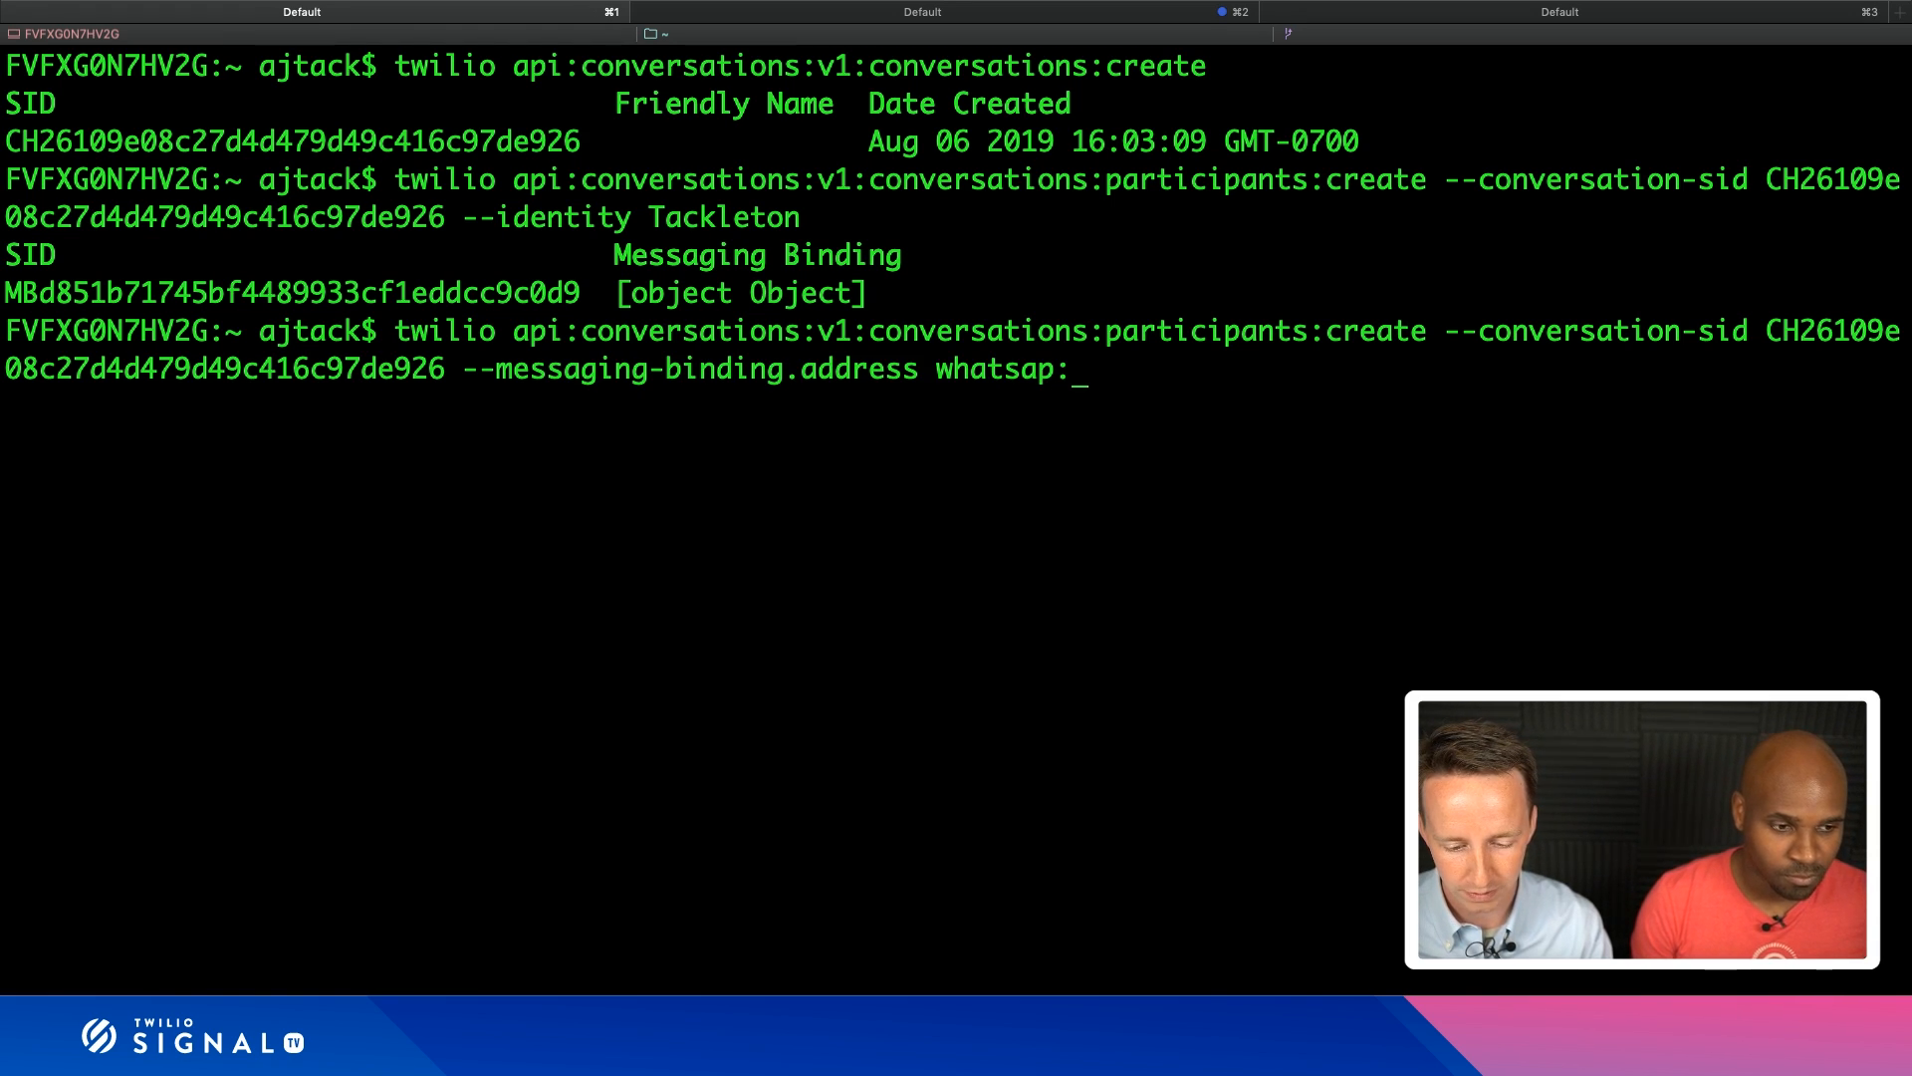
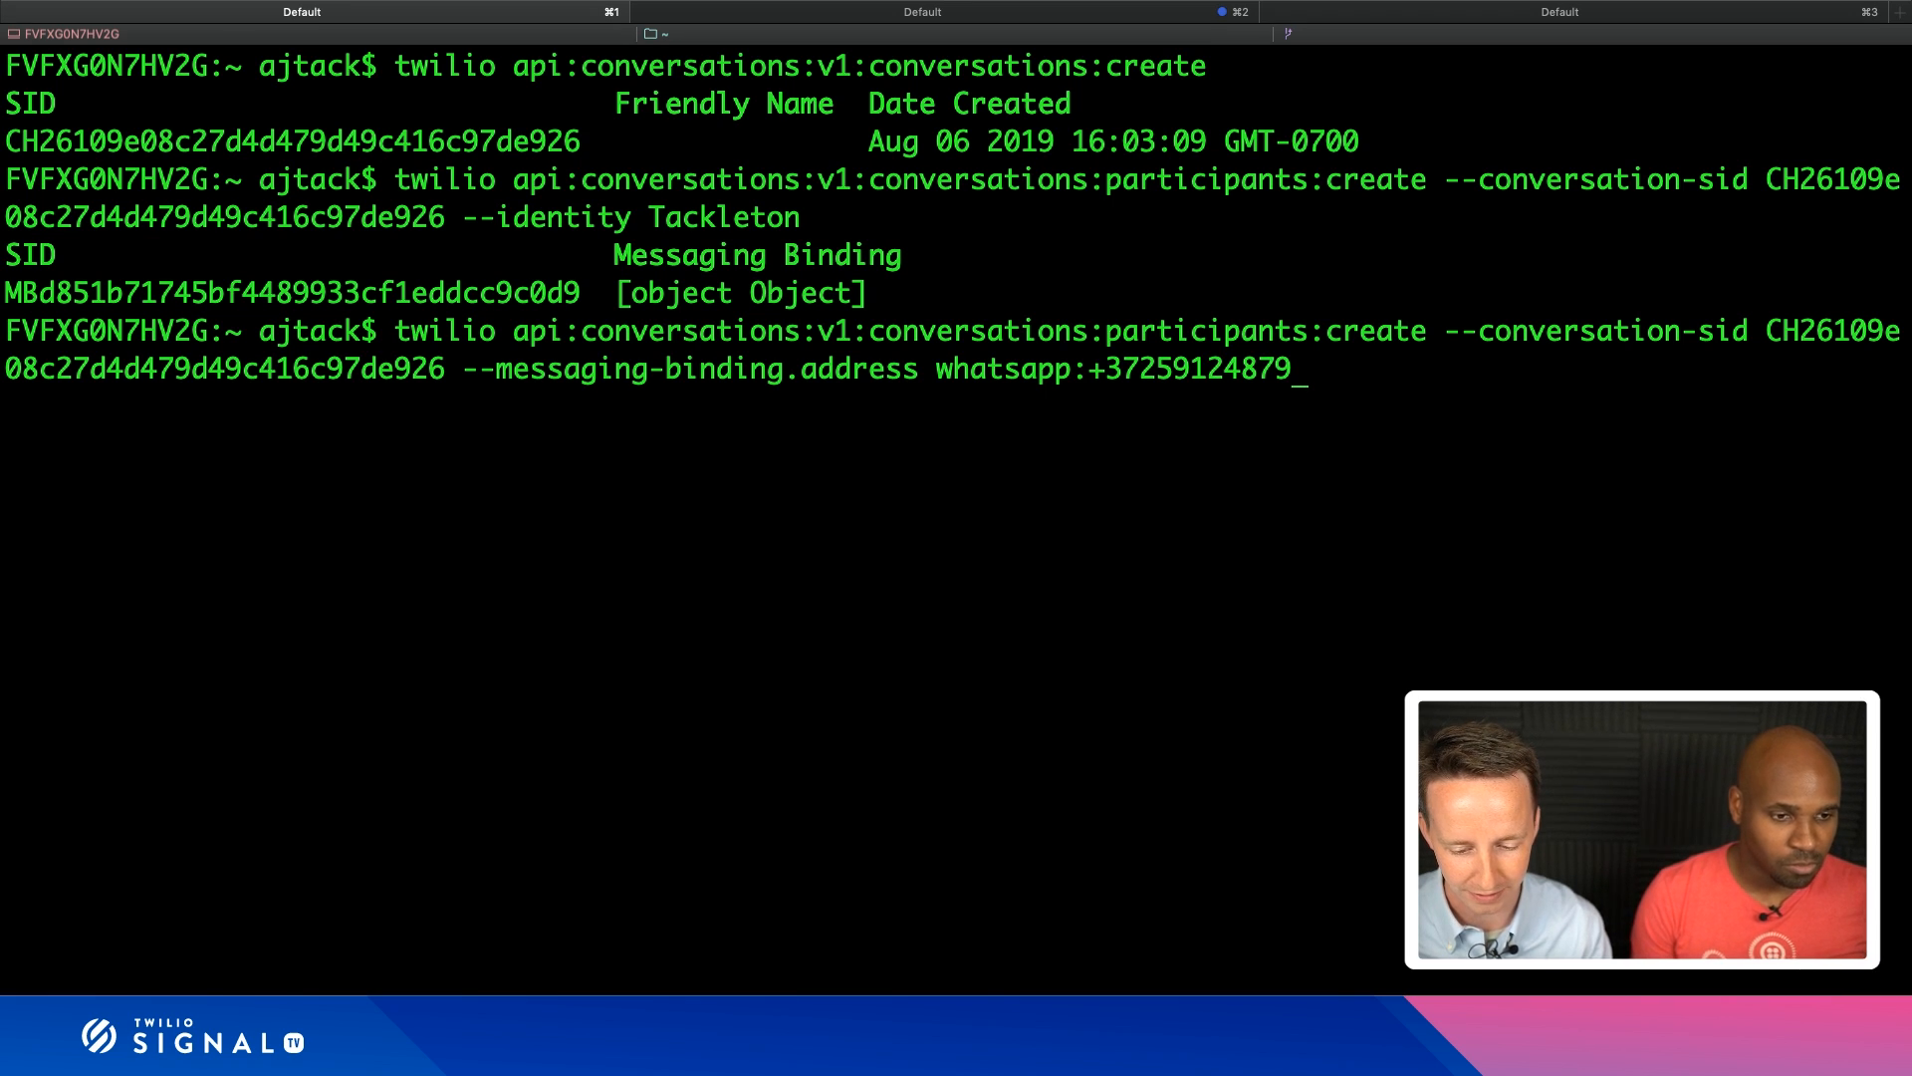
{"action": "type", "text": "--messaging-binding."}
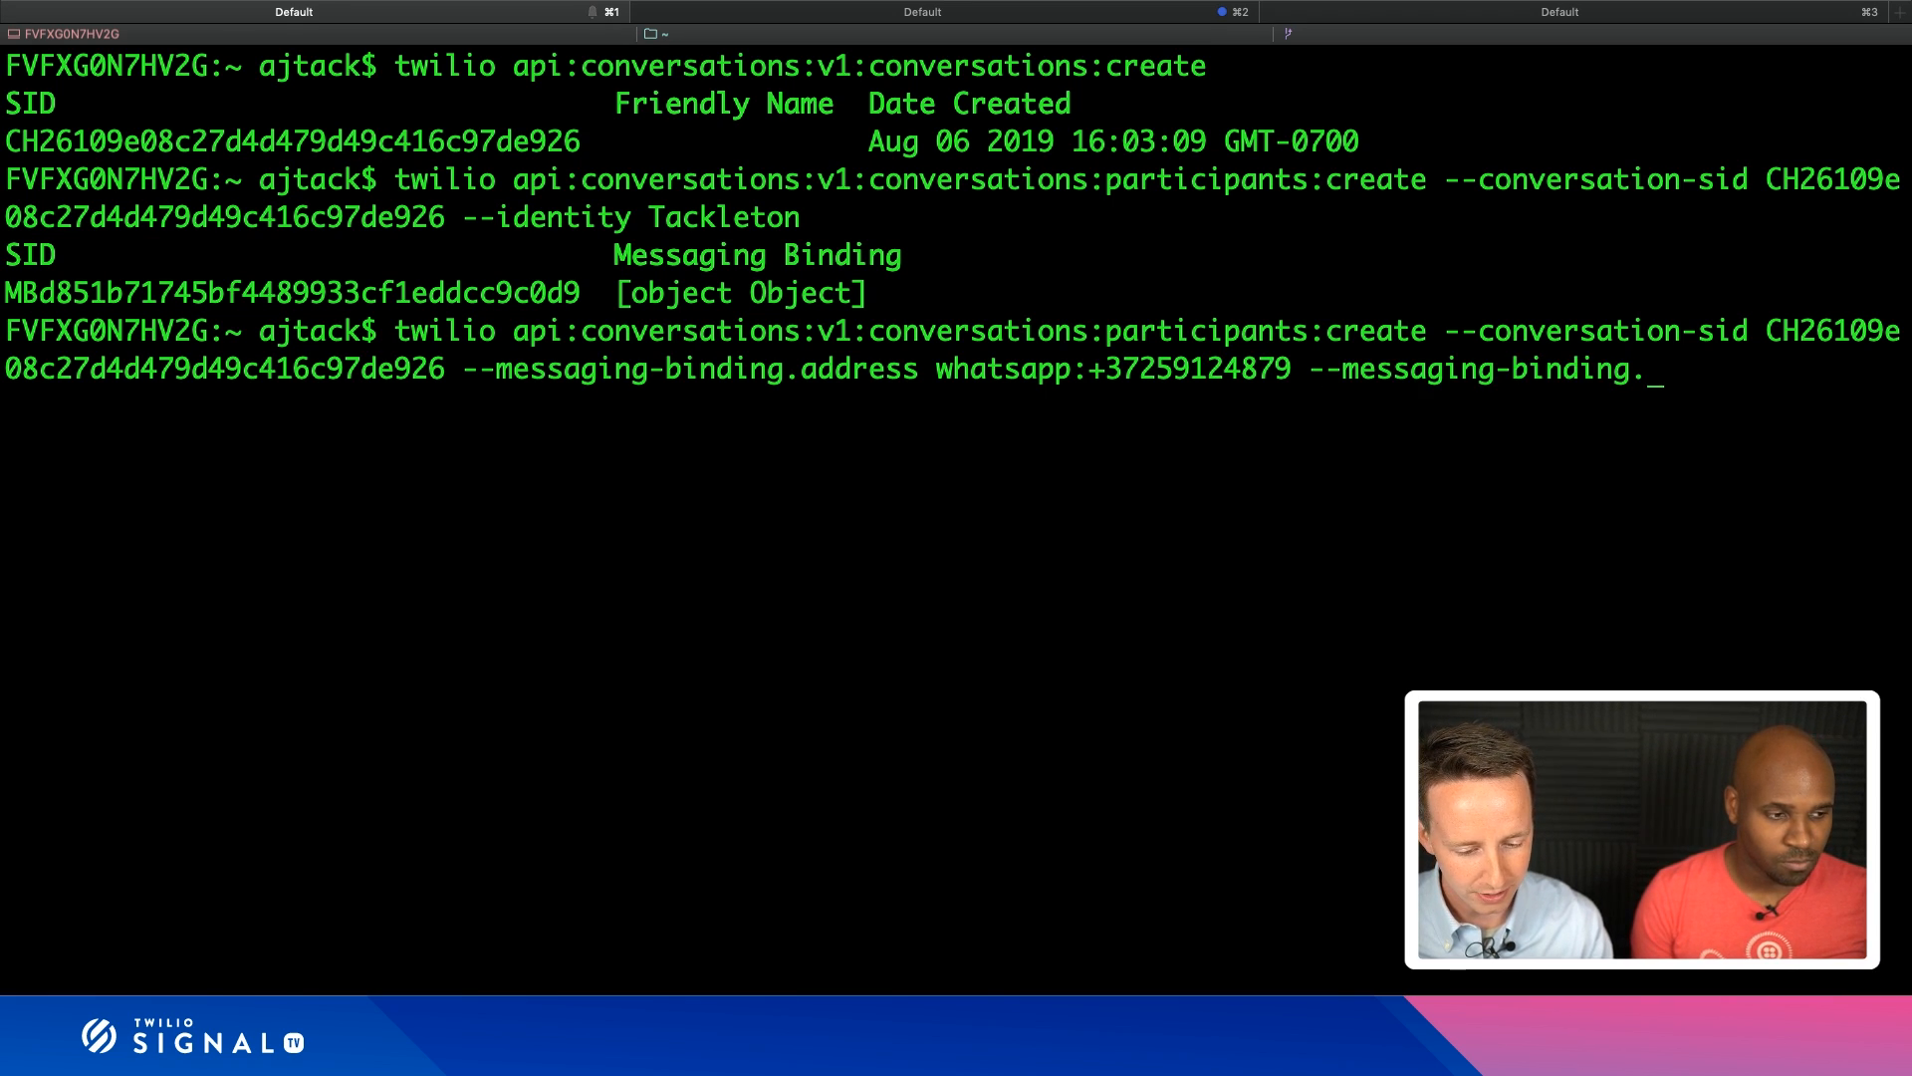
{"action": "type", "text": "proxy-address"}
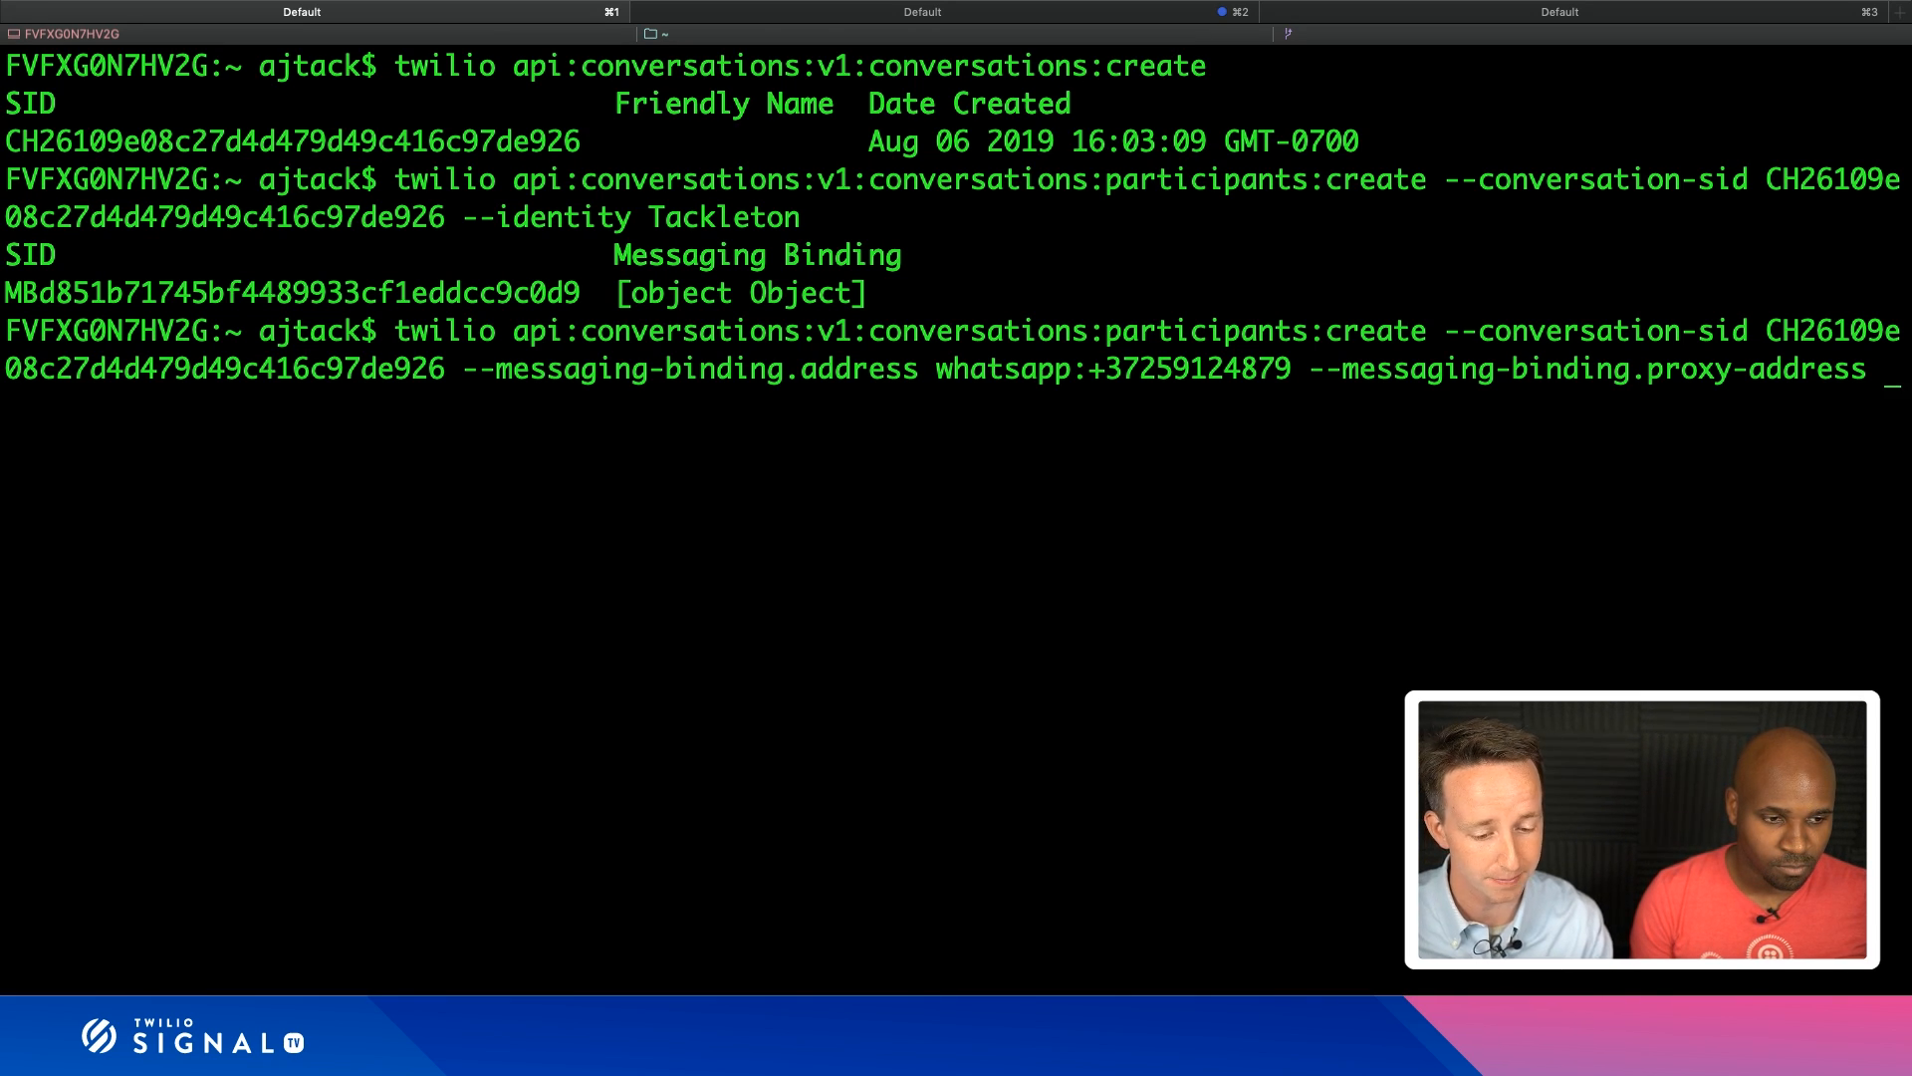
{"action": "type", "text": "whatsapp:"}
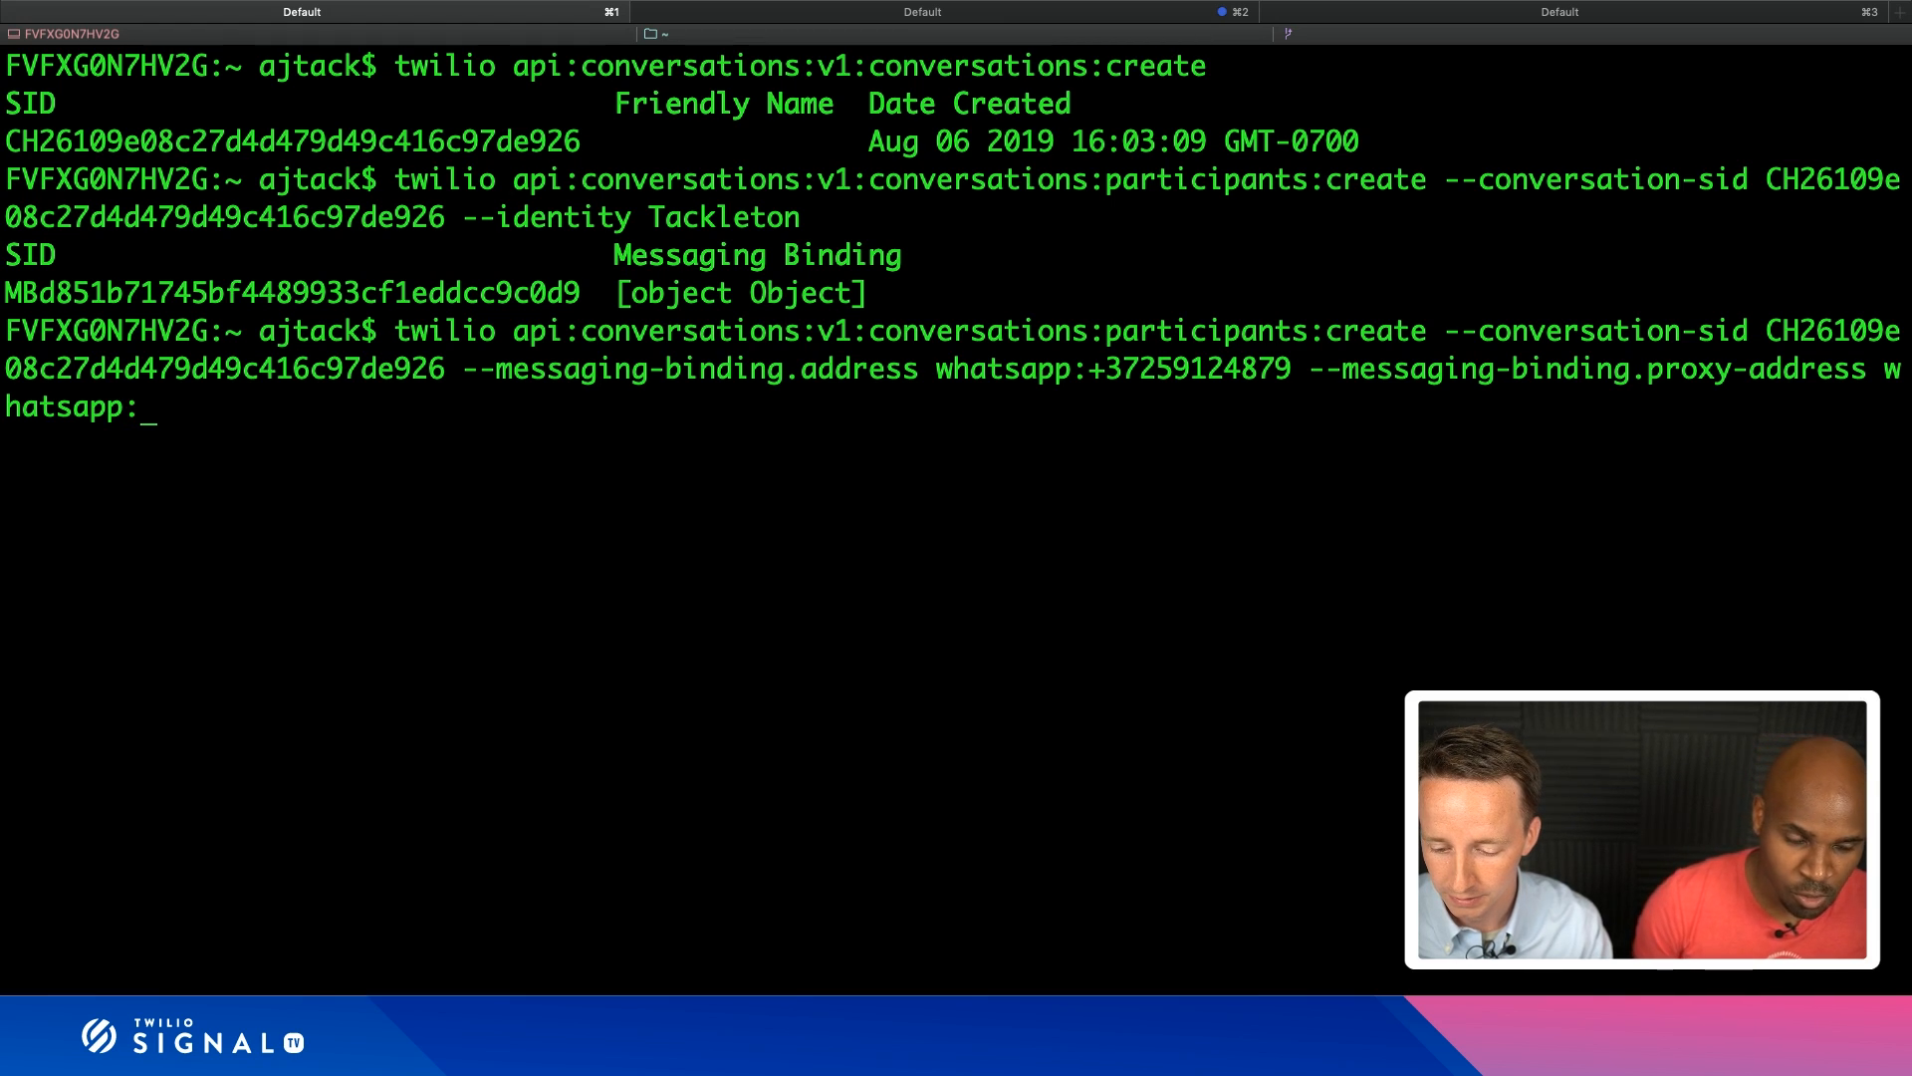
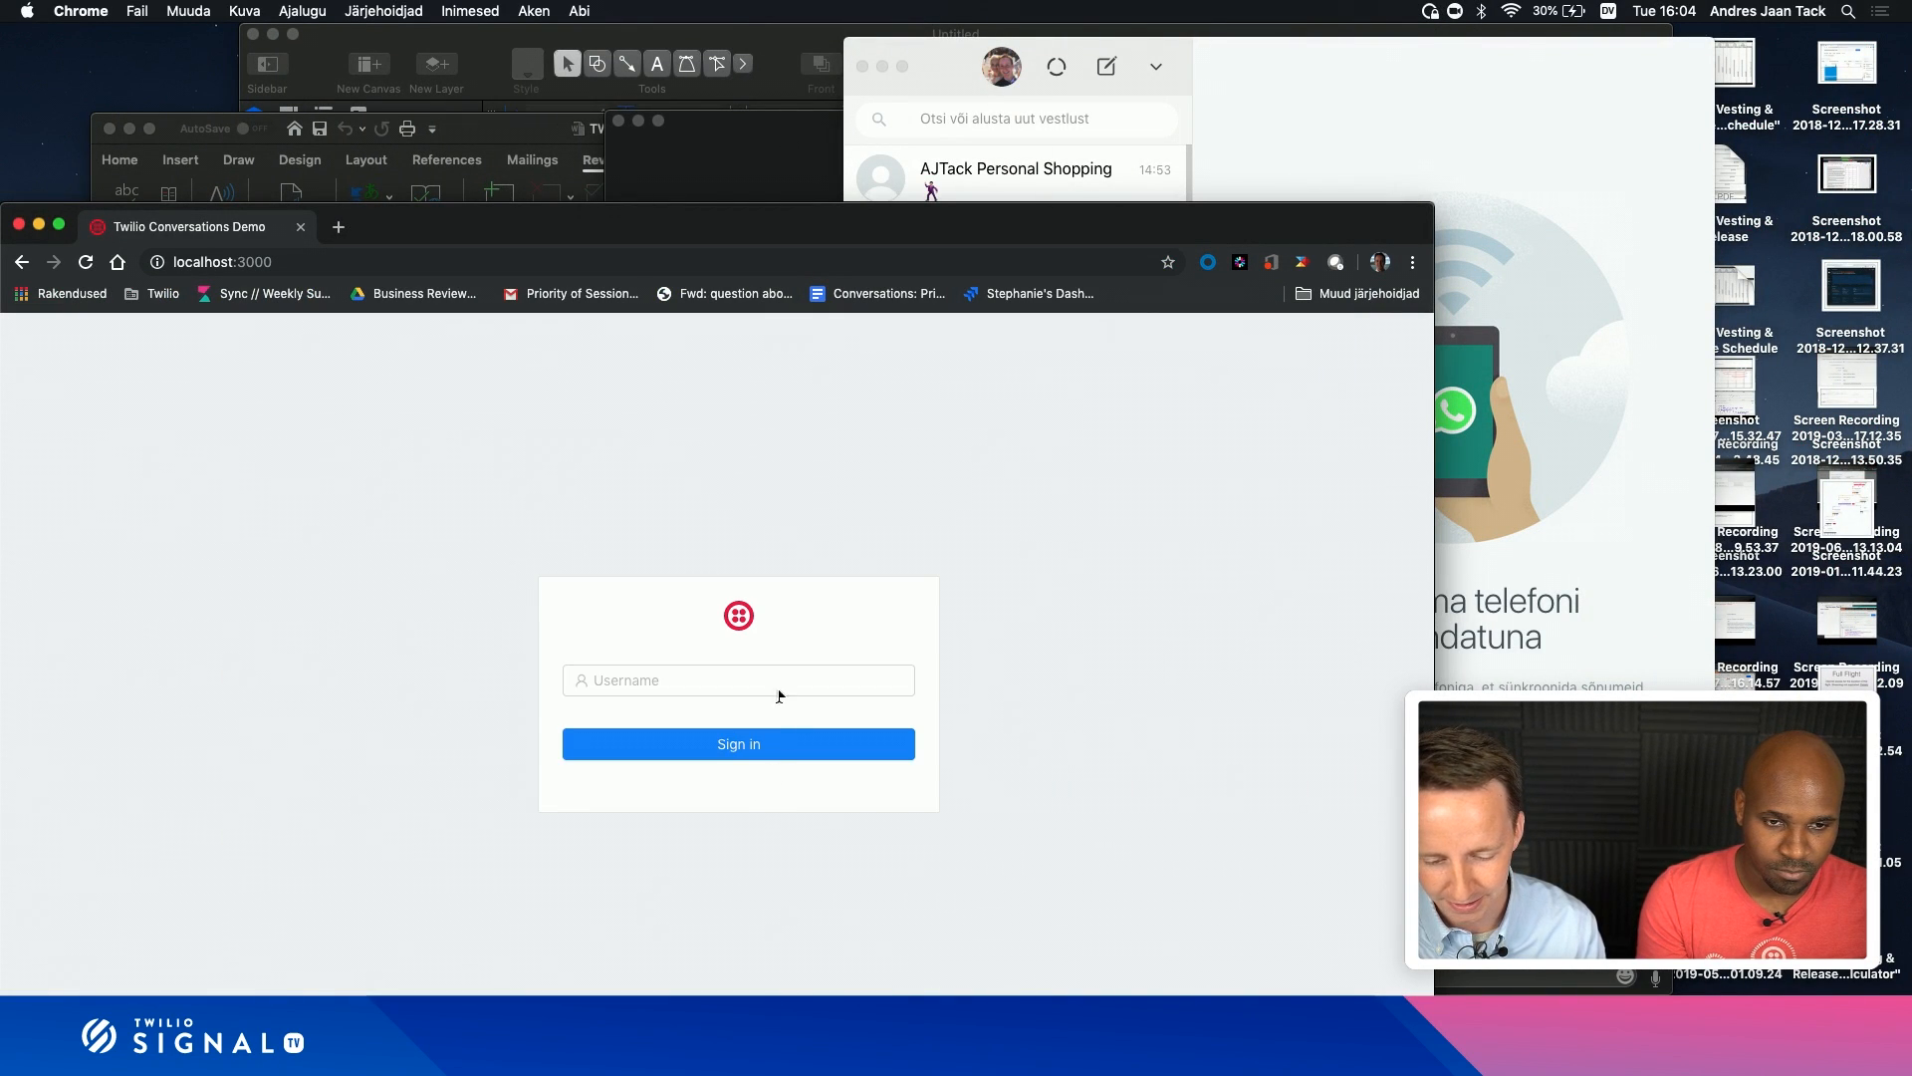
Step: Sign in to the Conversations Demo as Tackleton and open conversation CH26109e08c27d4d479d49c416c97de926
{"action": "type", "text": "Tackleton"}
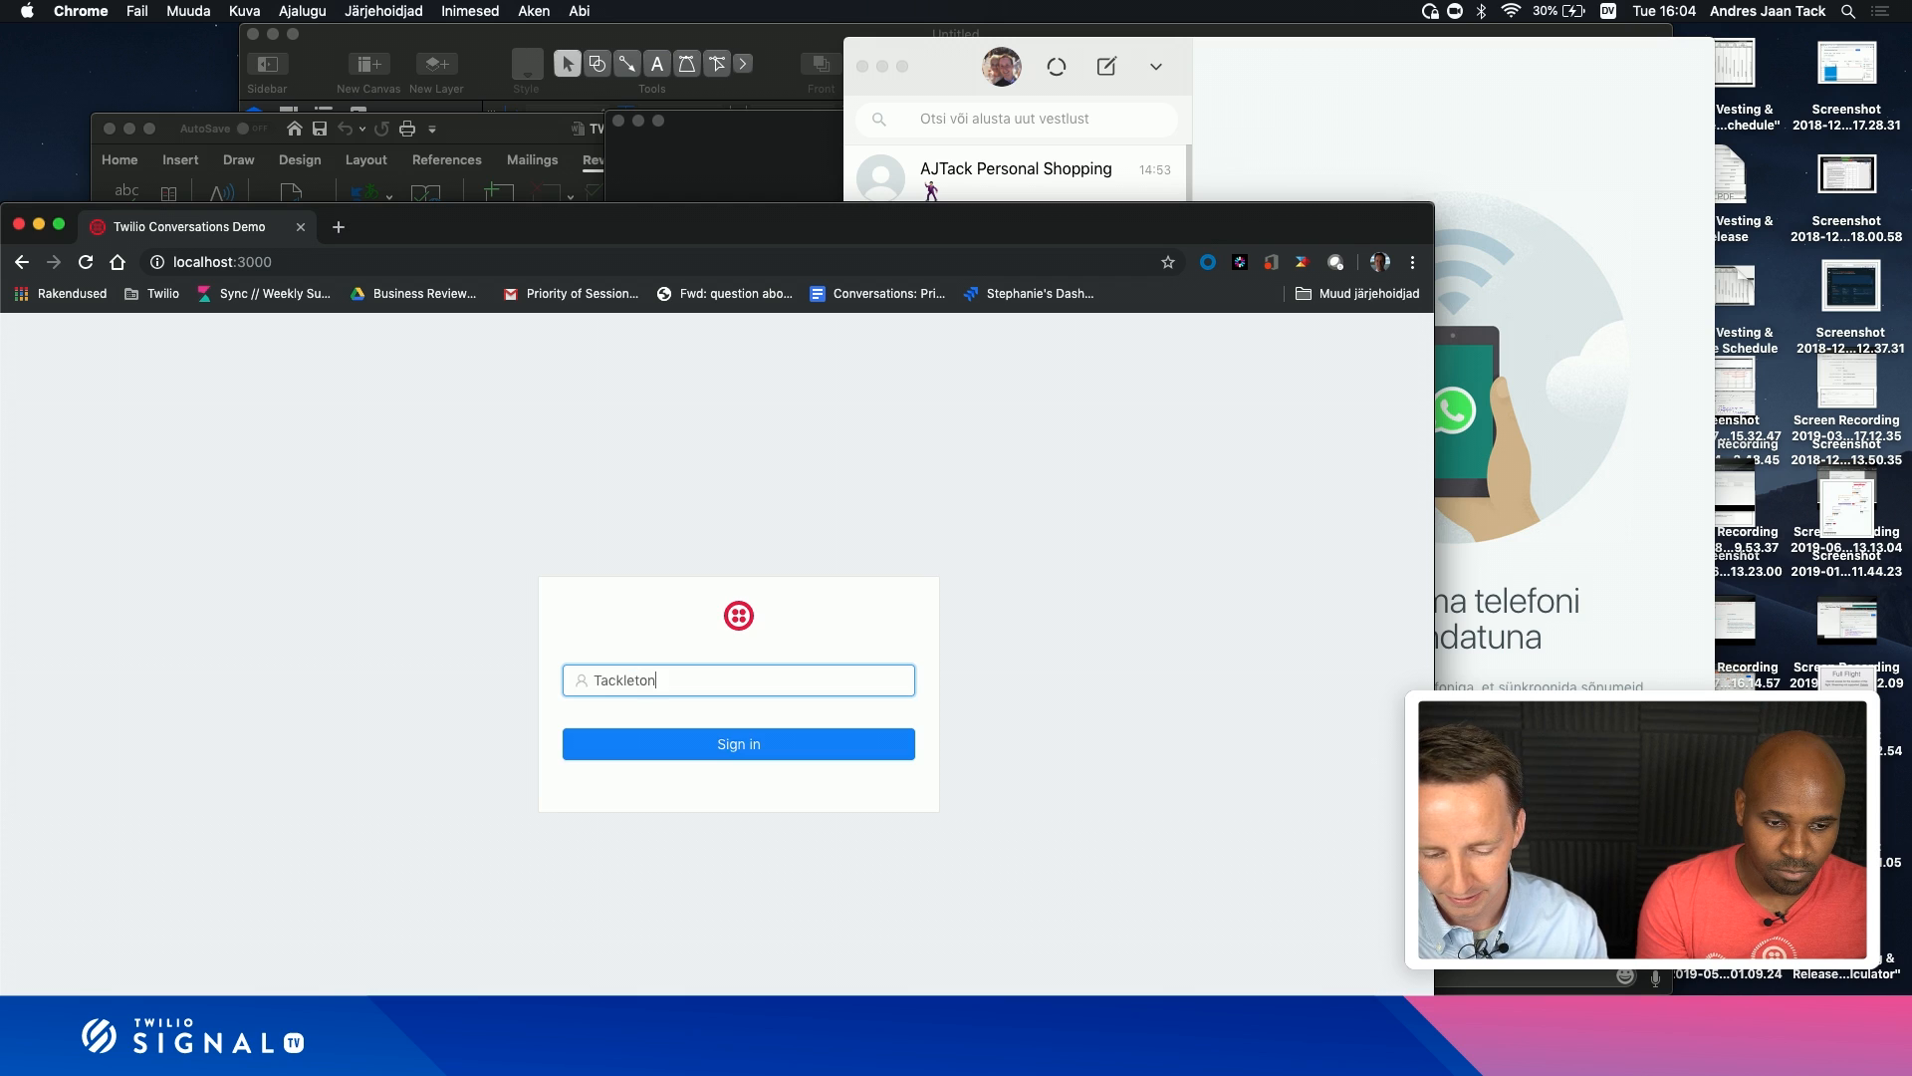
{"action": "left_click", "coordinate": [739, 744]}
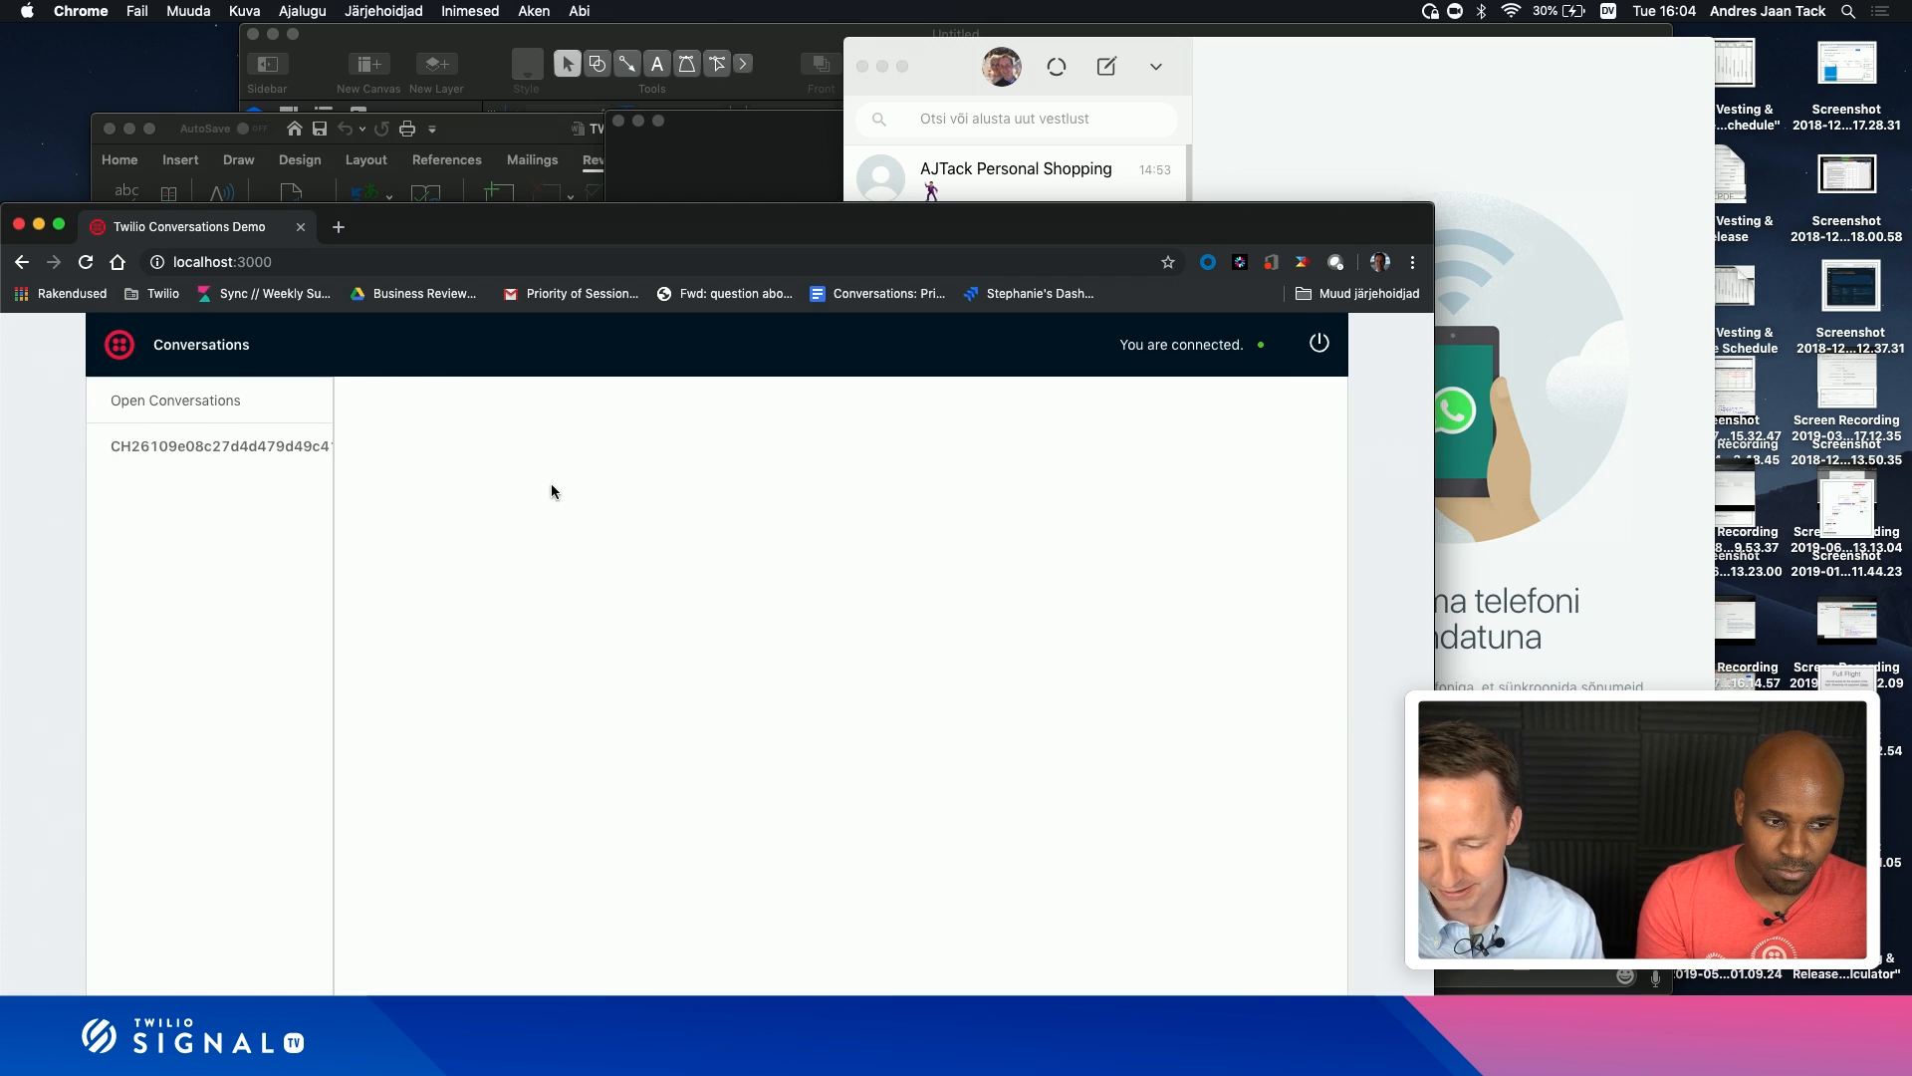
{"action": "left_click", "coordinate": [215, 446]}
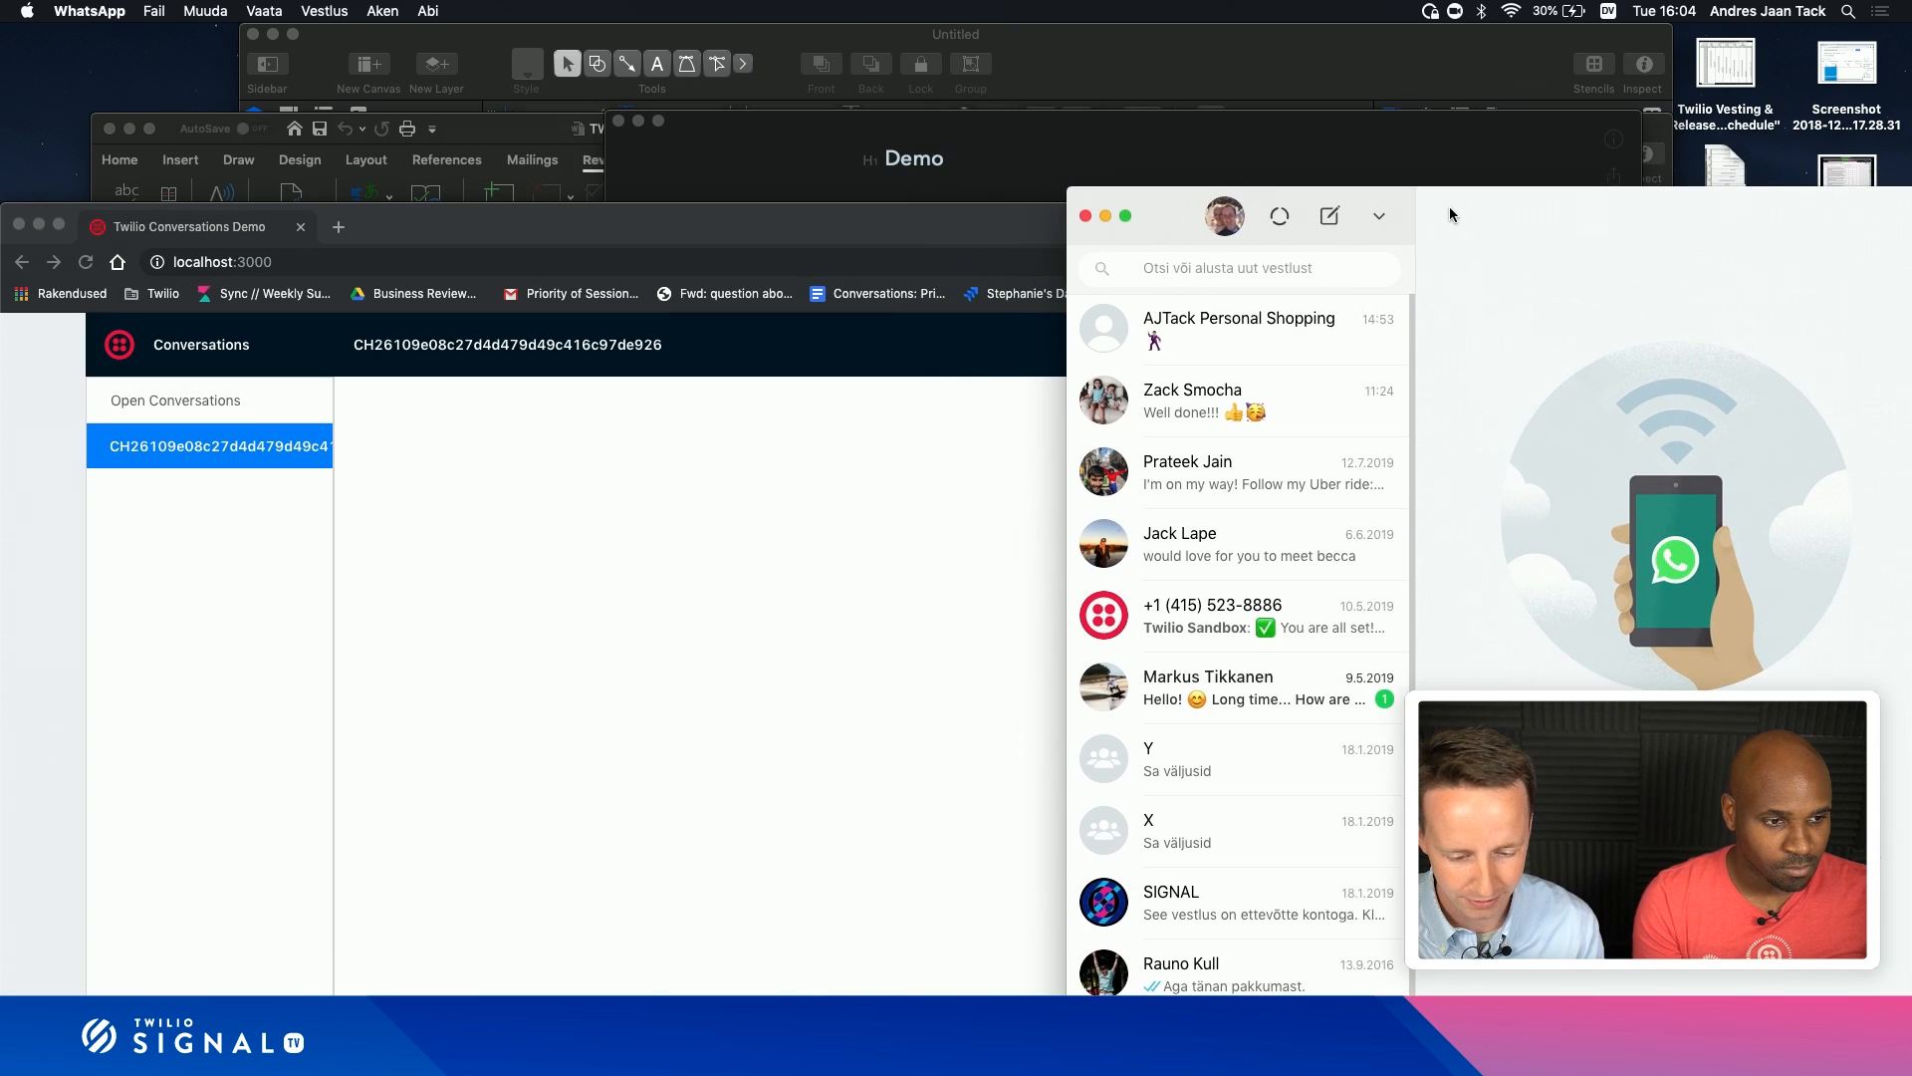
Step: Open the AJTack Personal Shopping chat in WhatsApp
{"action": "left_click", "coordinate": [1239, 330]}
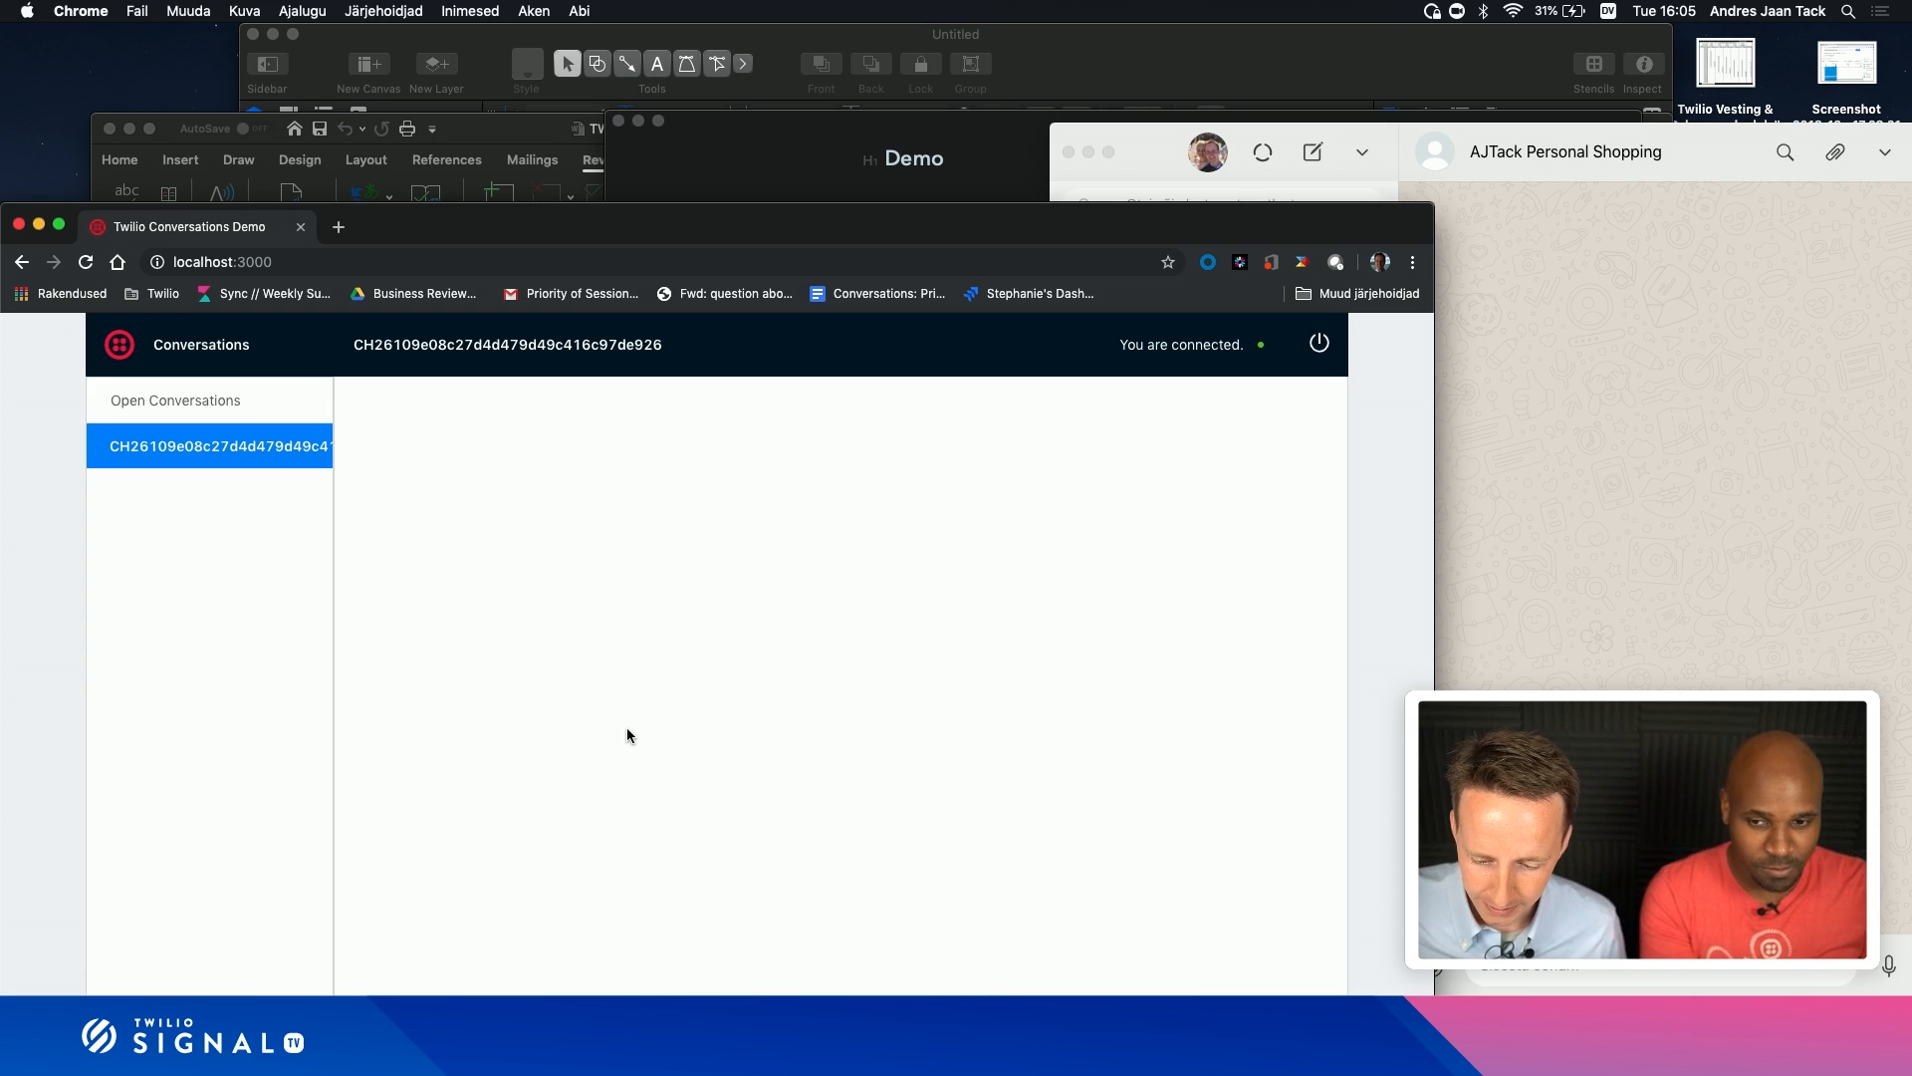
{"action": "mouse_move", "coordinate": [1488, 516]}
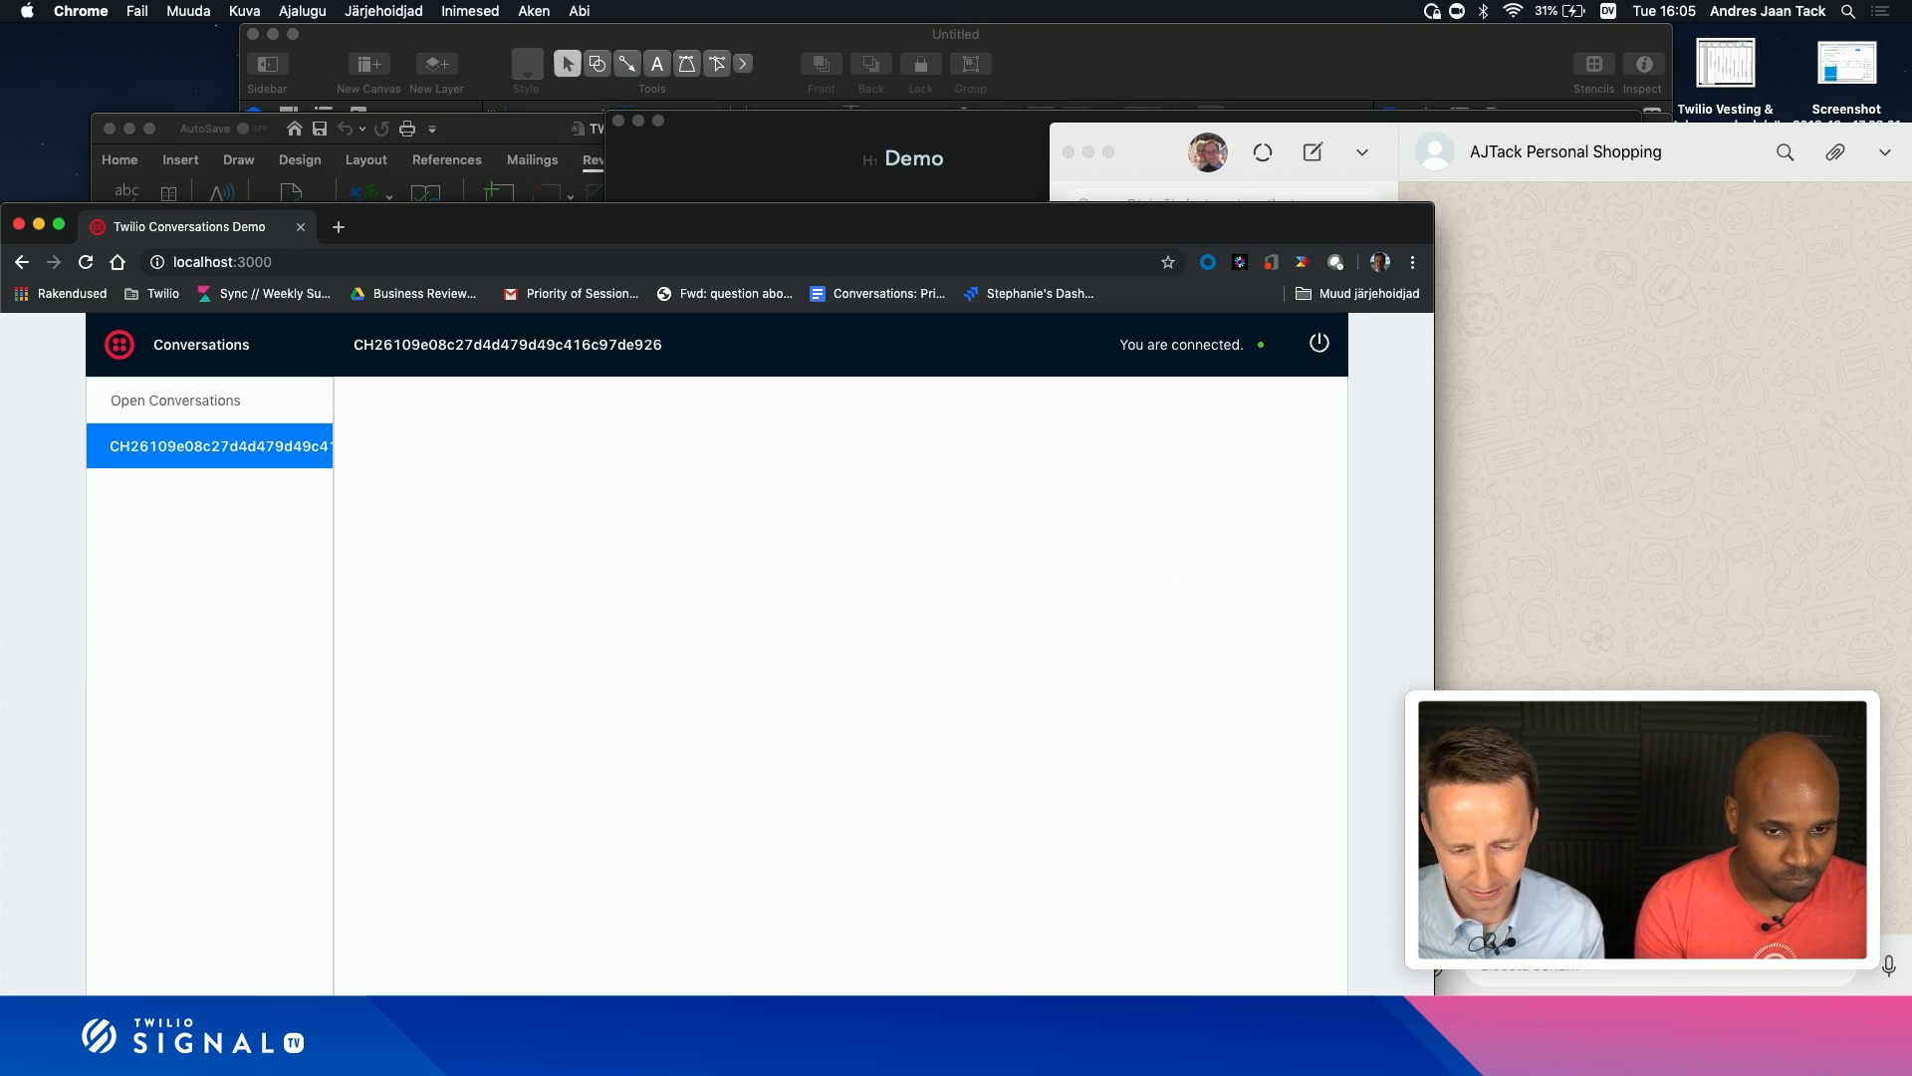
{"action": "mouse_move", "coordinate": [1079, 514]}
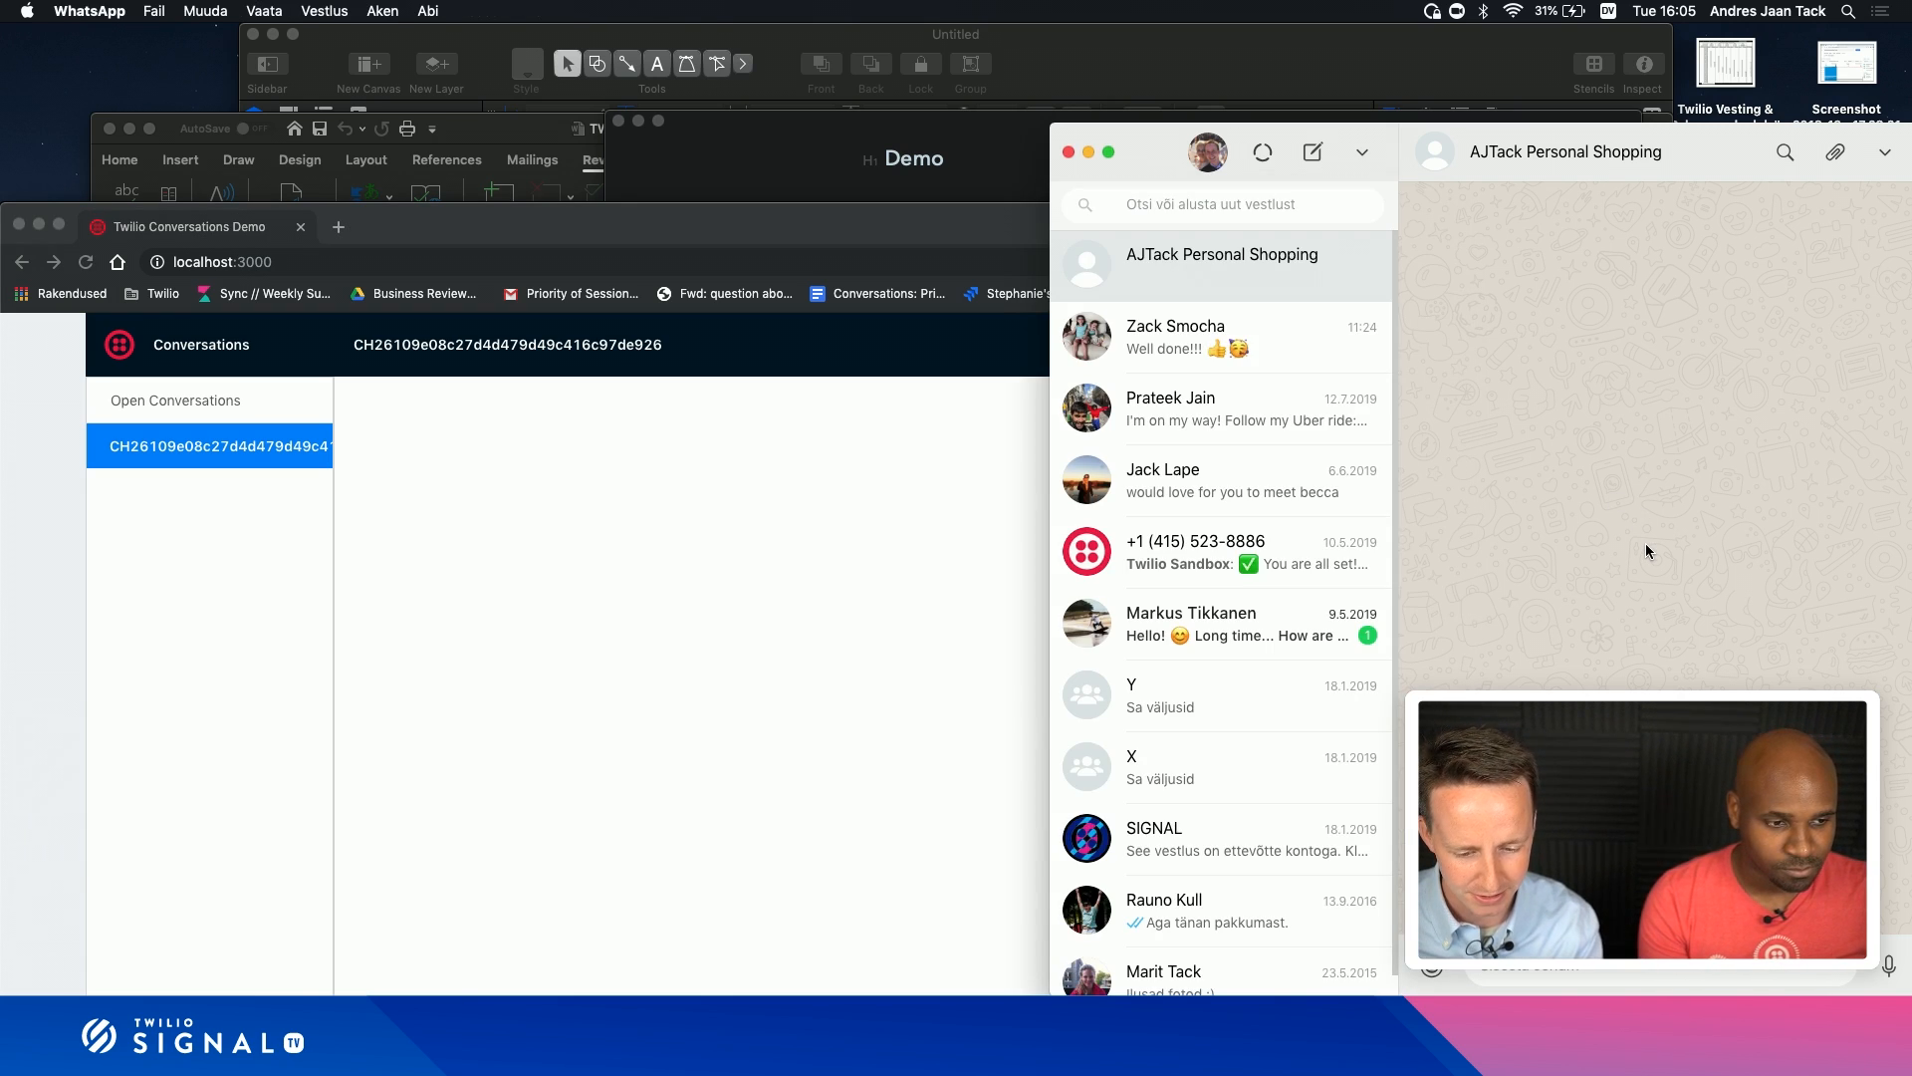
{"action": "mouse_move", "coordinate": [1619, 378]}
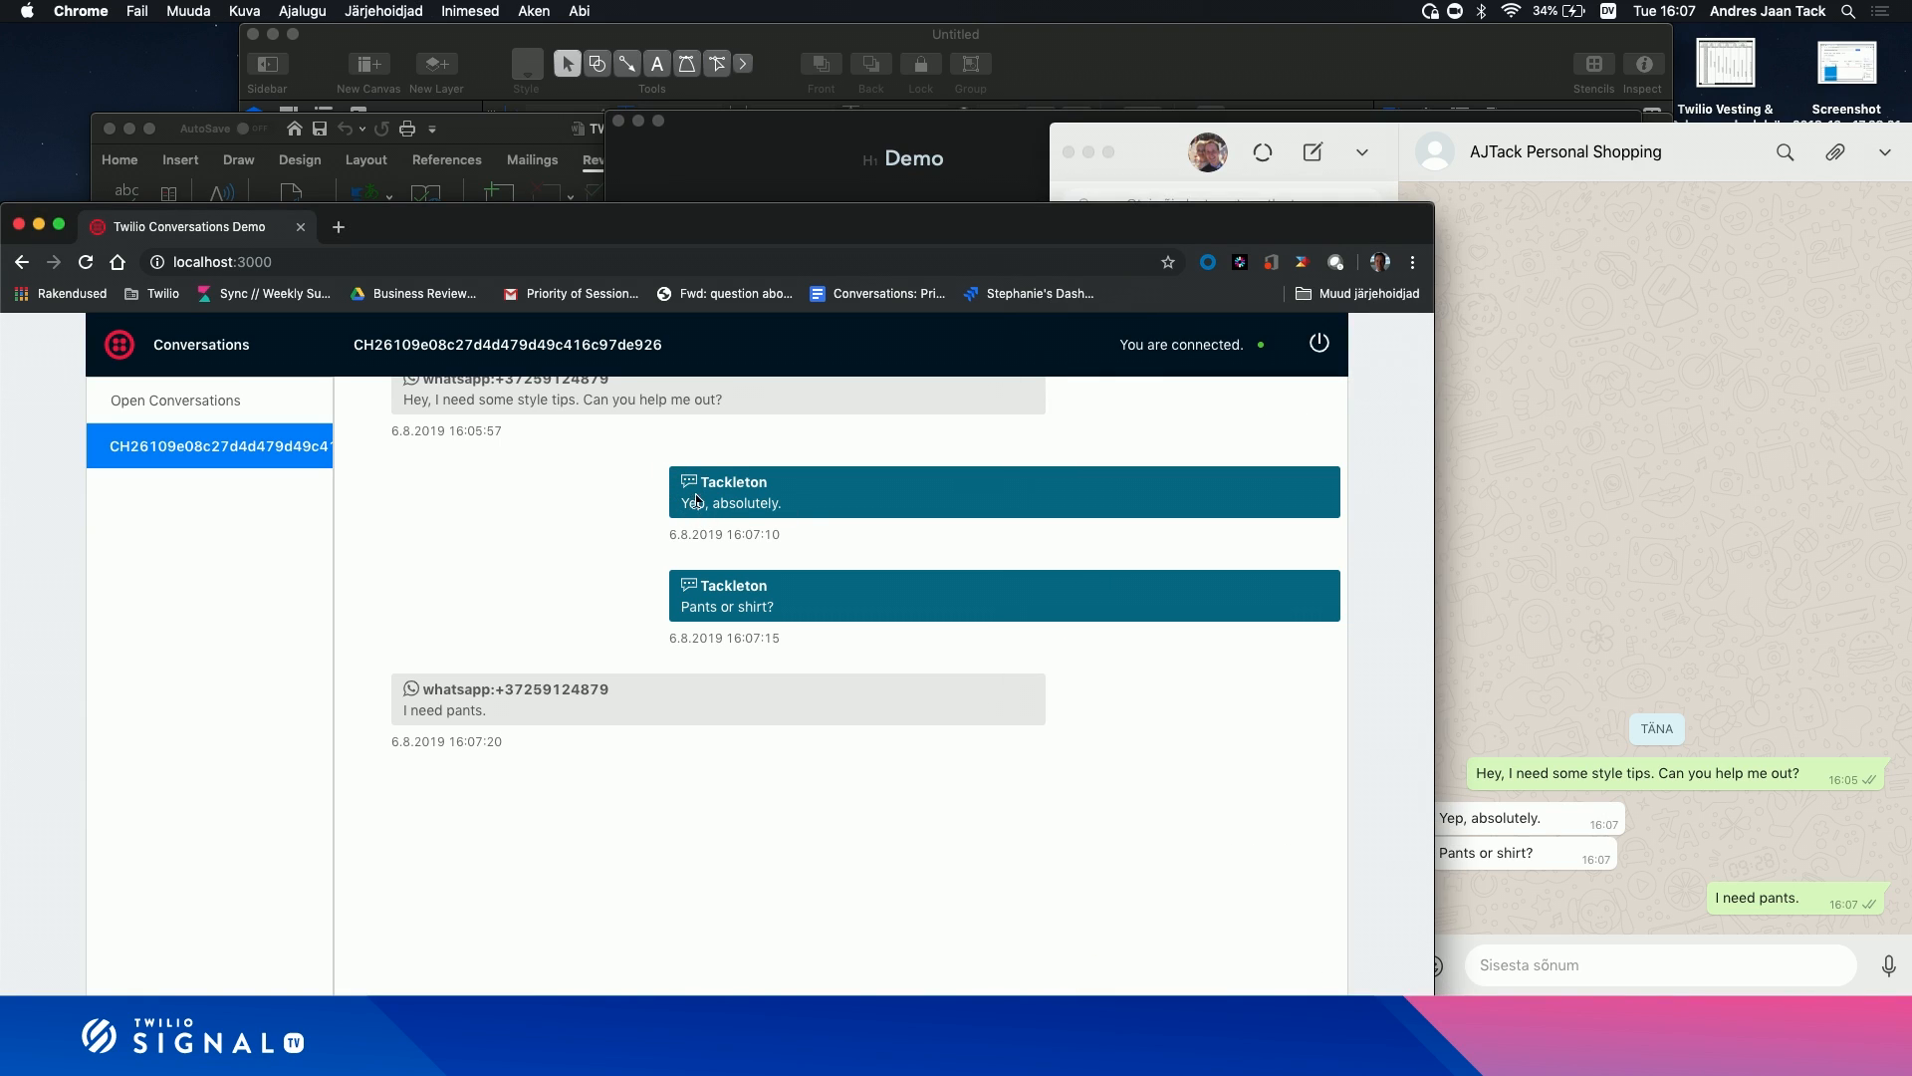
{"action": "mouse_move", "coordinate": [411, 694]}
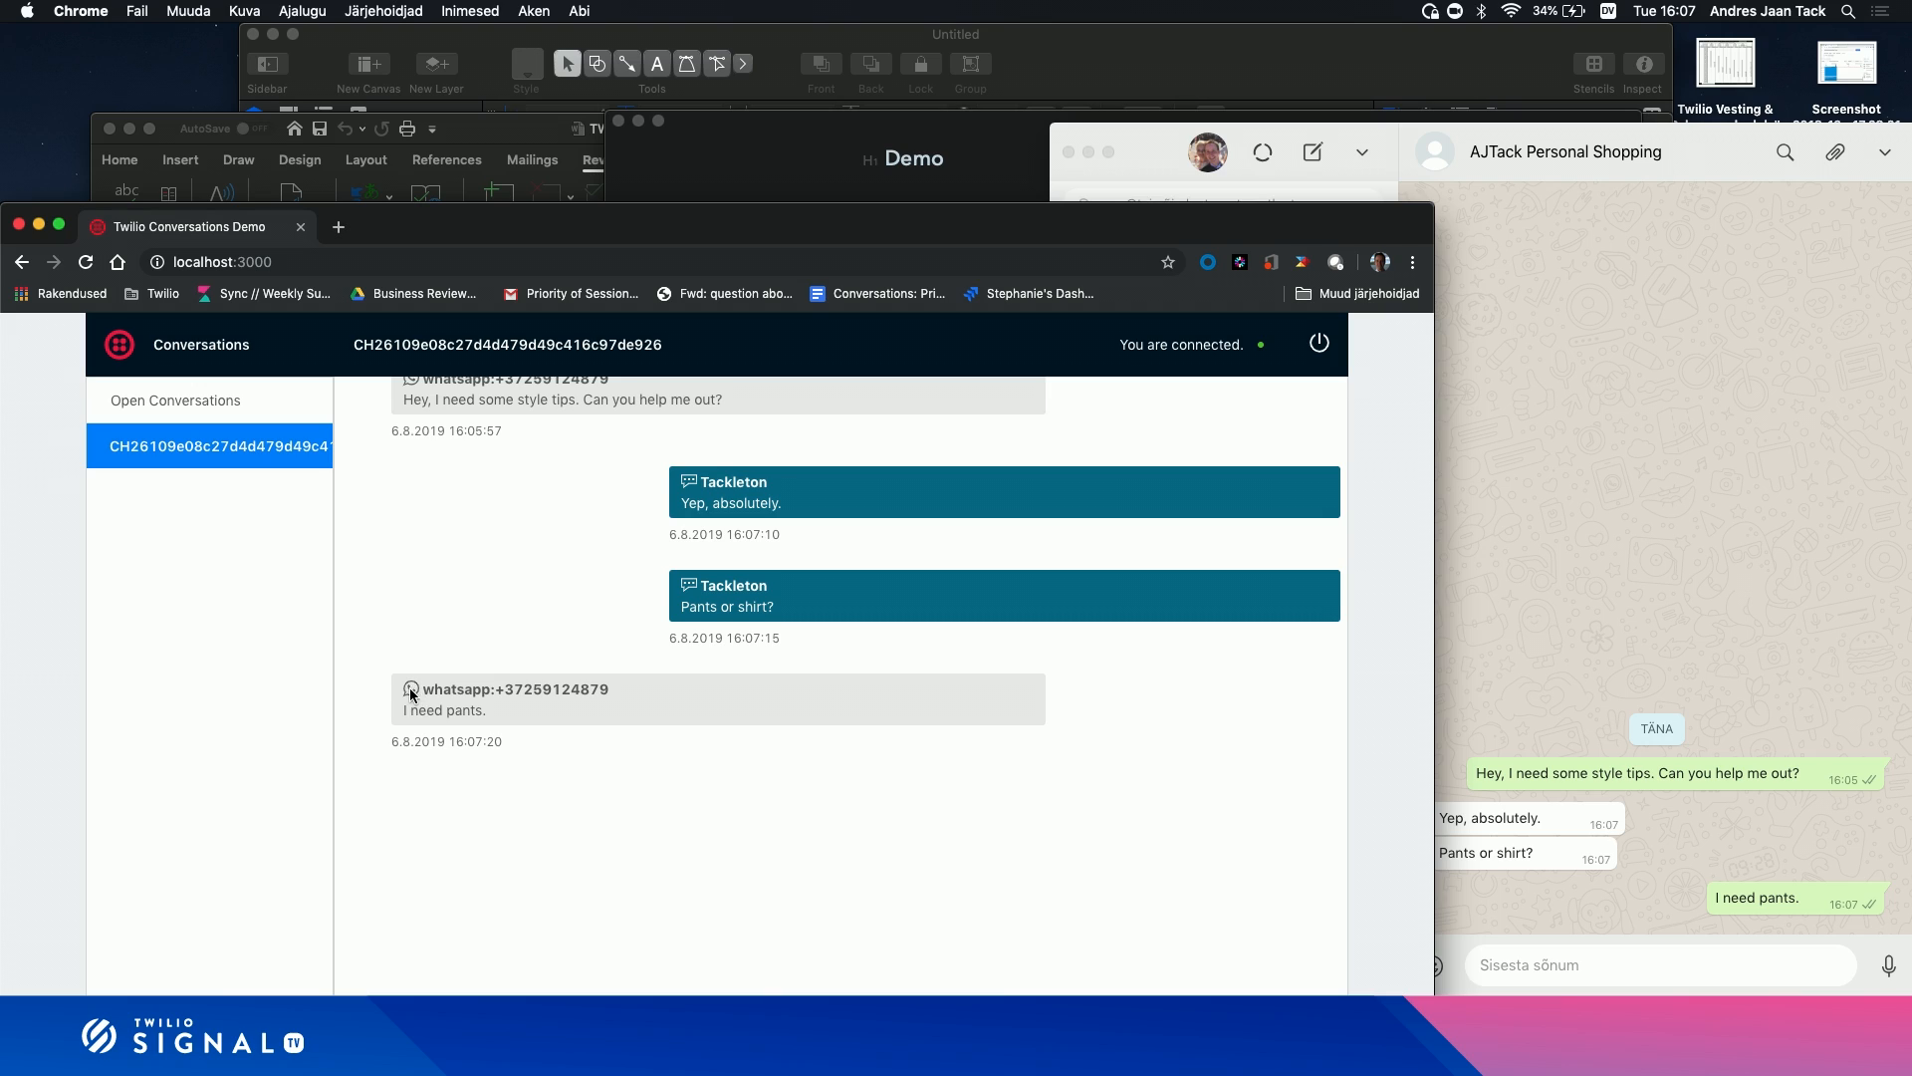
{"action": "mouse_move", "coordinate": [524, 616]}
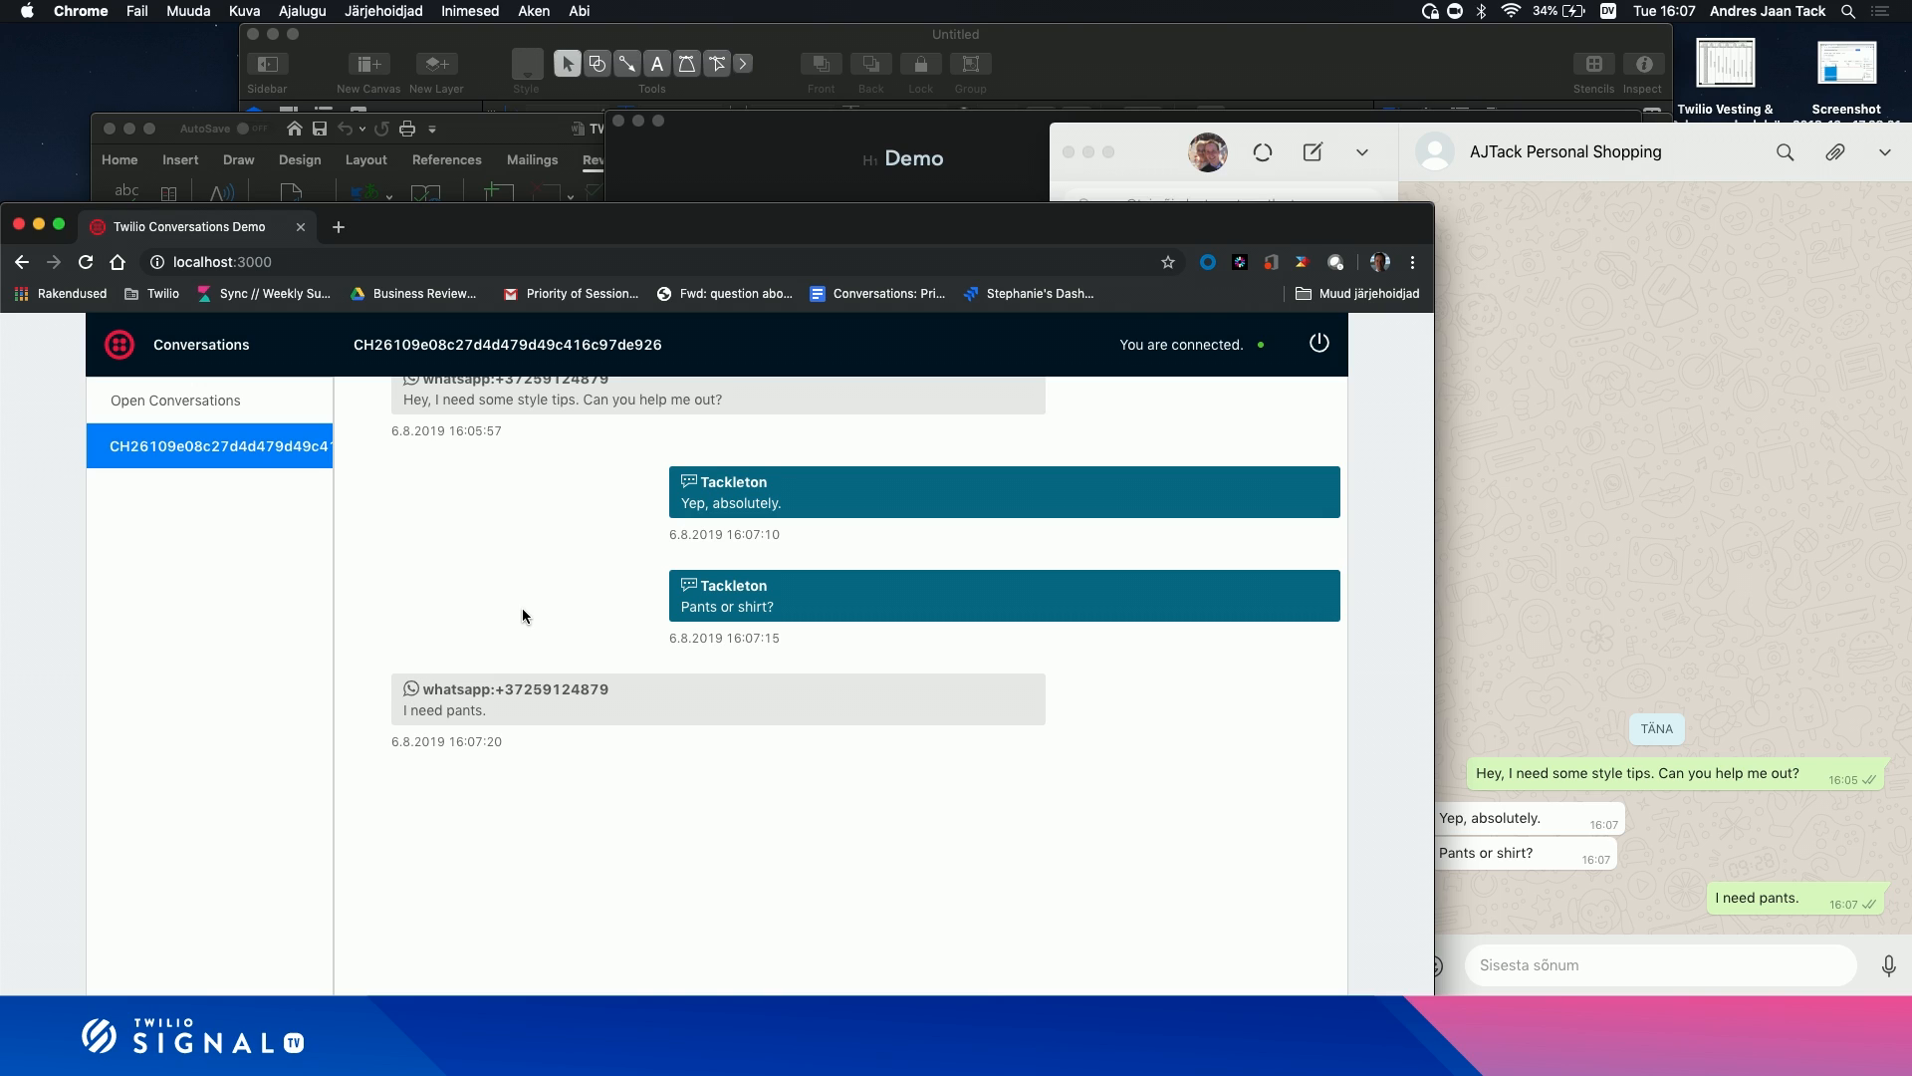
{"action": "mouse_move", "coordinate": [953, 873]}
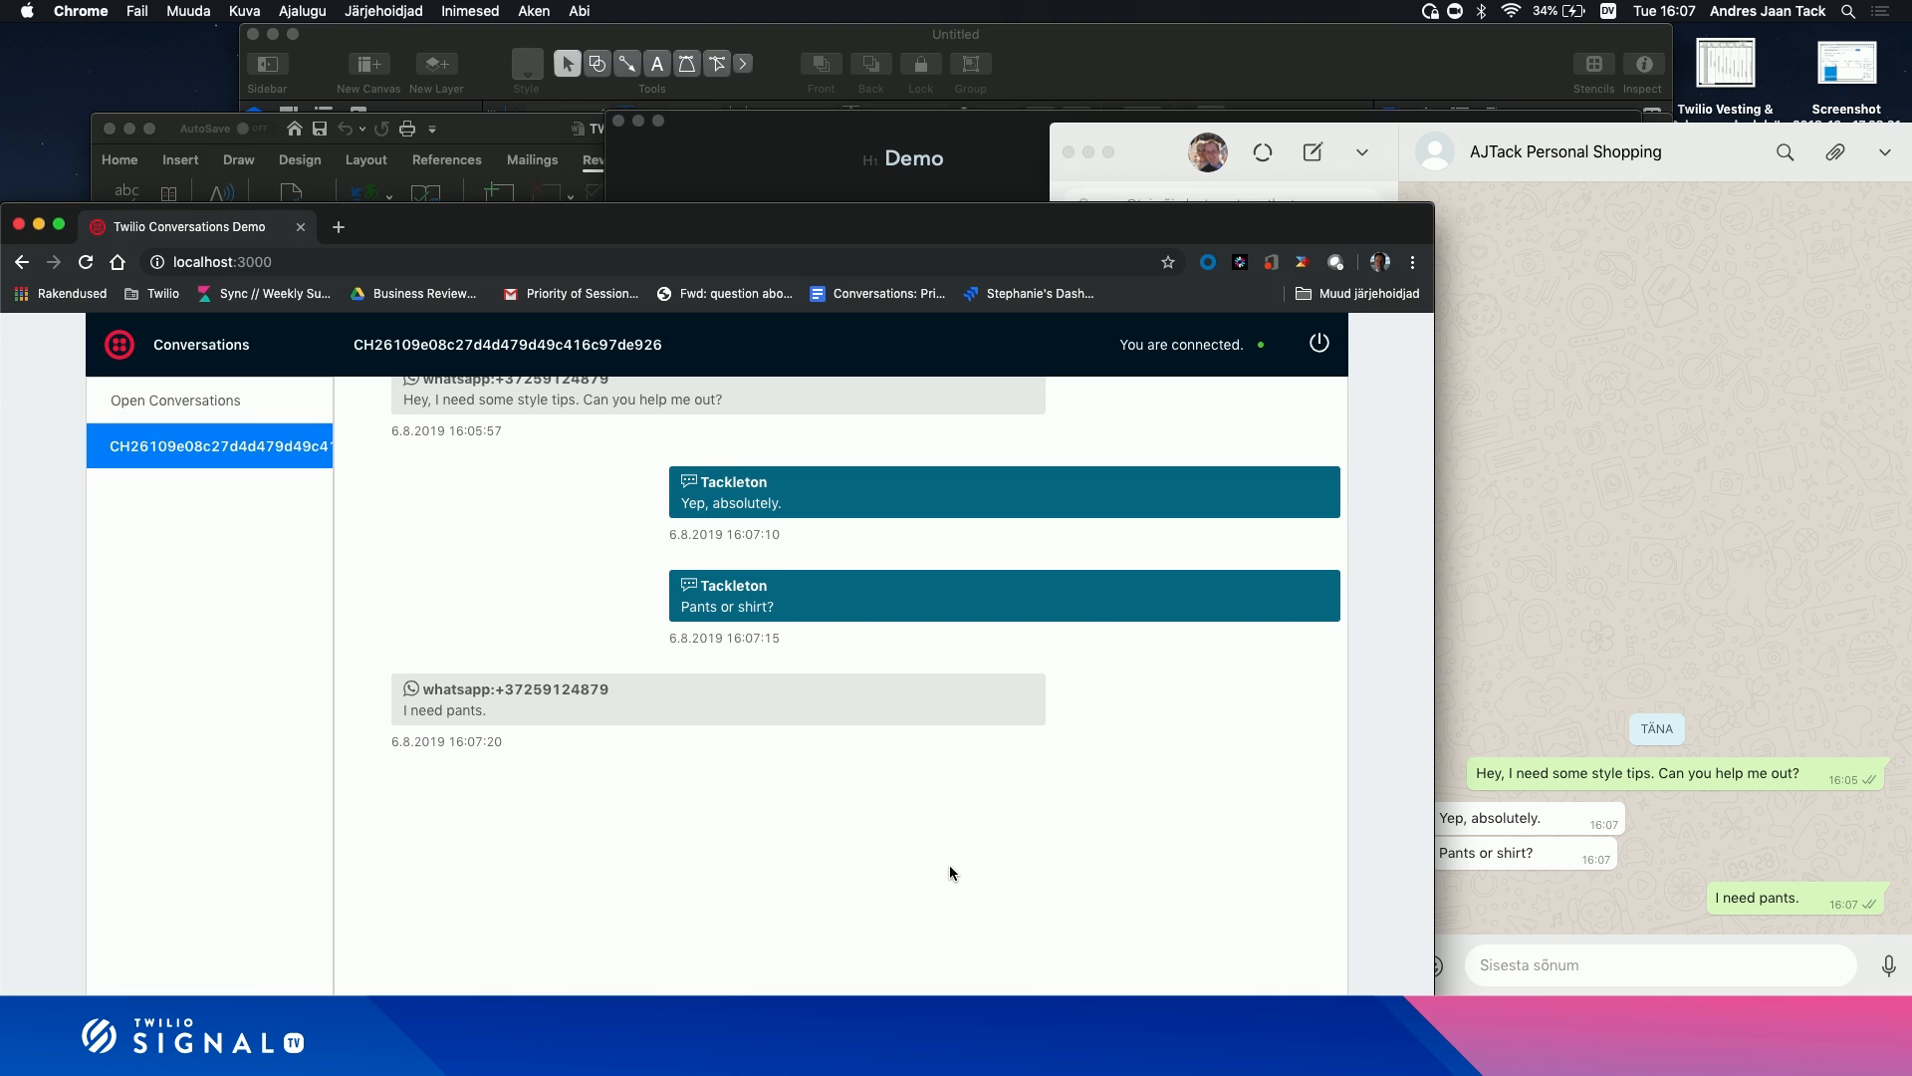
{"action": "mouse_move", "coordinate": [978, 799]}
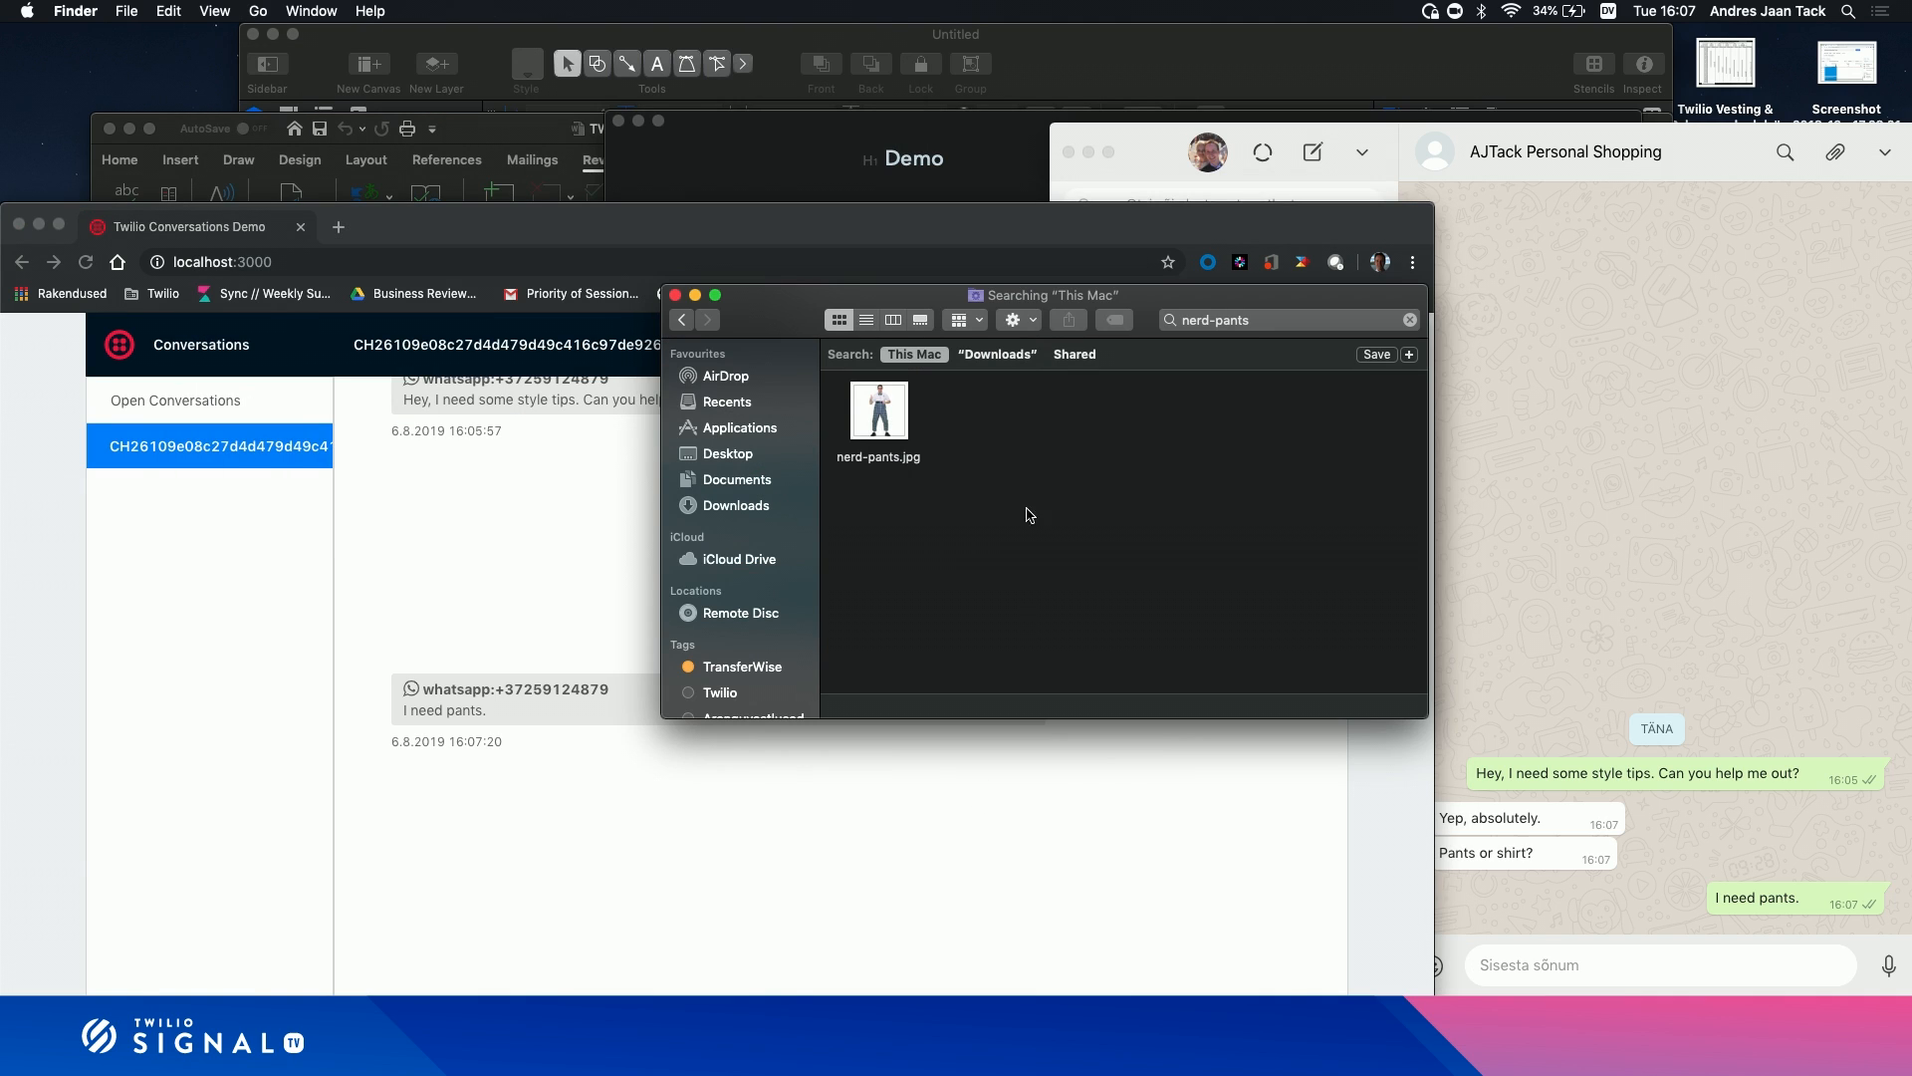
Step: Drag nerd-pants.jpg from Finder onto the demo chat to send it as an image message
{"action": "left_click", "coordinate": [878, 410]}
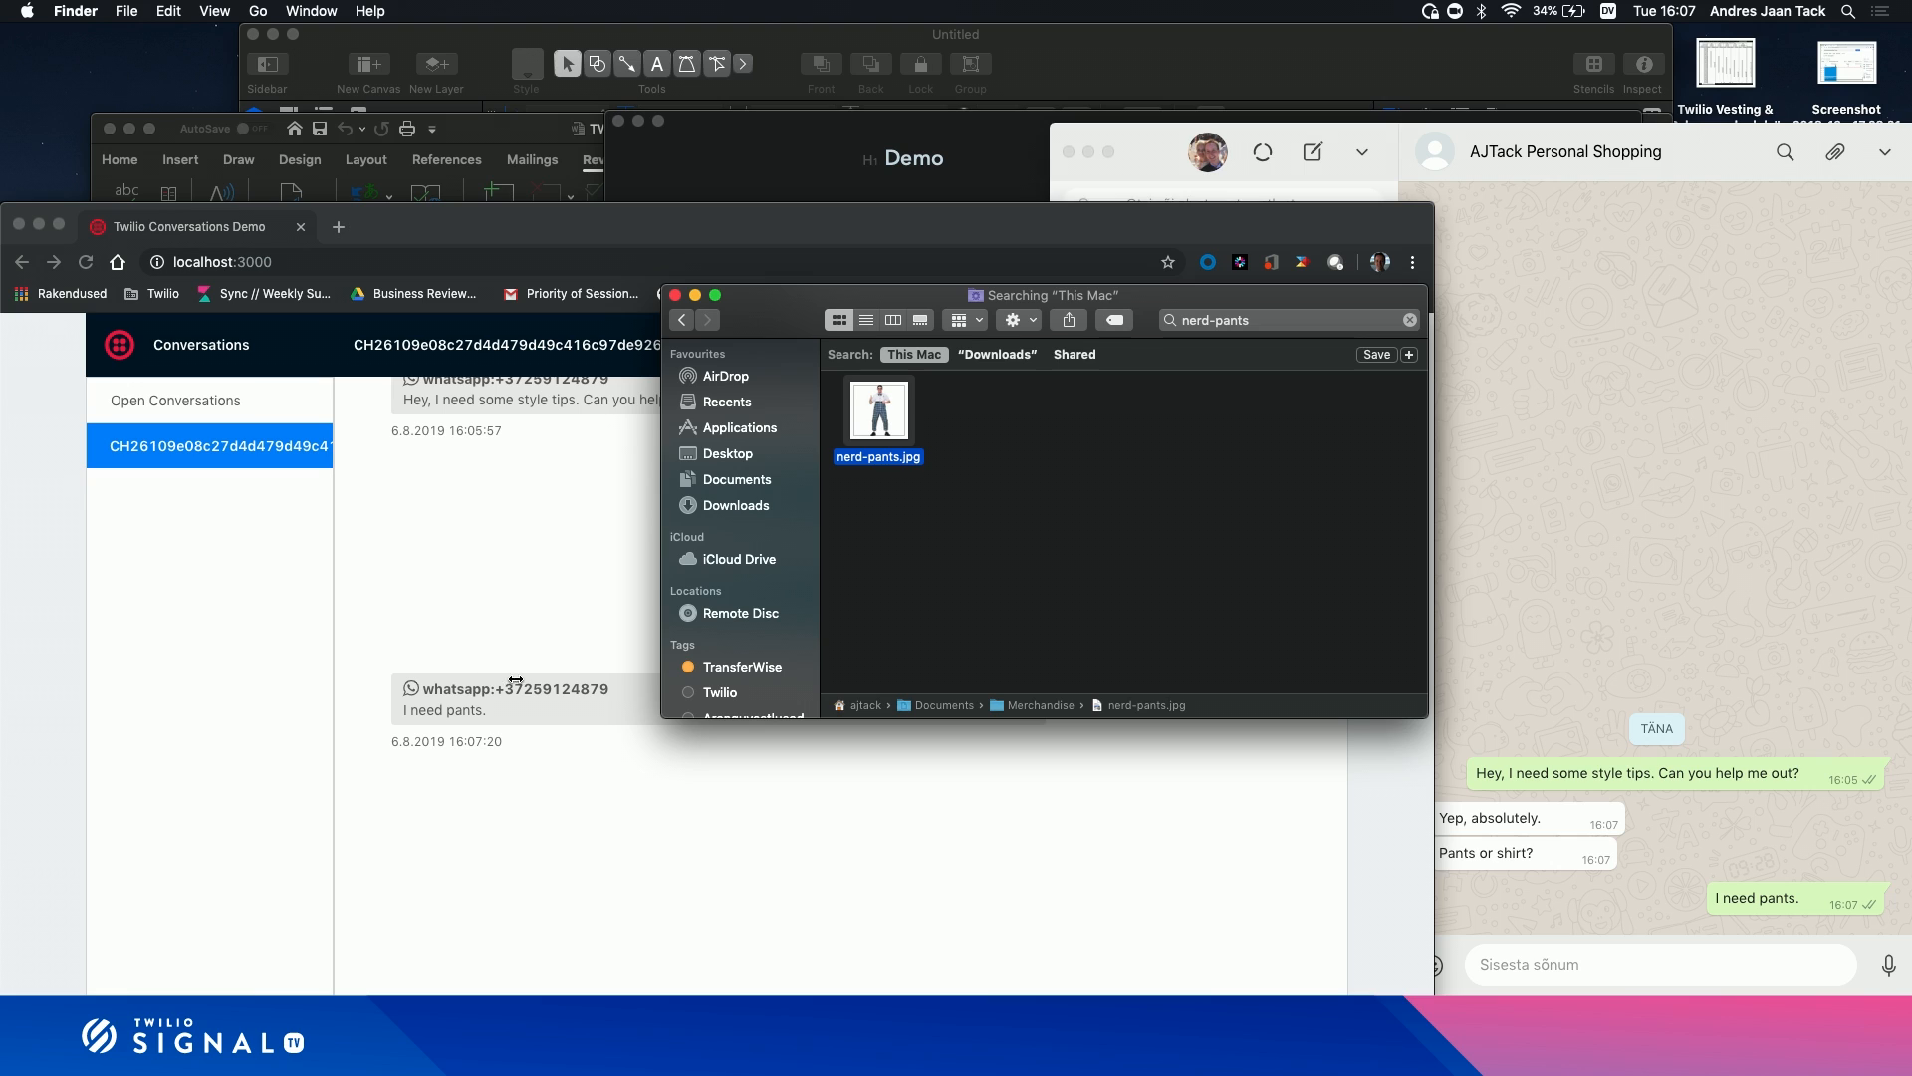
{"action": "left_click_drag", "start_coordinate": [879, 408], "coordinate": [515, 732]}
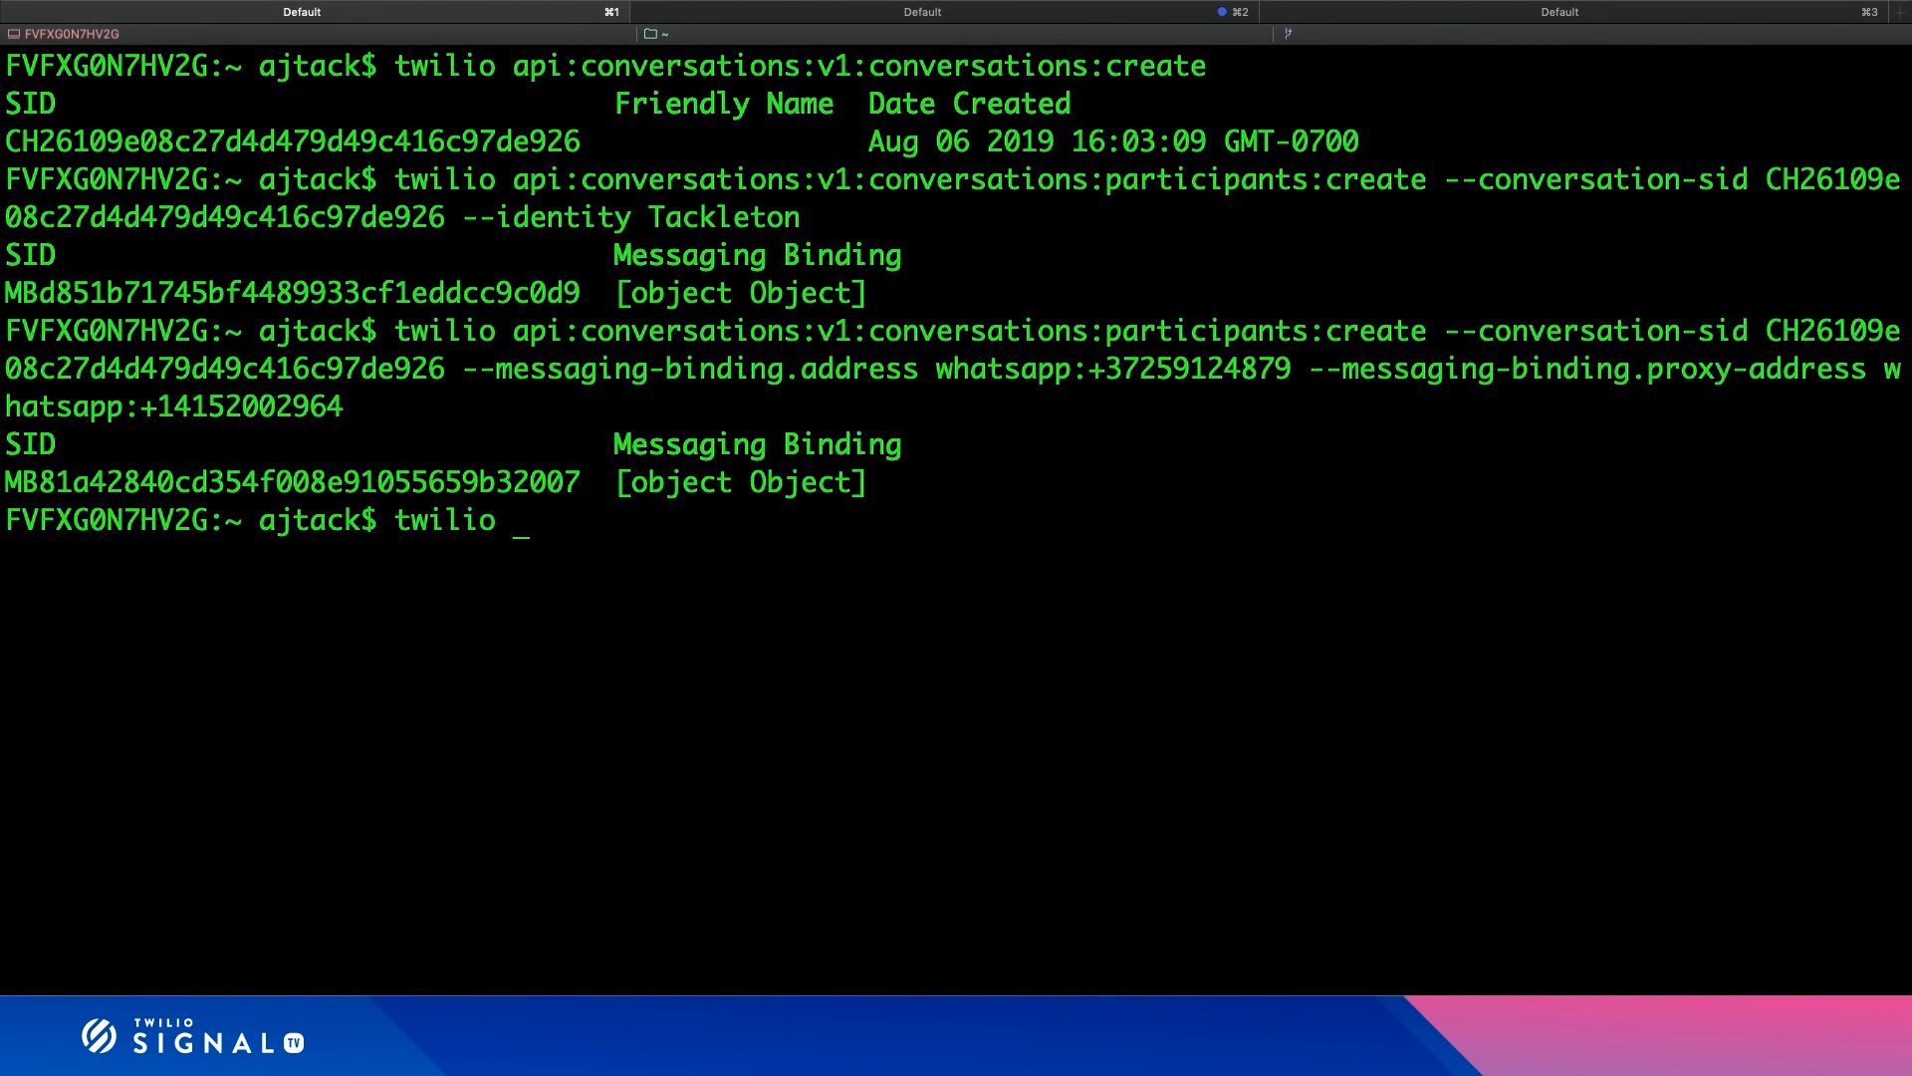
Step: List the messages of conversation CH26109e08c27d4d479d49c416c97de926 with messages:list
{"action": "type", "text": "api:conversations:v1:conversations:"}
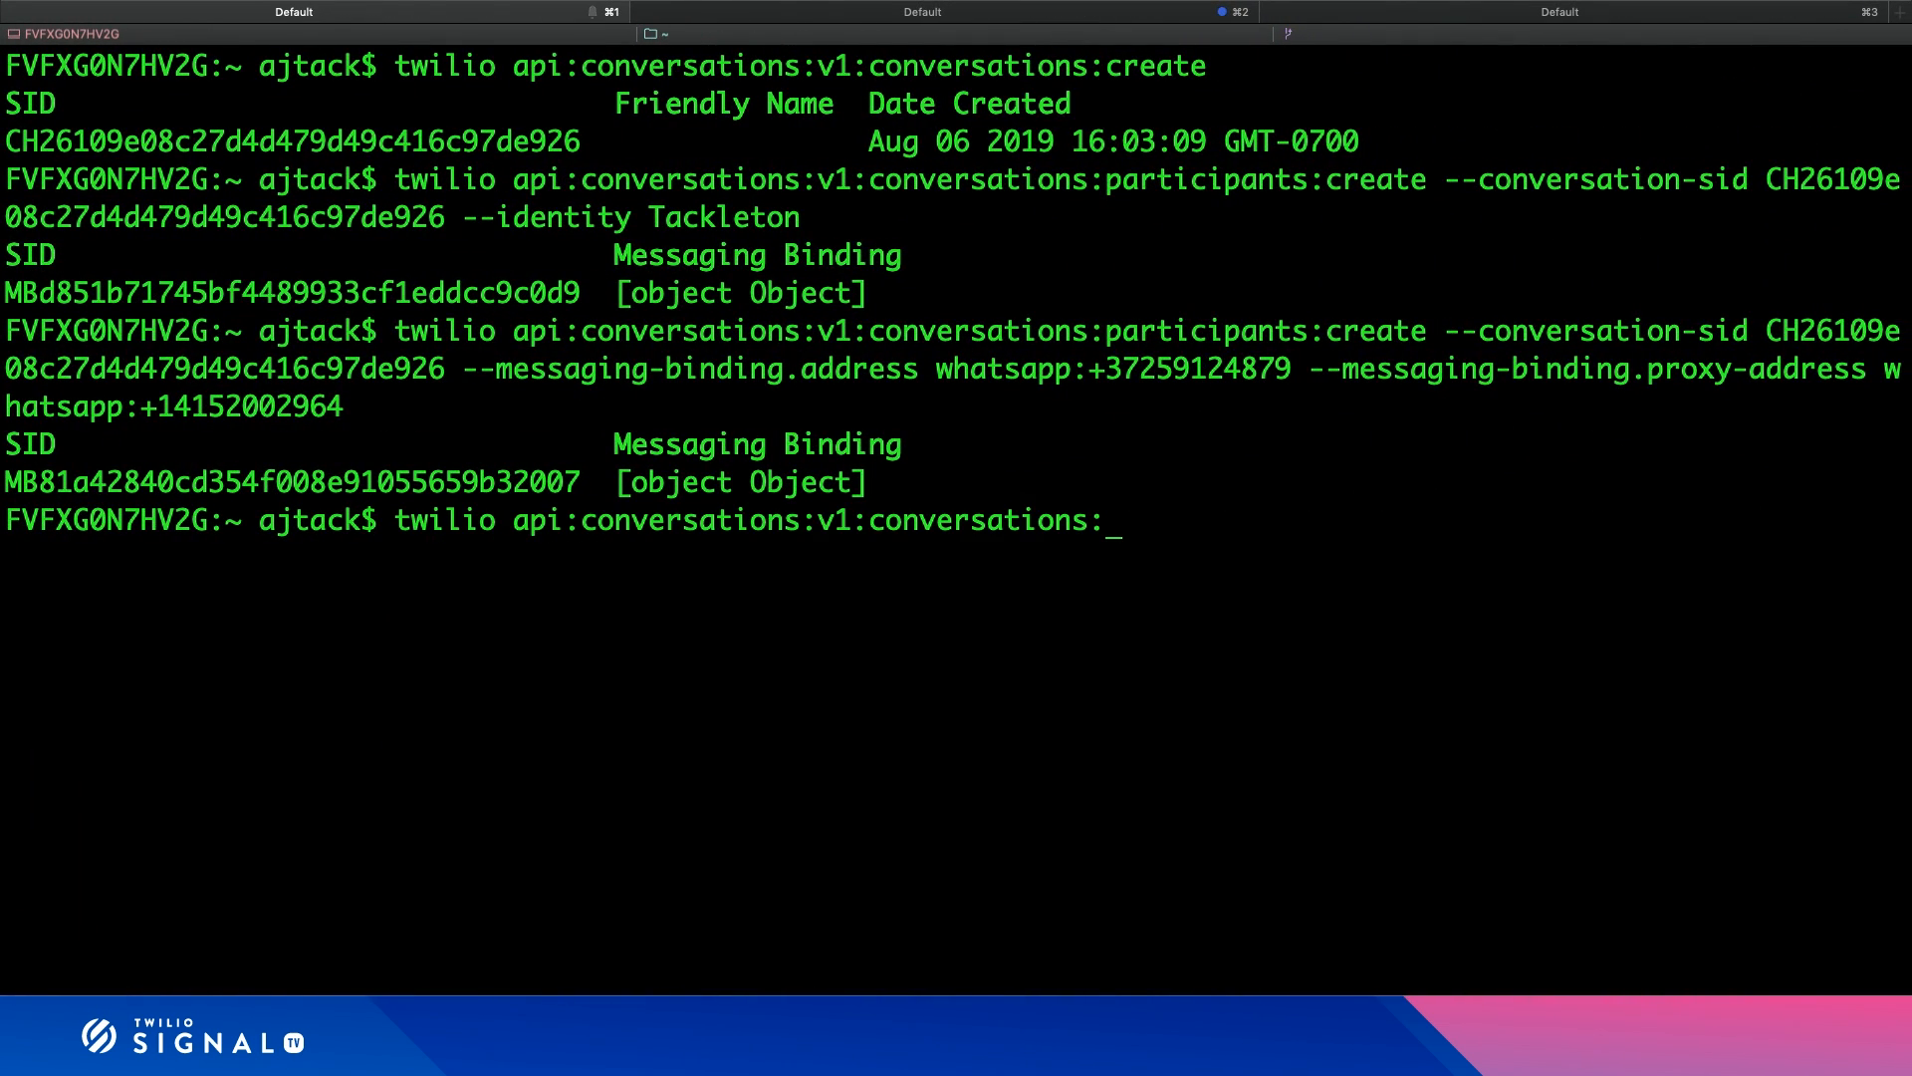
{"action": "type", "text": "messages:list"}
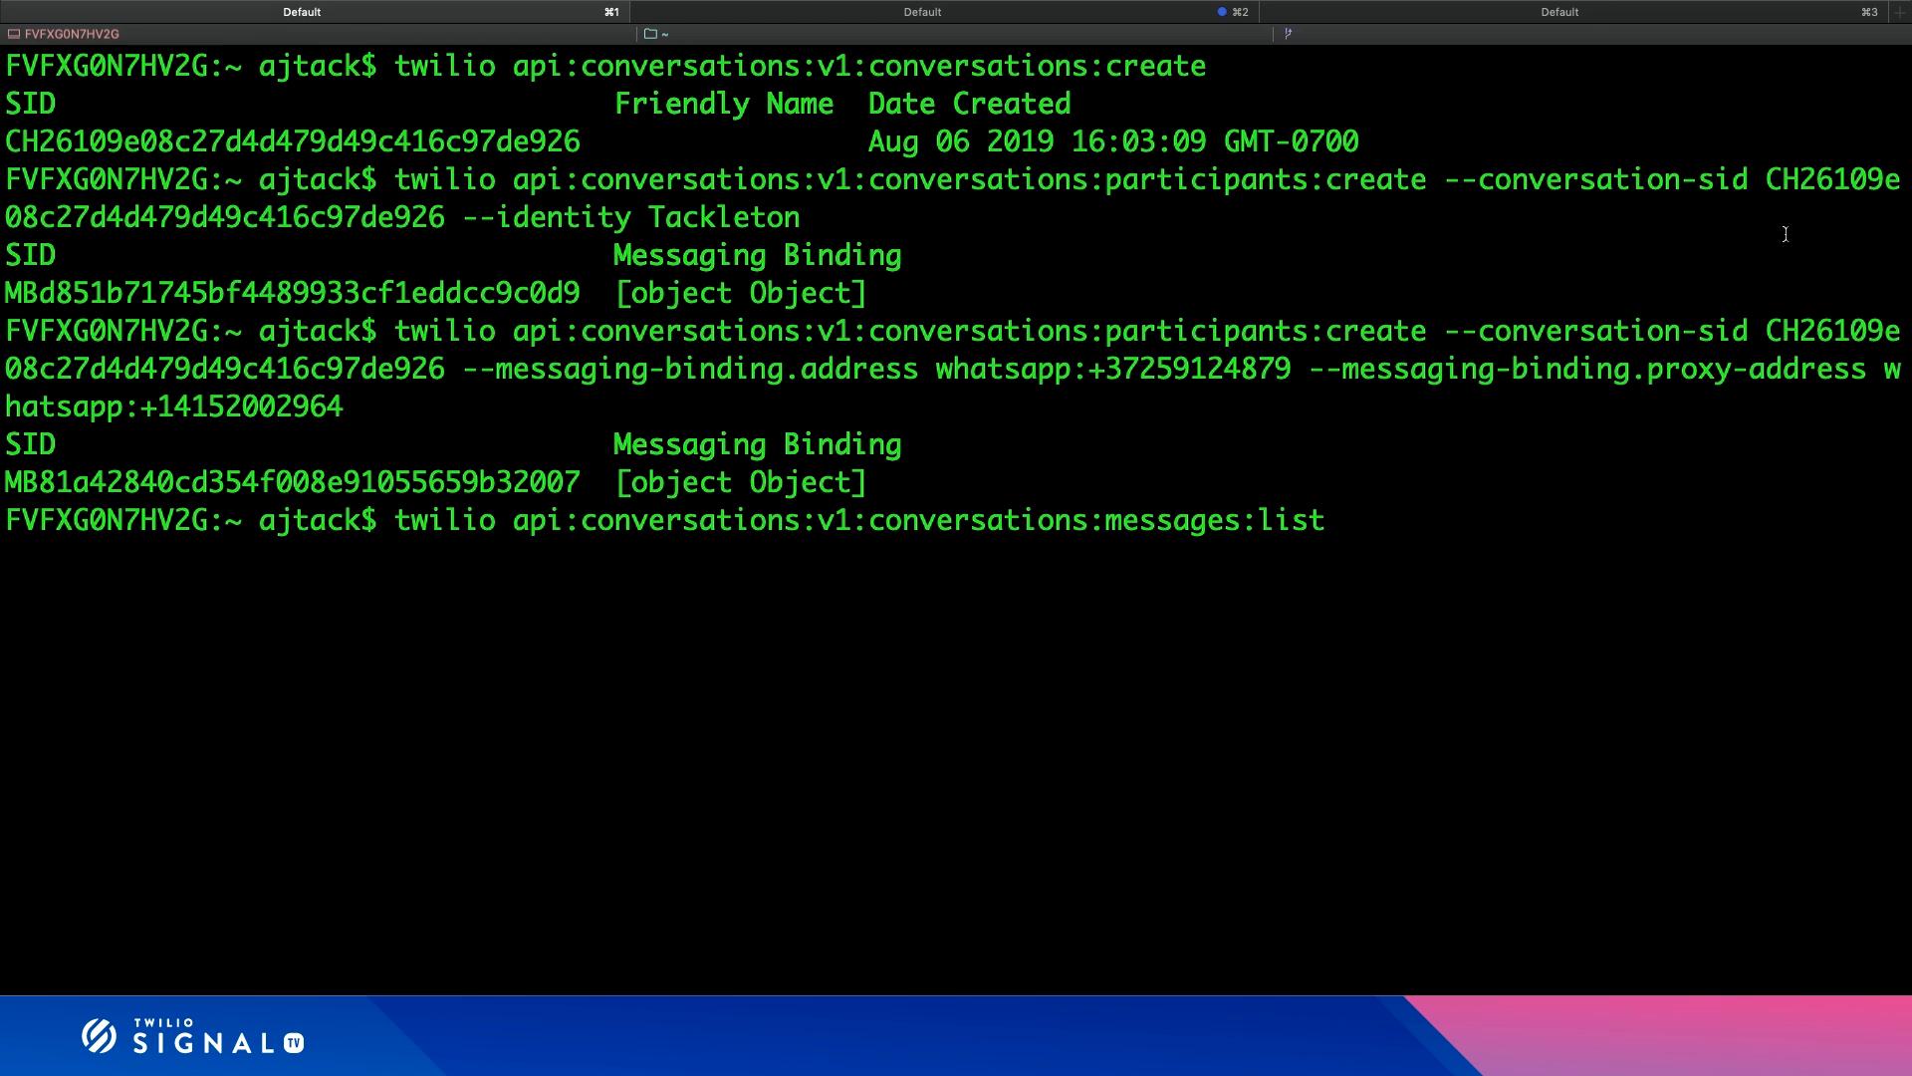
{"action": "type", "text": "--conversation-sid CH26109e08c27d4d479d49c416c97de926"}
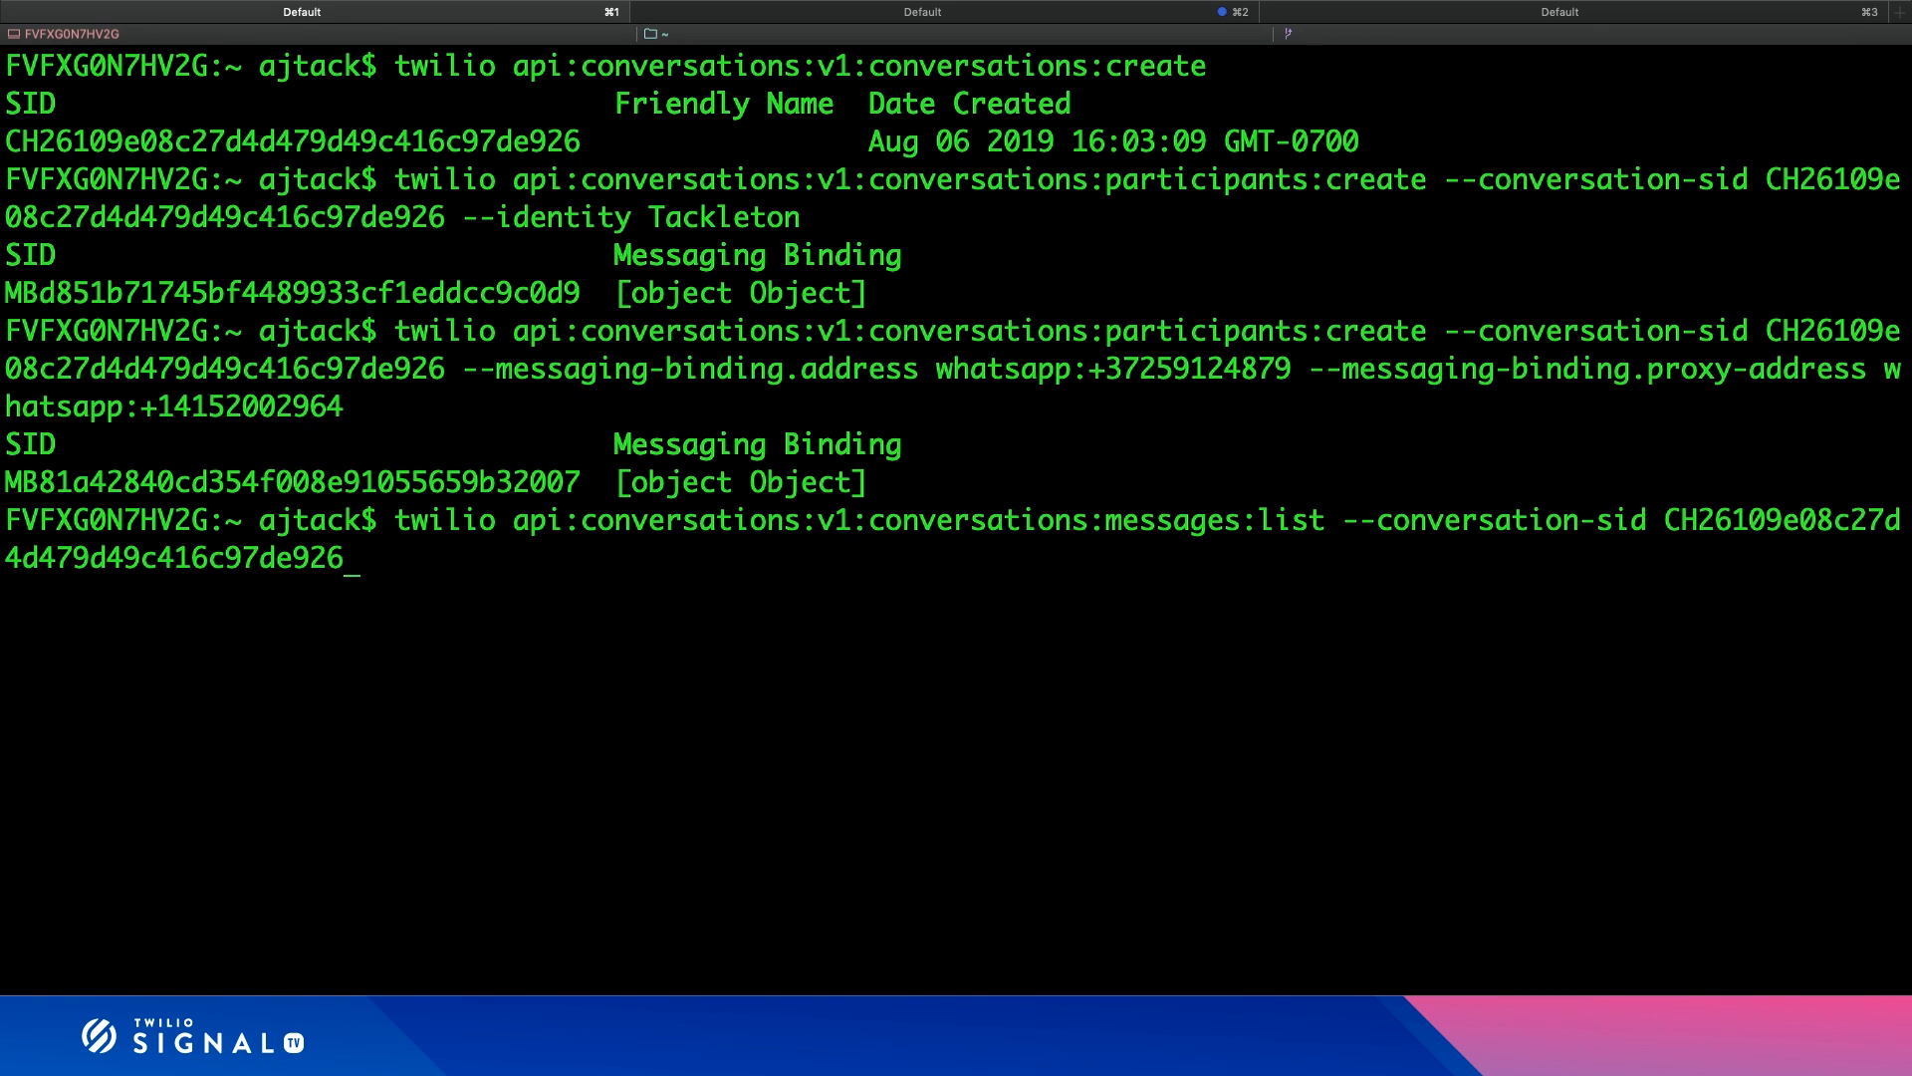
{"action": "key", "text": "Enter"}
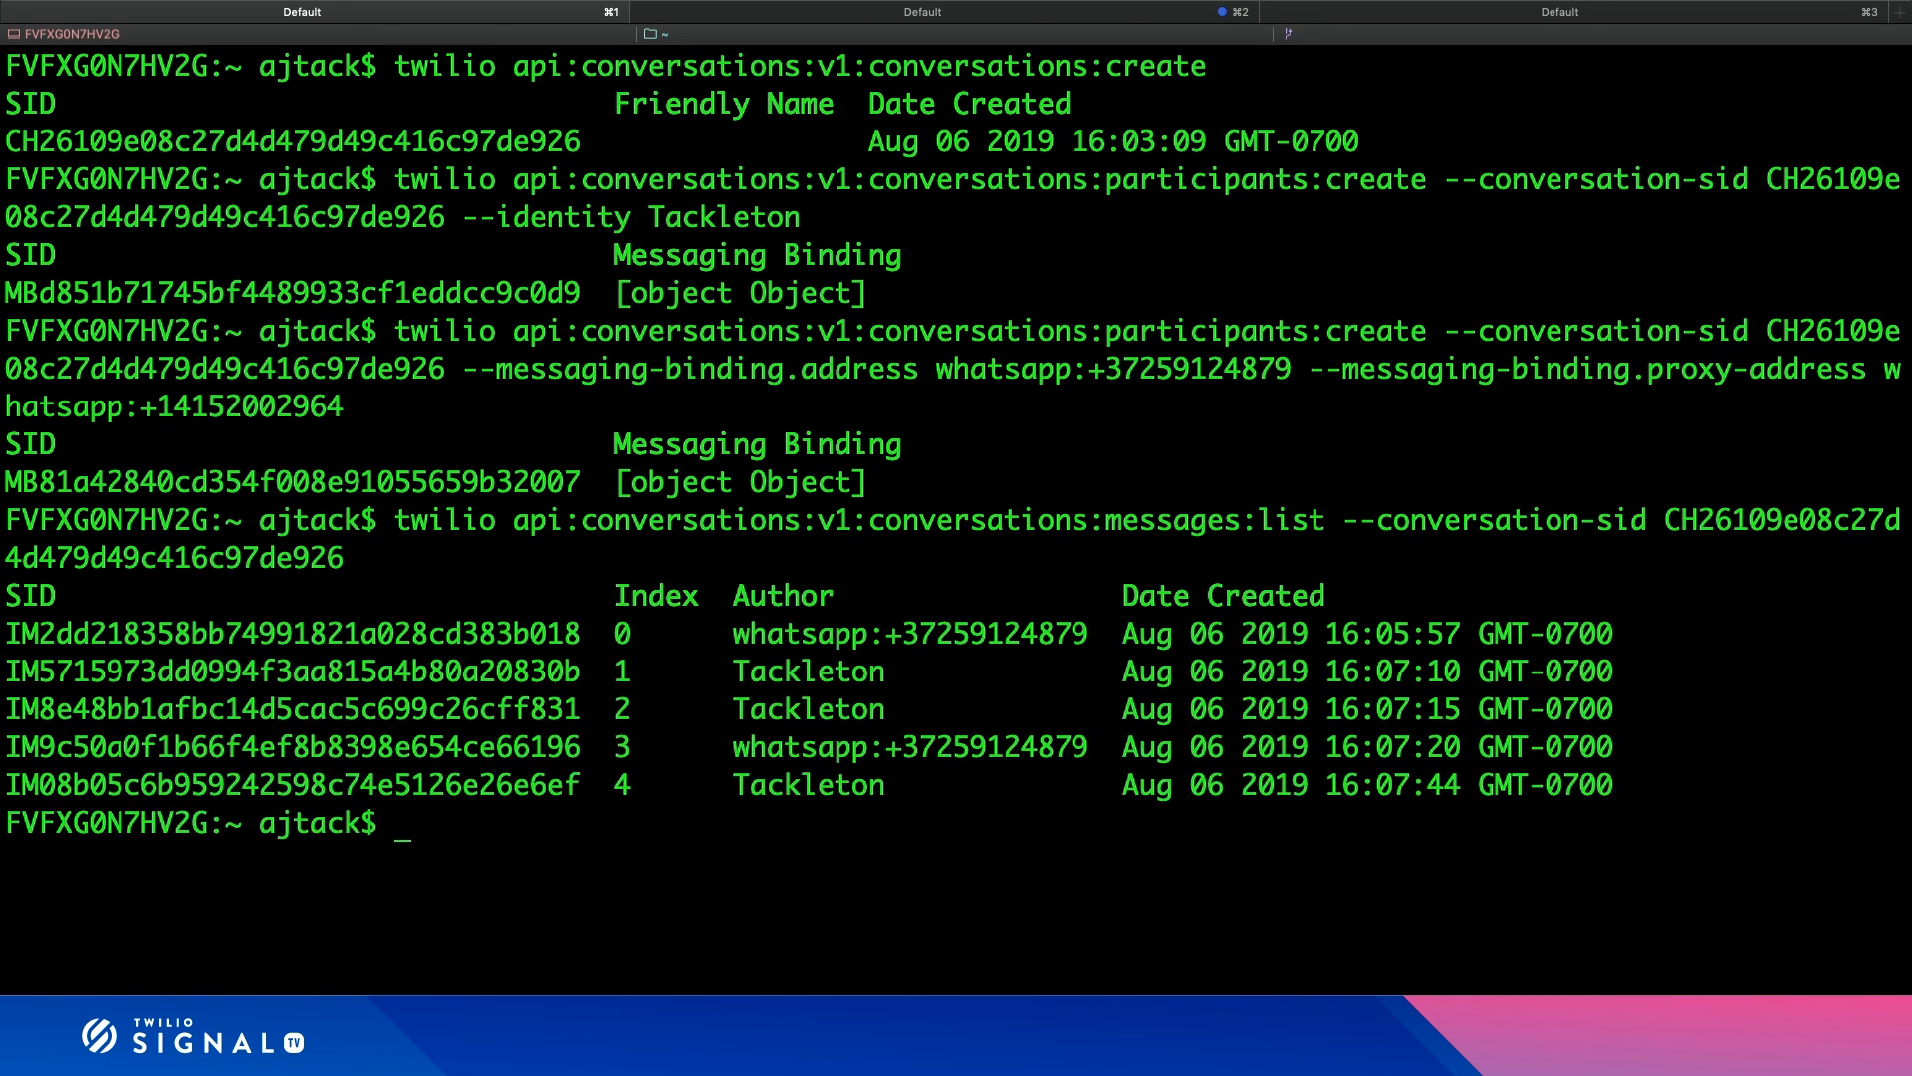
Step: Re-enter the messages:list command with -o json for JSON output
{"action": "type", "text": "twilio api:conversations:v1:conversations:messages:list --conversation-sid CH26109e08c27d4d479d49c416c97de926"}
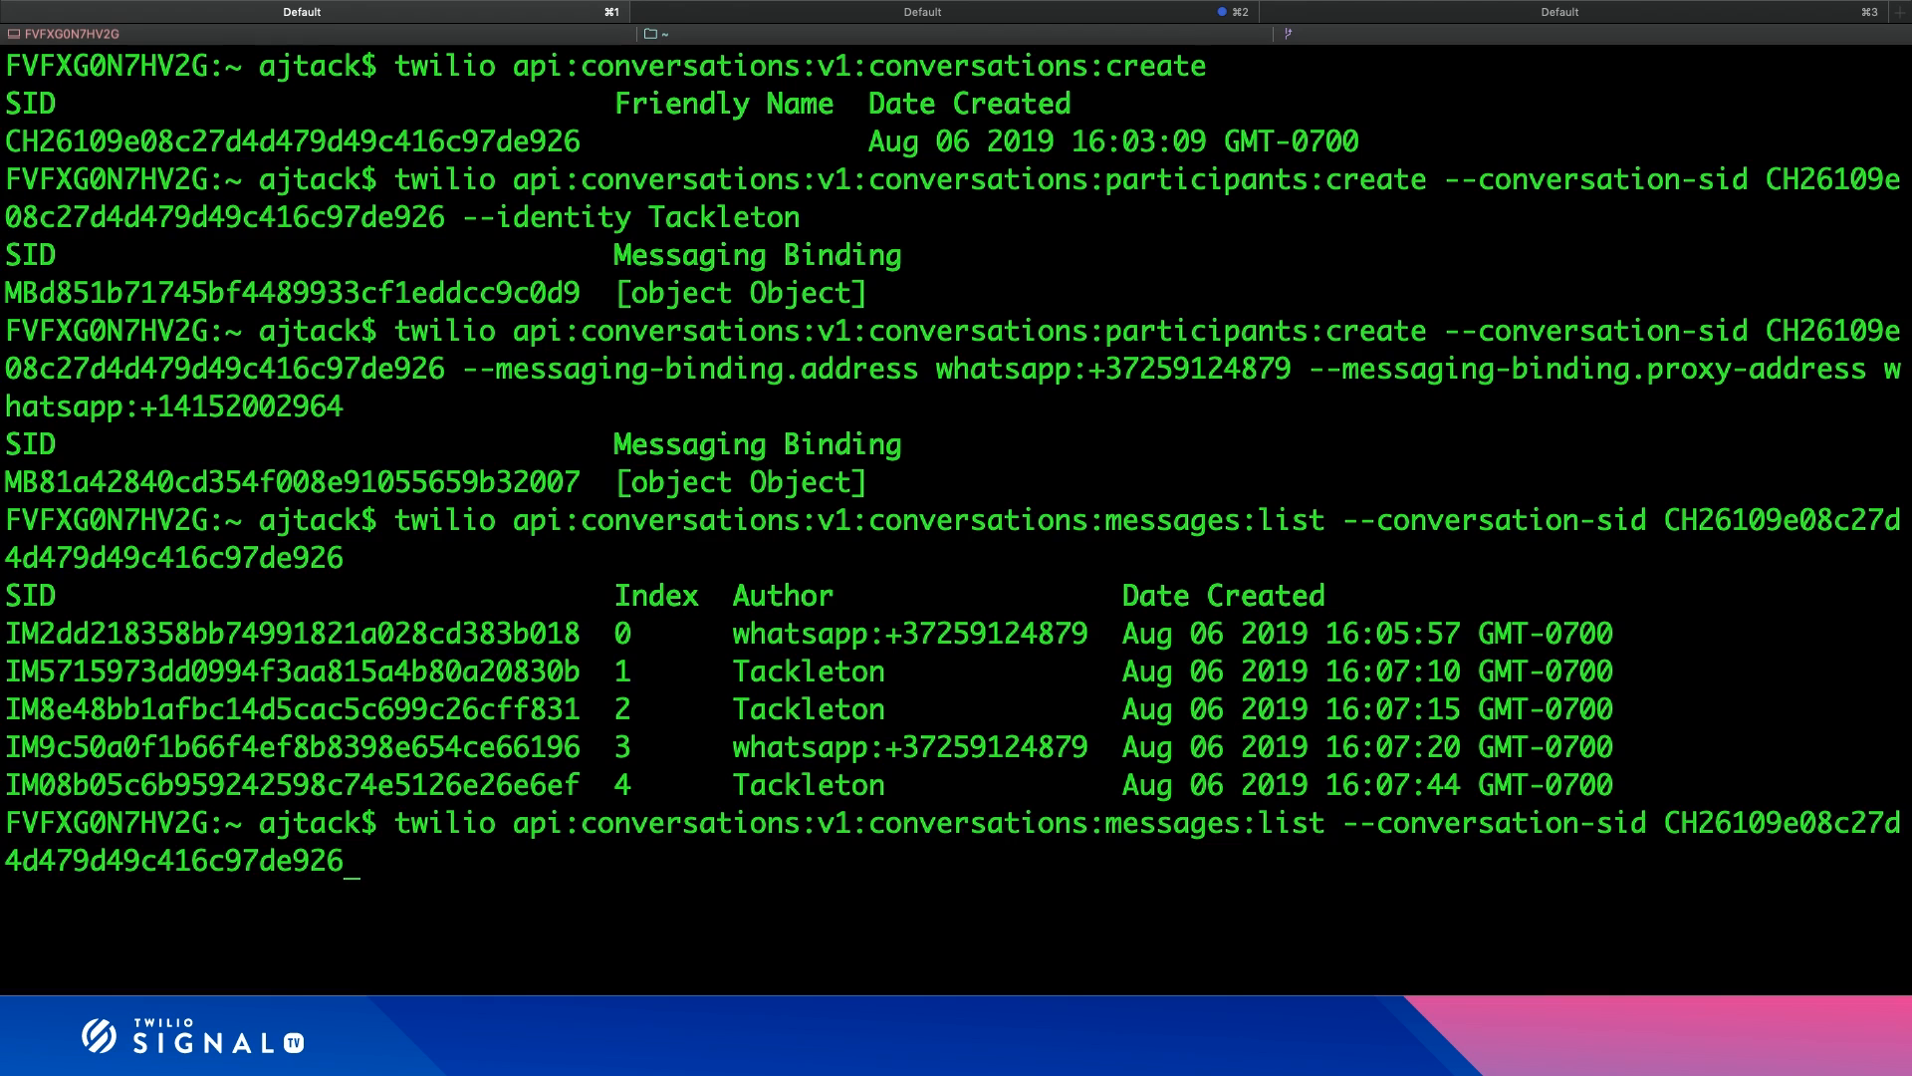
{"action": "type", "text": "-o j"}
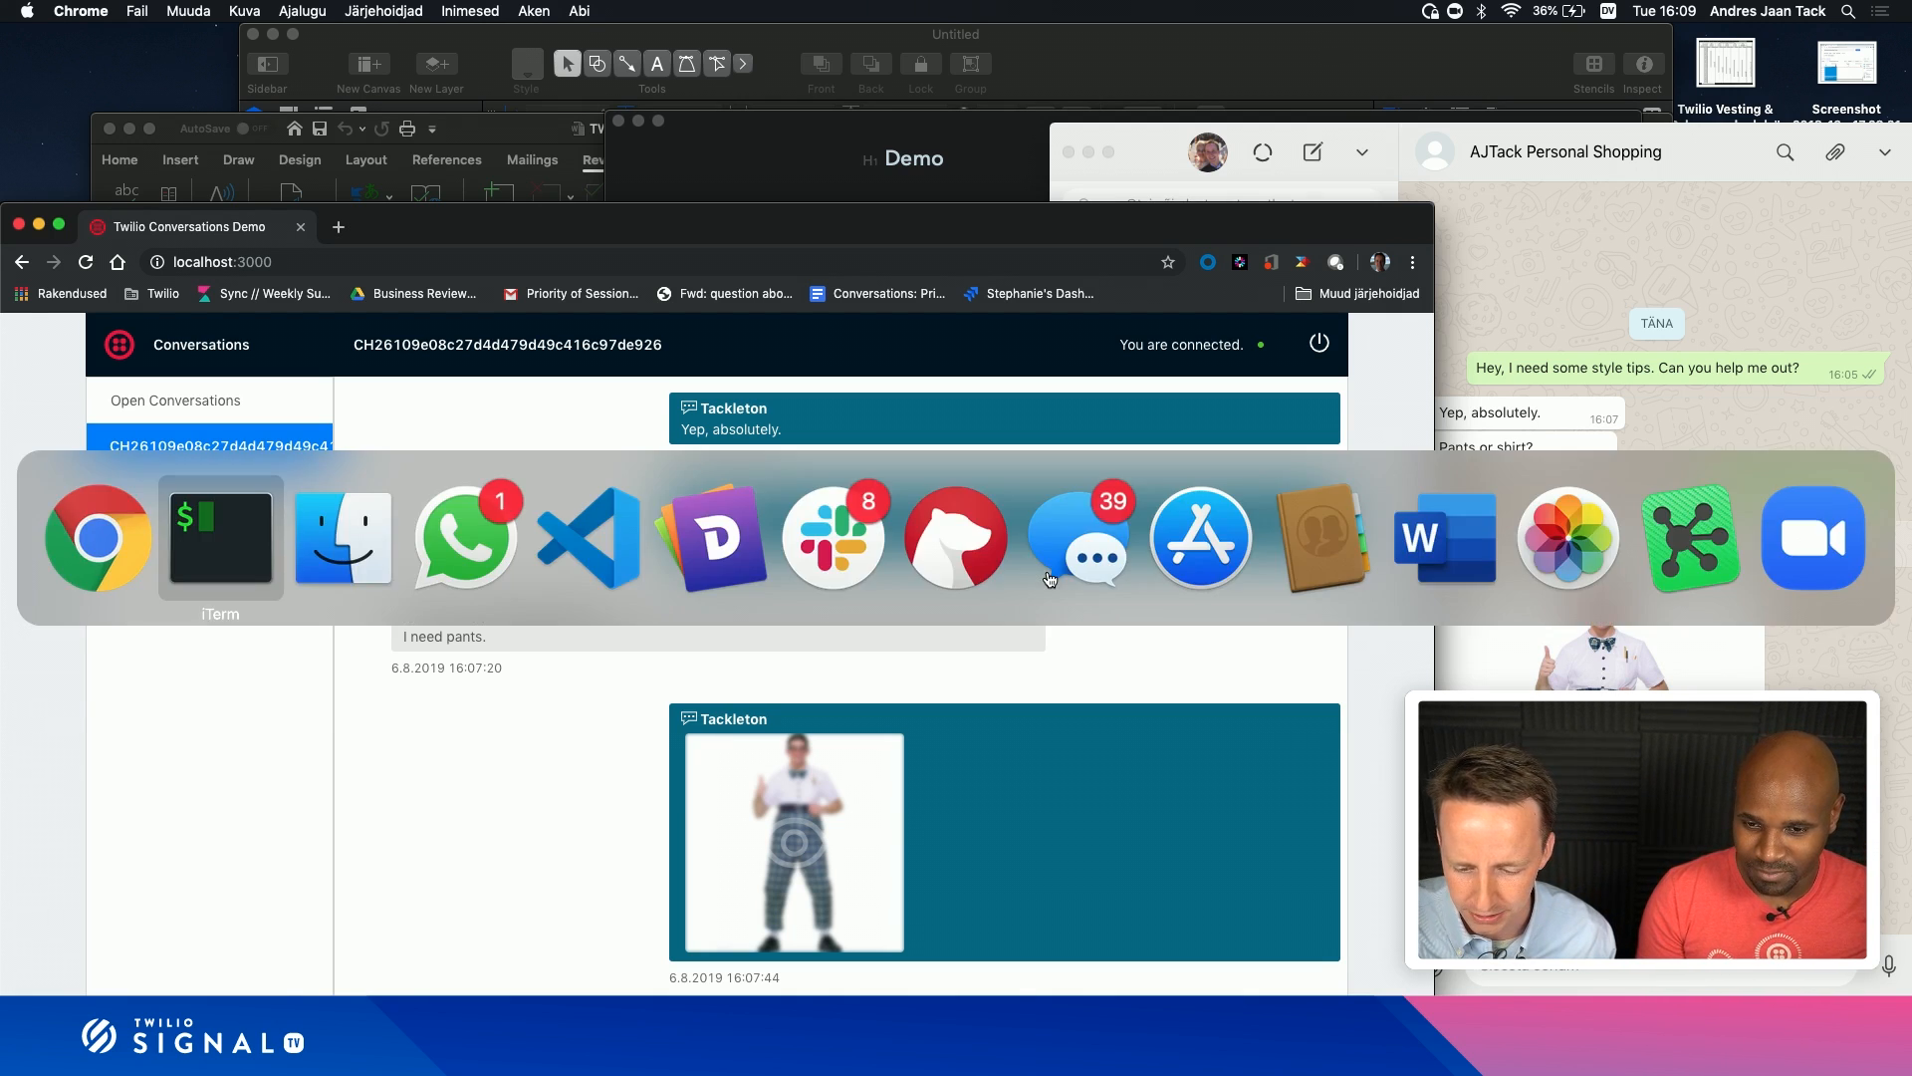
{"action": "left_click", "coordinate": [95, 536]}
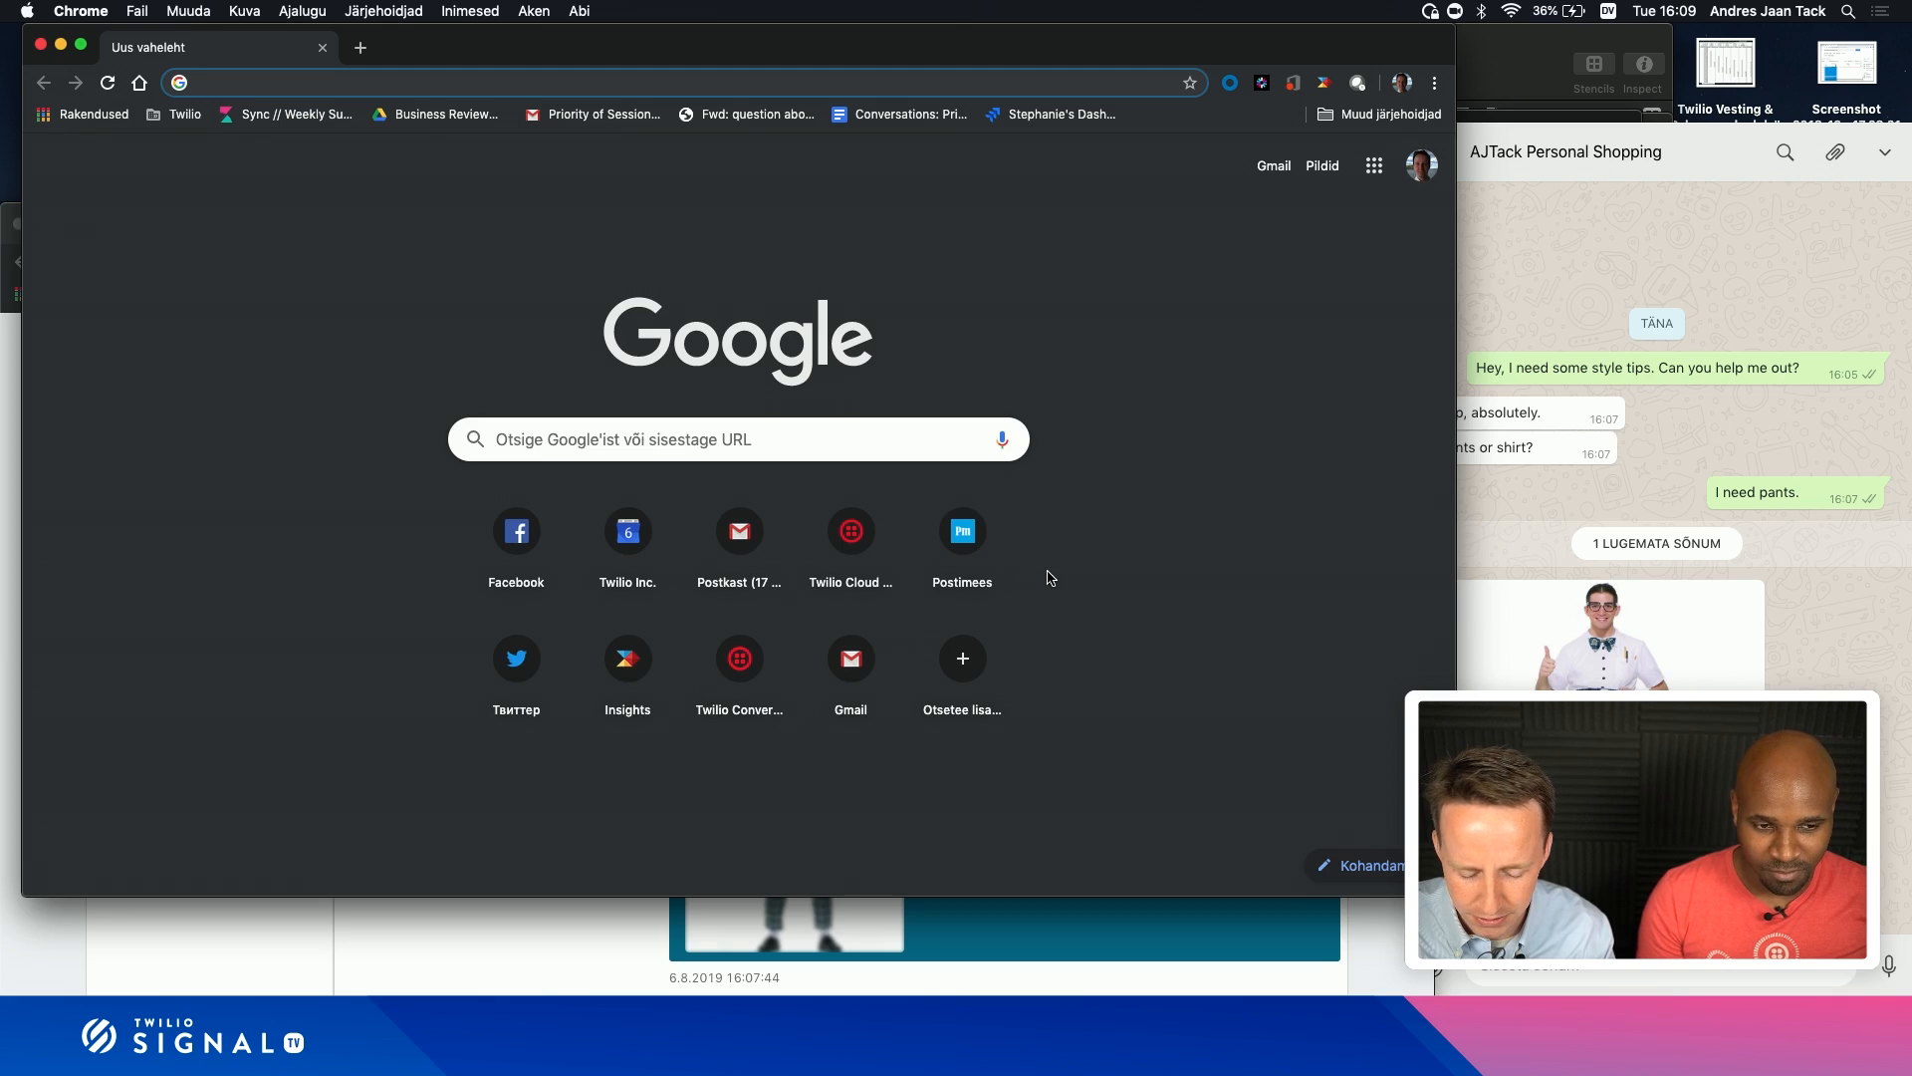
{"action": "type", "text": "twilio.com/console"}
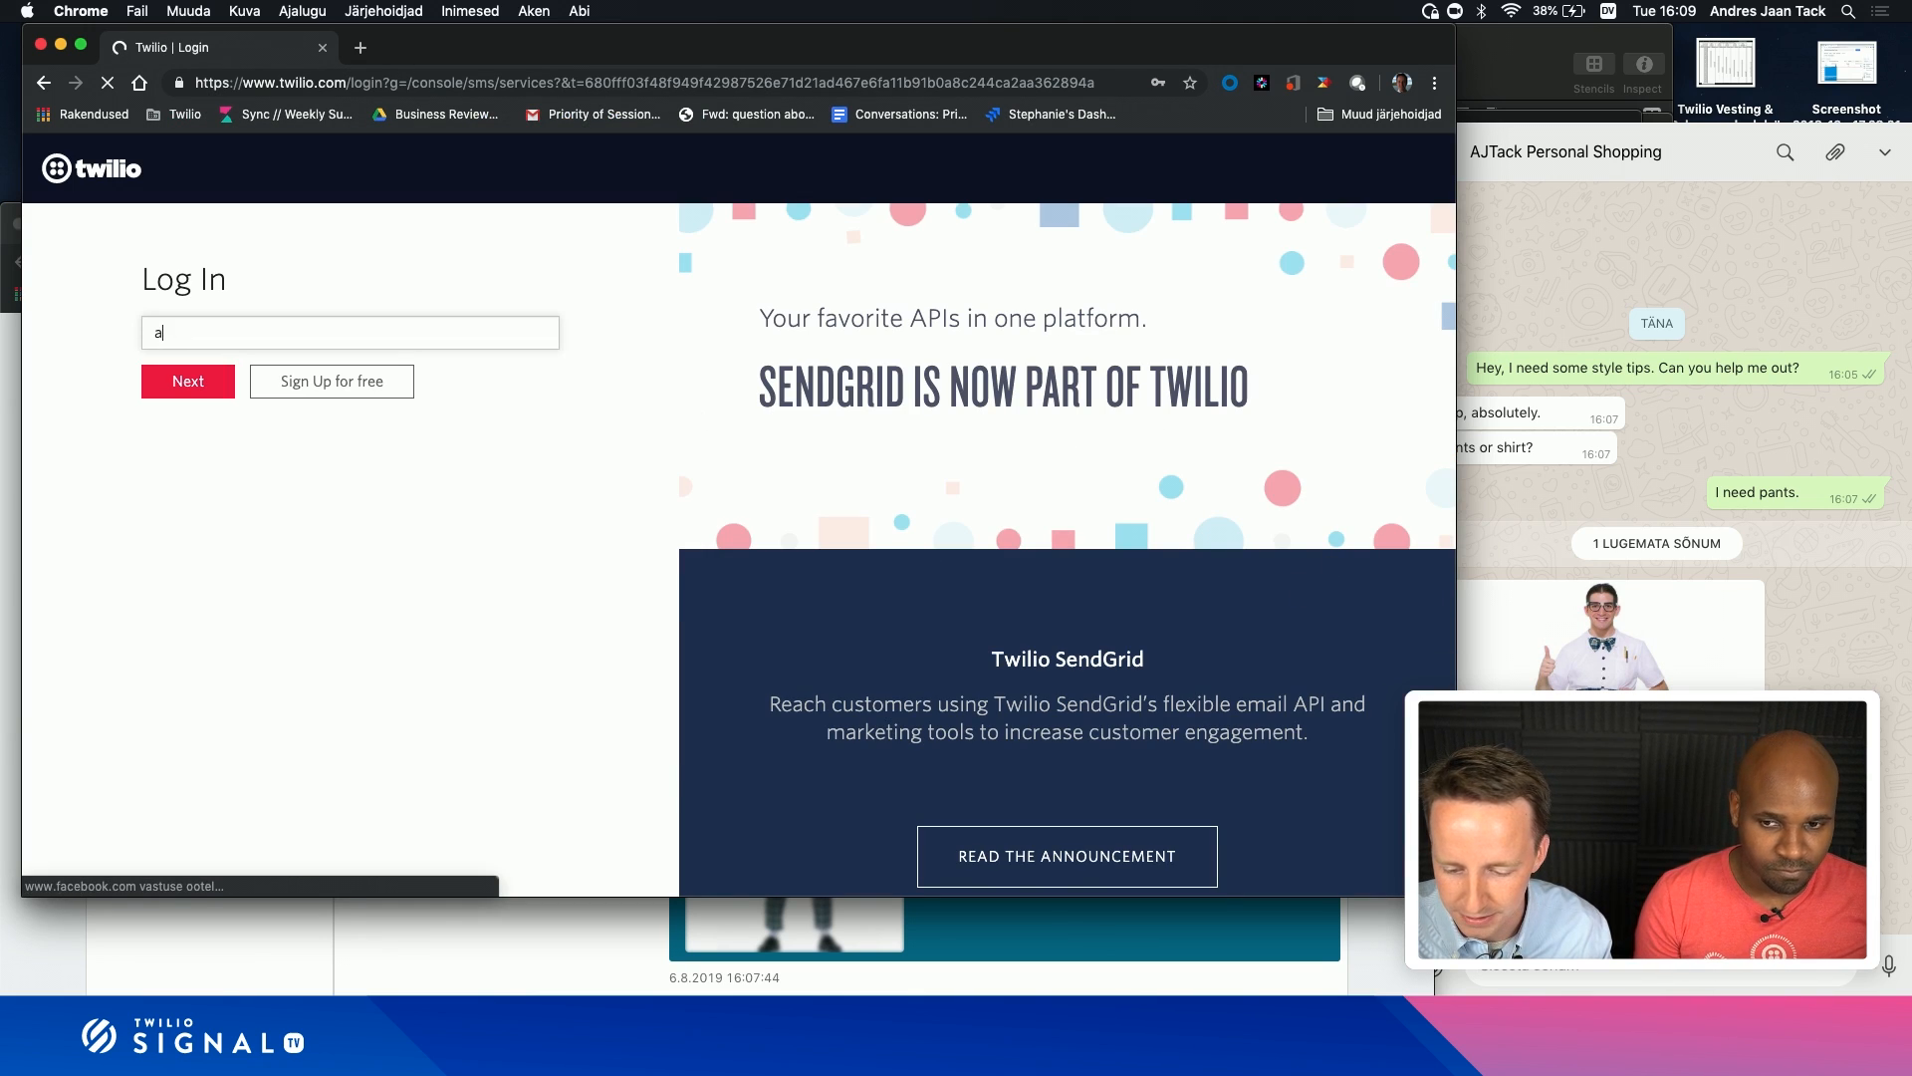
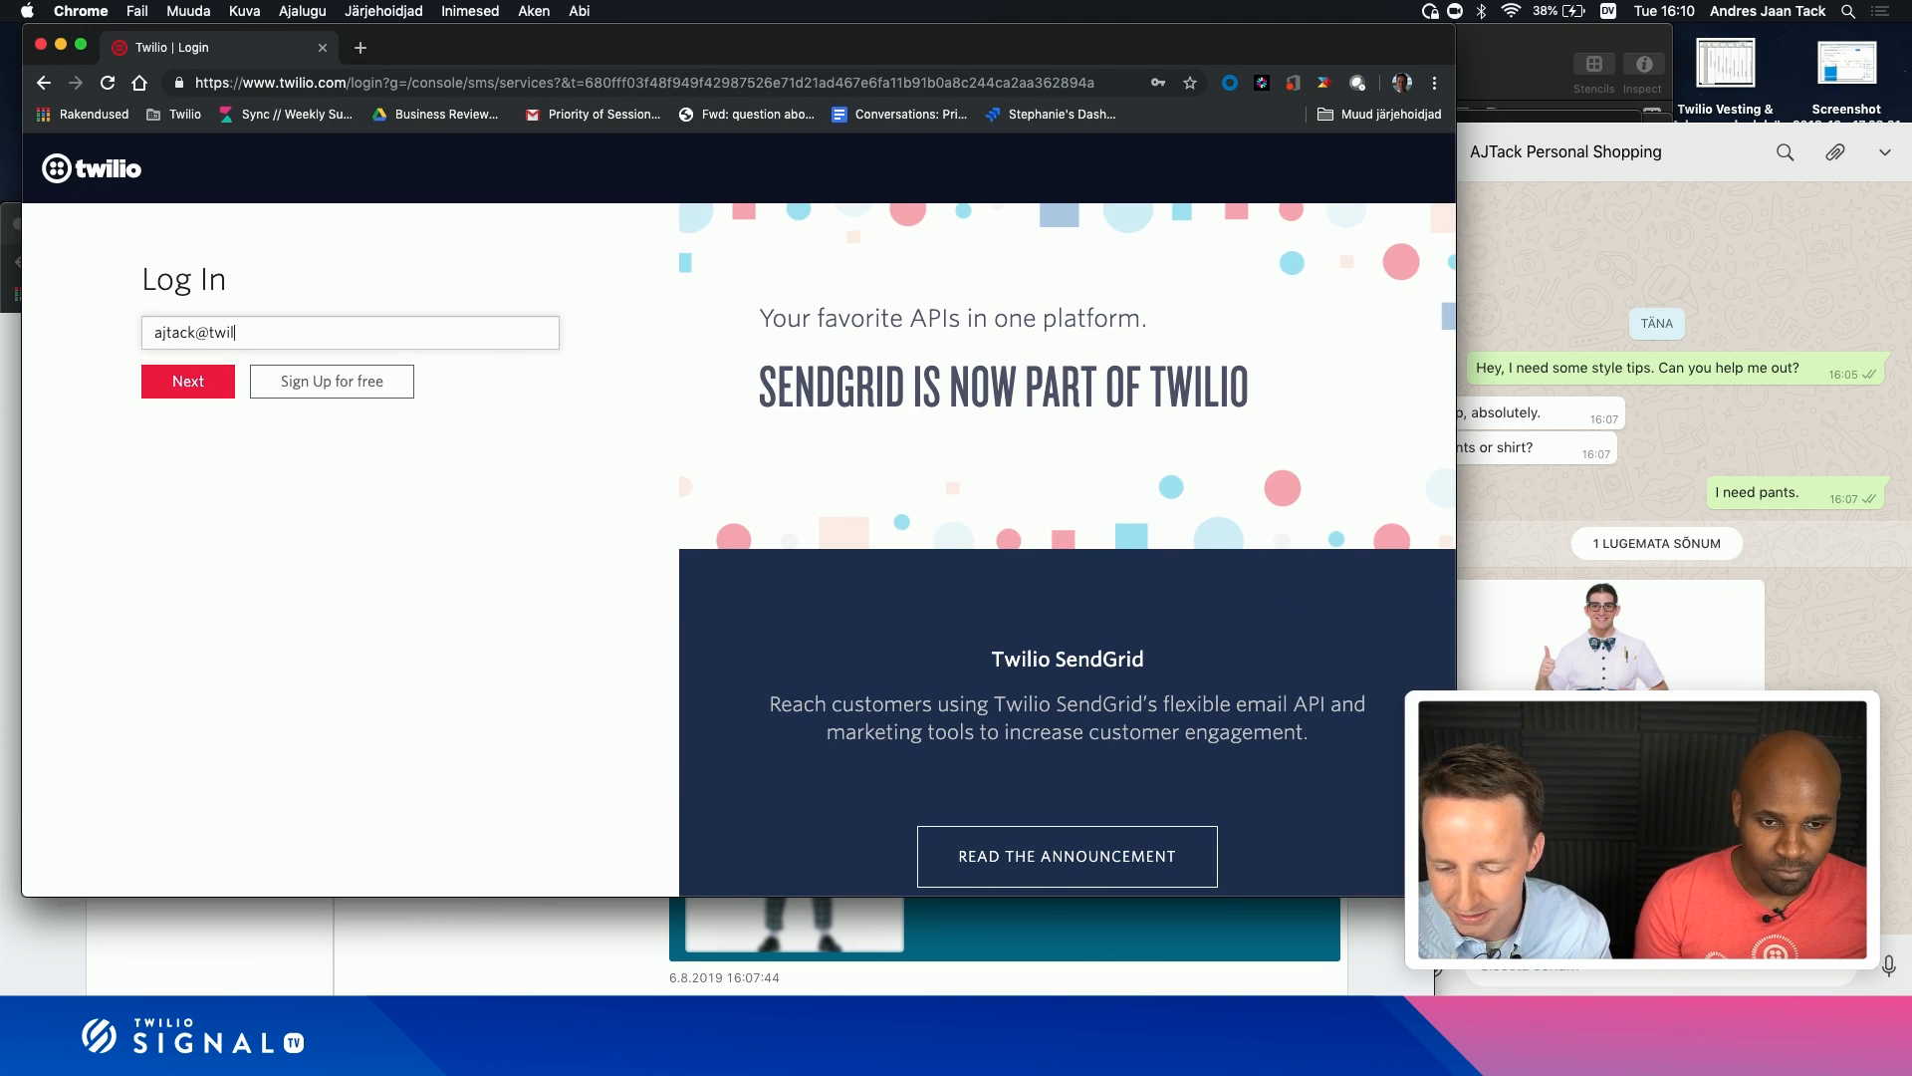
{"action": "left_click", "coordinate": [187, 382]}
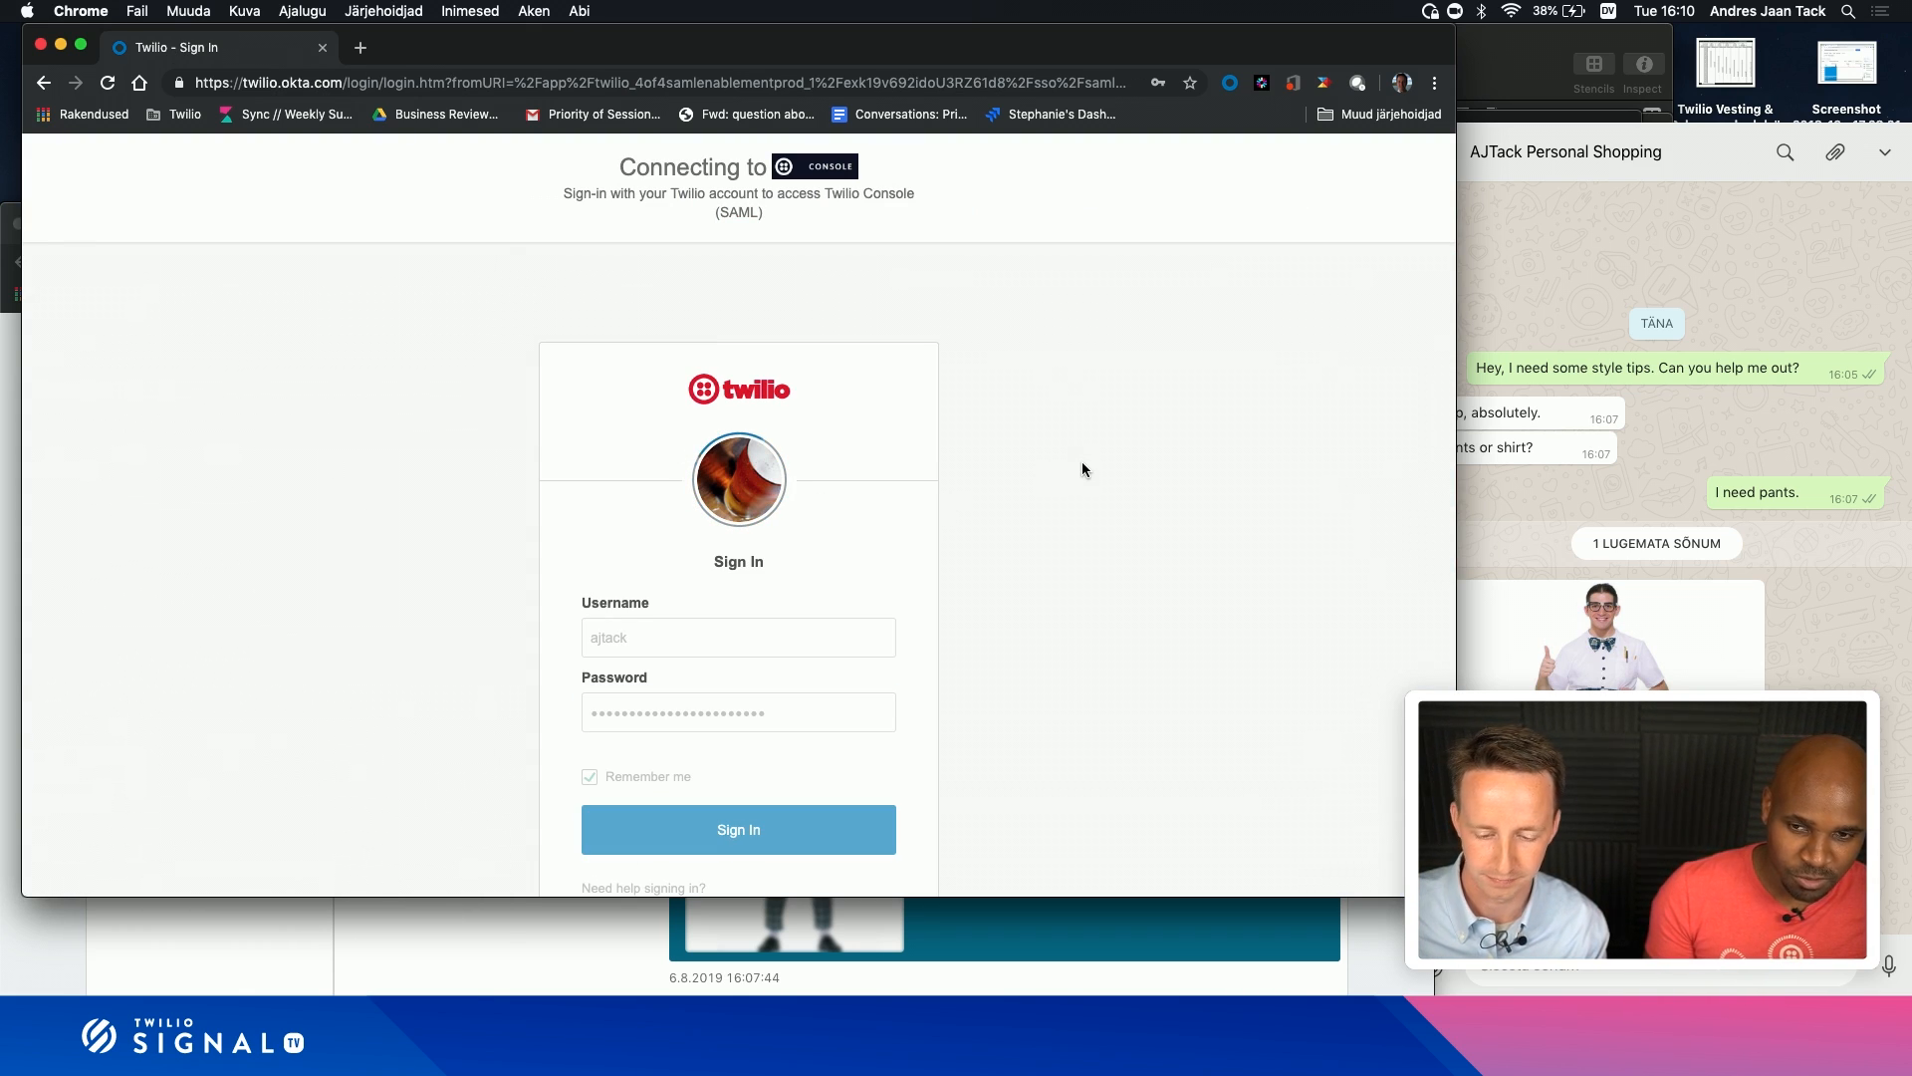
{"action": "left_click", "coordinate": [738, 829]}
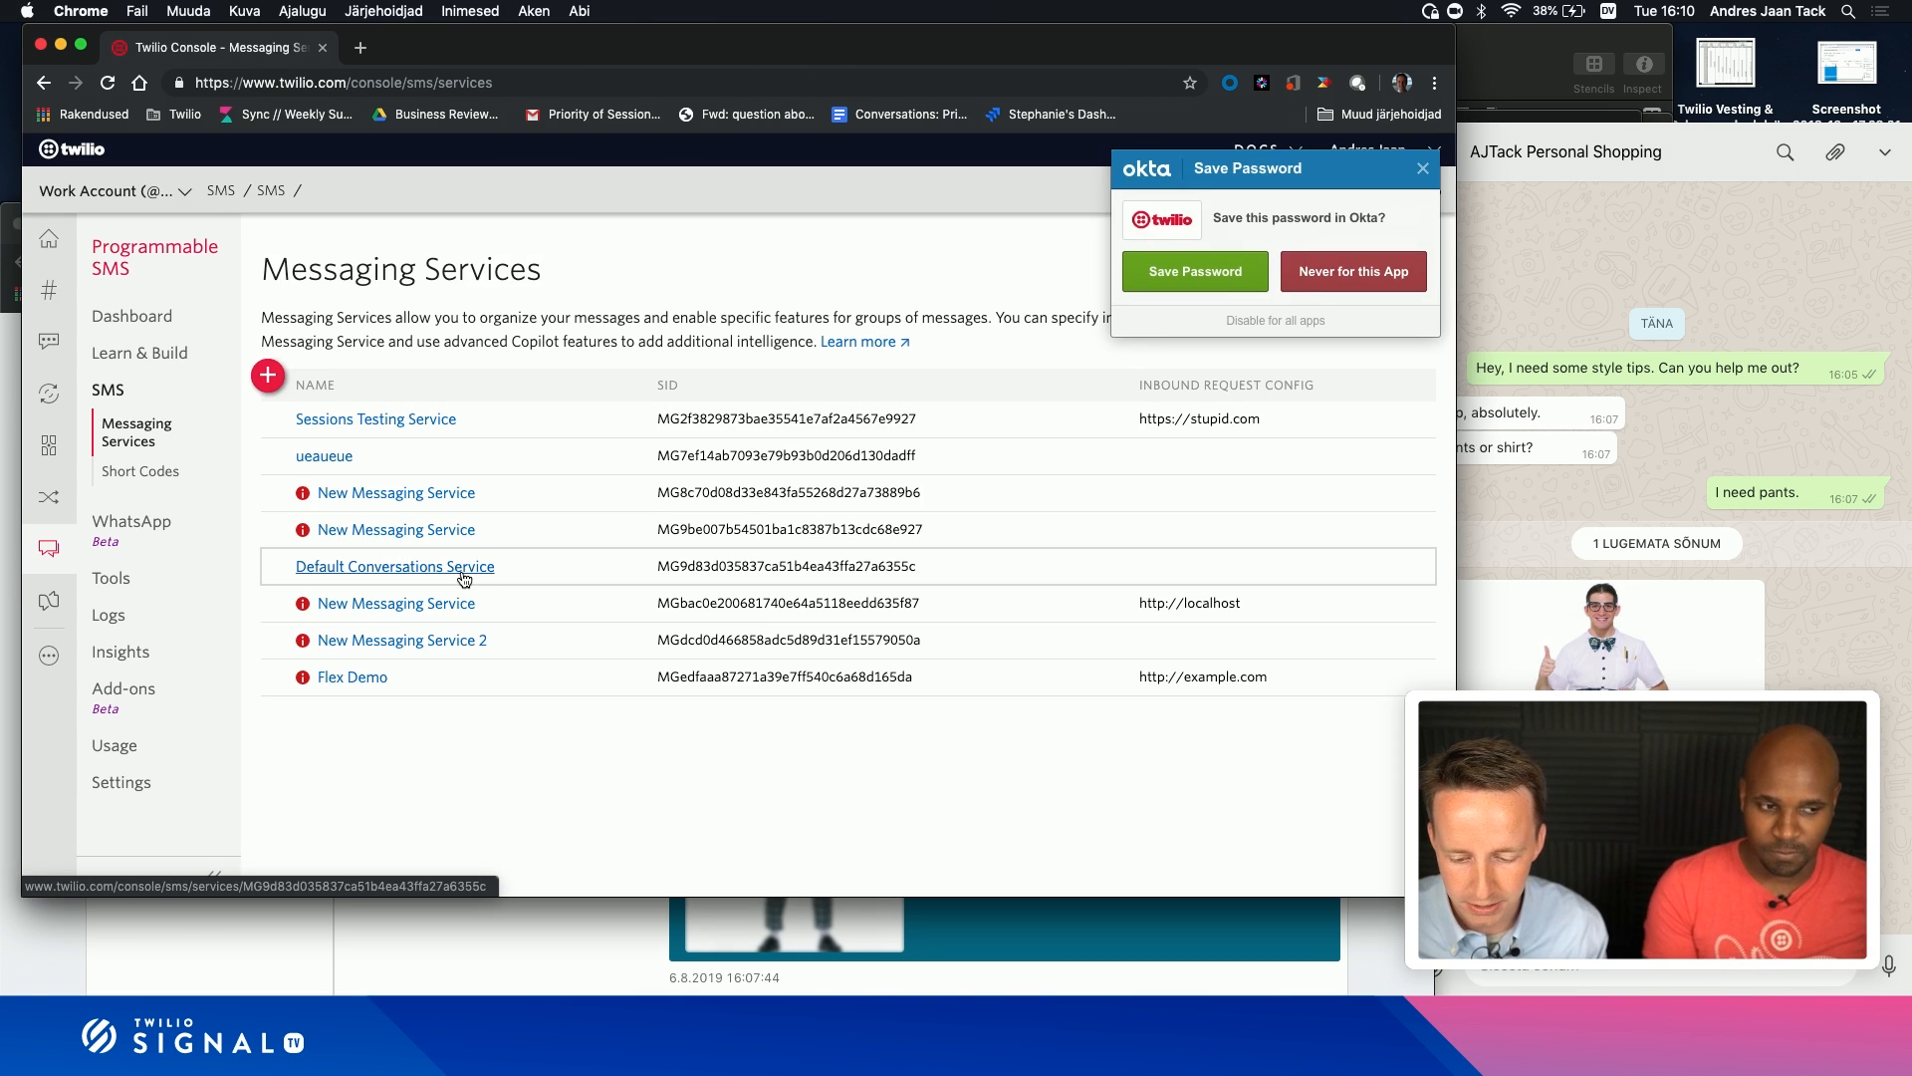
Step: Open the Default Conversations Service, review its Copilot messaging features, and return to its configuration
{"action": "left_click", "coordinate": [395, 566]}
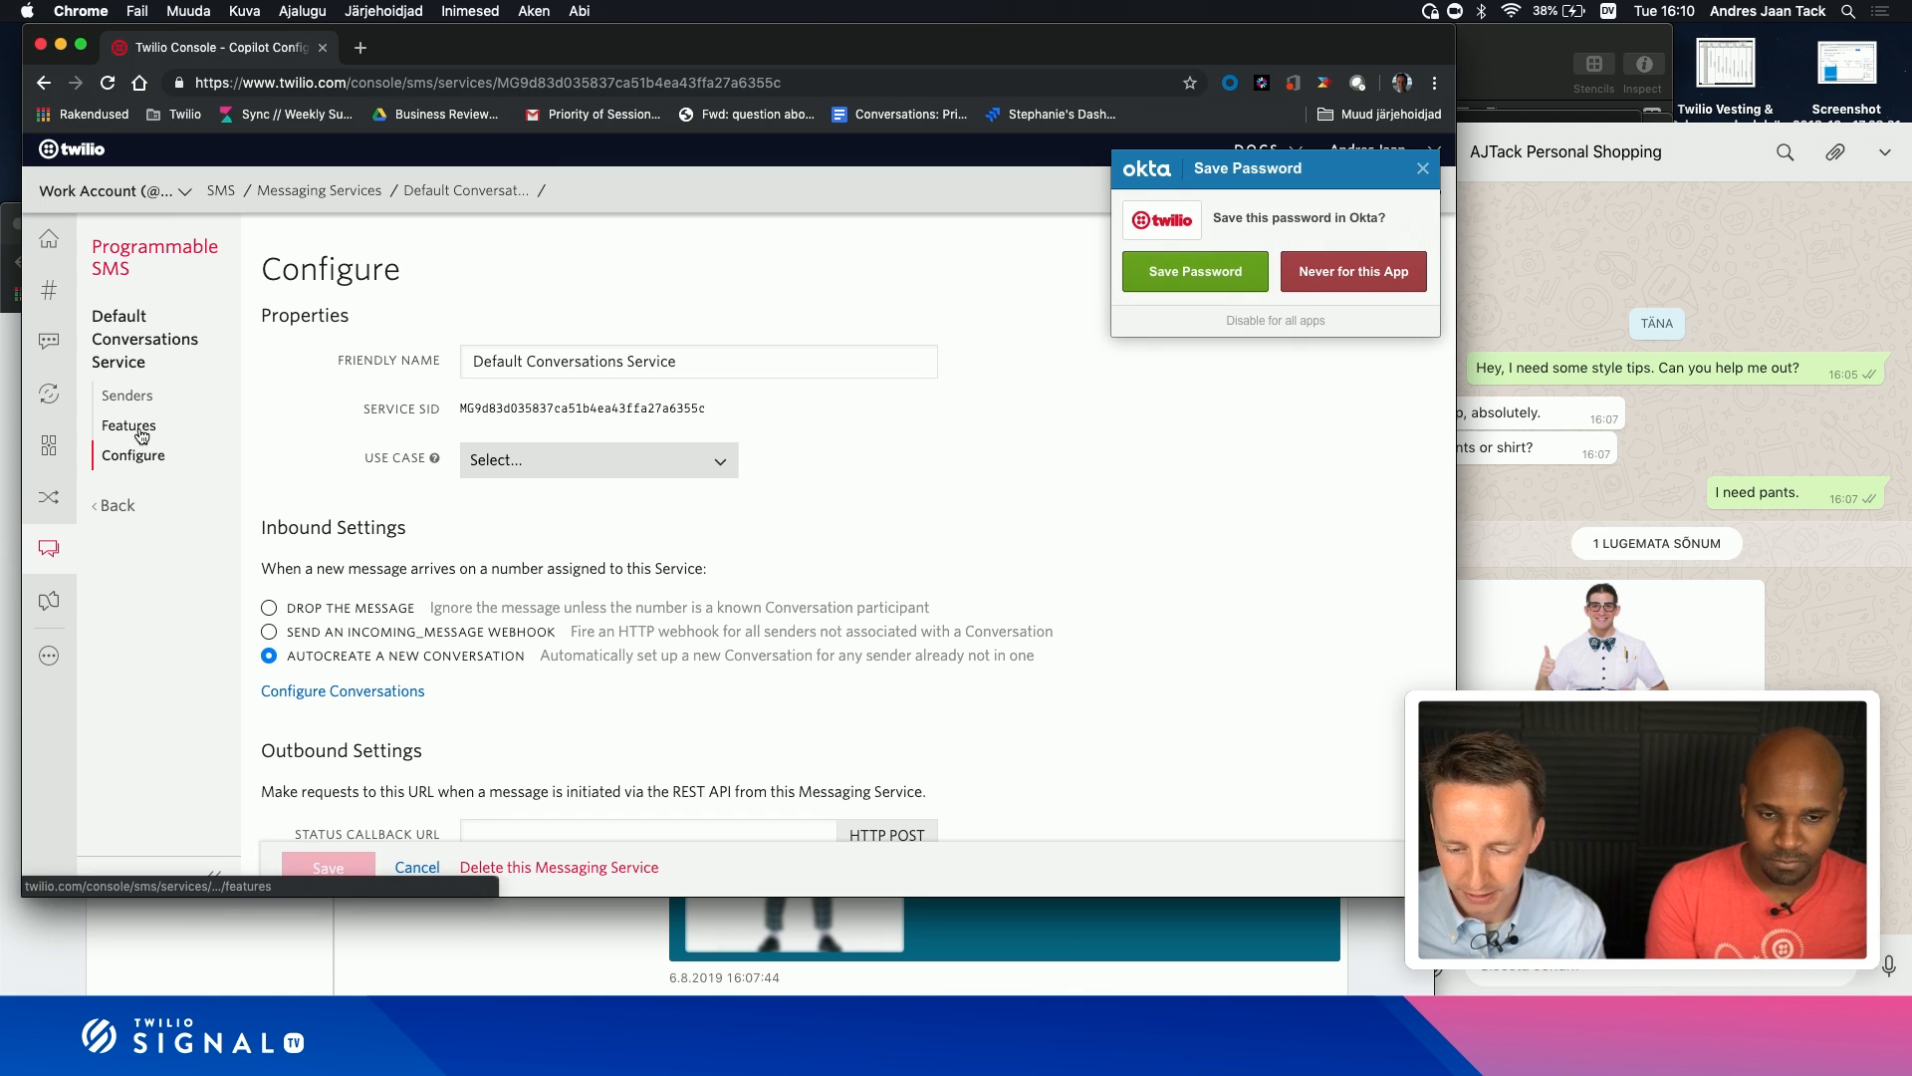
{"action": "left_click", "coordinate": [129, 425]}
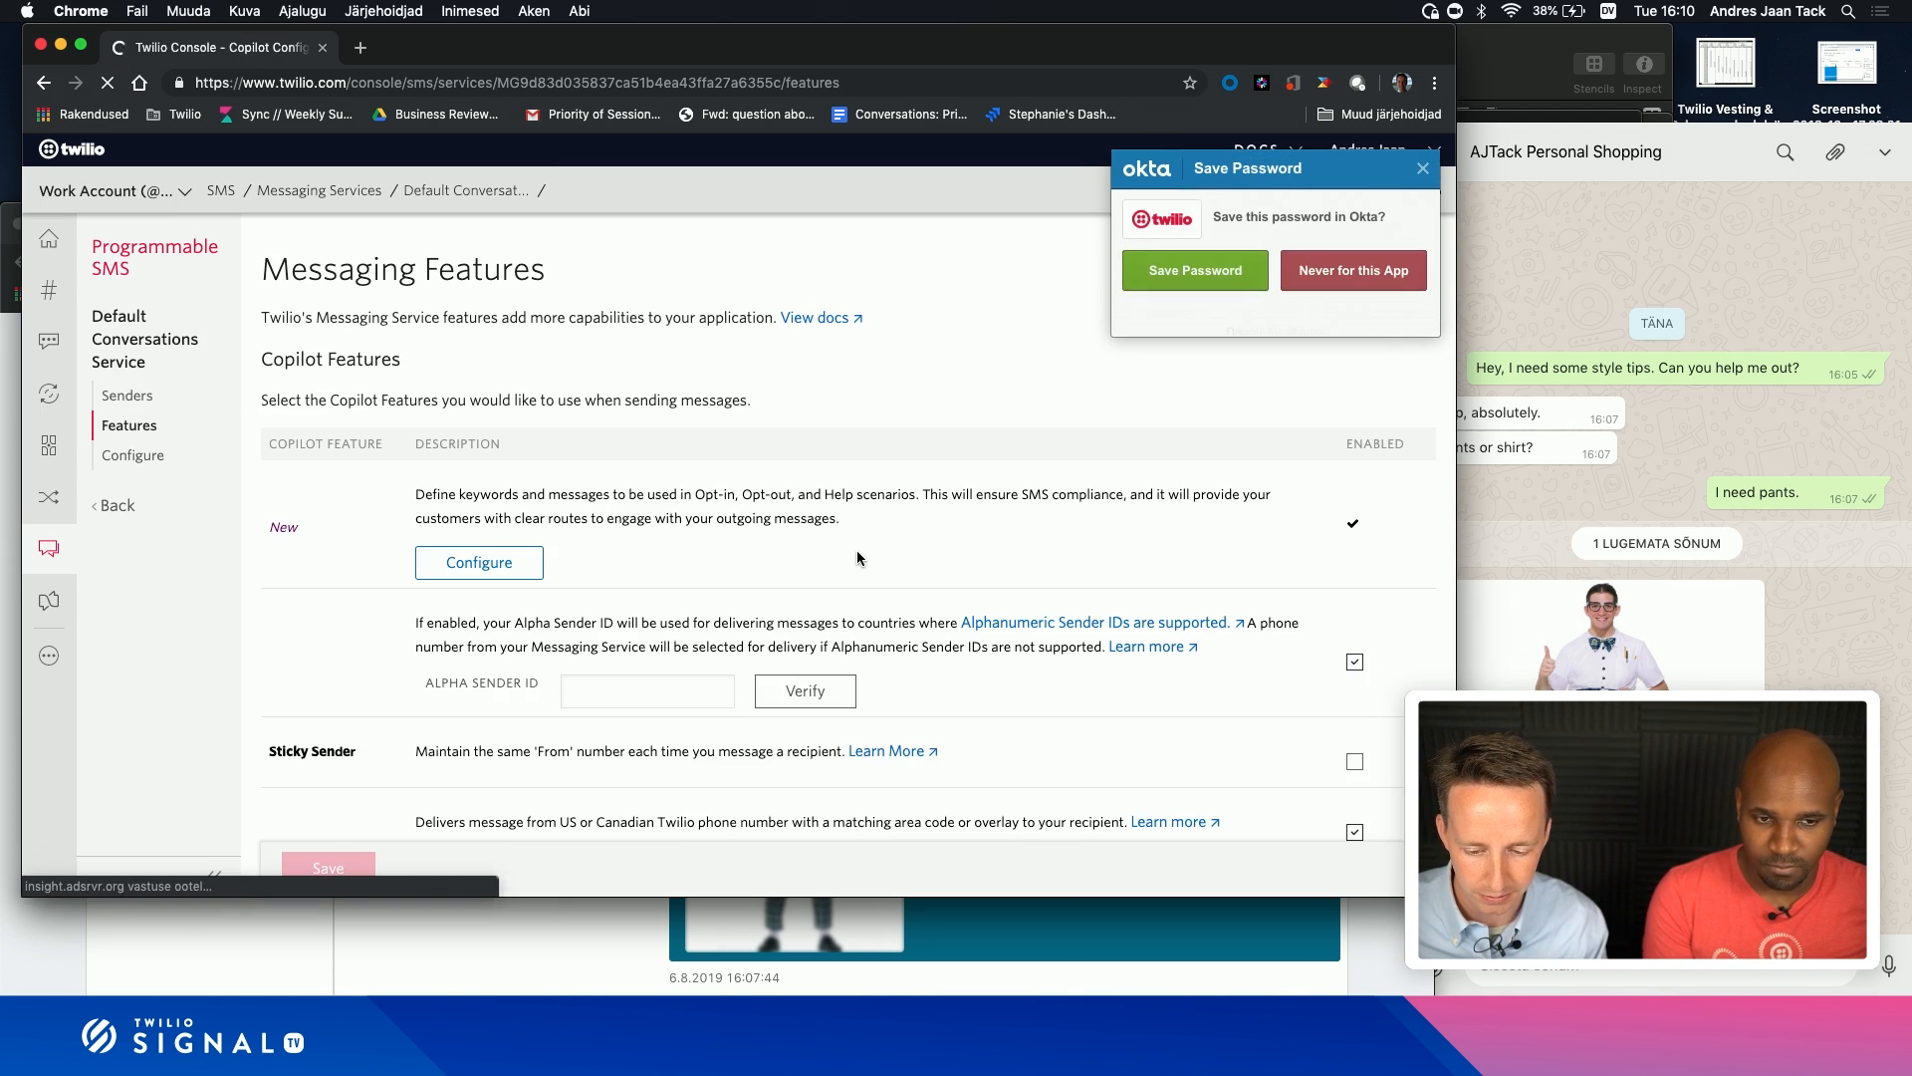
{"action": "scroll", "scroll_direction": "down", "scroll_amount": 3}
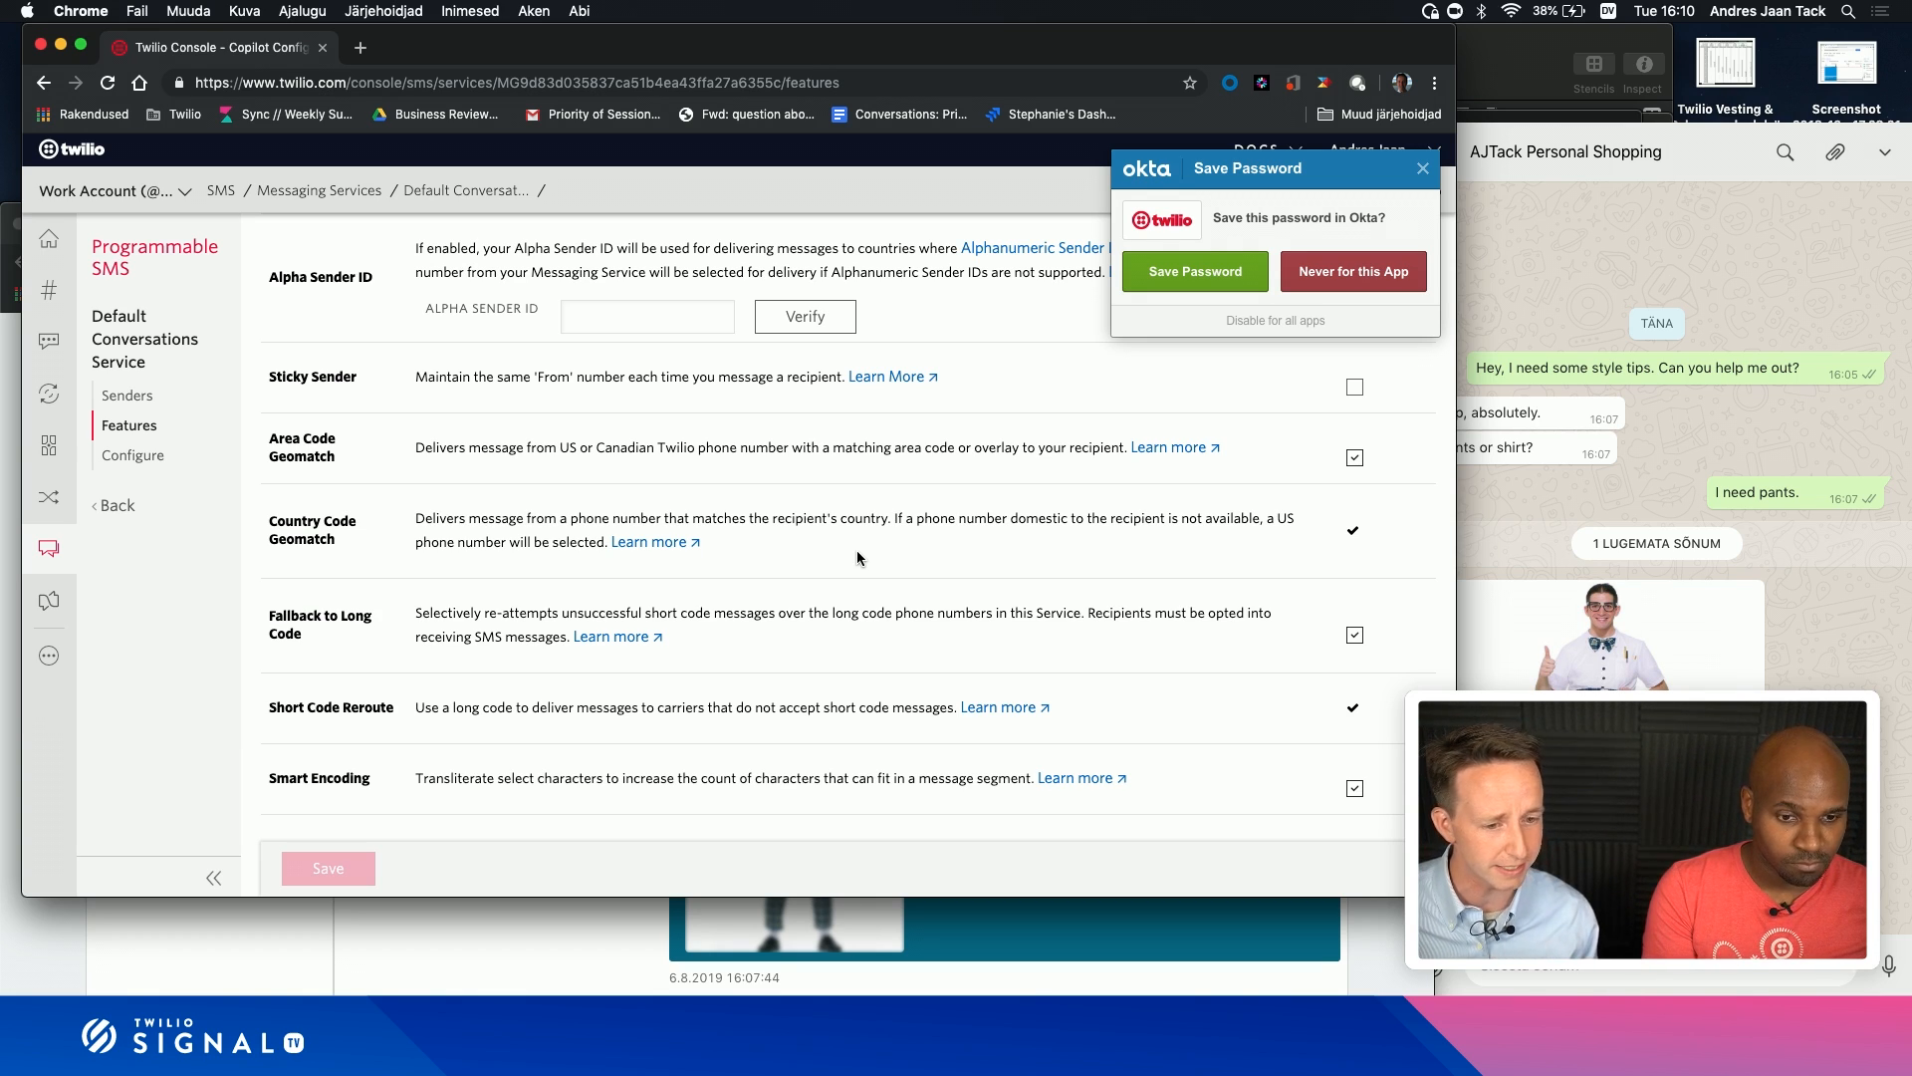
{"action": "scroll", "scroll_direction": "up", "scroll_amount": 3}
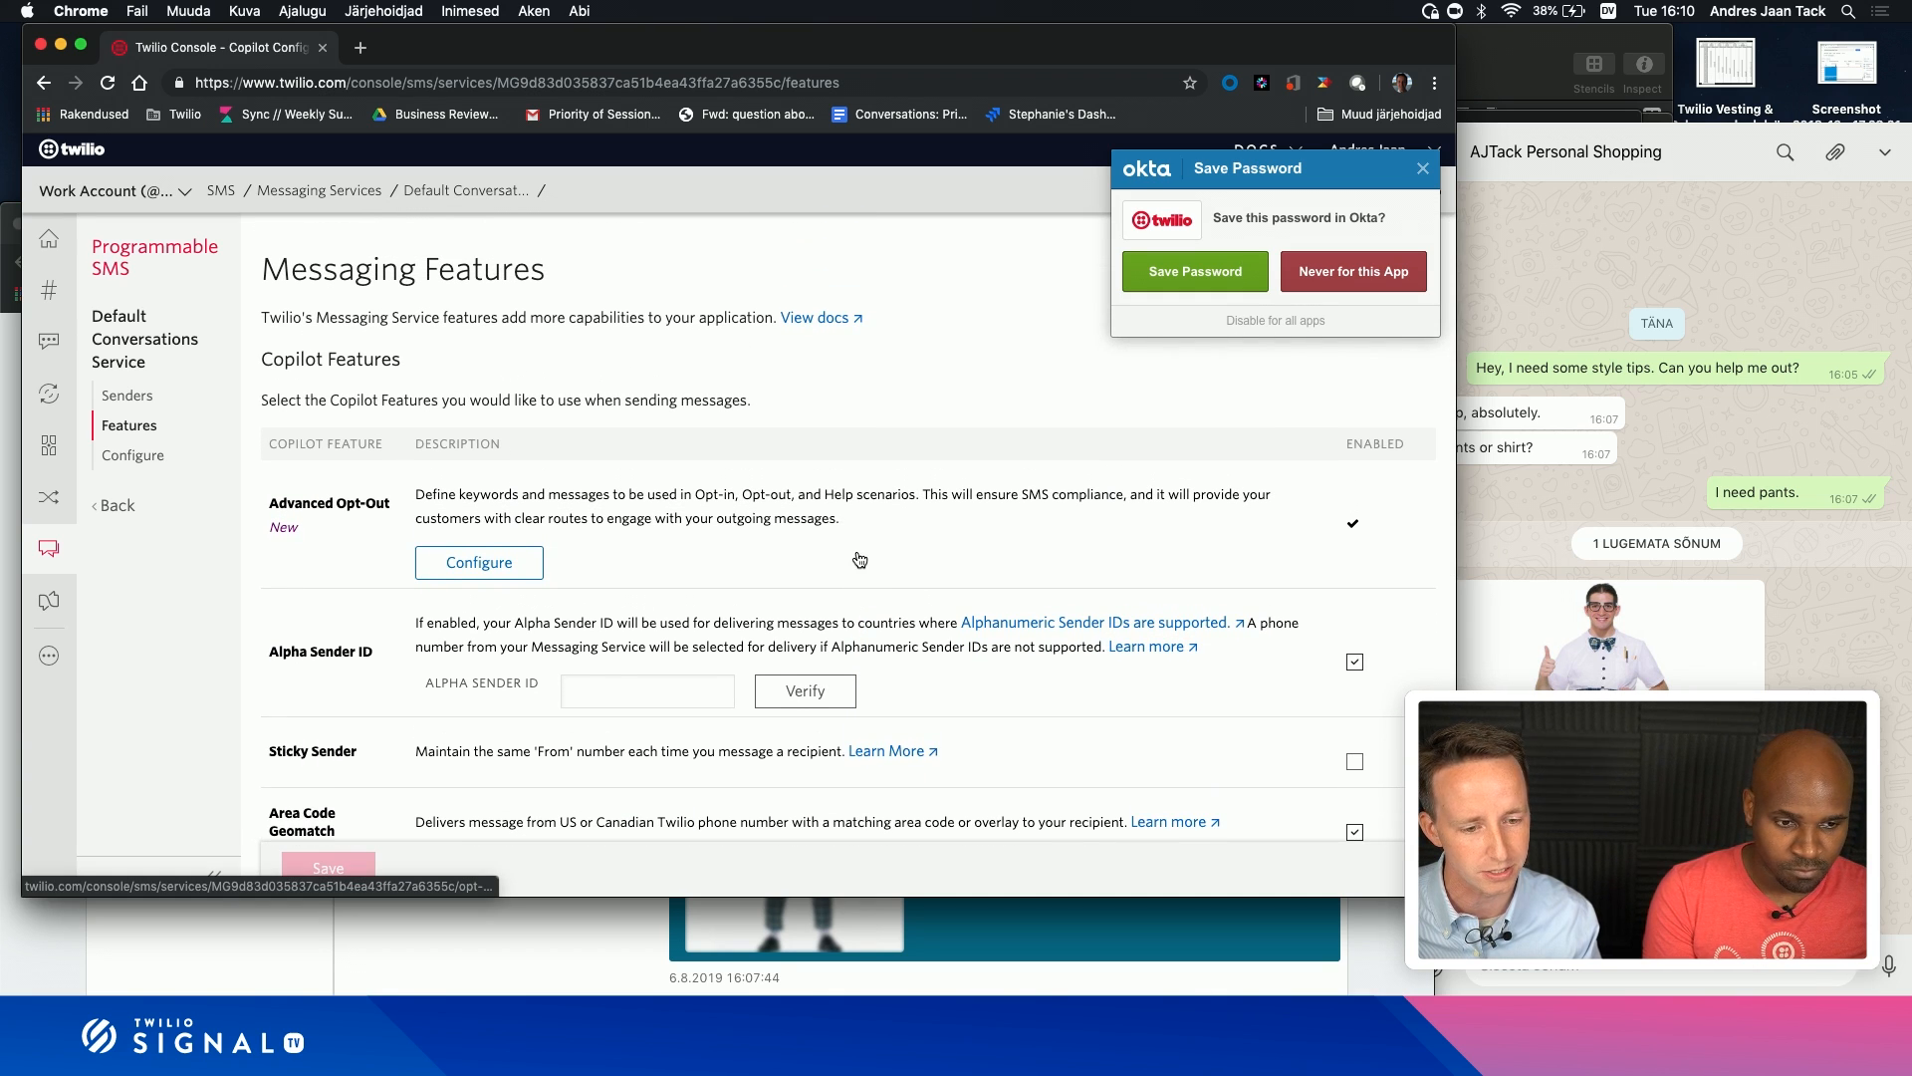
{"action": "scroll", "scroll_direction": "down", "scroll_amount": 3}
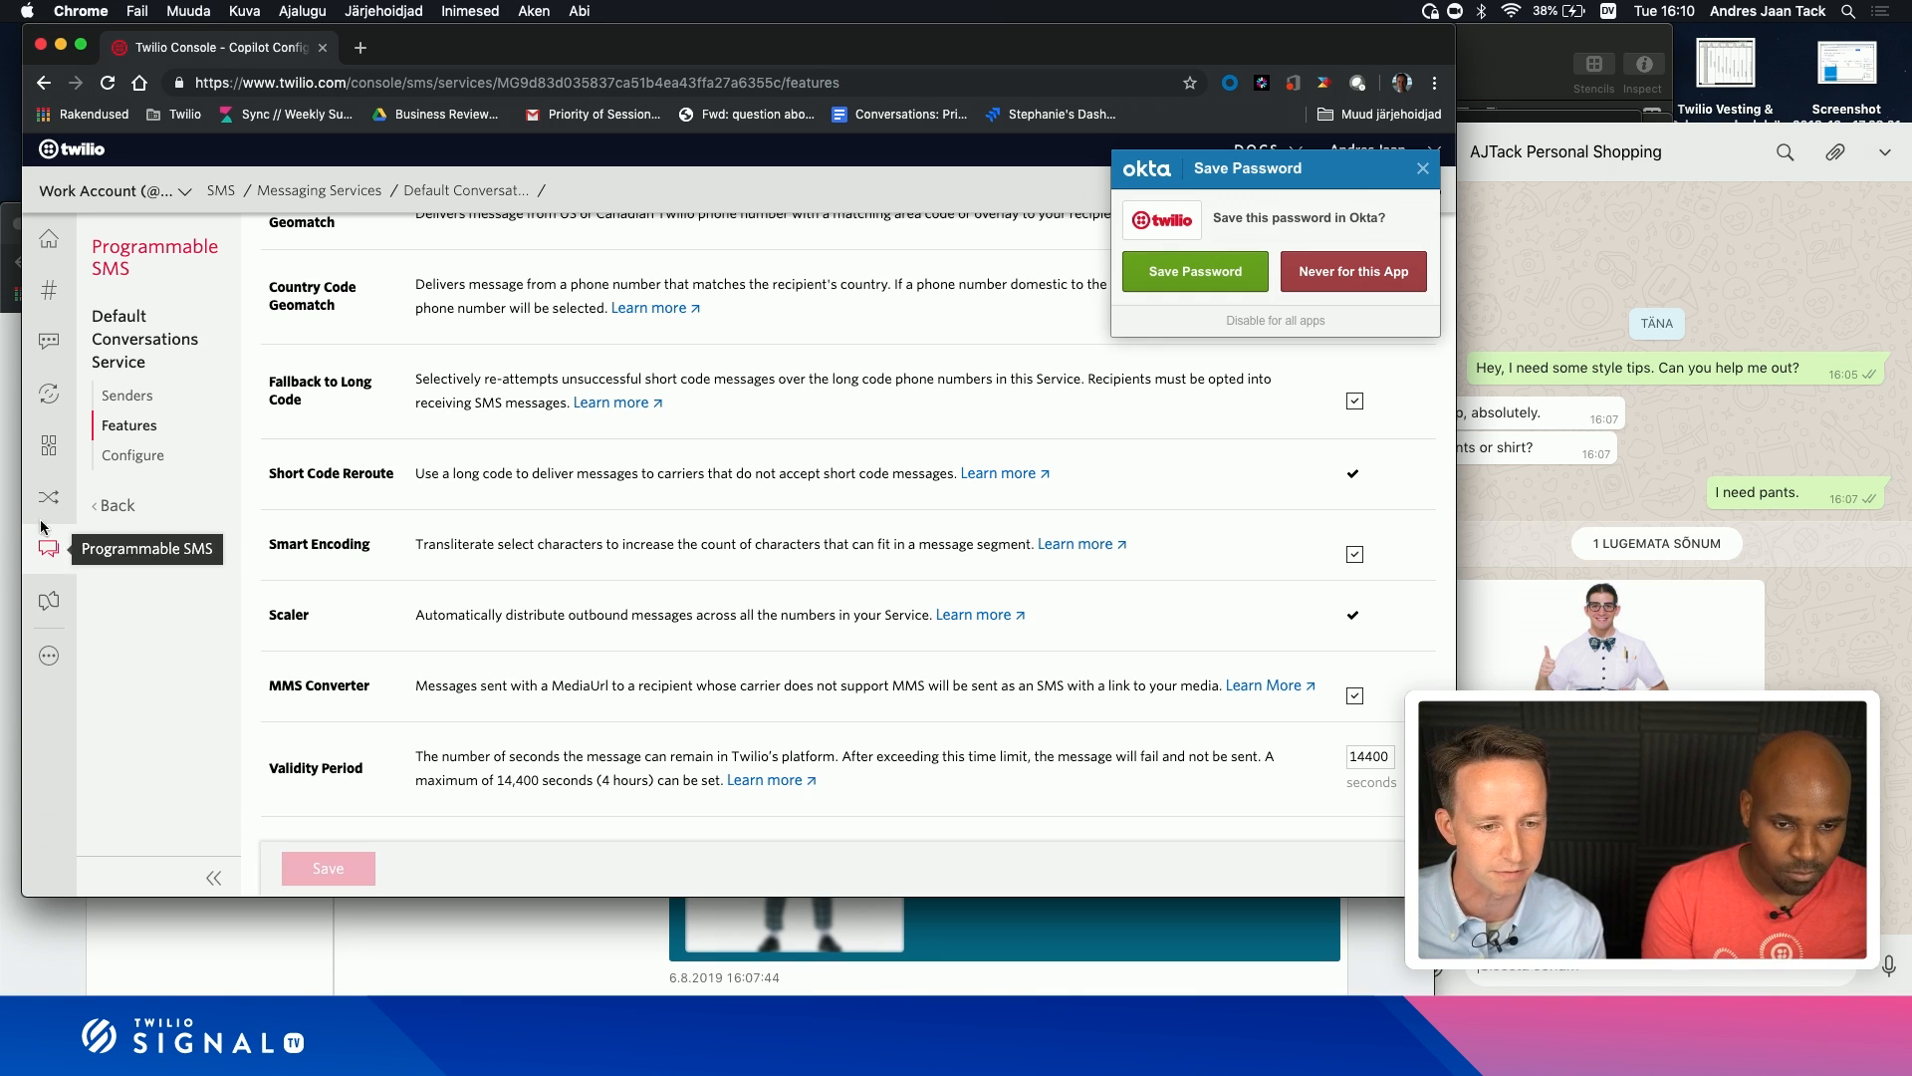
{"action": "left_click", "coordinate": [133, 455]}
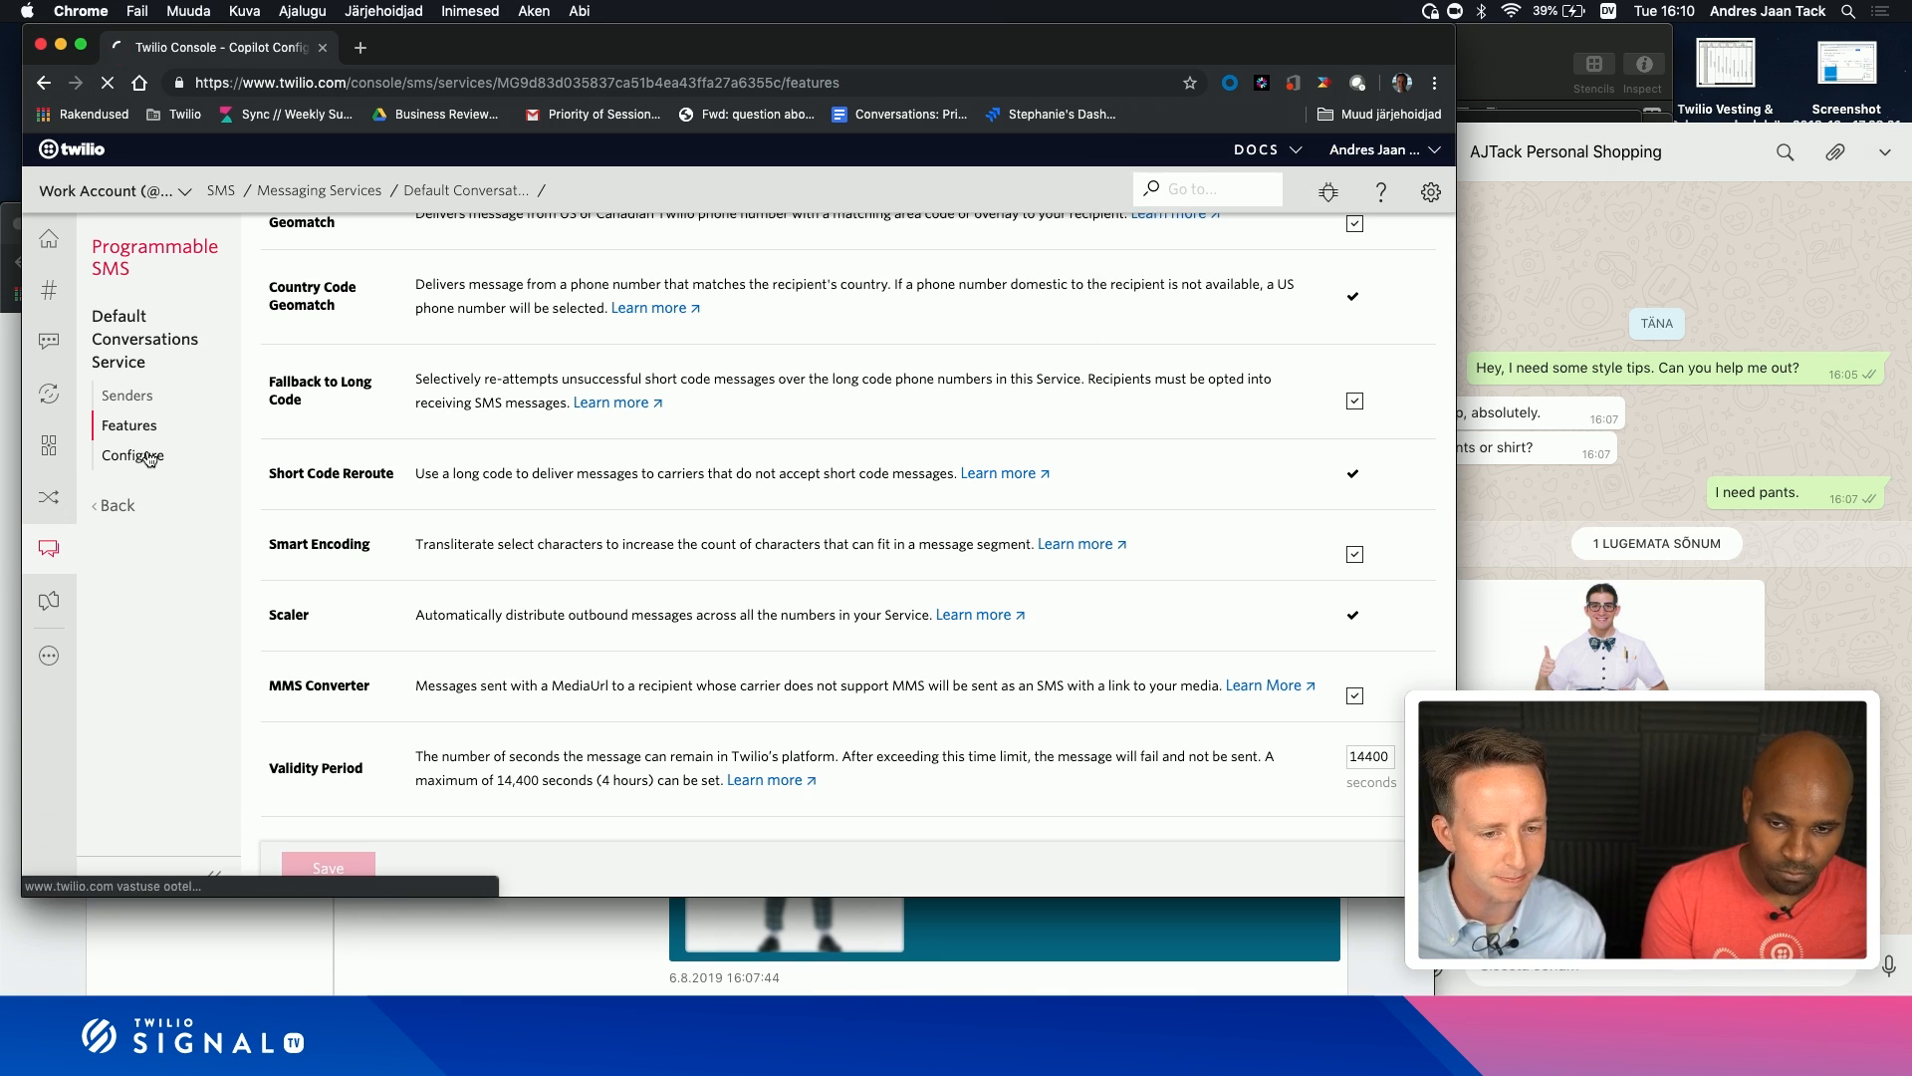
Step: On Configure, toggle inbound handling to the webhook option and back to Autocreate a New Conversation
{"action": "left_click", "coordinate": [131, 455]}
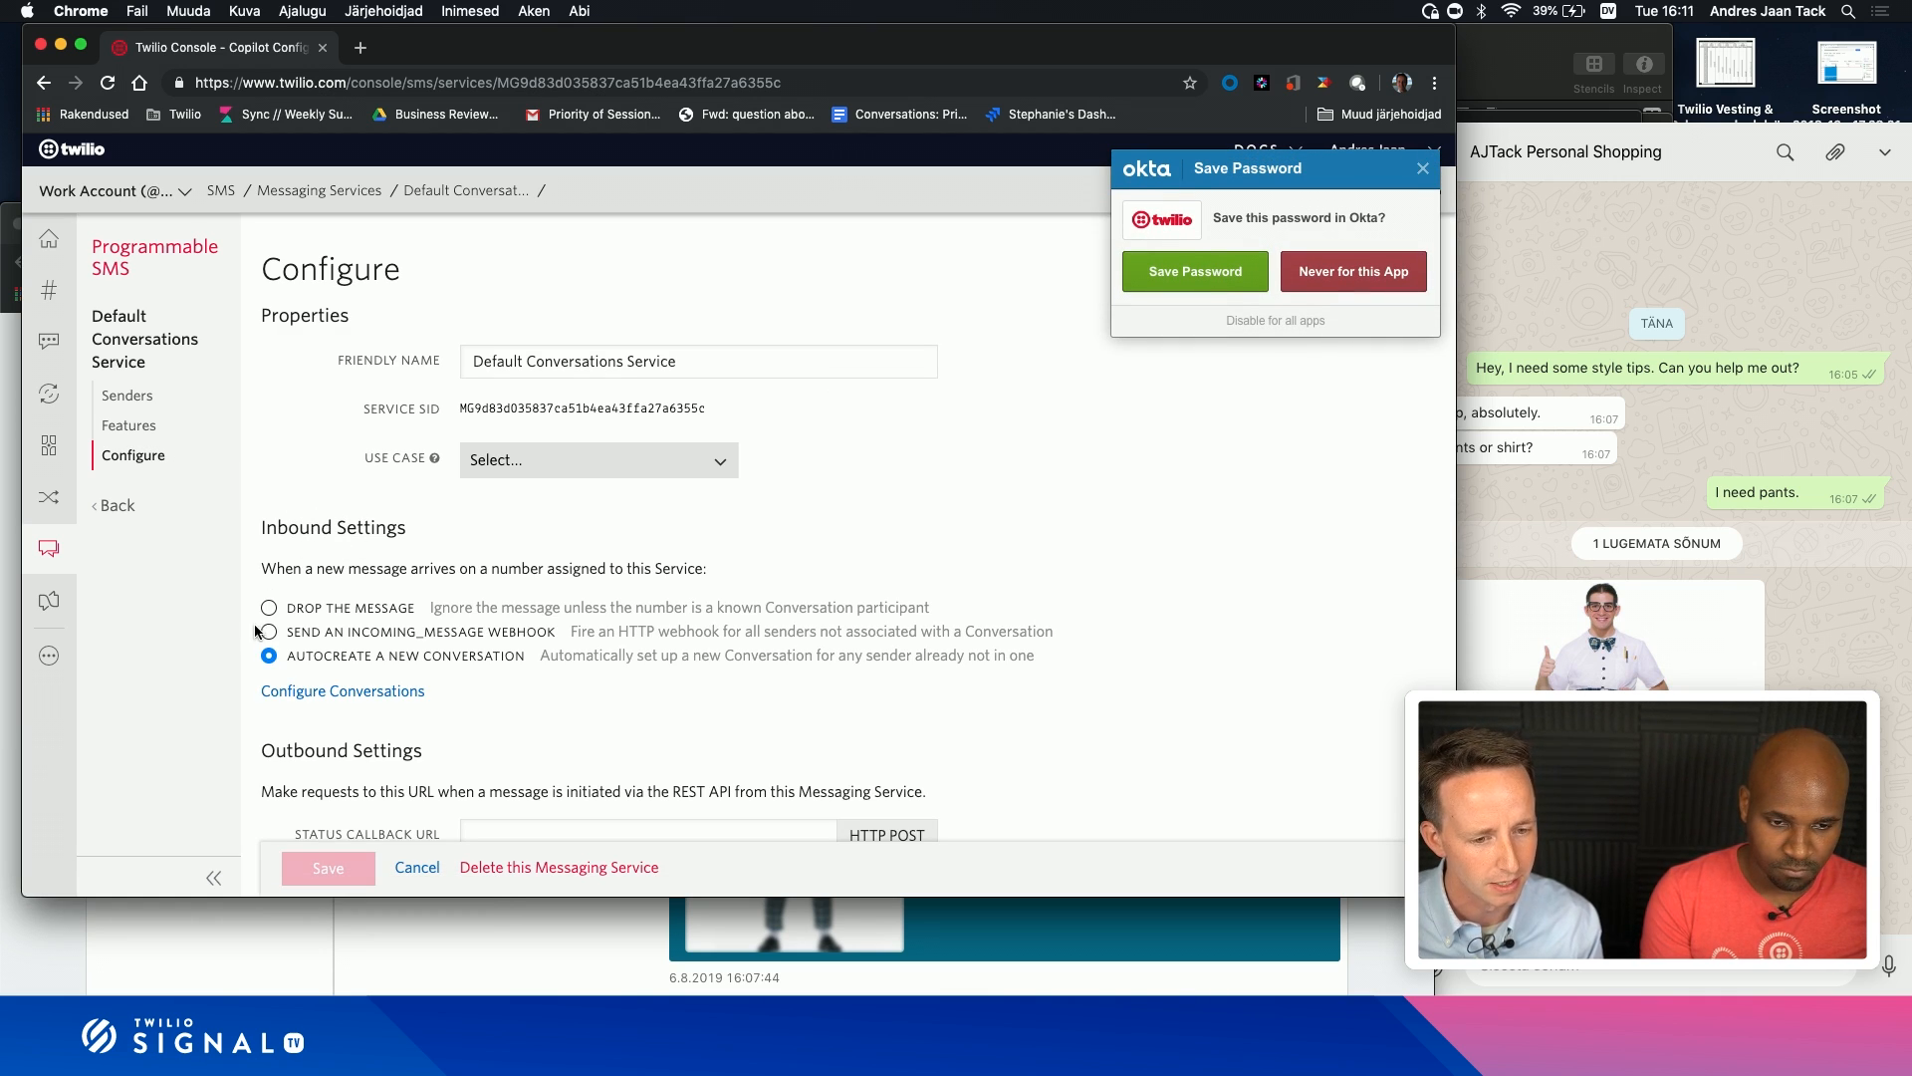
{"action": "left_click", "coordinate": [269, 631]}
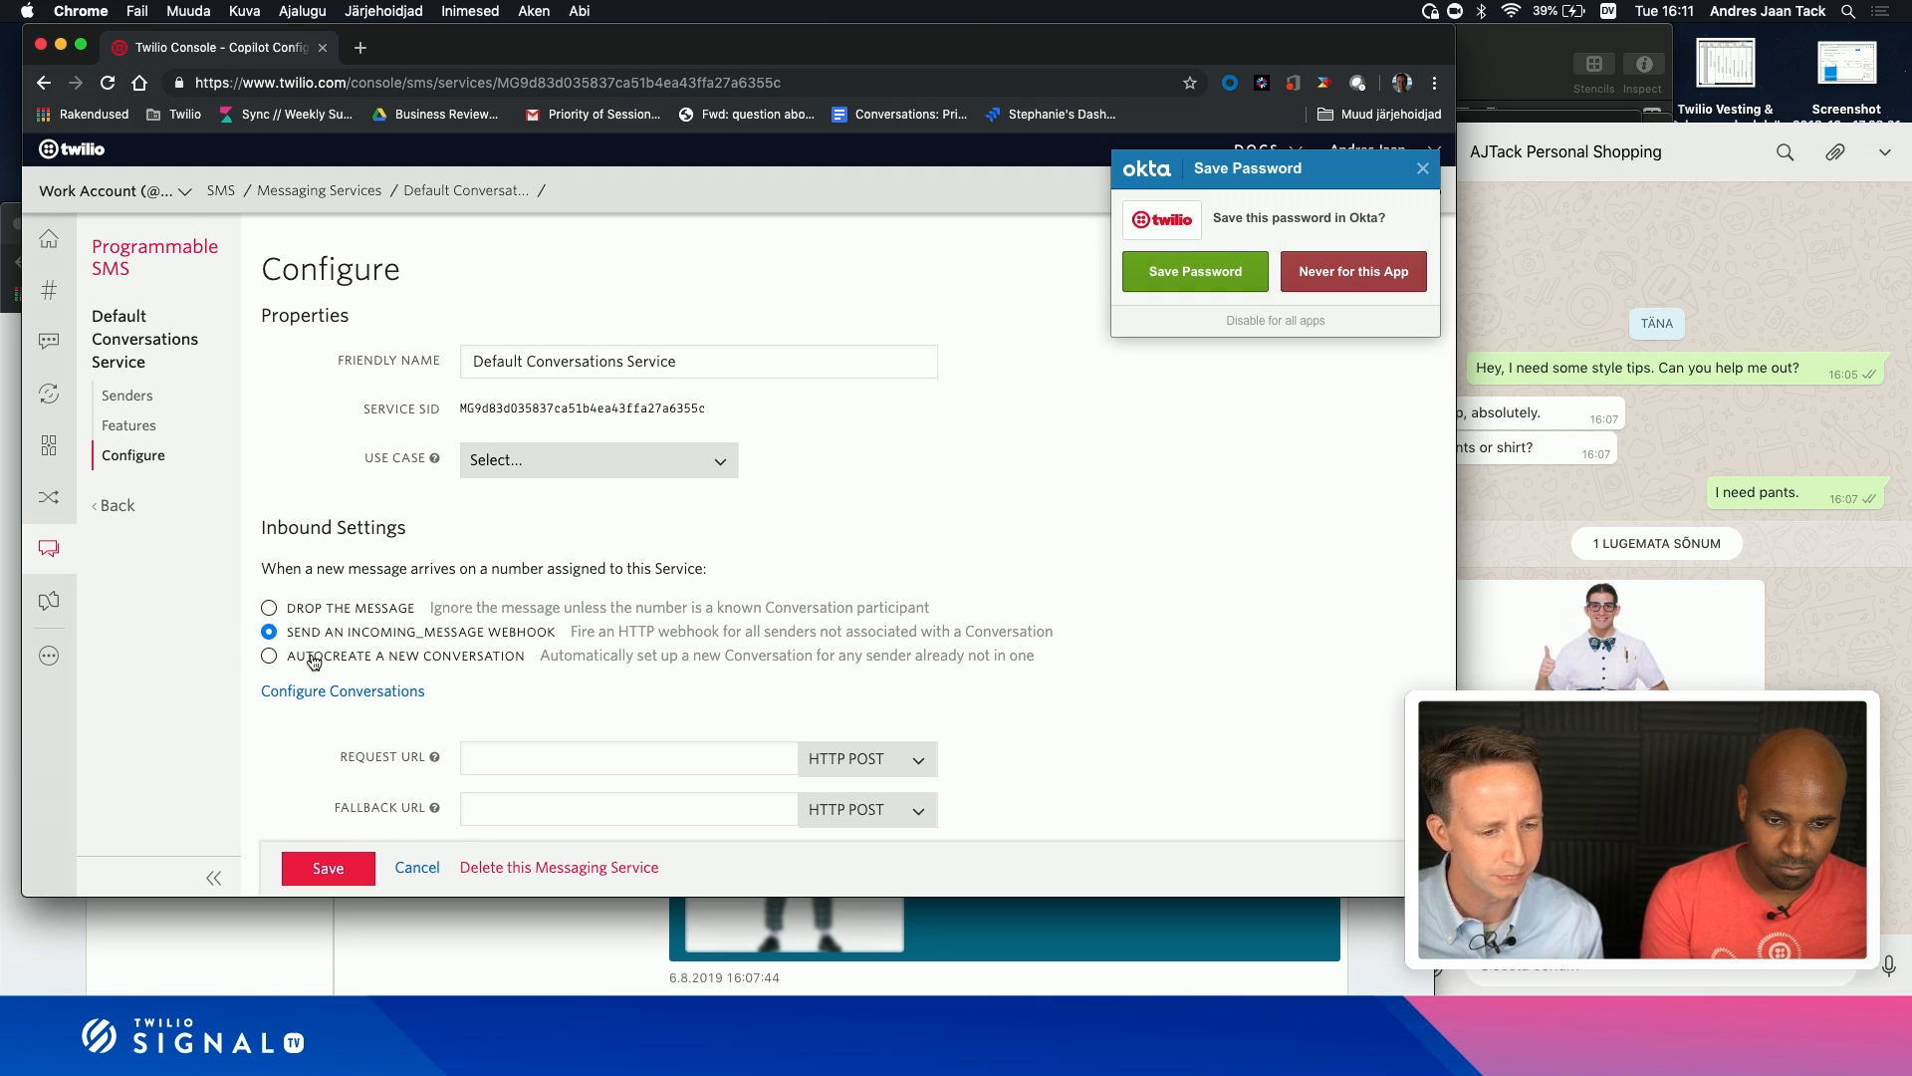
{"action": "left_click", "coordinate": [269, 656]}
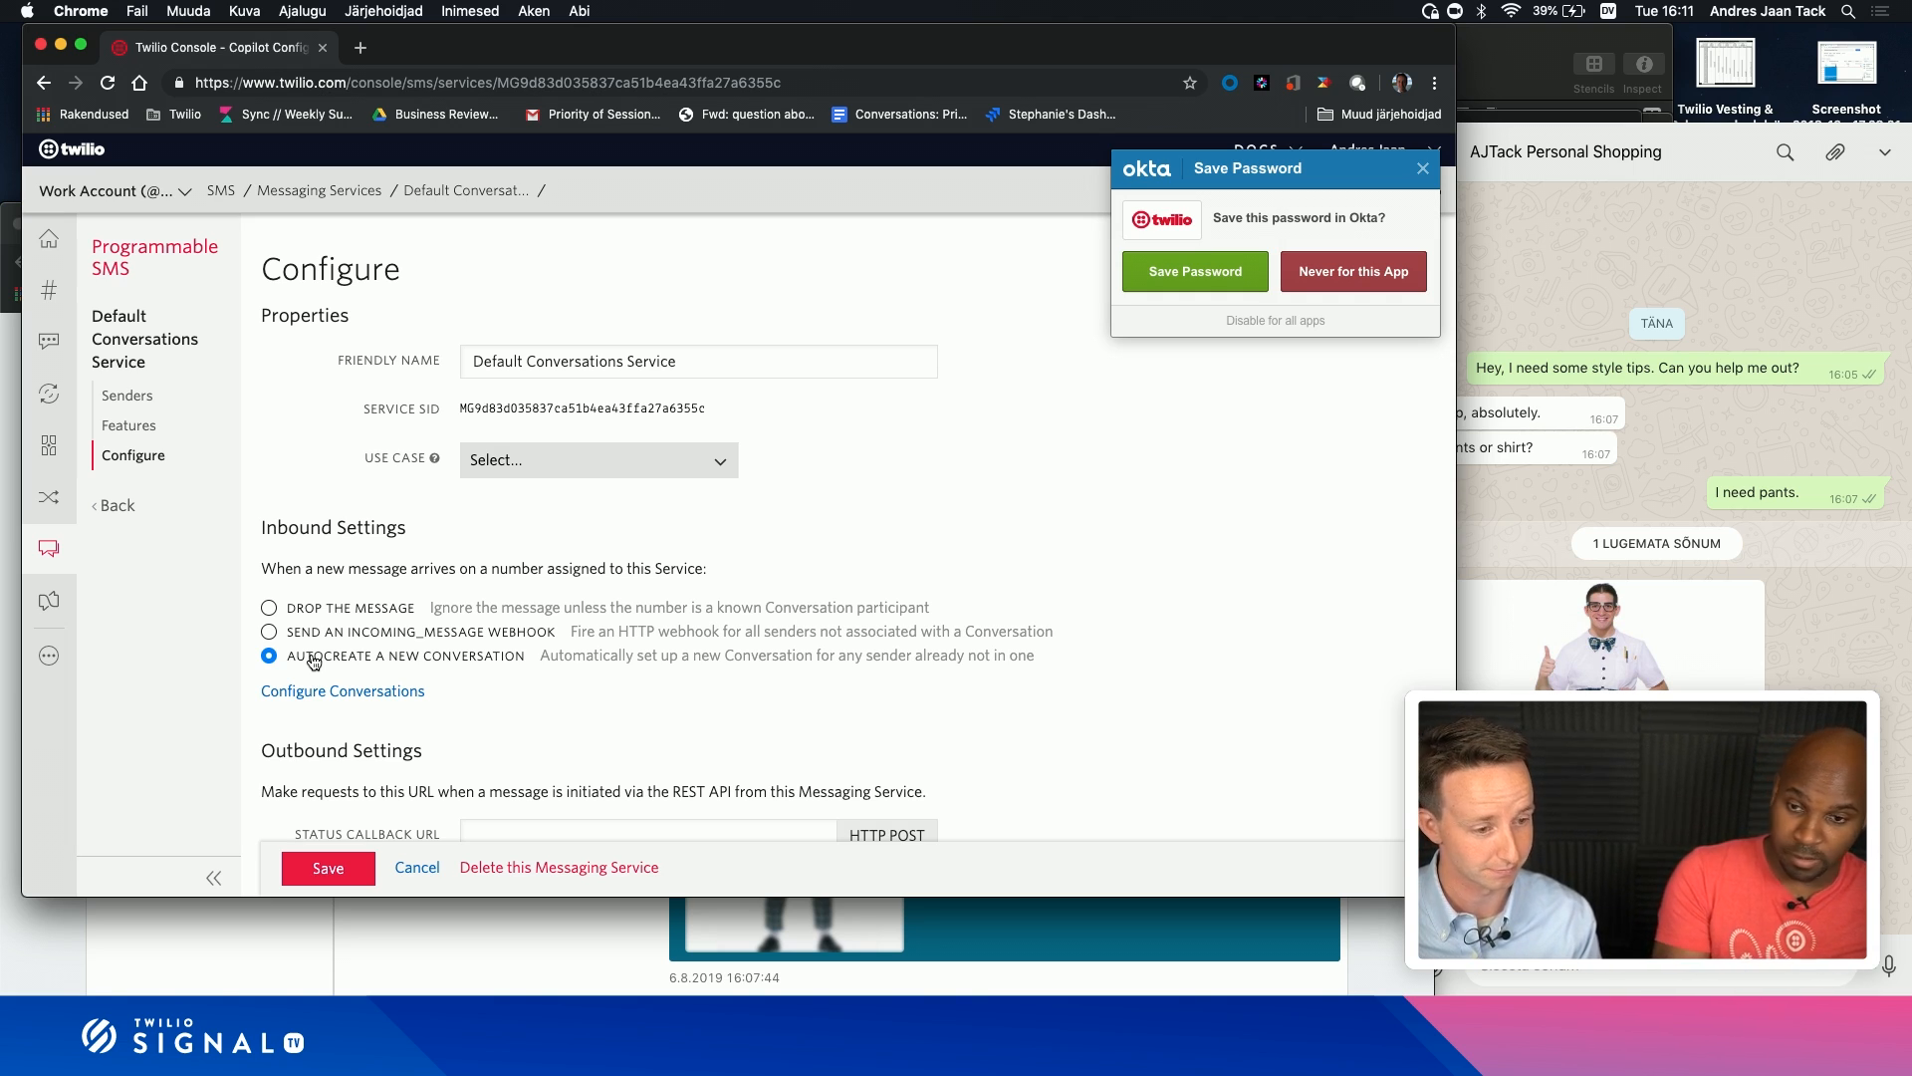
{"action": "mouse_move", "coordinate": [175, 628]}
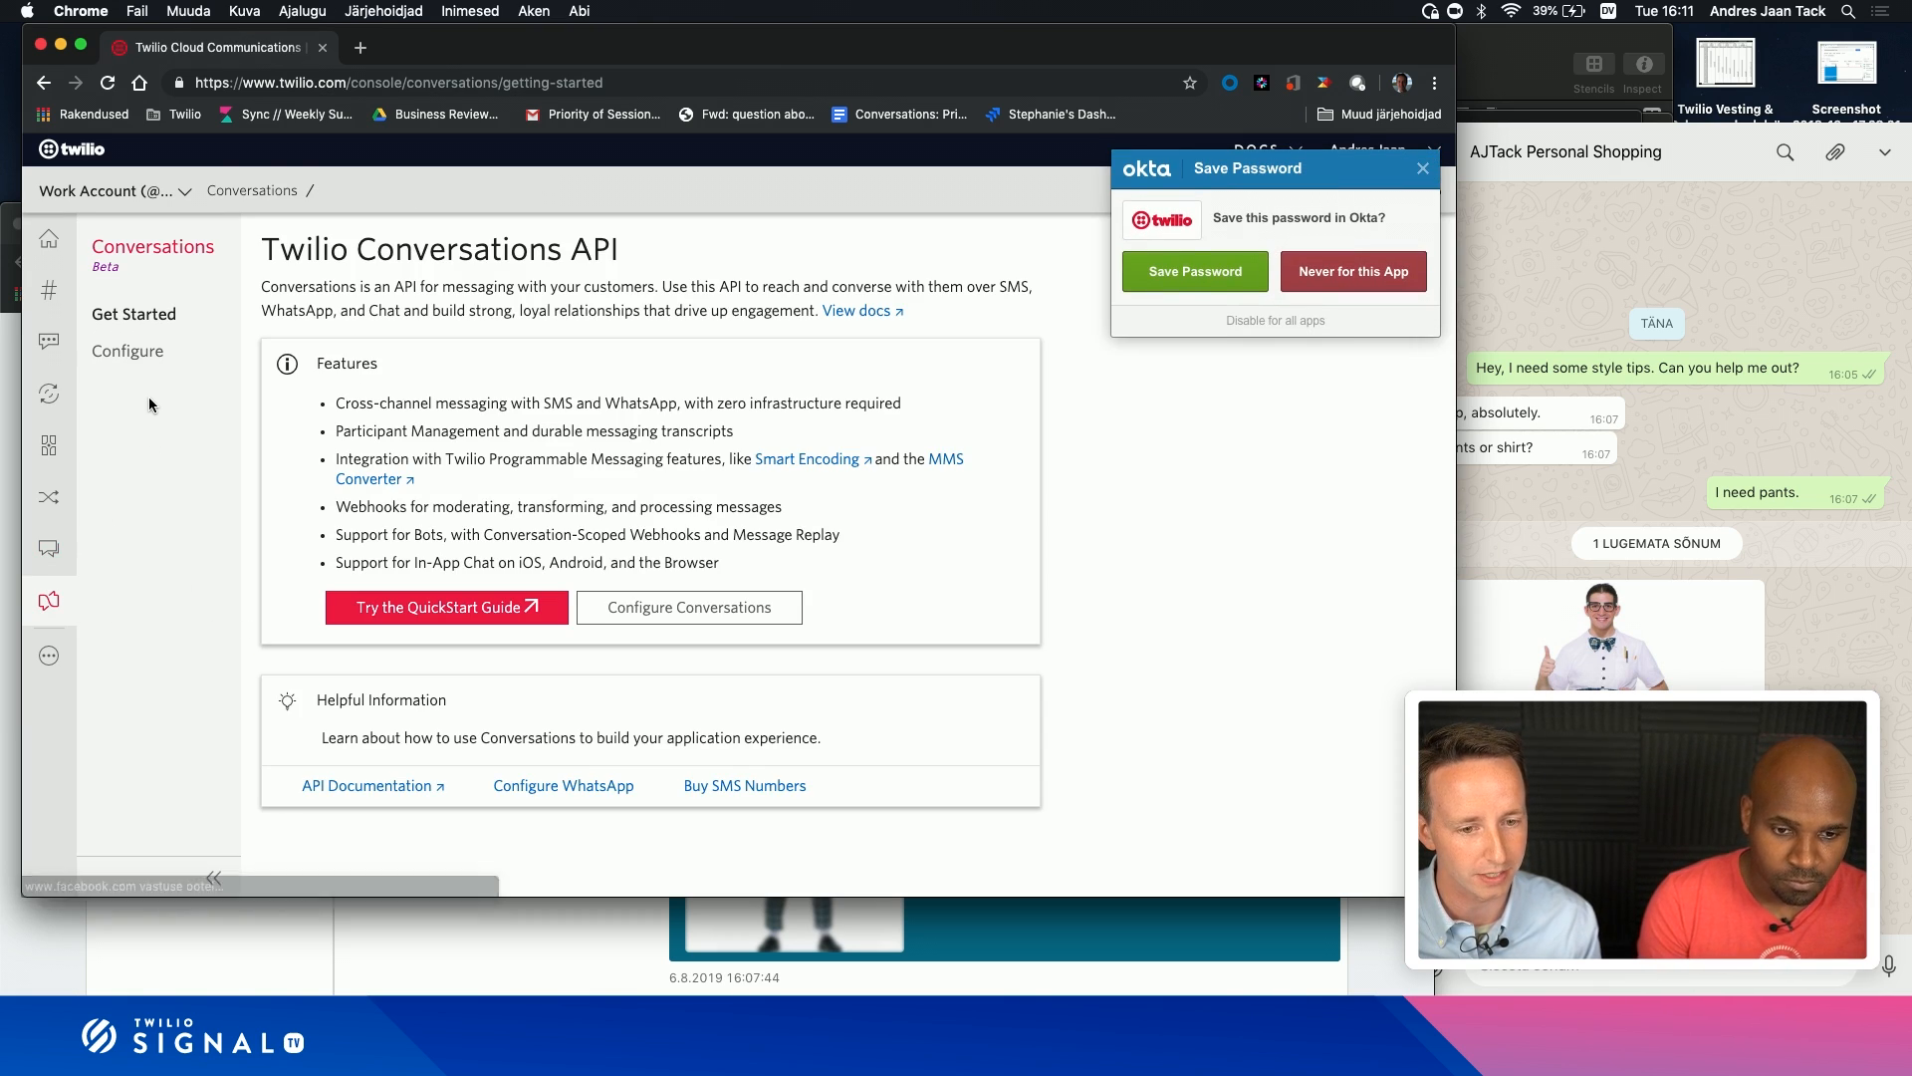
Step: Review the Conversations webhook settings: ngrok chat POST URLs and the onConversationAdded post-webhook filter
{"action": "left_click", "coordinate": [128, 350]}
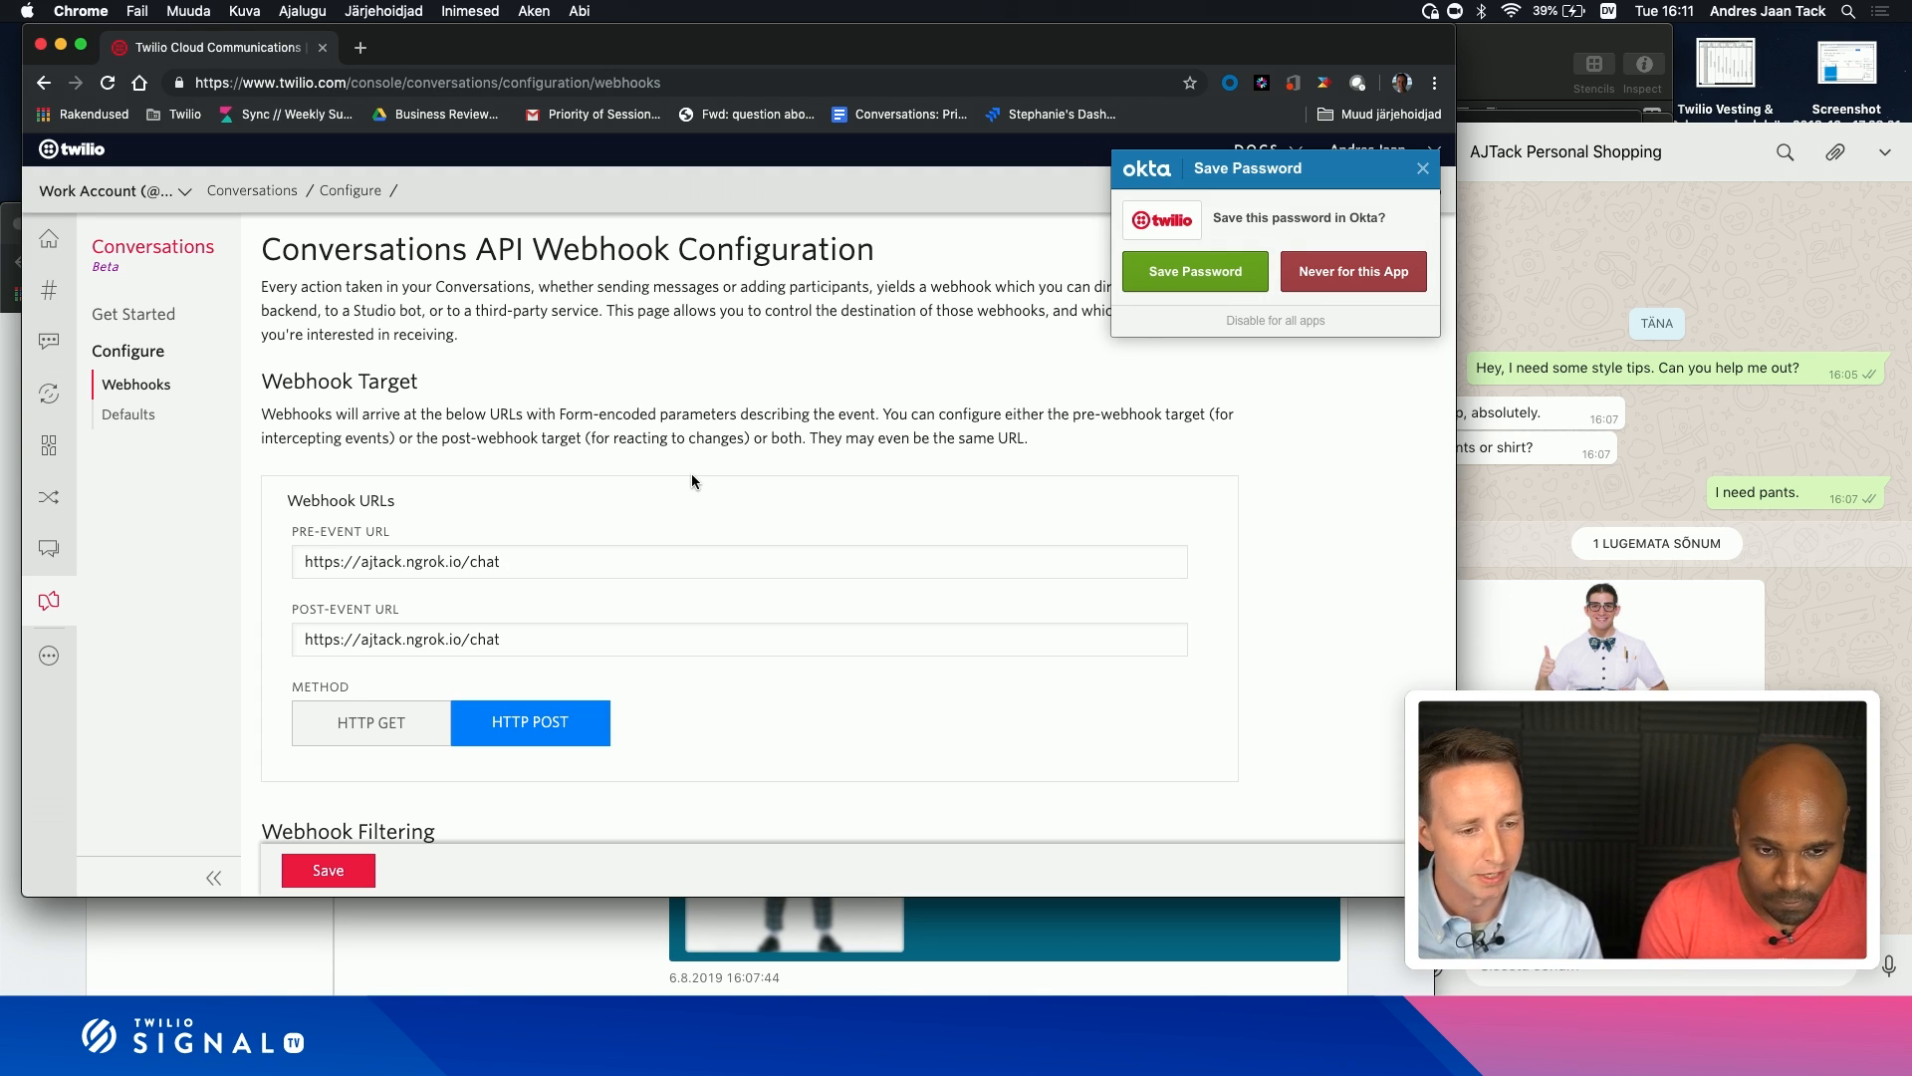
{"action": "double_click", "coordinate": [485, 639]}
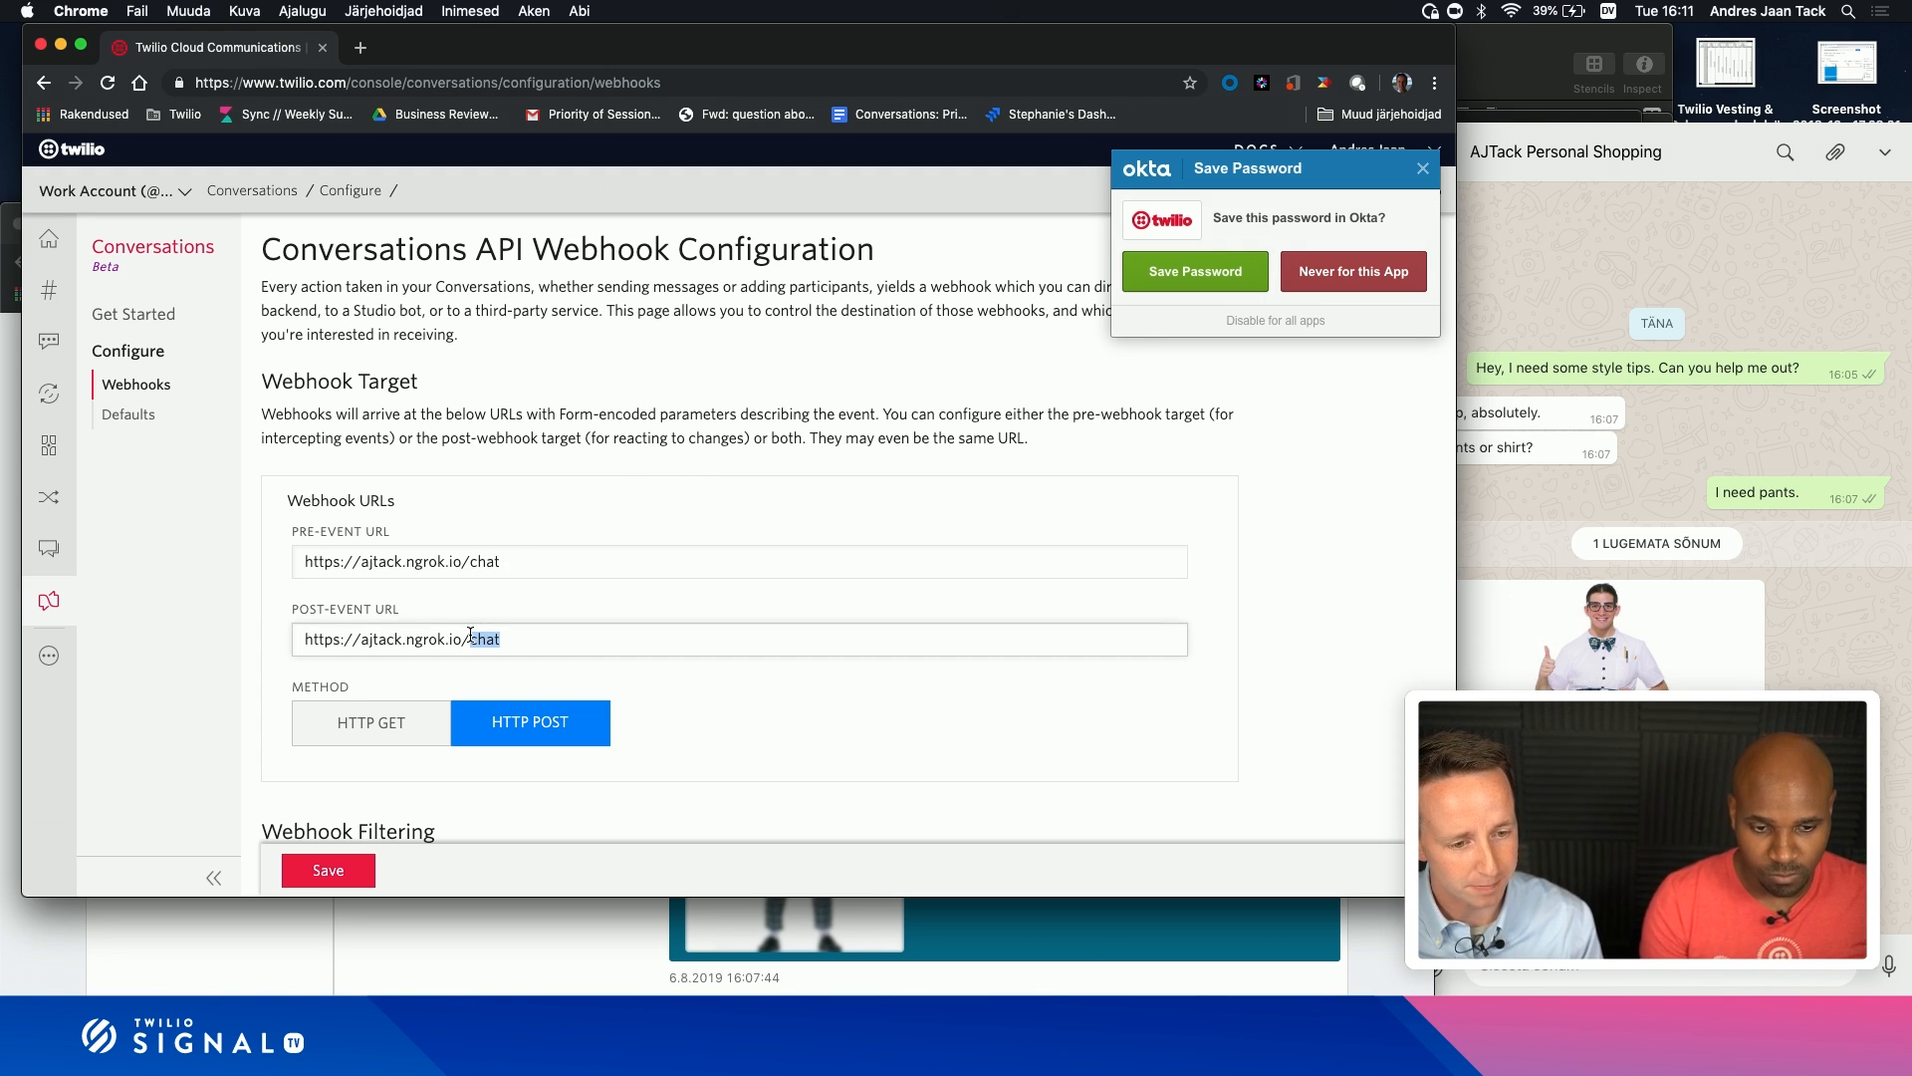
{"action": "scroll", "scroll_direction": "down", "scroll_amount": 3}
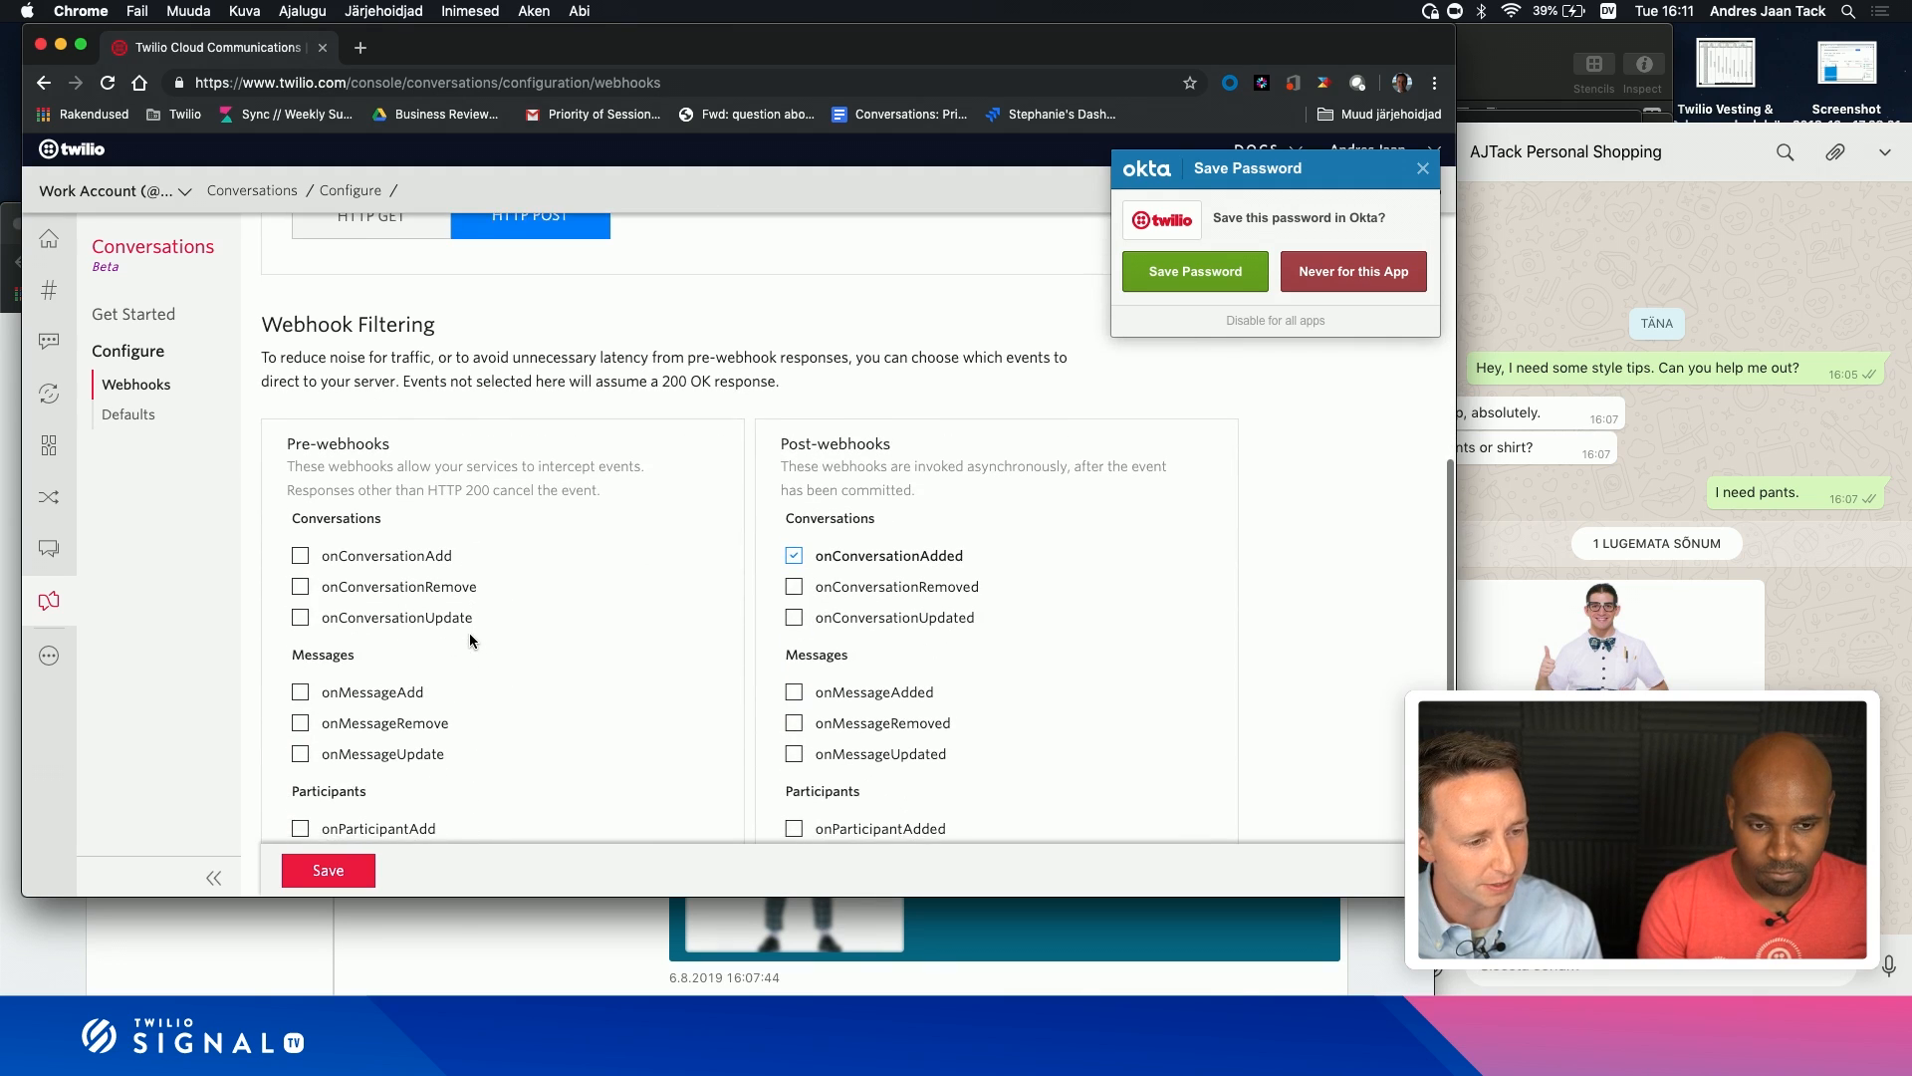
{"action": "scroll", "scroll_direction": "down", "scroll_amount": 3}
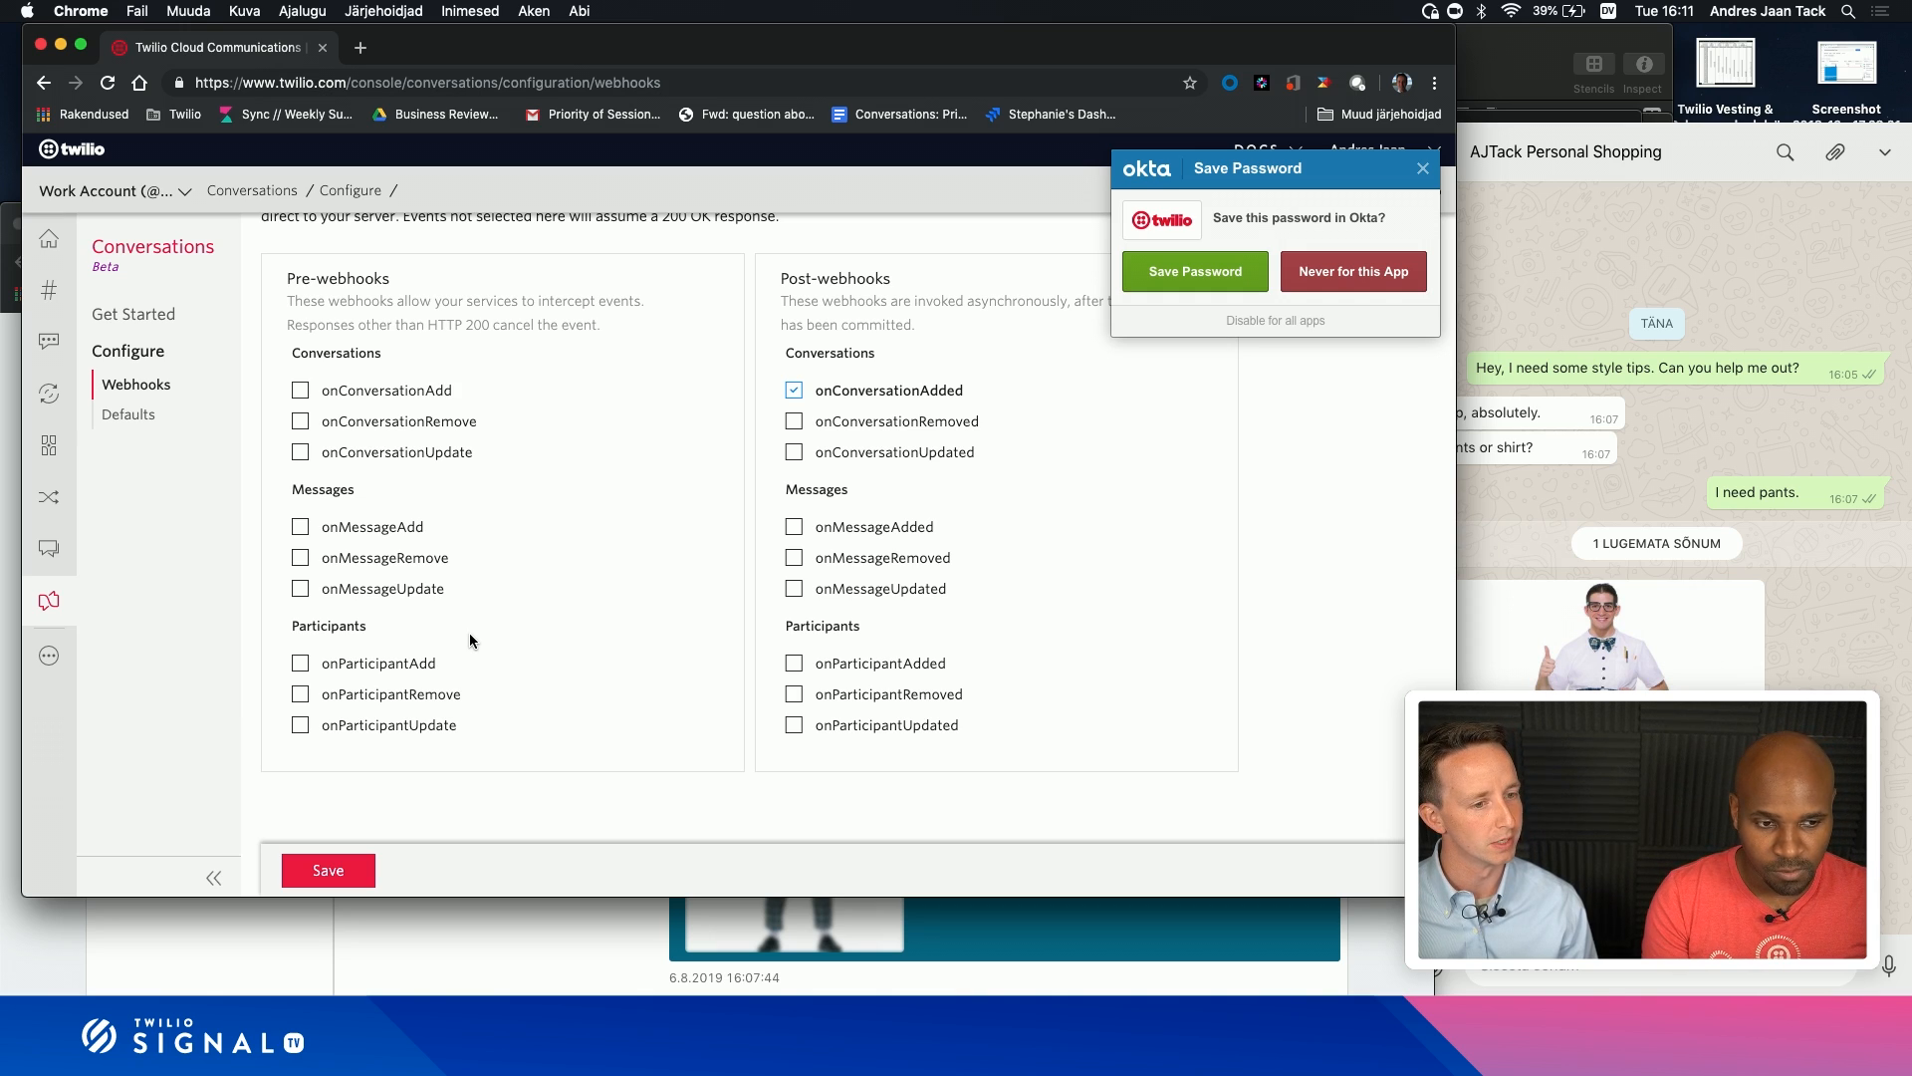
{"action": "mouse_move", "coordinate": [799, 573]}
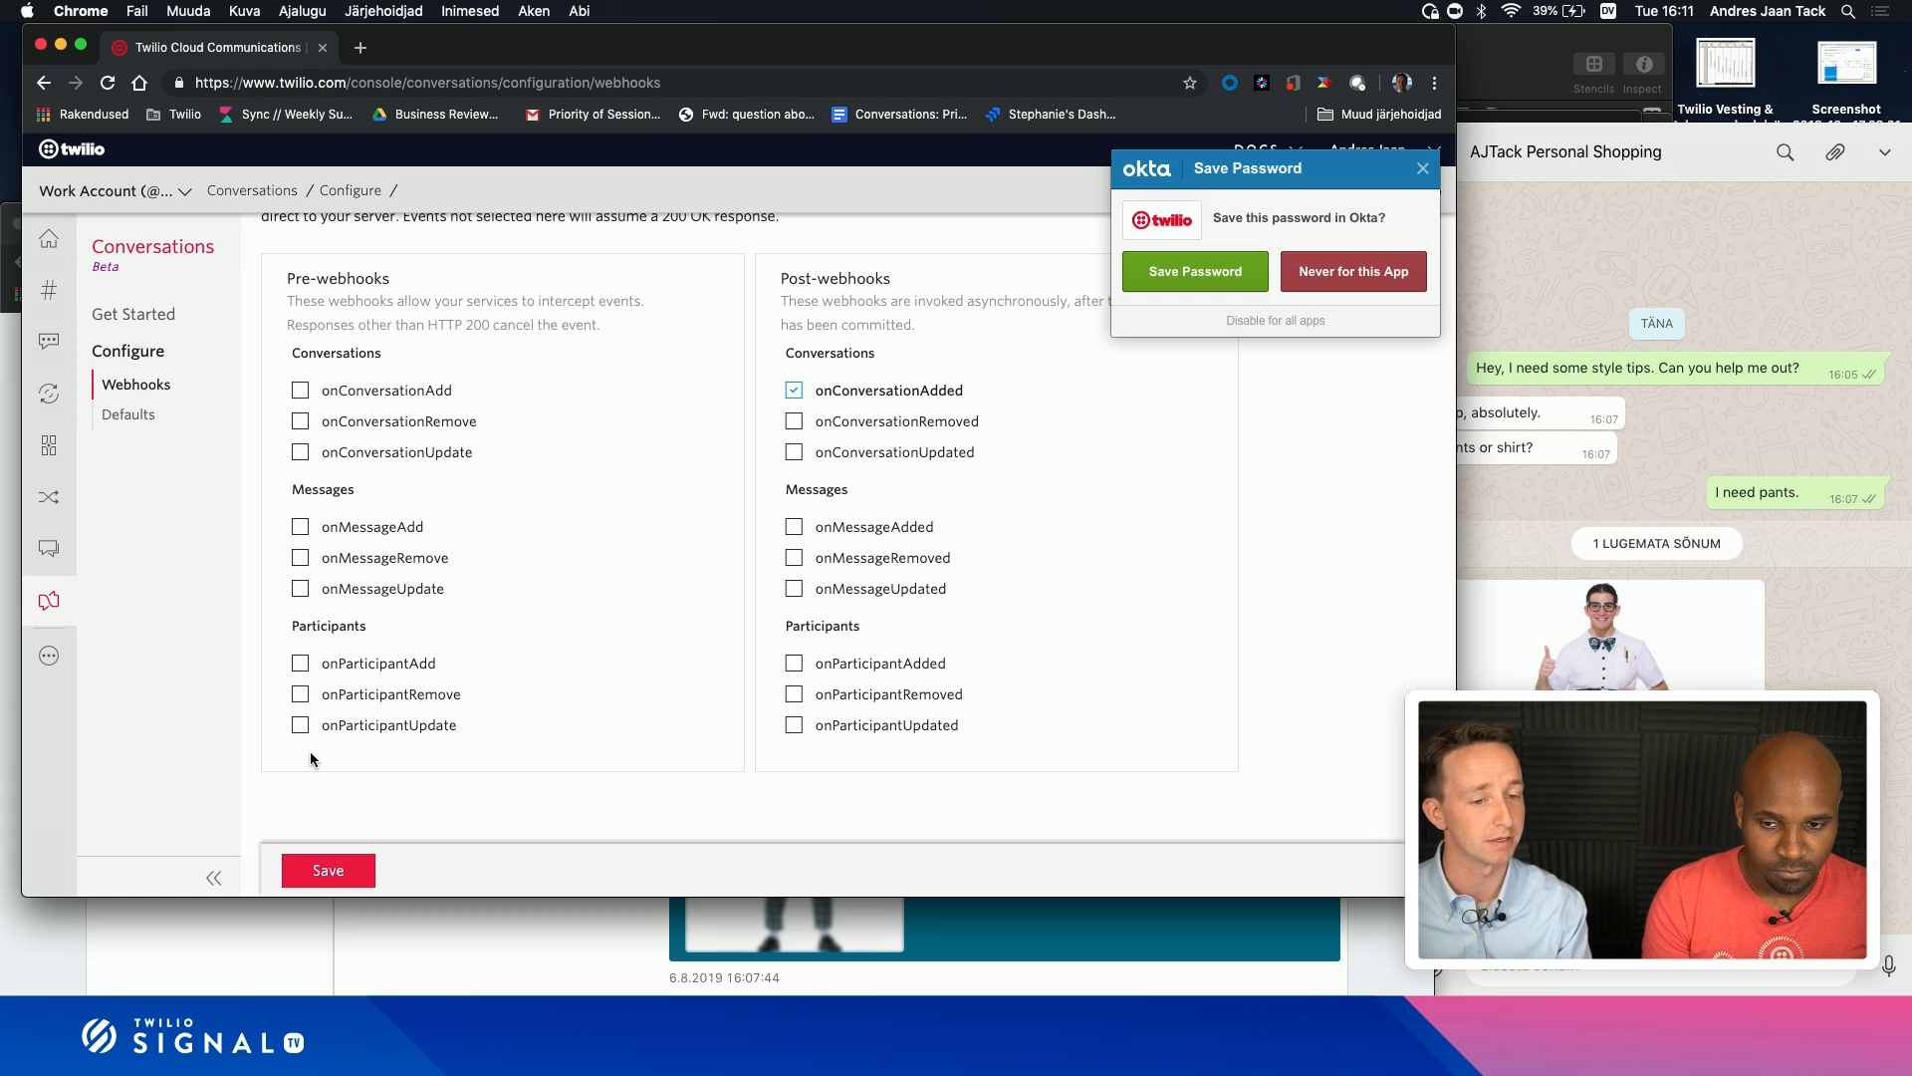
{"action": "mouse_move", "coordinate": [447, 665]}
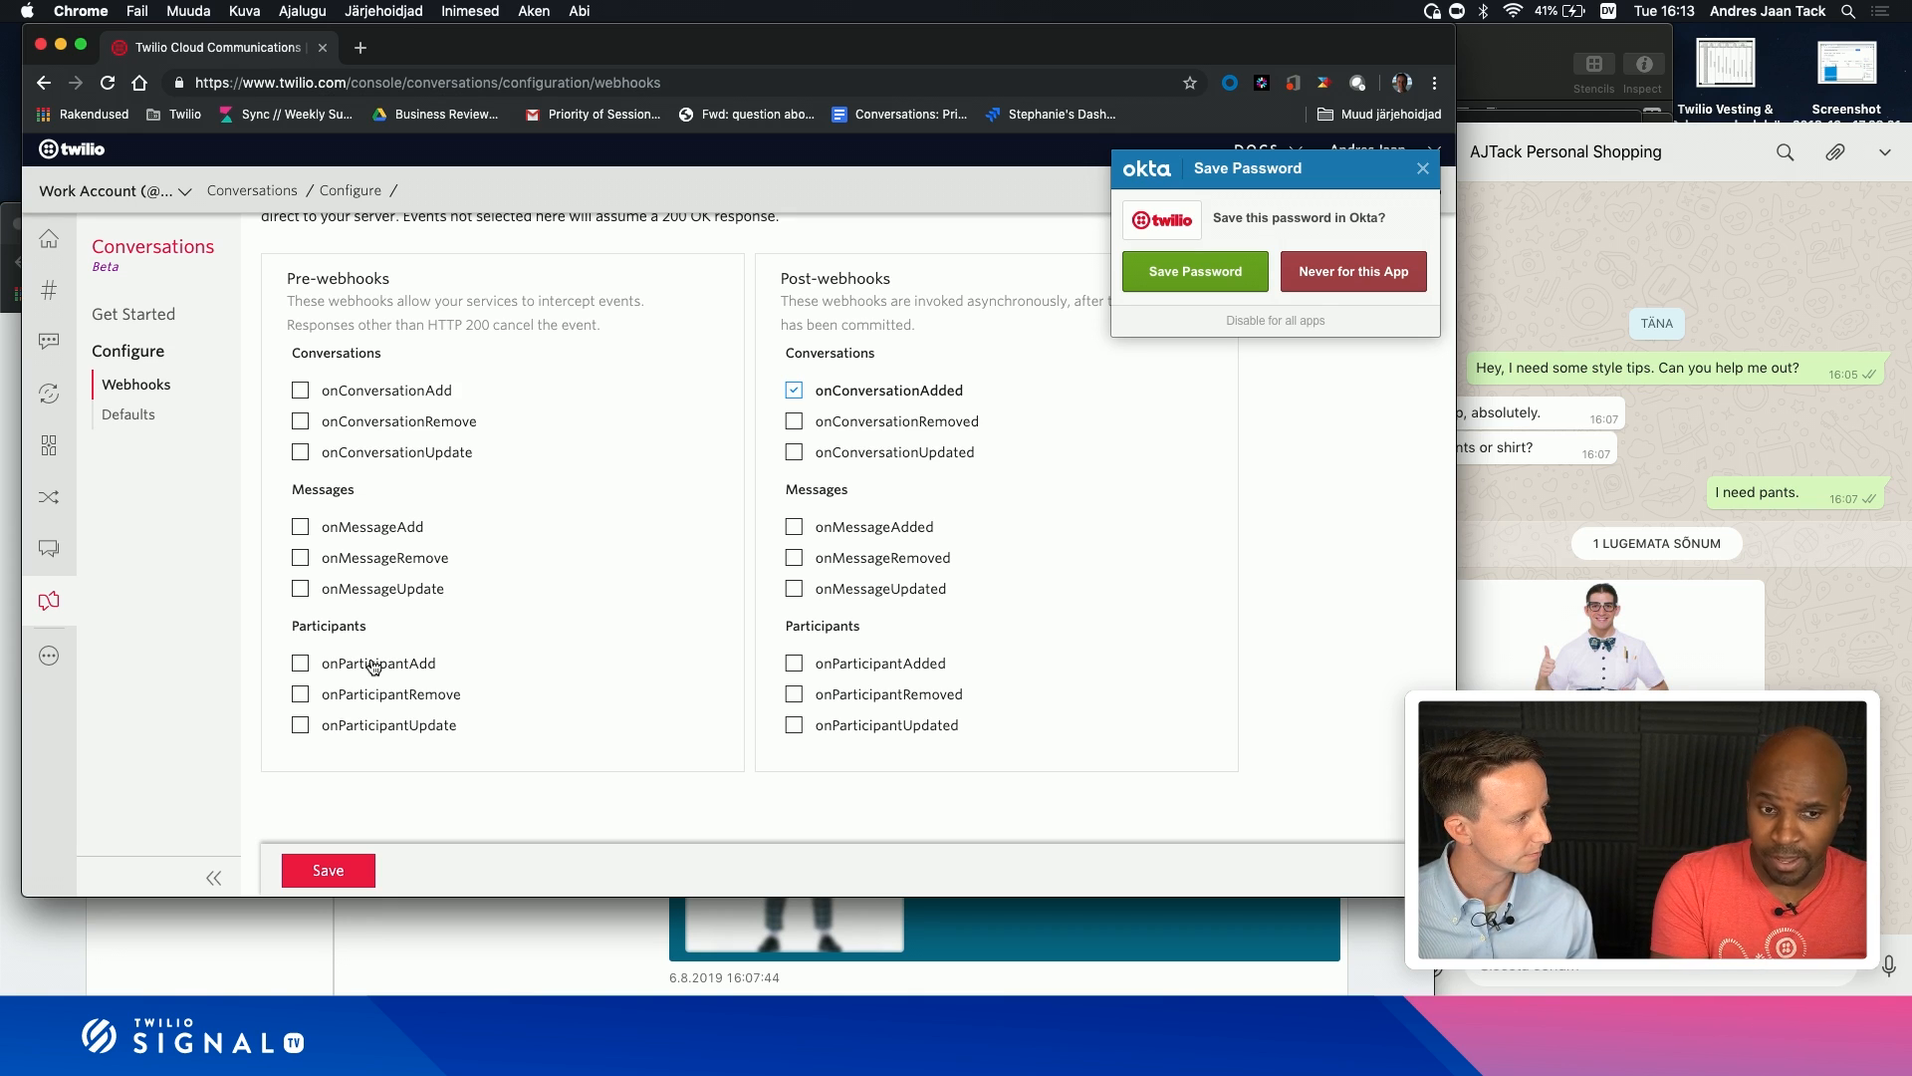
{"action": "mouse_move", "coordinate": [841, 286]}
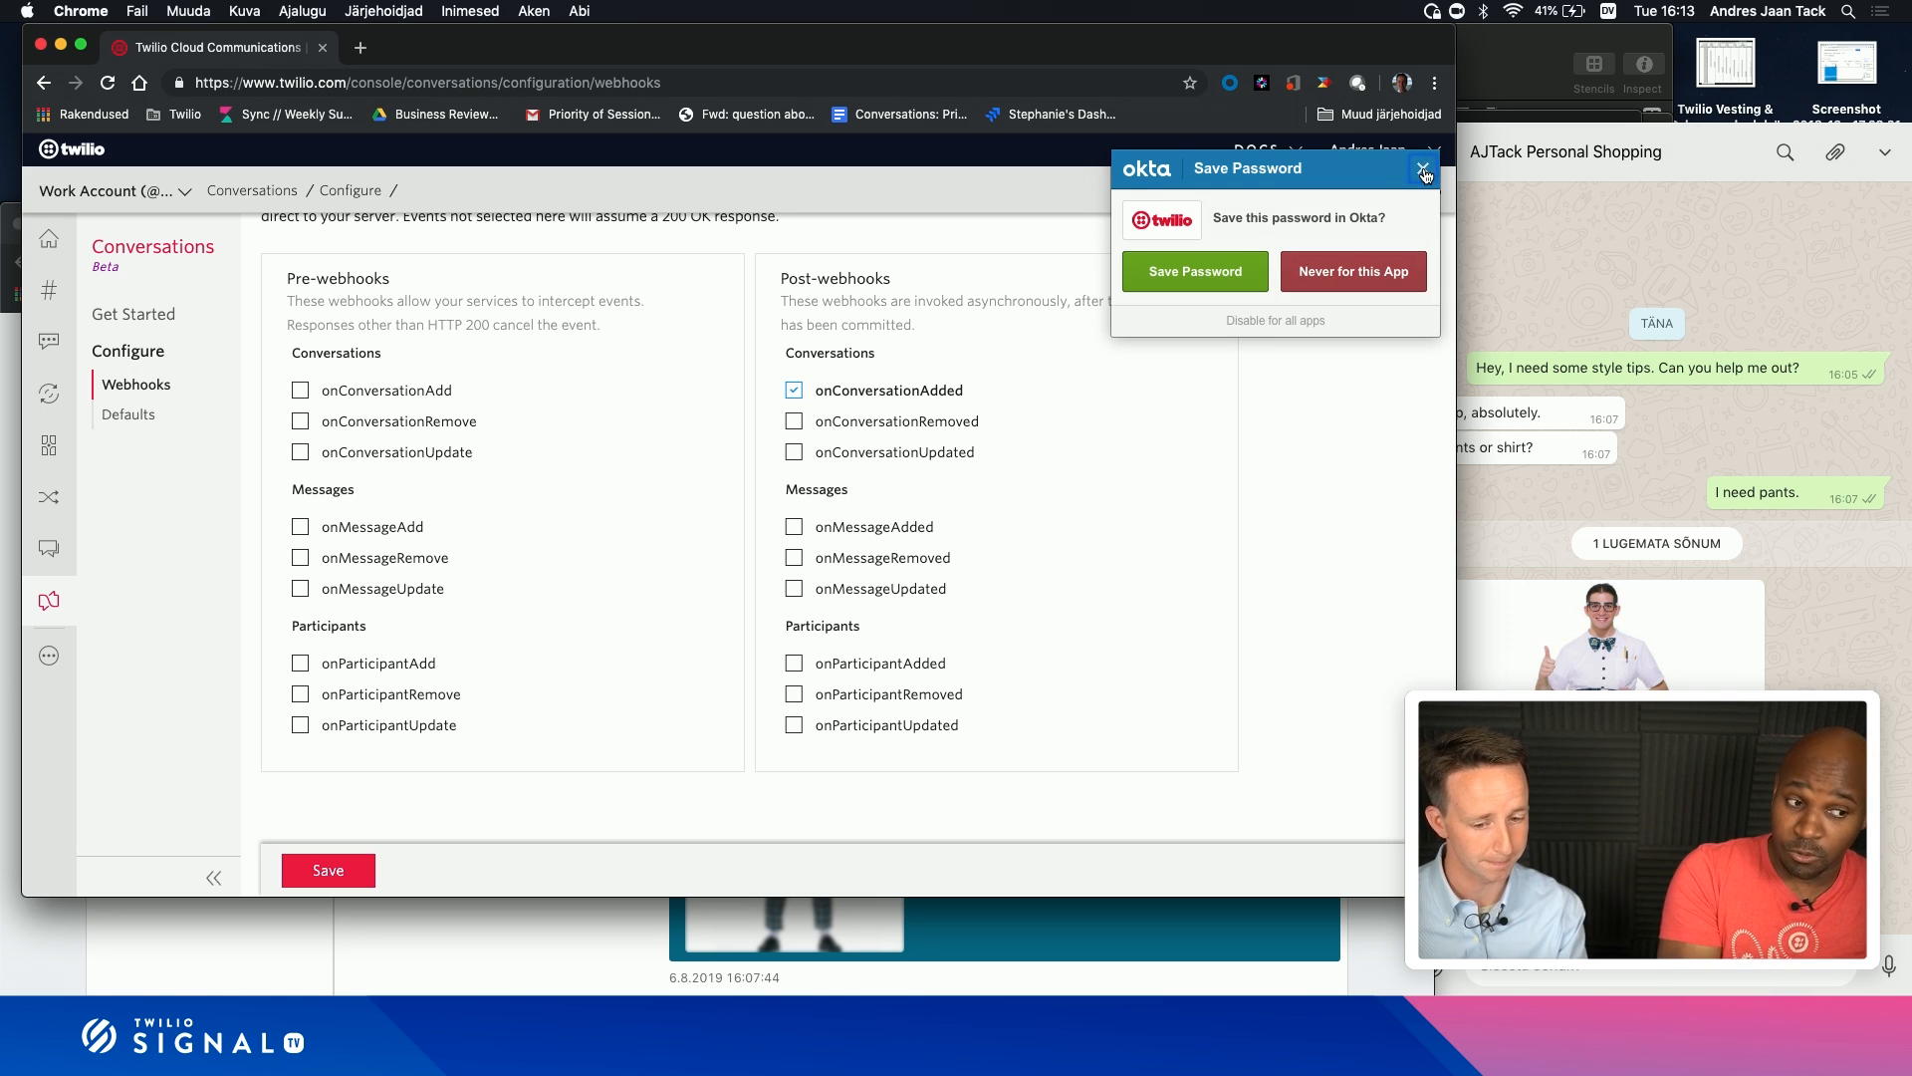
Step: Dismiss the Okta Save Password popup
{"action": "left_click", "coordinate": [1423, 170]}
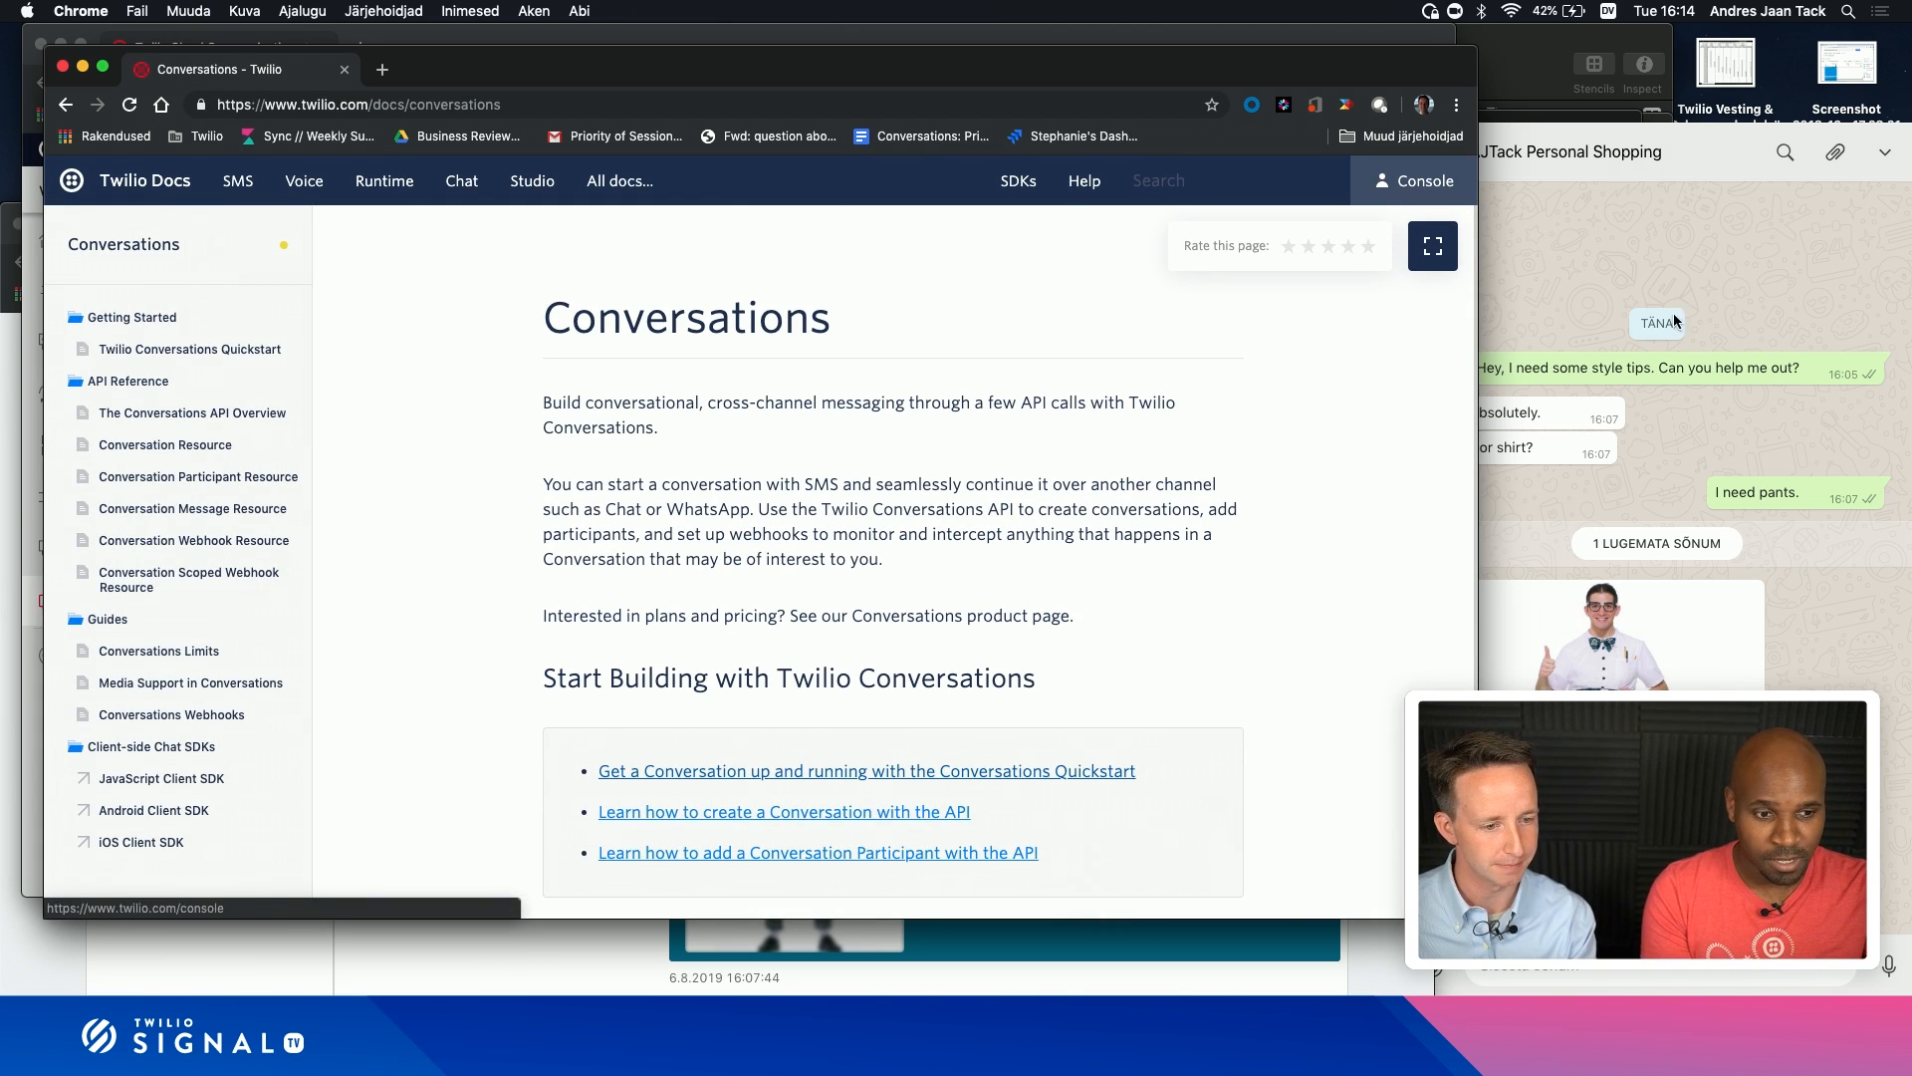
Step: Scroll through the CLI message-list JSON to confirm consecutive indexes through 4
{"action": "scroll", "scroll_direction": "down", "scroll_amount": 3}
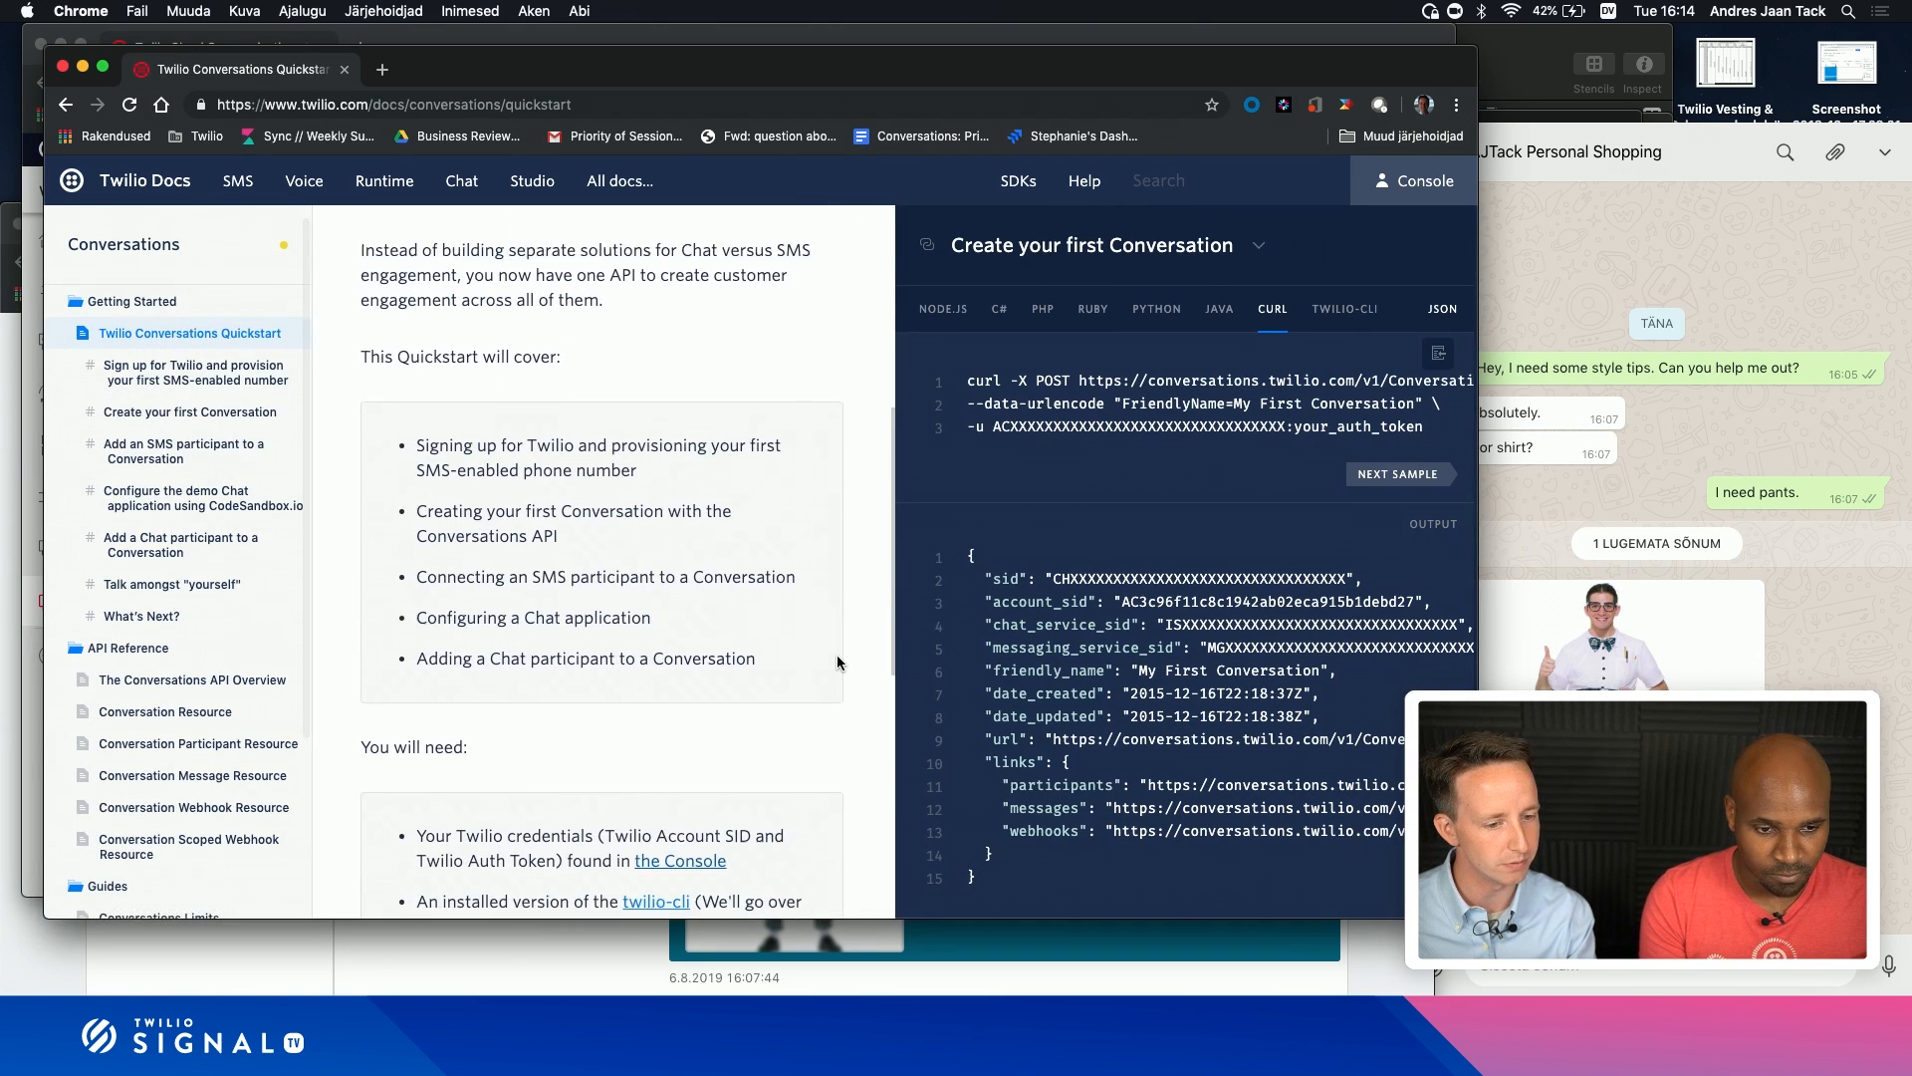
{"action": "scroll", "scroll_direction": "down", "scroll_amount": 3}
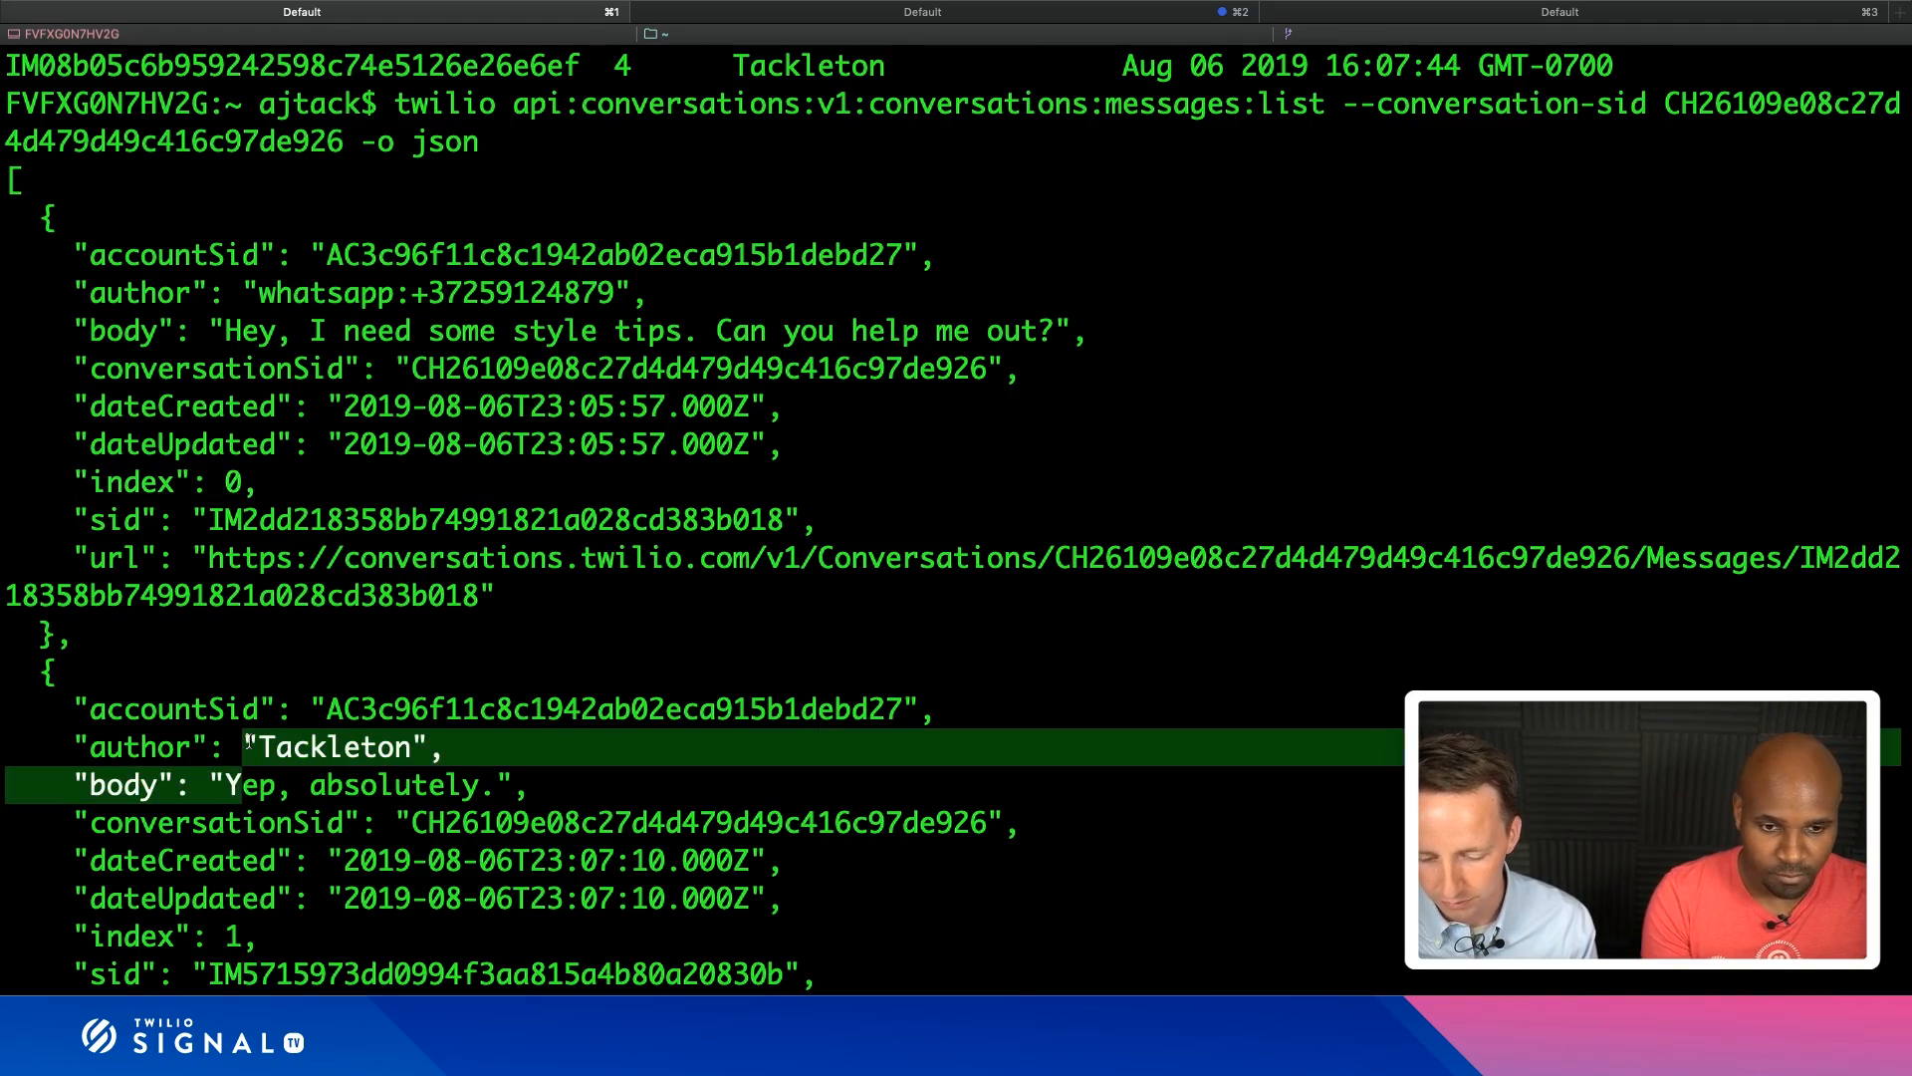
{"action": "scroll", "scroll_direction": "down", "scroll_amount": 3}
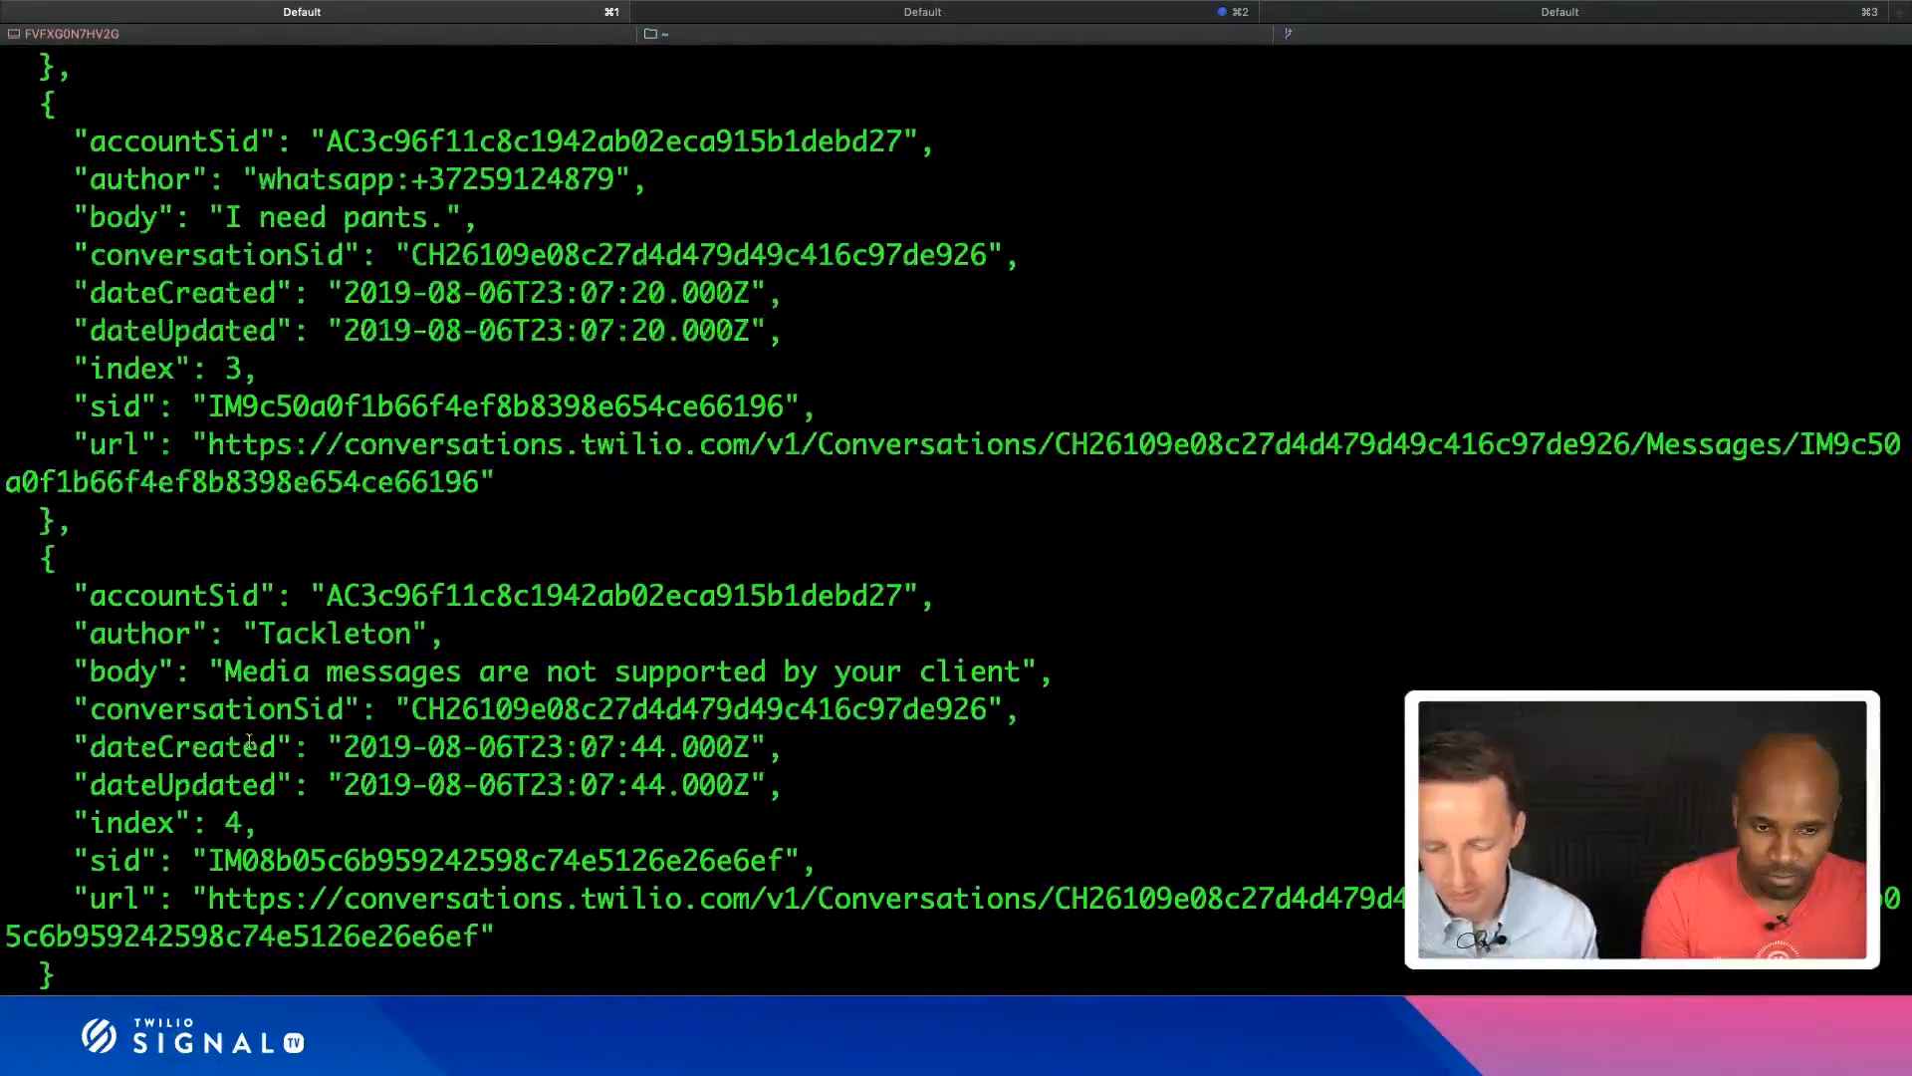